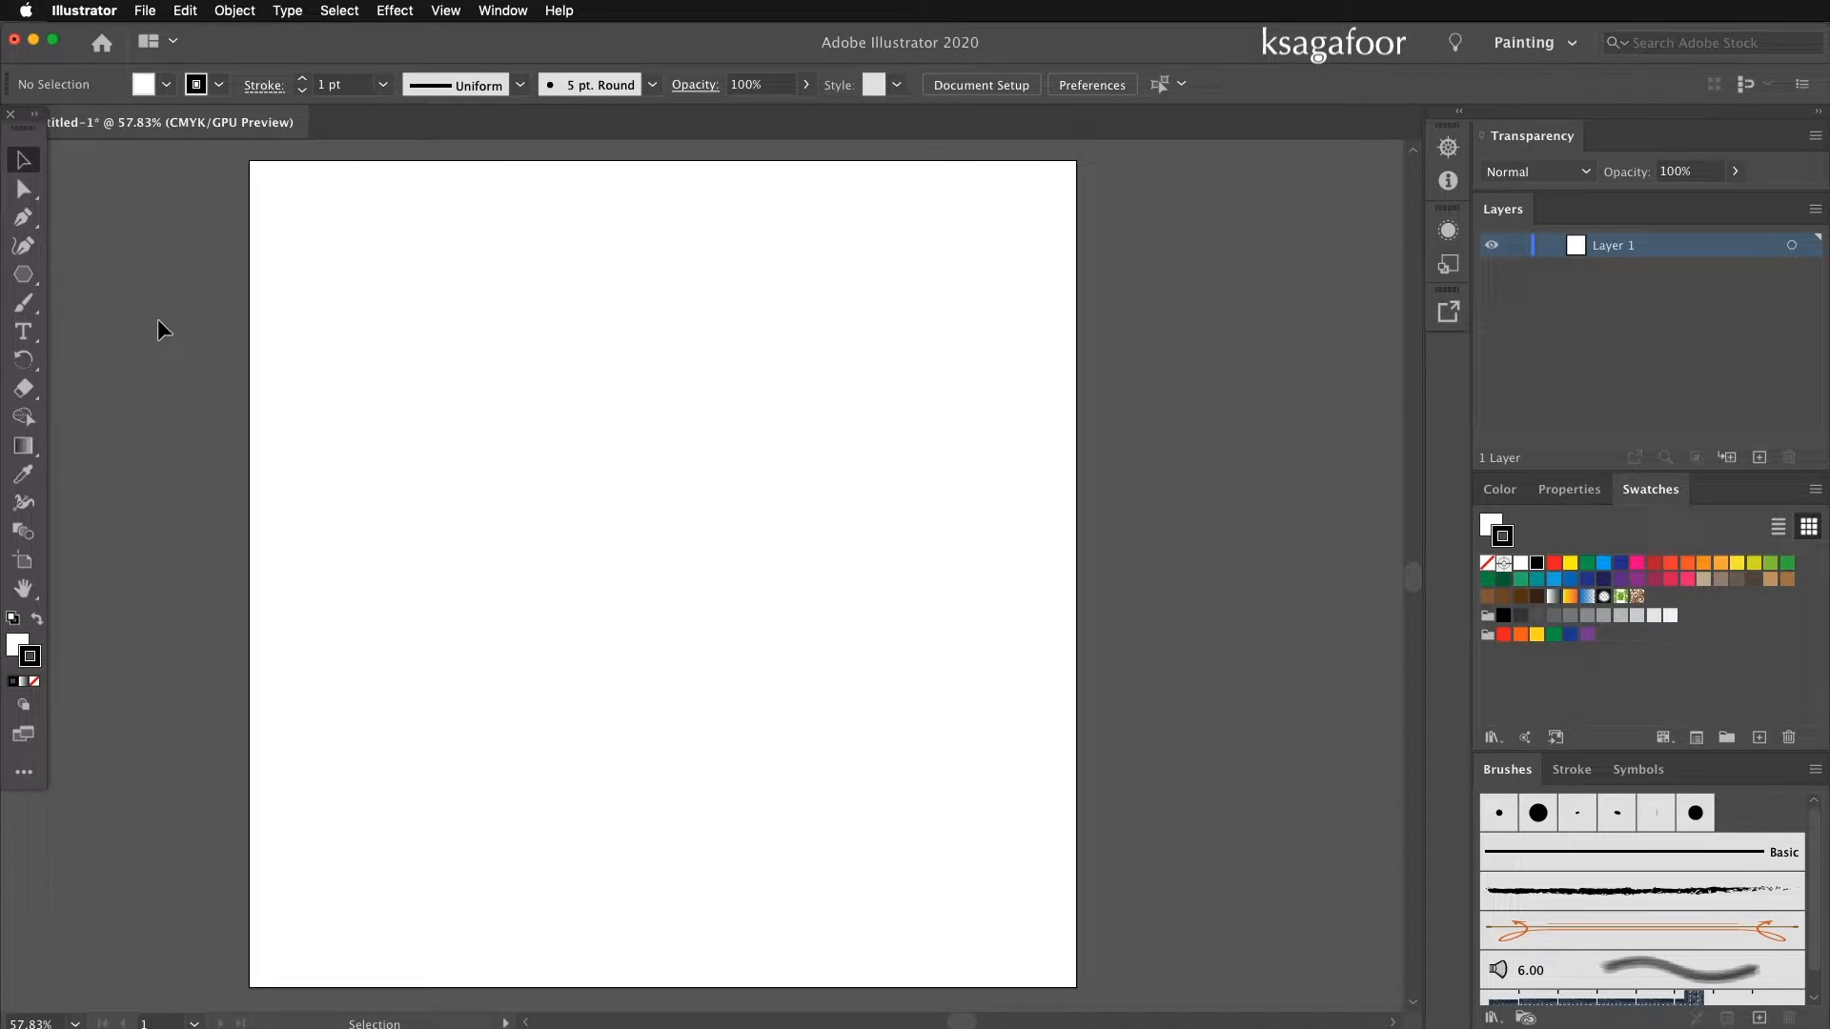
{"action": "mouse_move", "coordinate": [23, 275]}
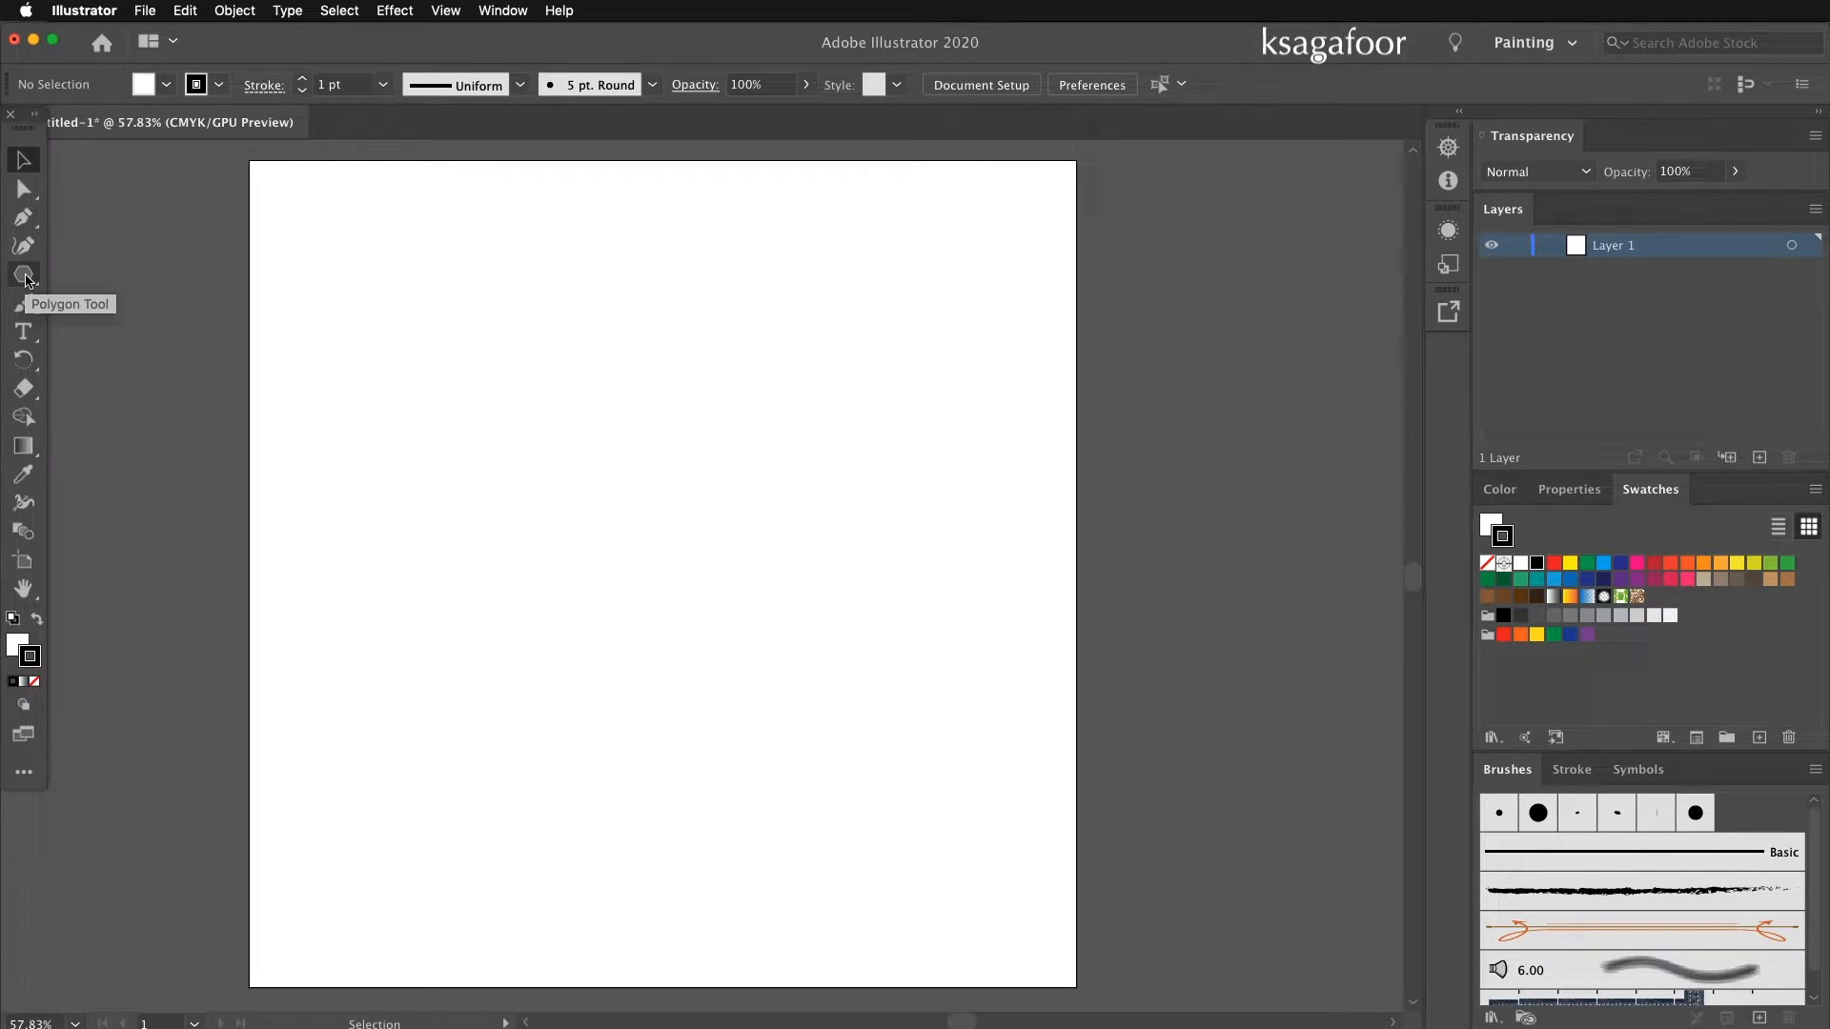
Draw a 14-sided polygon with a 5 in radius on the artboard.
{"action": "left_click", "coordinate": [23, 277]}
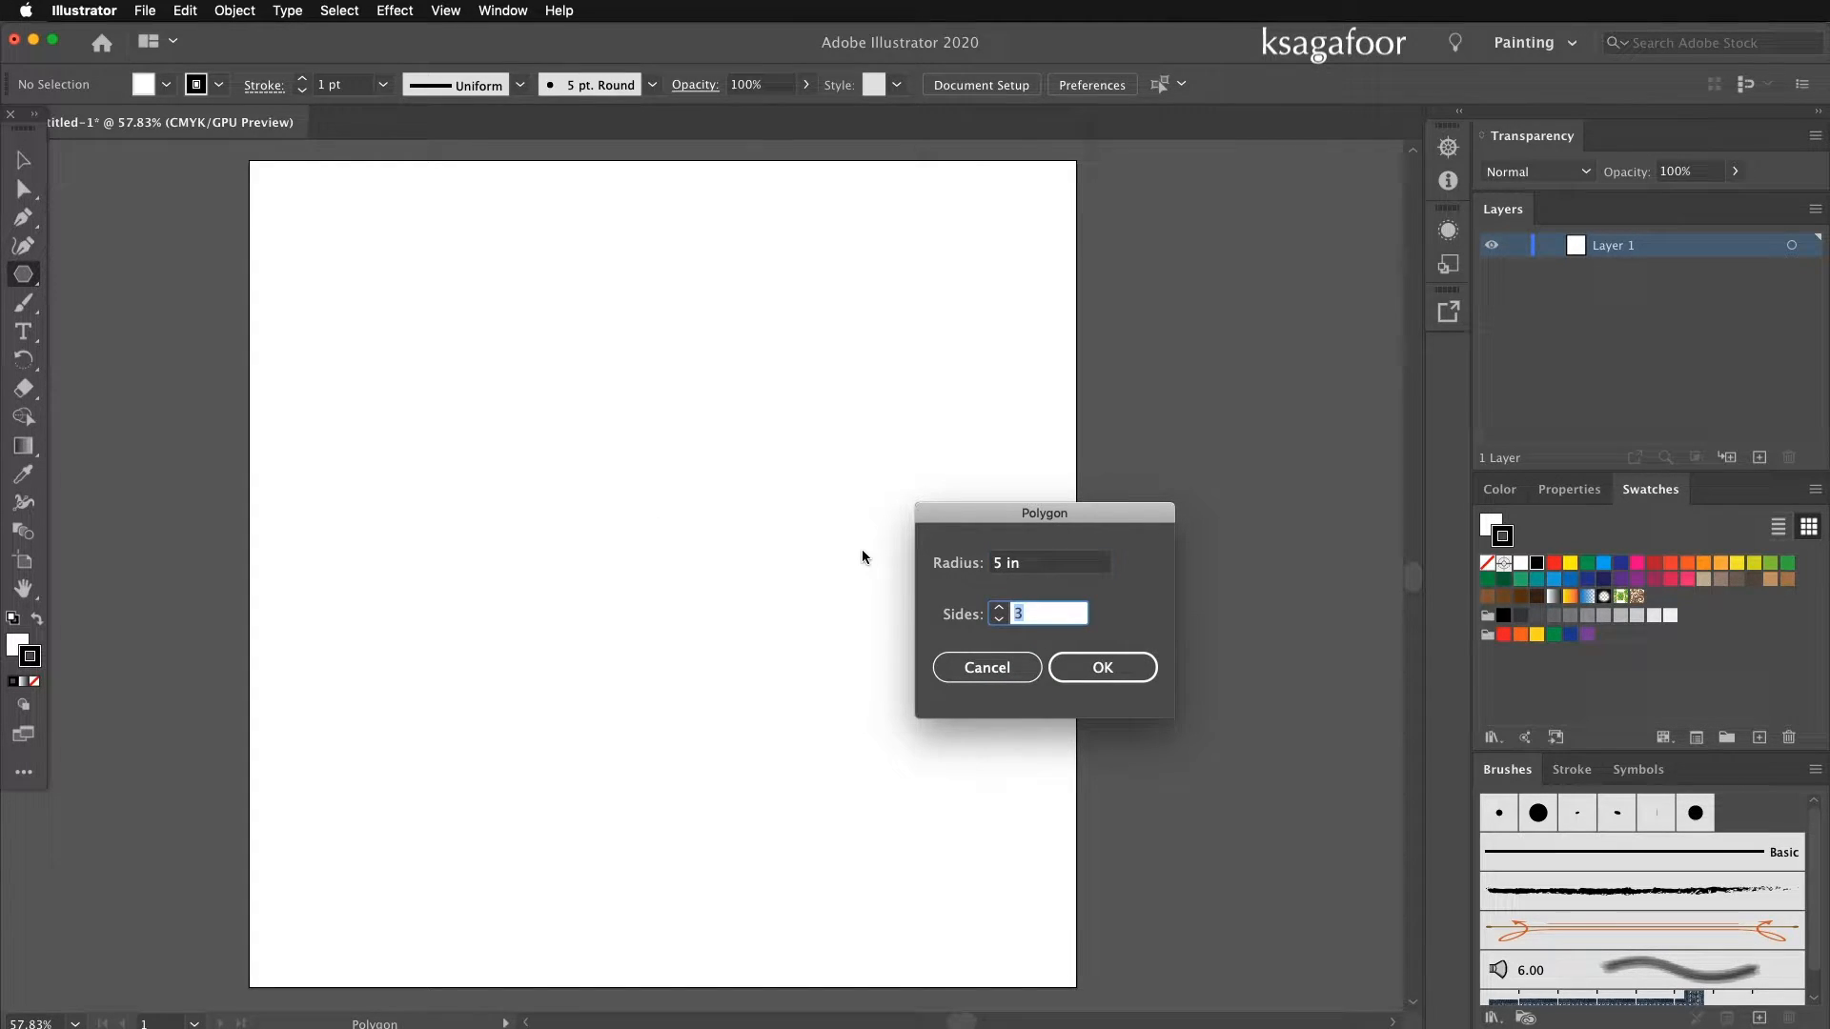
{"action": "type", "text": "14"}
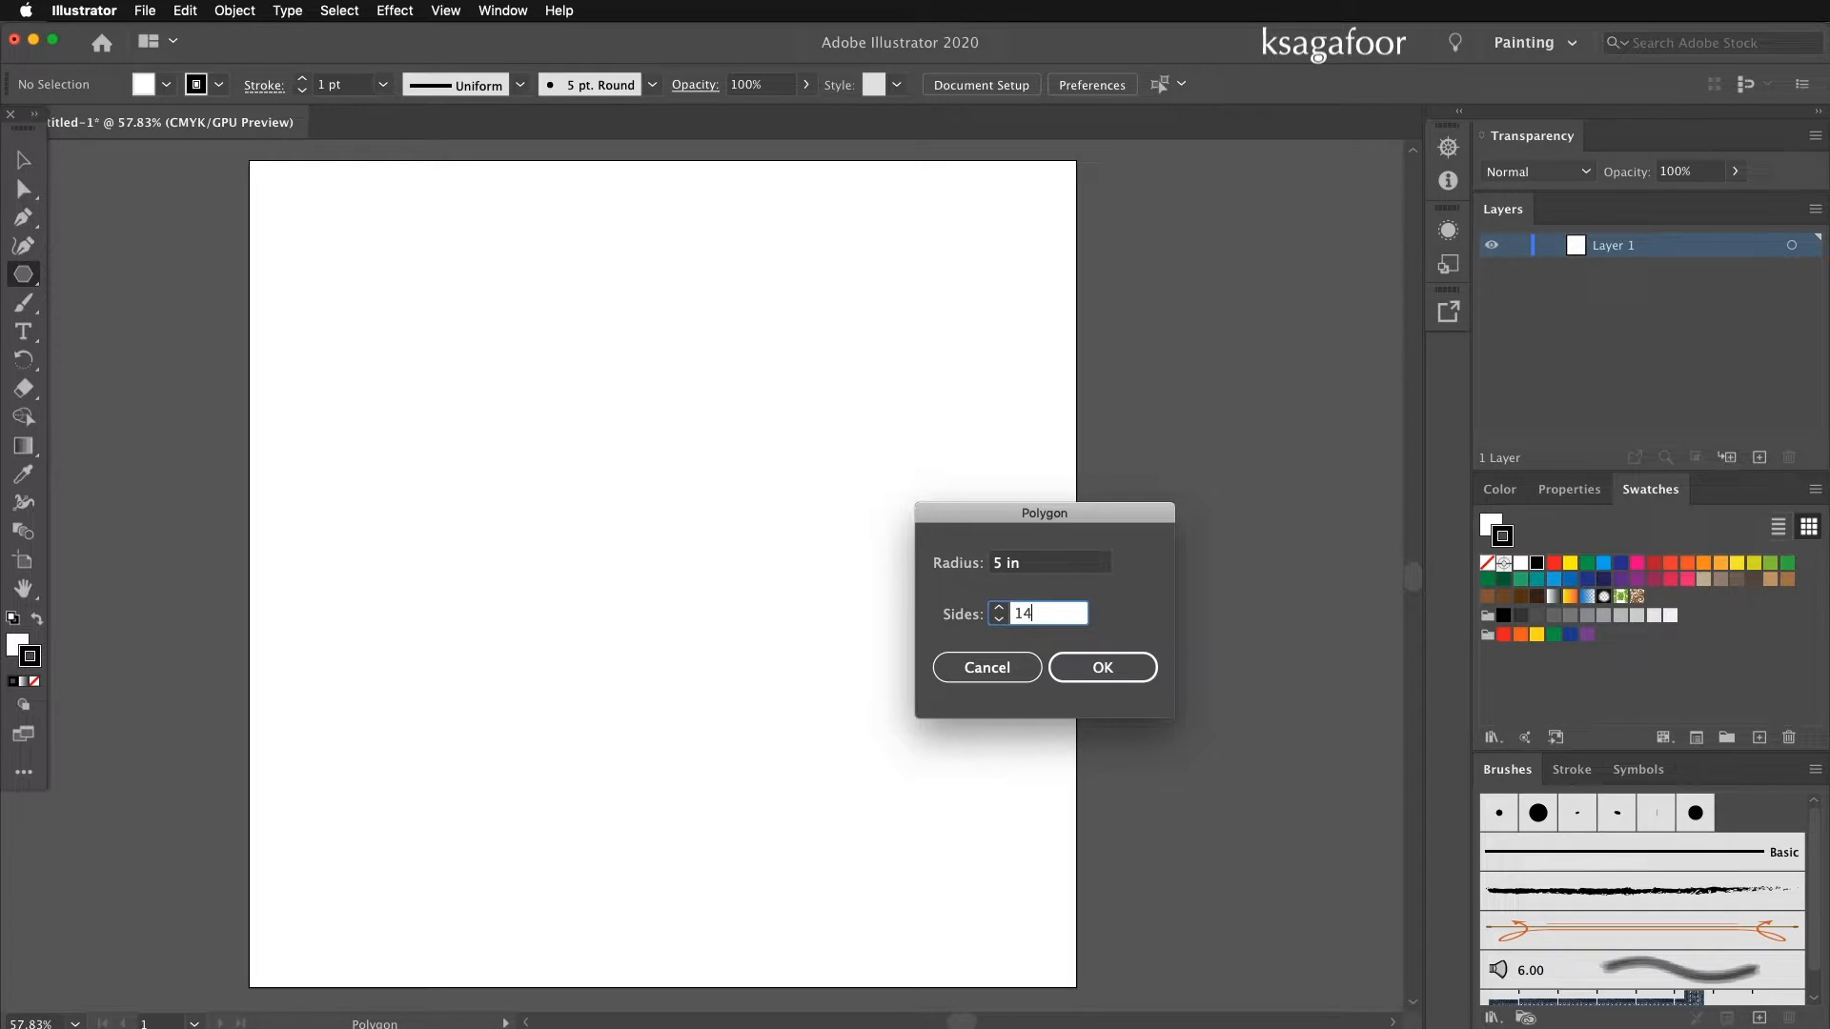
{"action": "left_click", "coordinate": [1100, 667]}
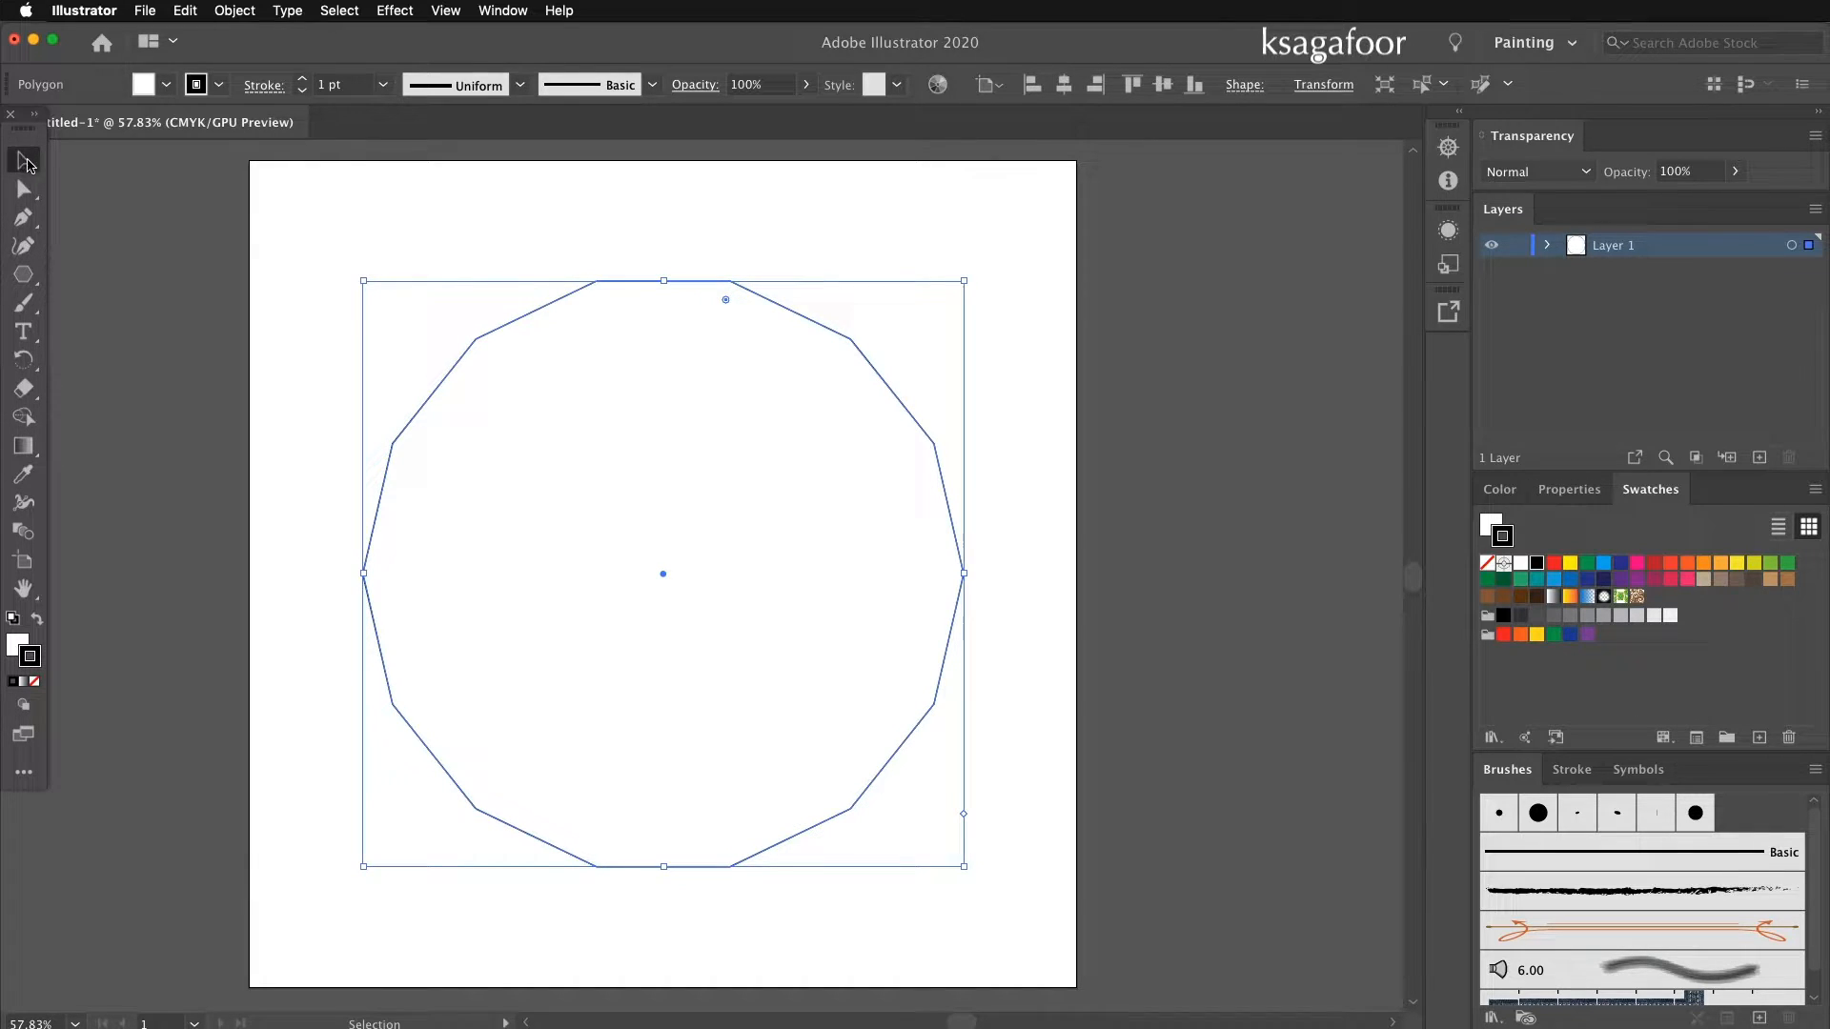
{"action": "mouse_move", "coordinate": [715, 291]}
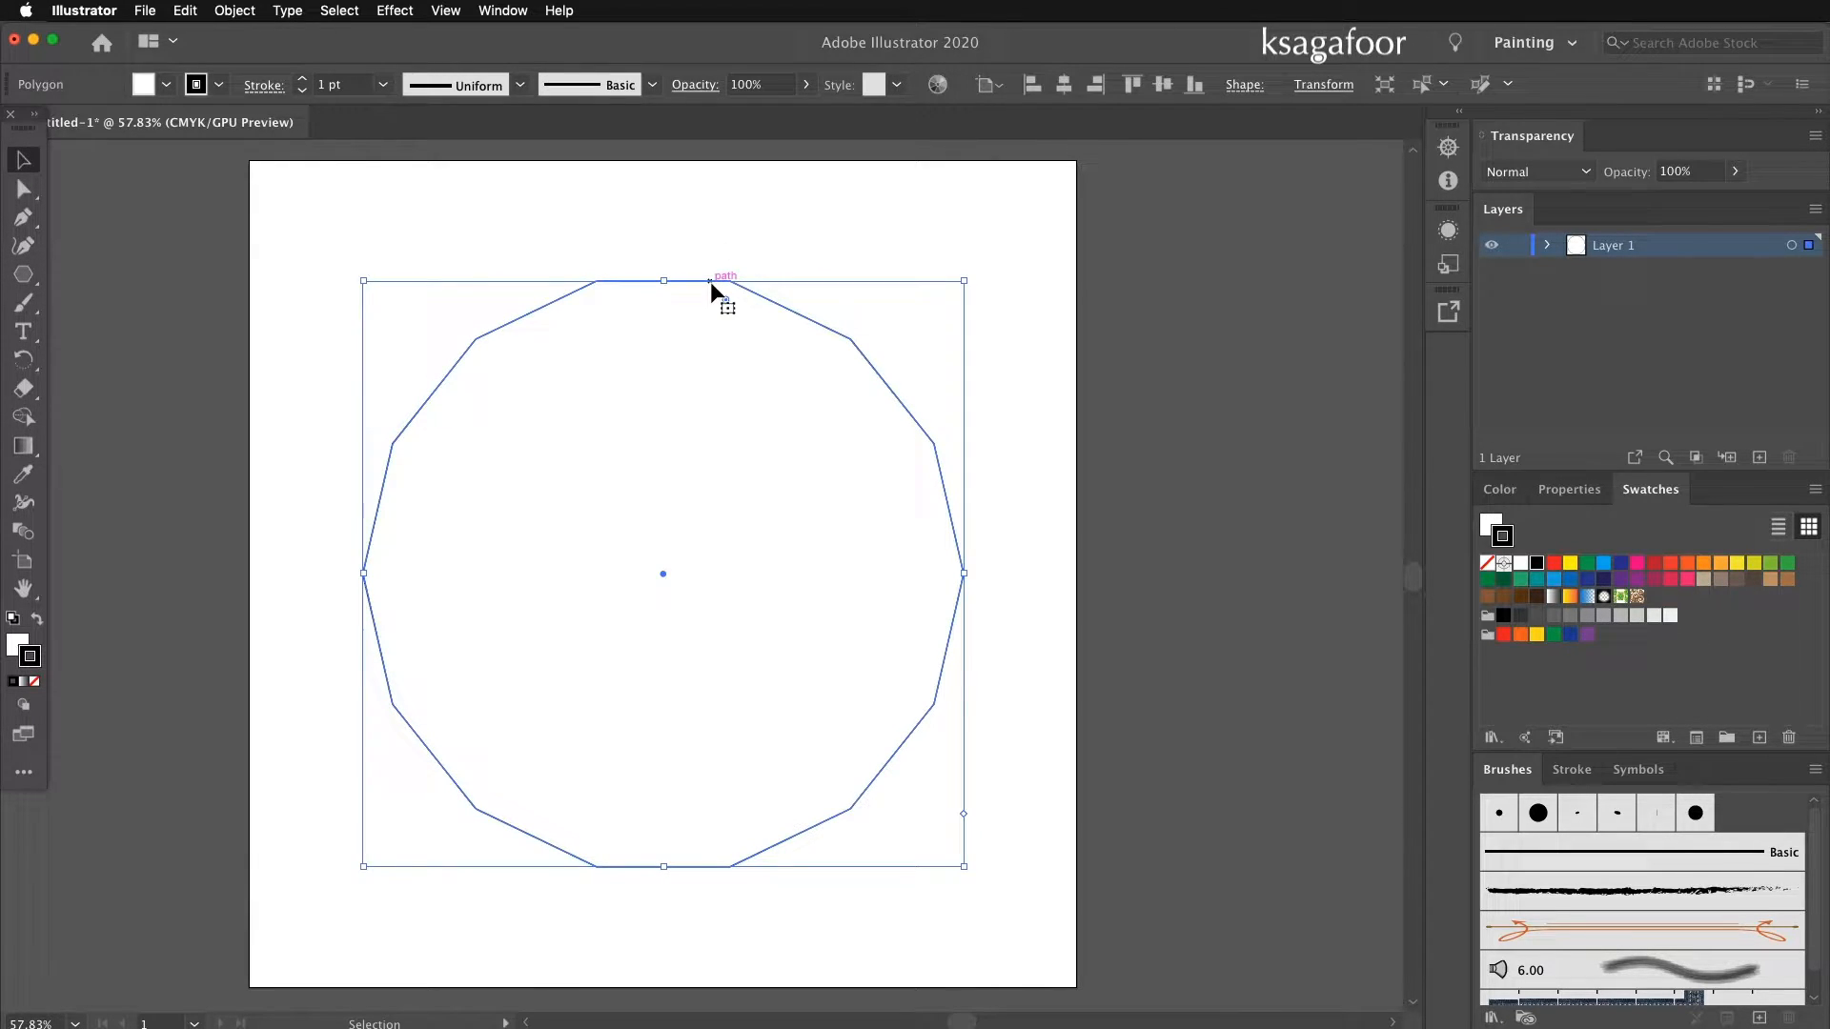
{"action": "mouse_move", "coordinate": [719, 294]}
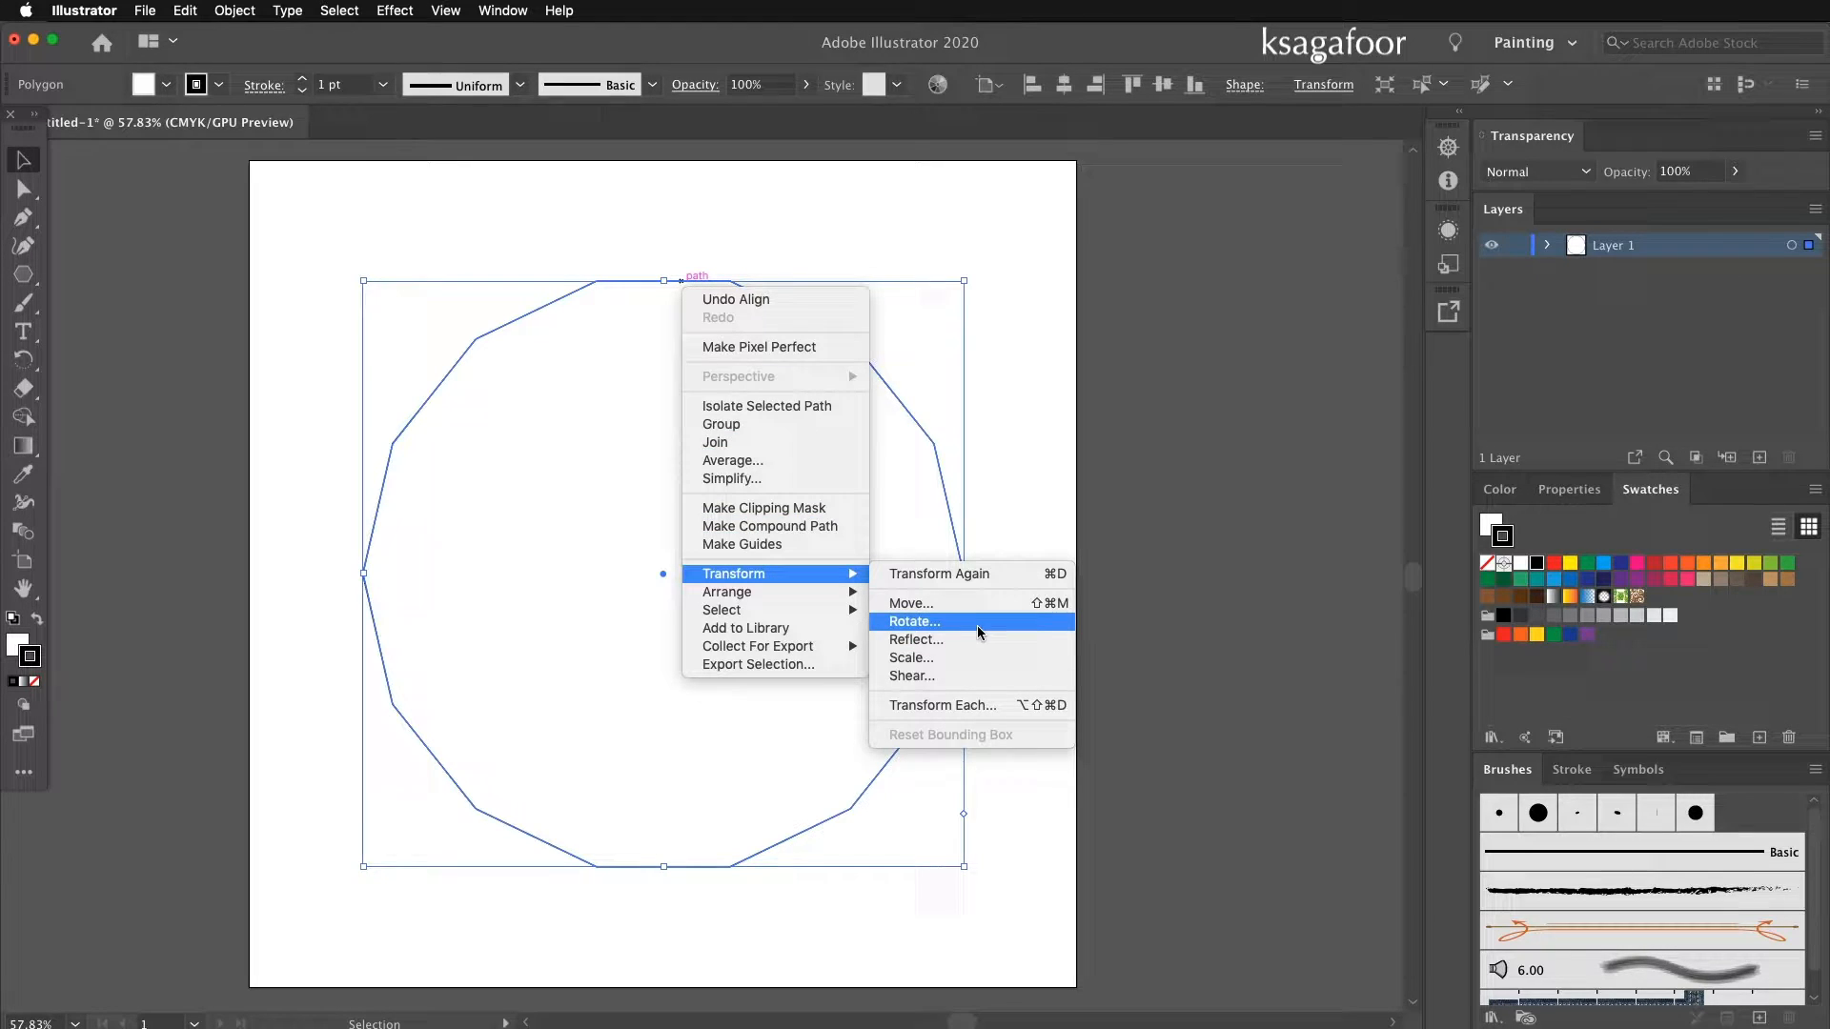
Rotate the polygon 12.86° so one corner points straight up.
{"action": "left_click", "coordinate": [913, 621]}
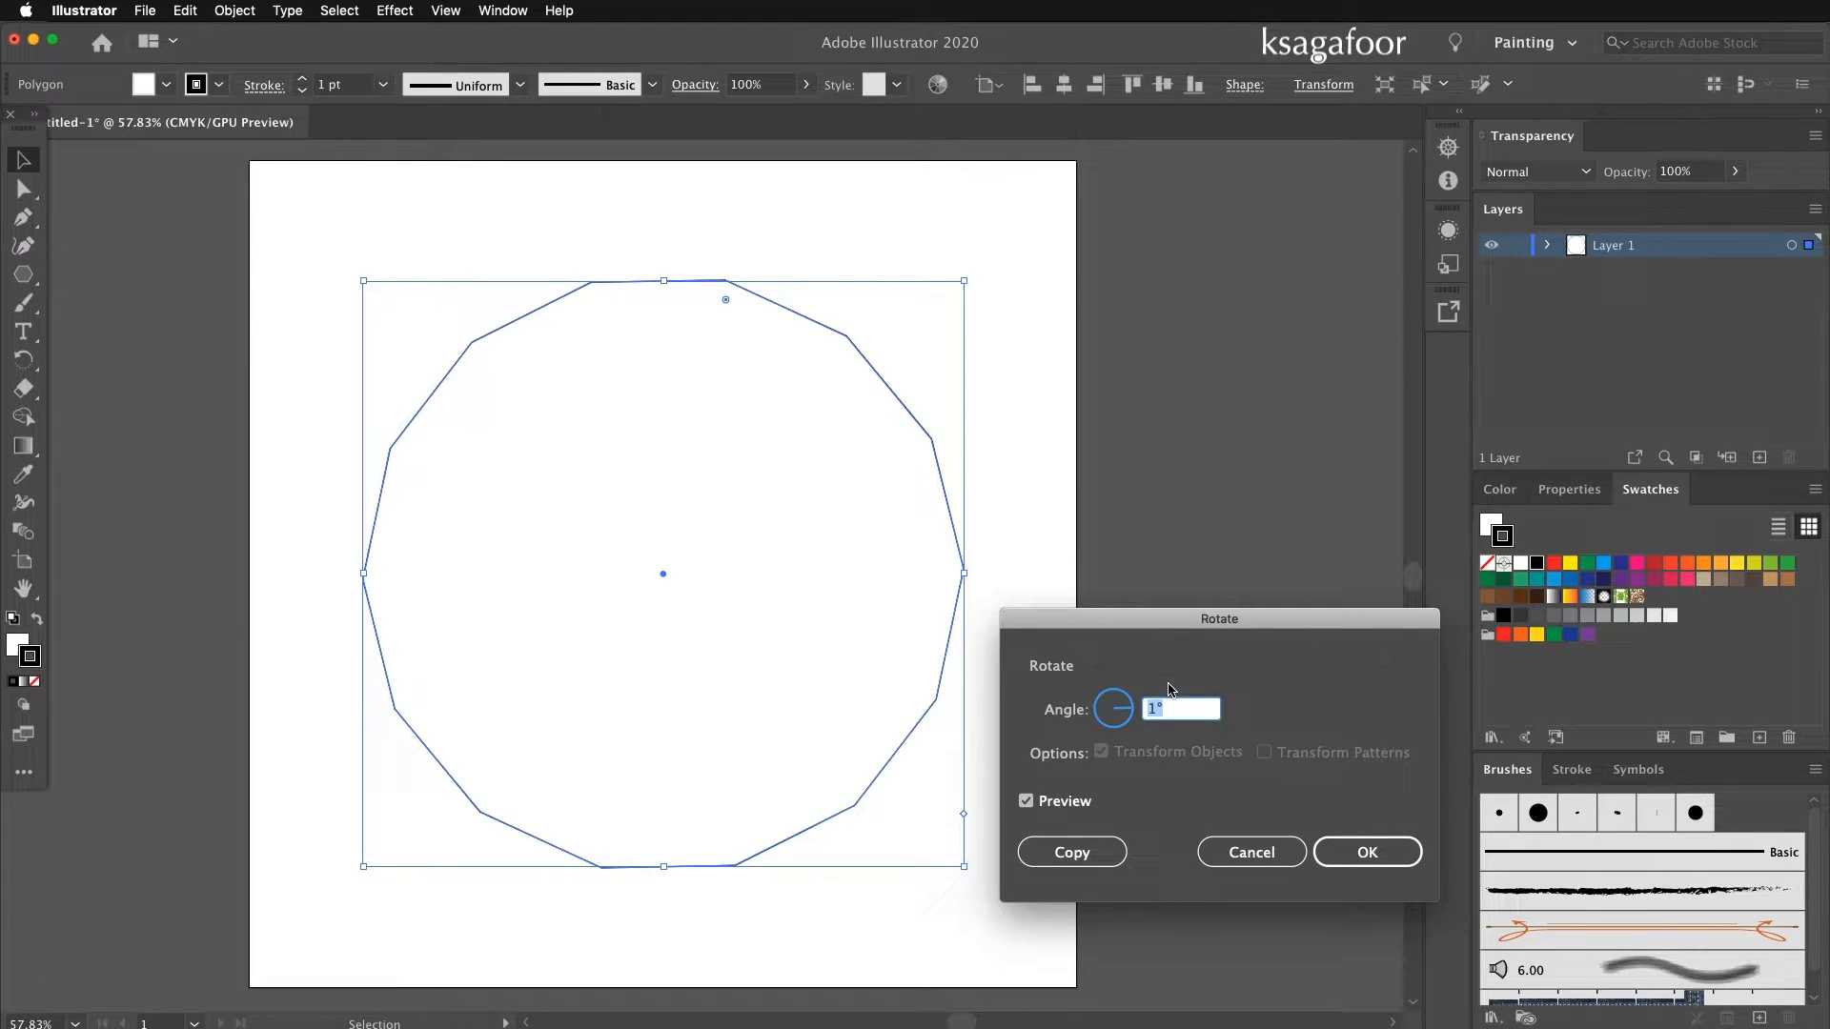
{"action": "type", "text": "360/"}
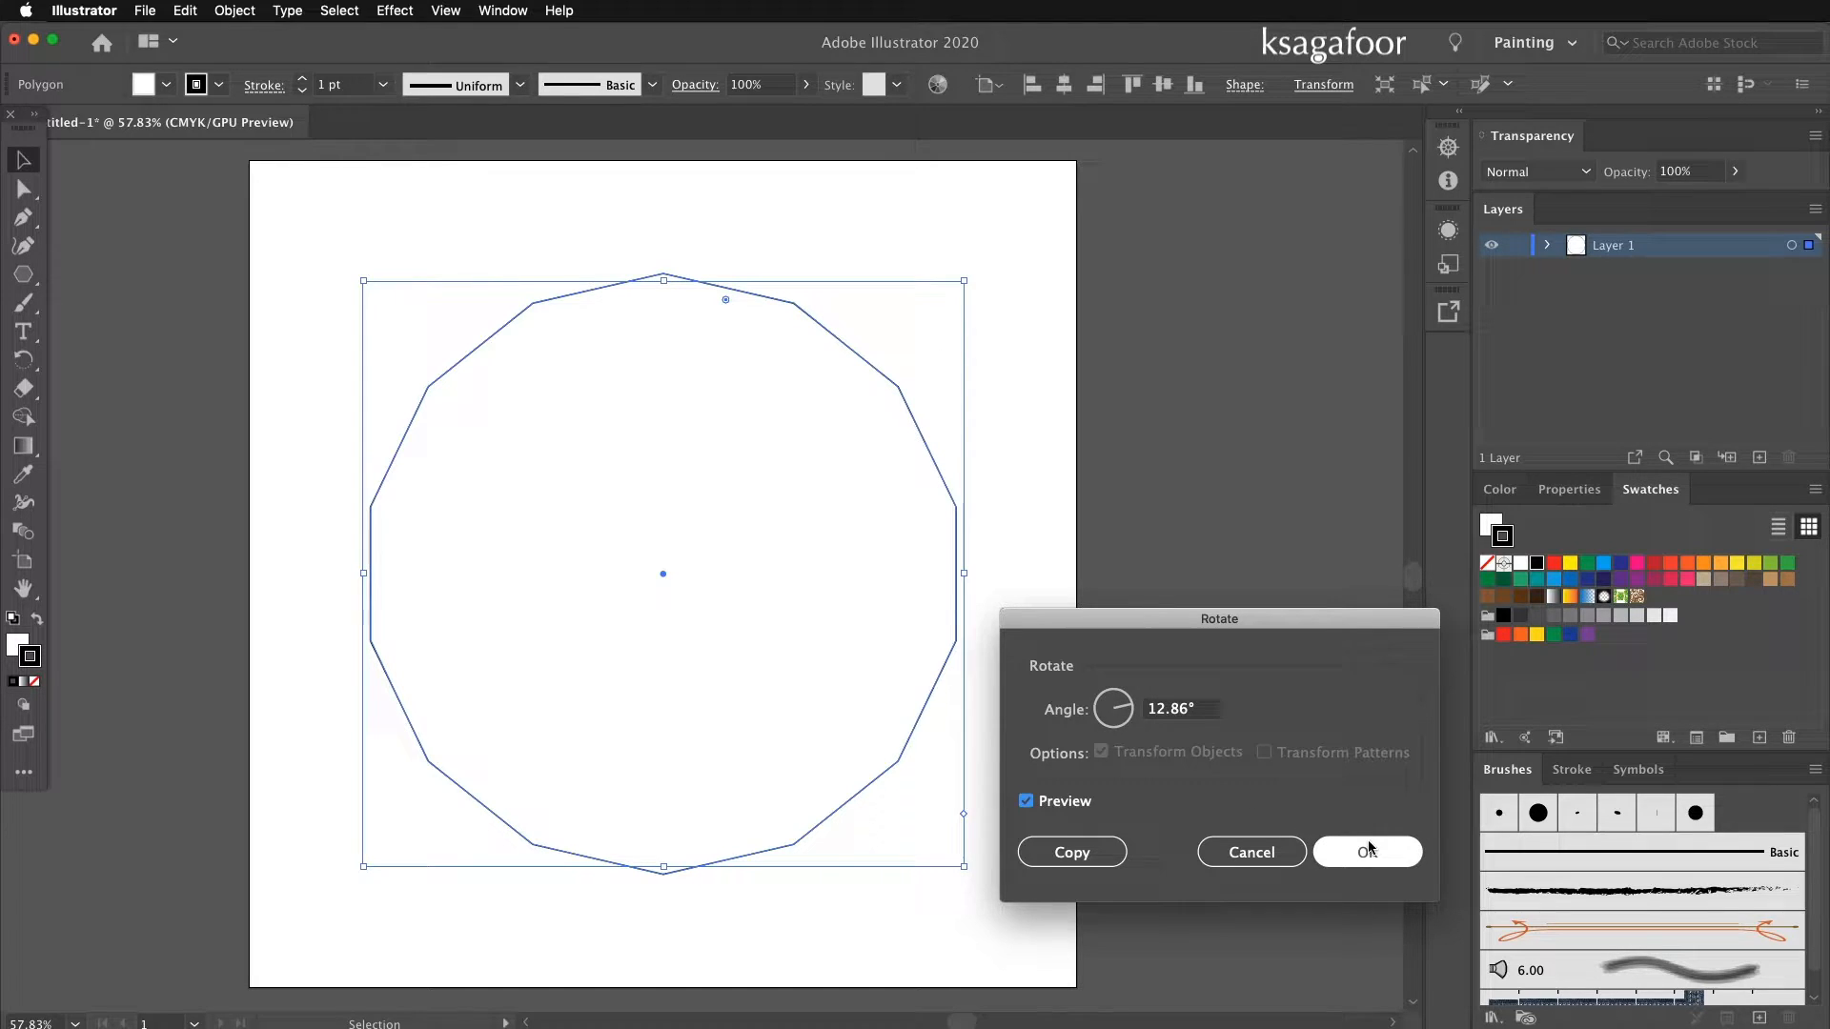
{"action": "left_click", "coordinate": [1366, 853]}
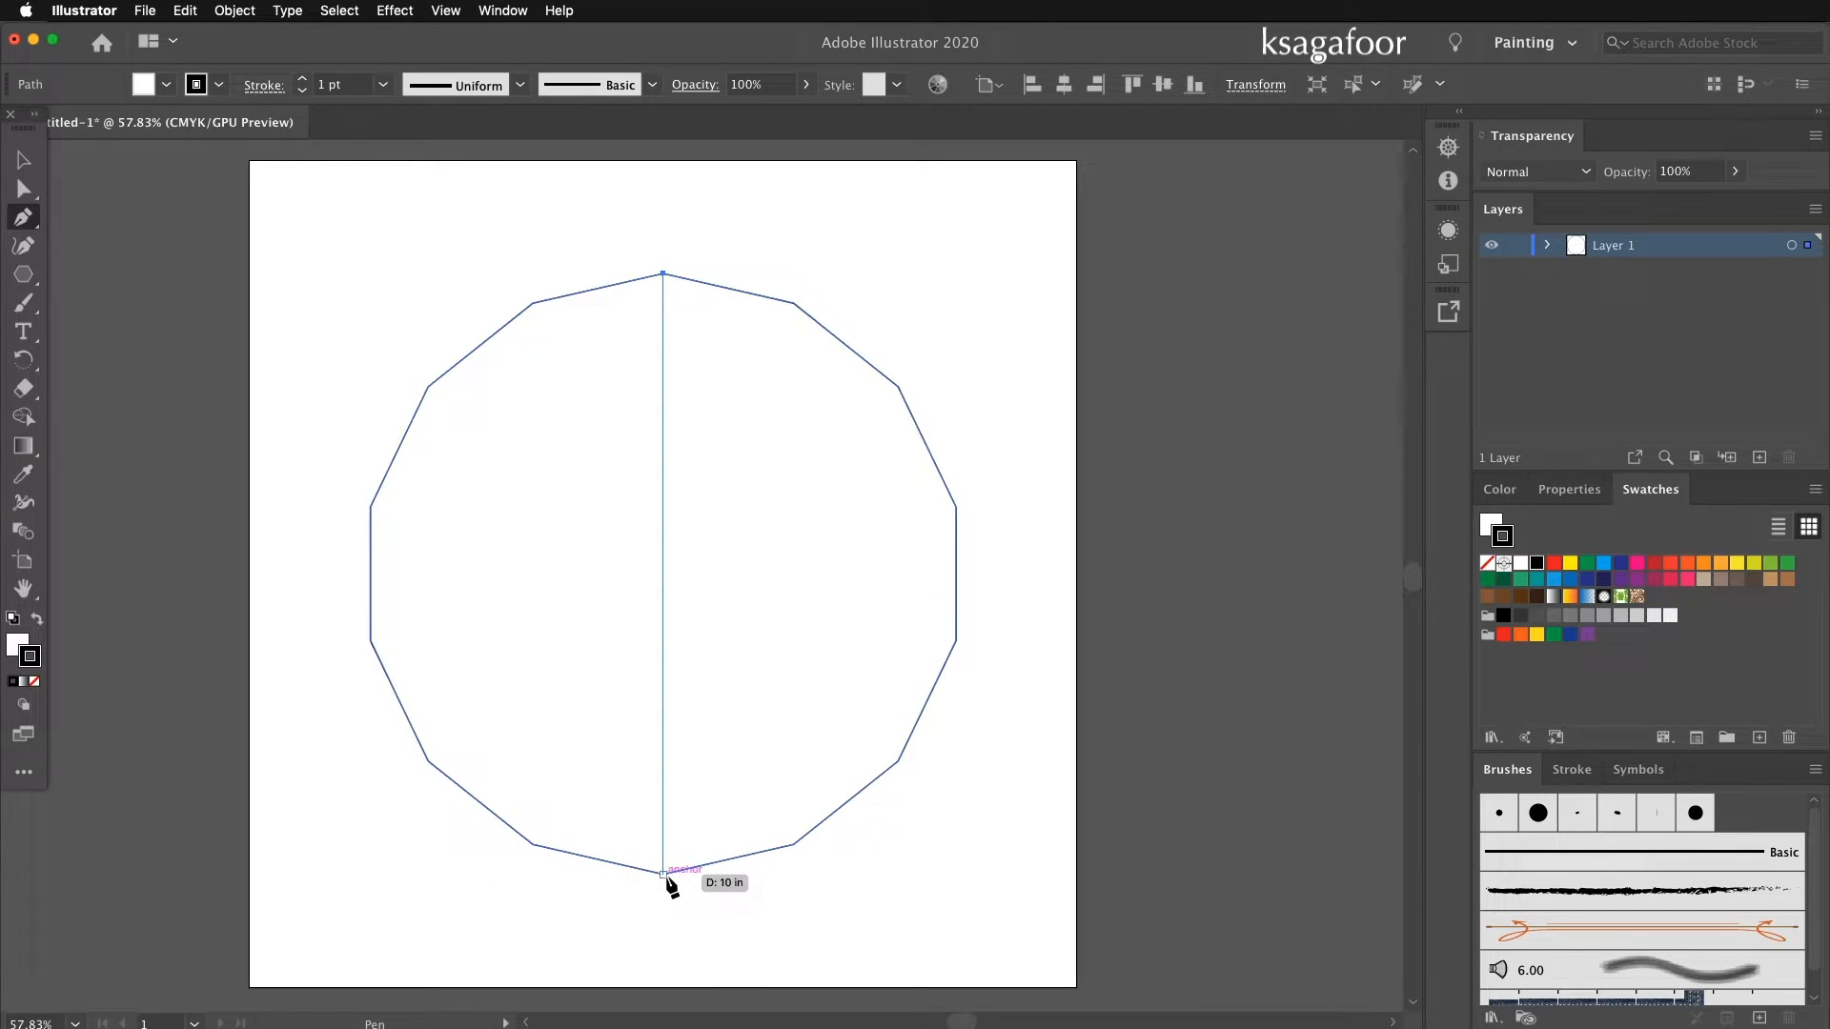
Draw a vertical line from the polygon's top corner to its bottom corner.
{"action": "left_click_drag", "start_coordinate": [664, 871], "coordinate": [46, 192]}
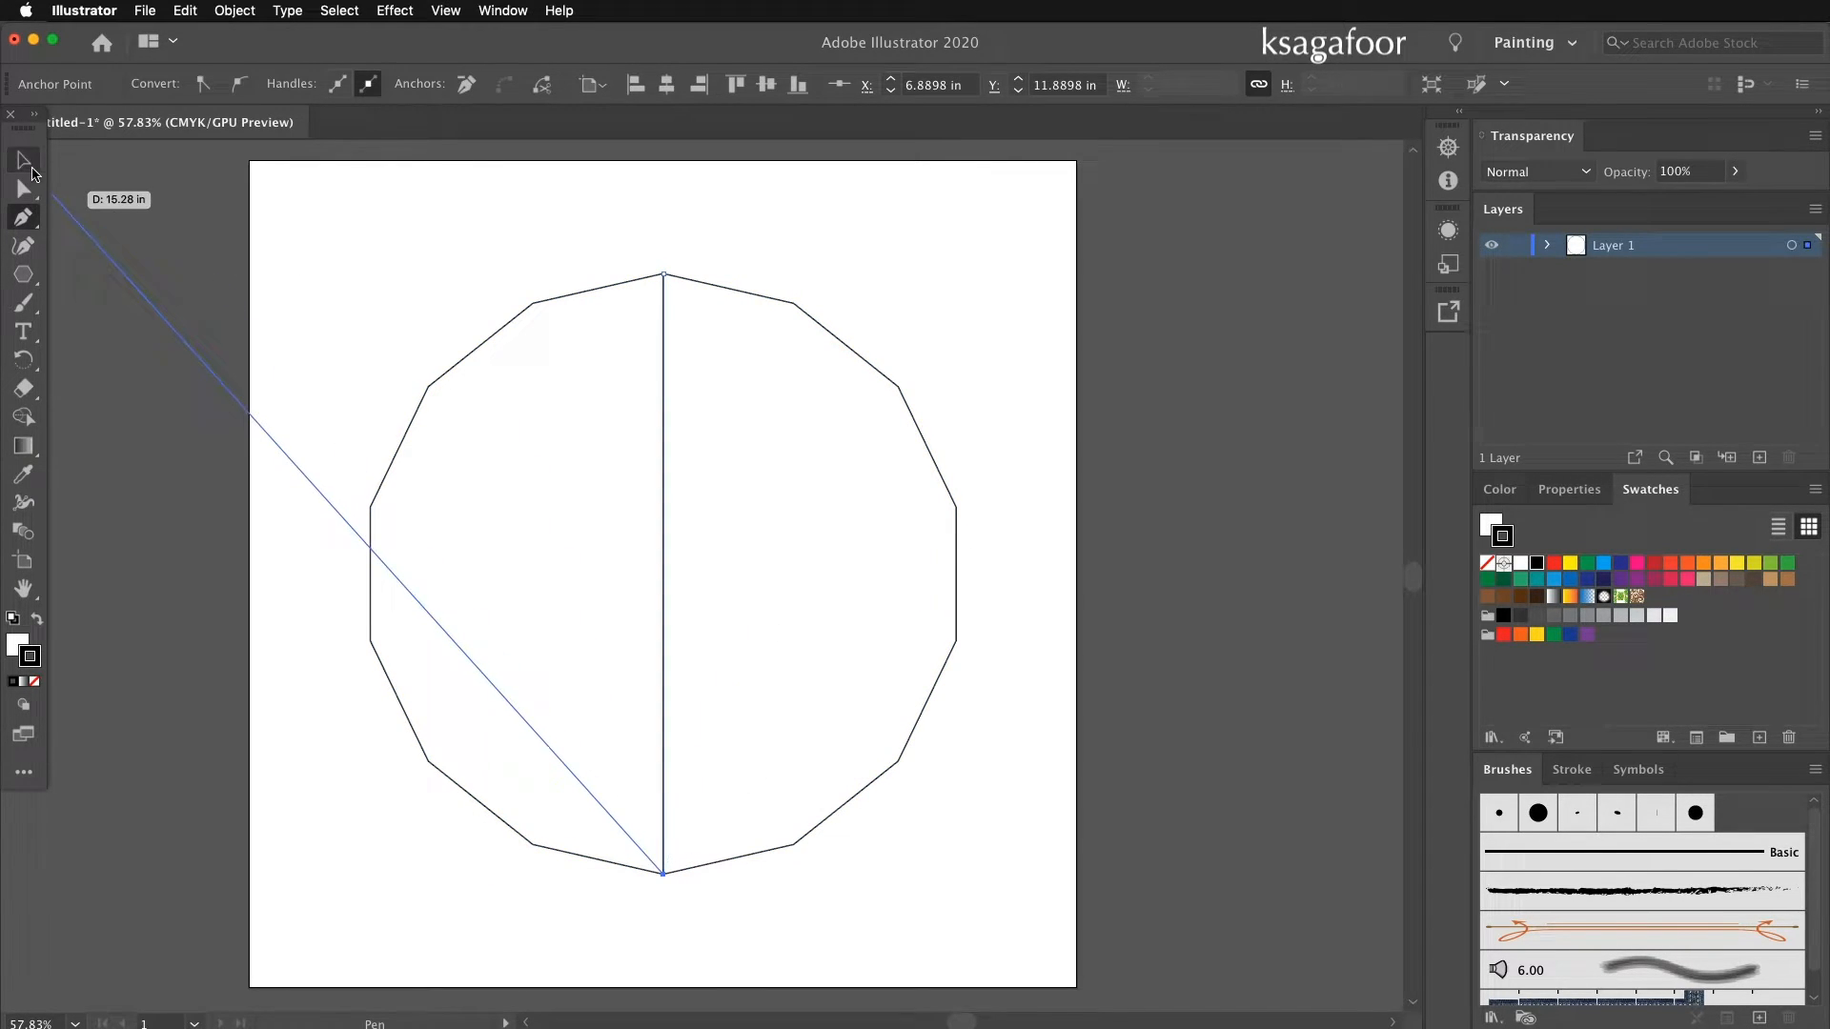
{"action": "left_click", "coordinate": [23, 160]}
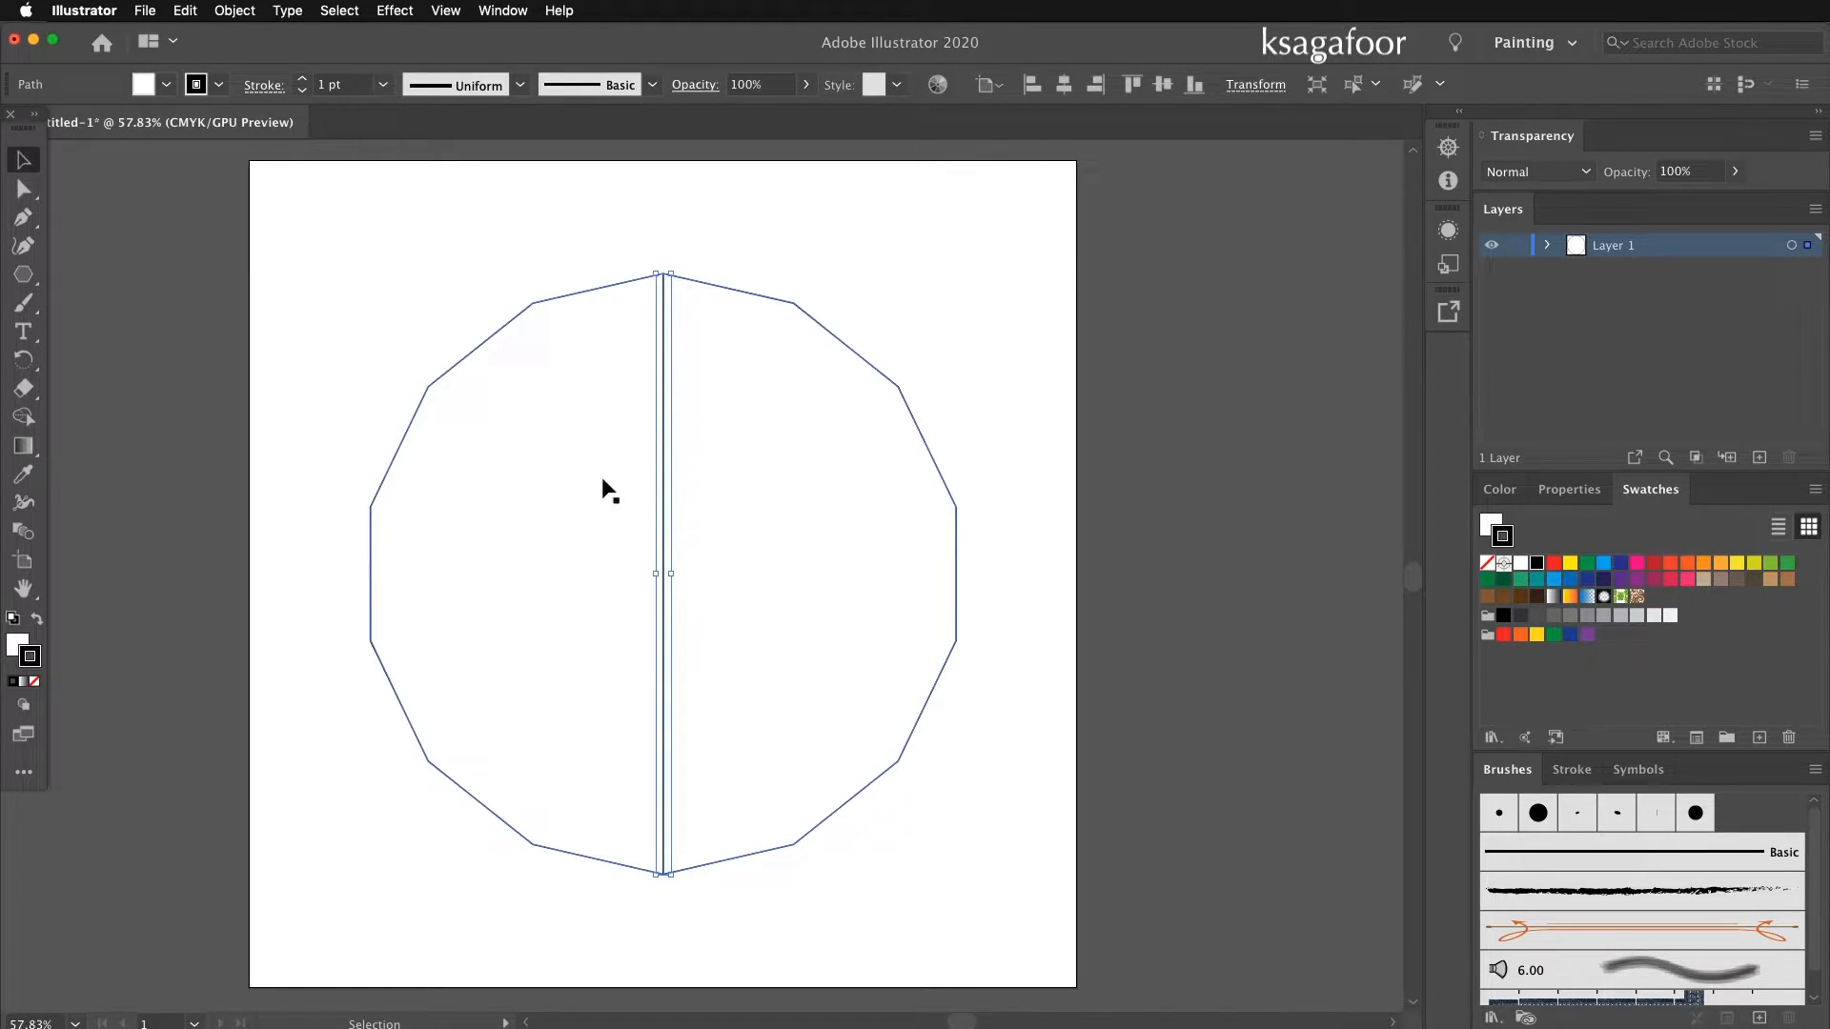
{"action": "mouse_move", "coordinate": [638, 404]}
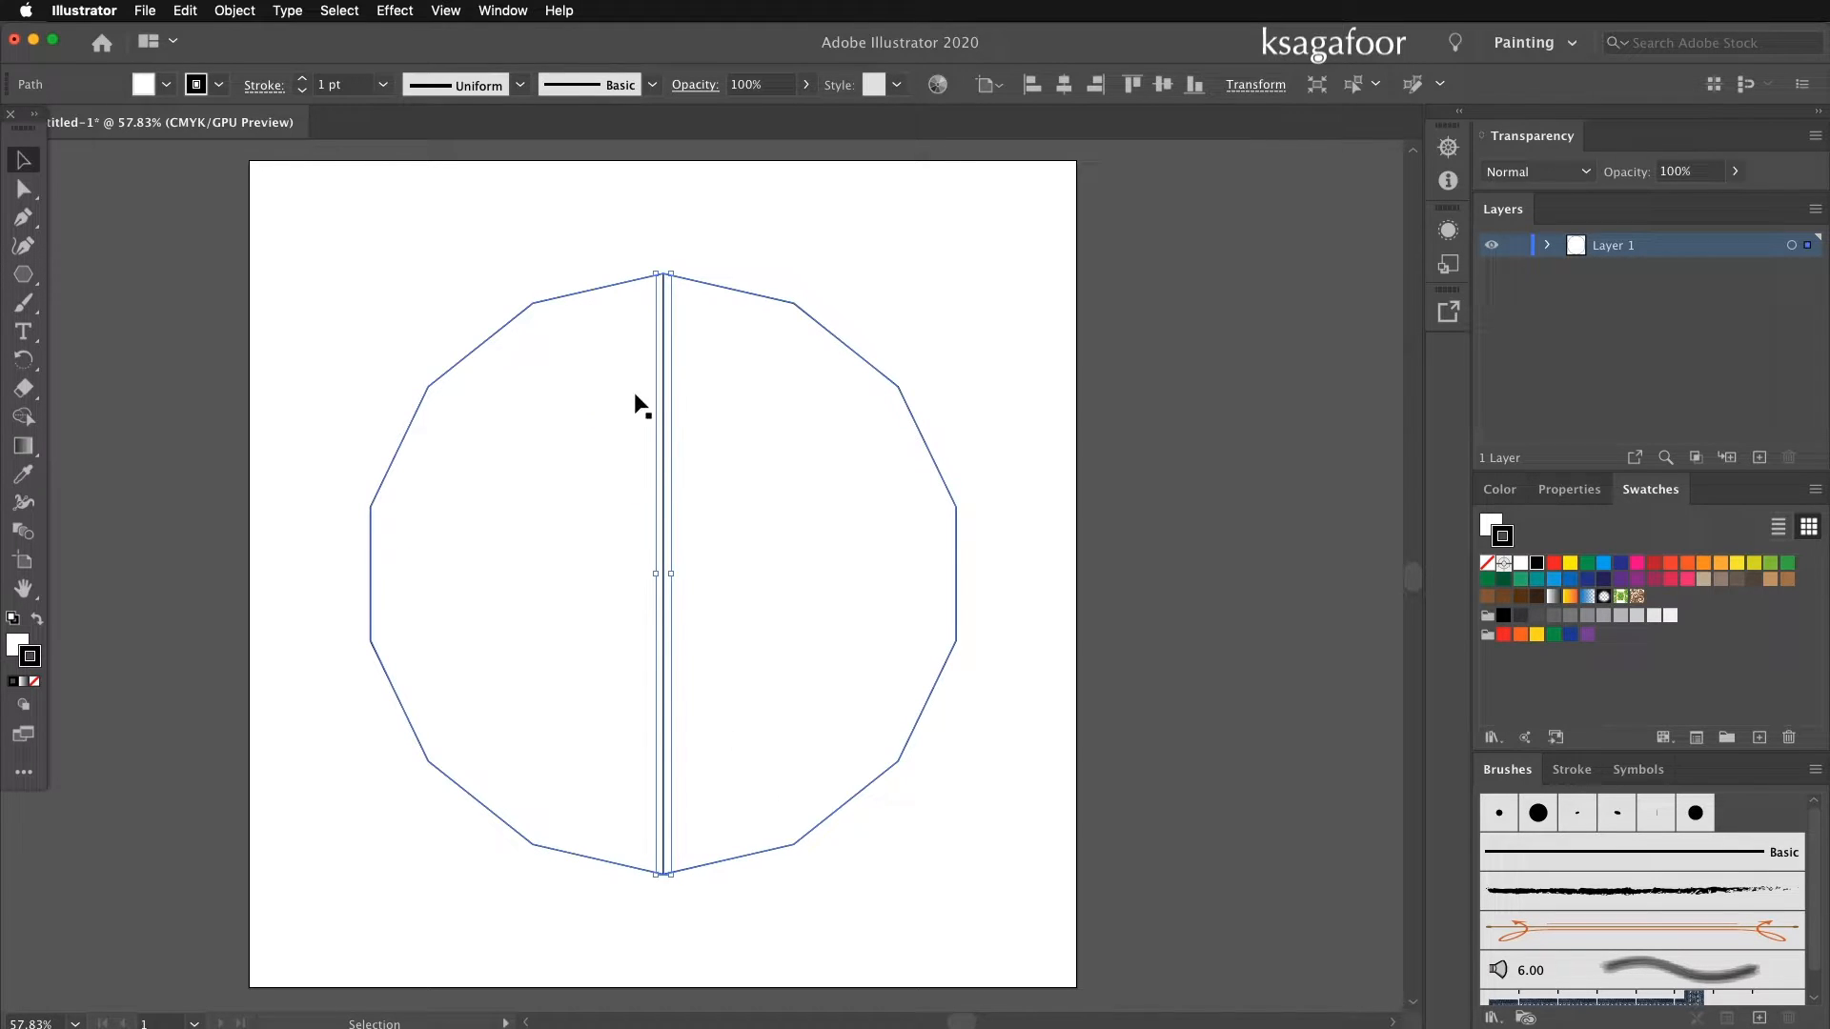
Rotate-copy the vertical line by 360/14 repeatedly to form spokes to every corner.
{"action": "right_click", "coordinate": [636, 402]}
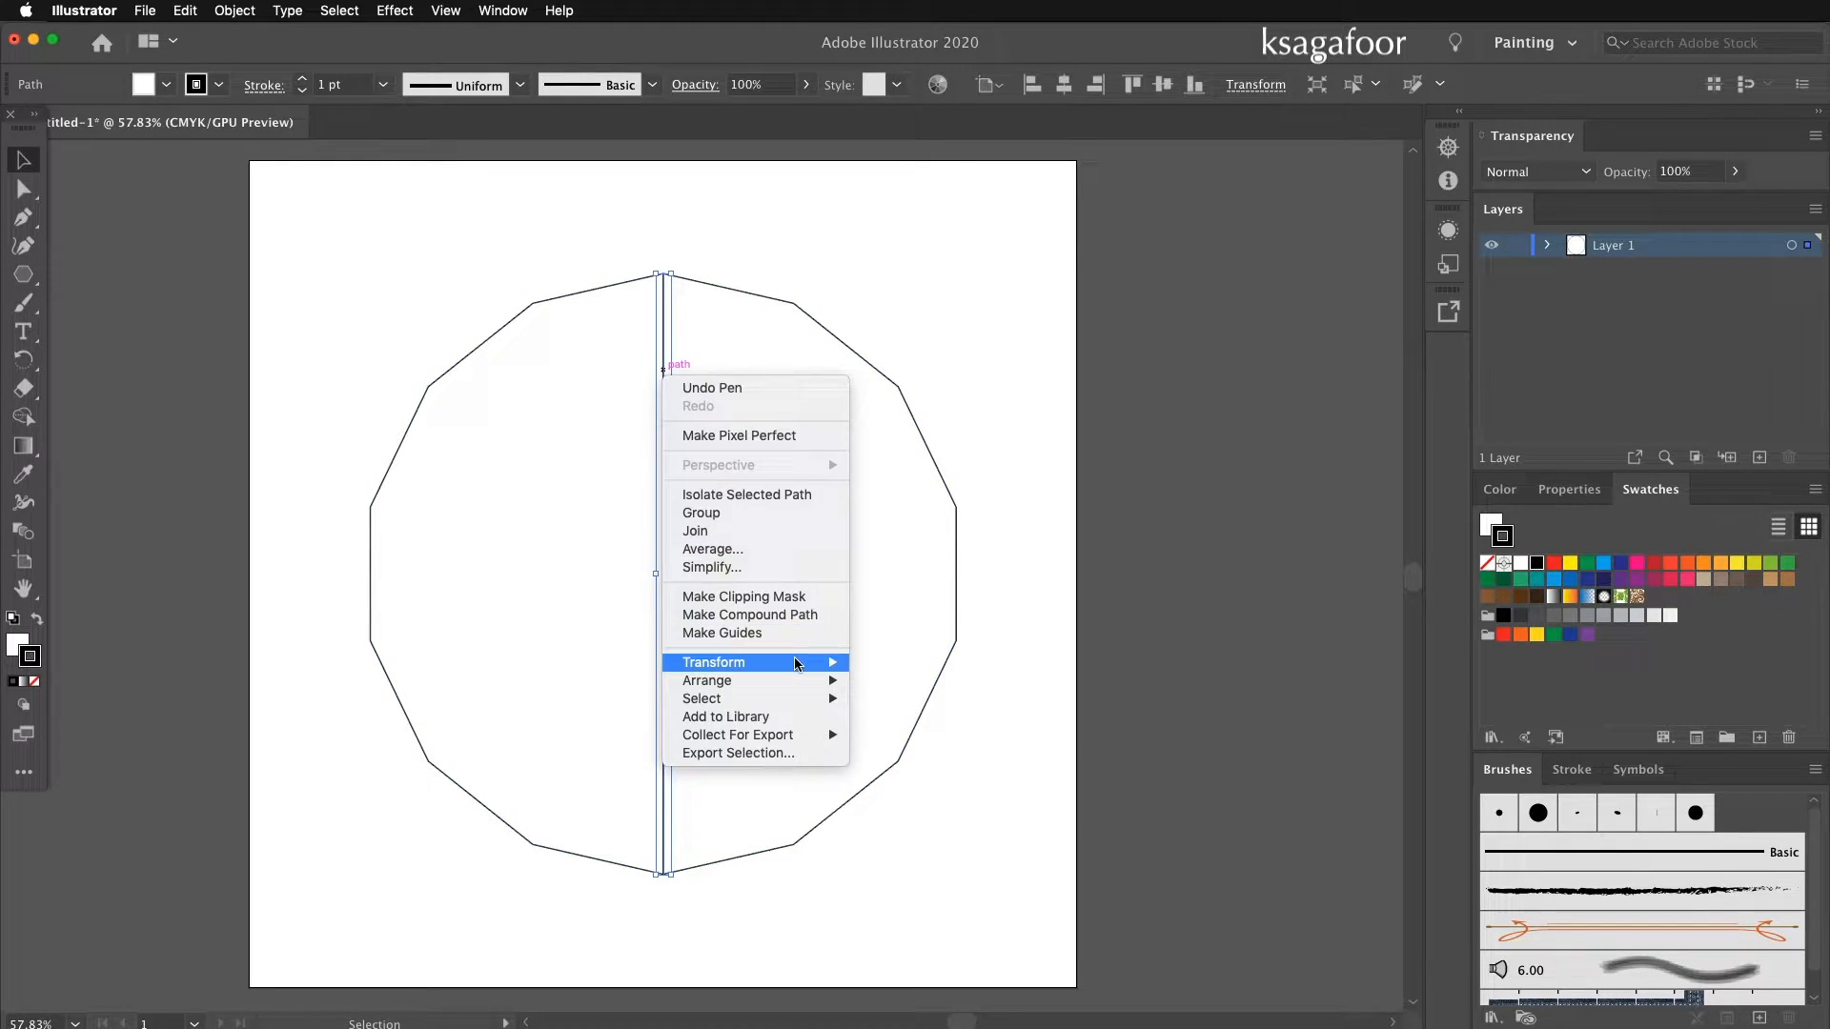
{"action": "left_click", "coordinate": [713, 662]}
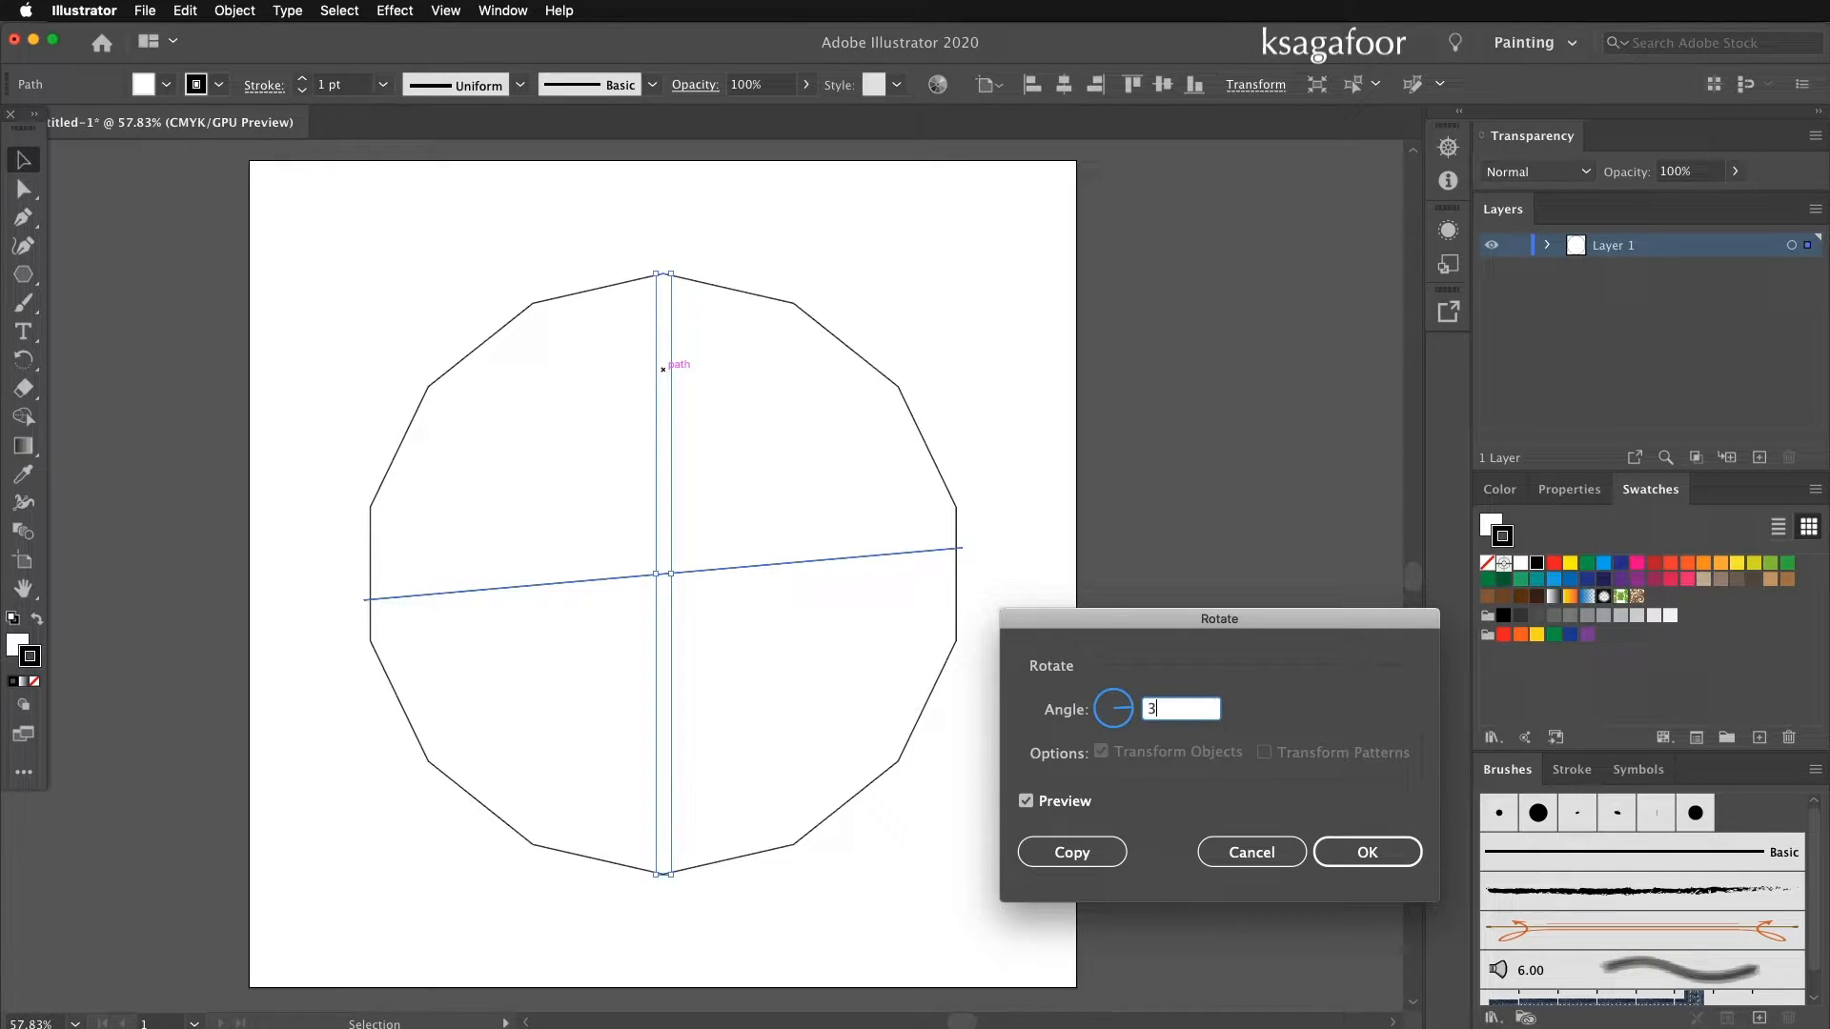
{"action": "type", "text": "60/14"}
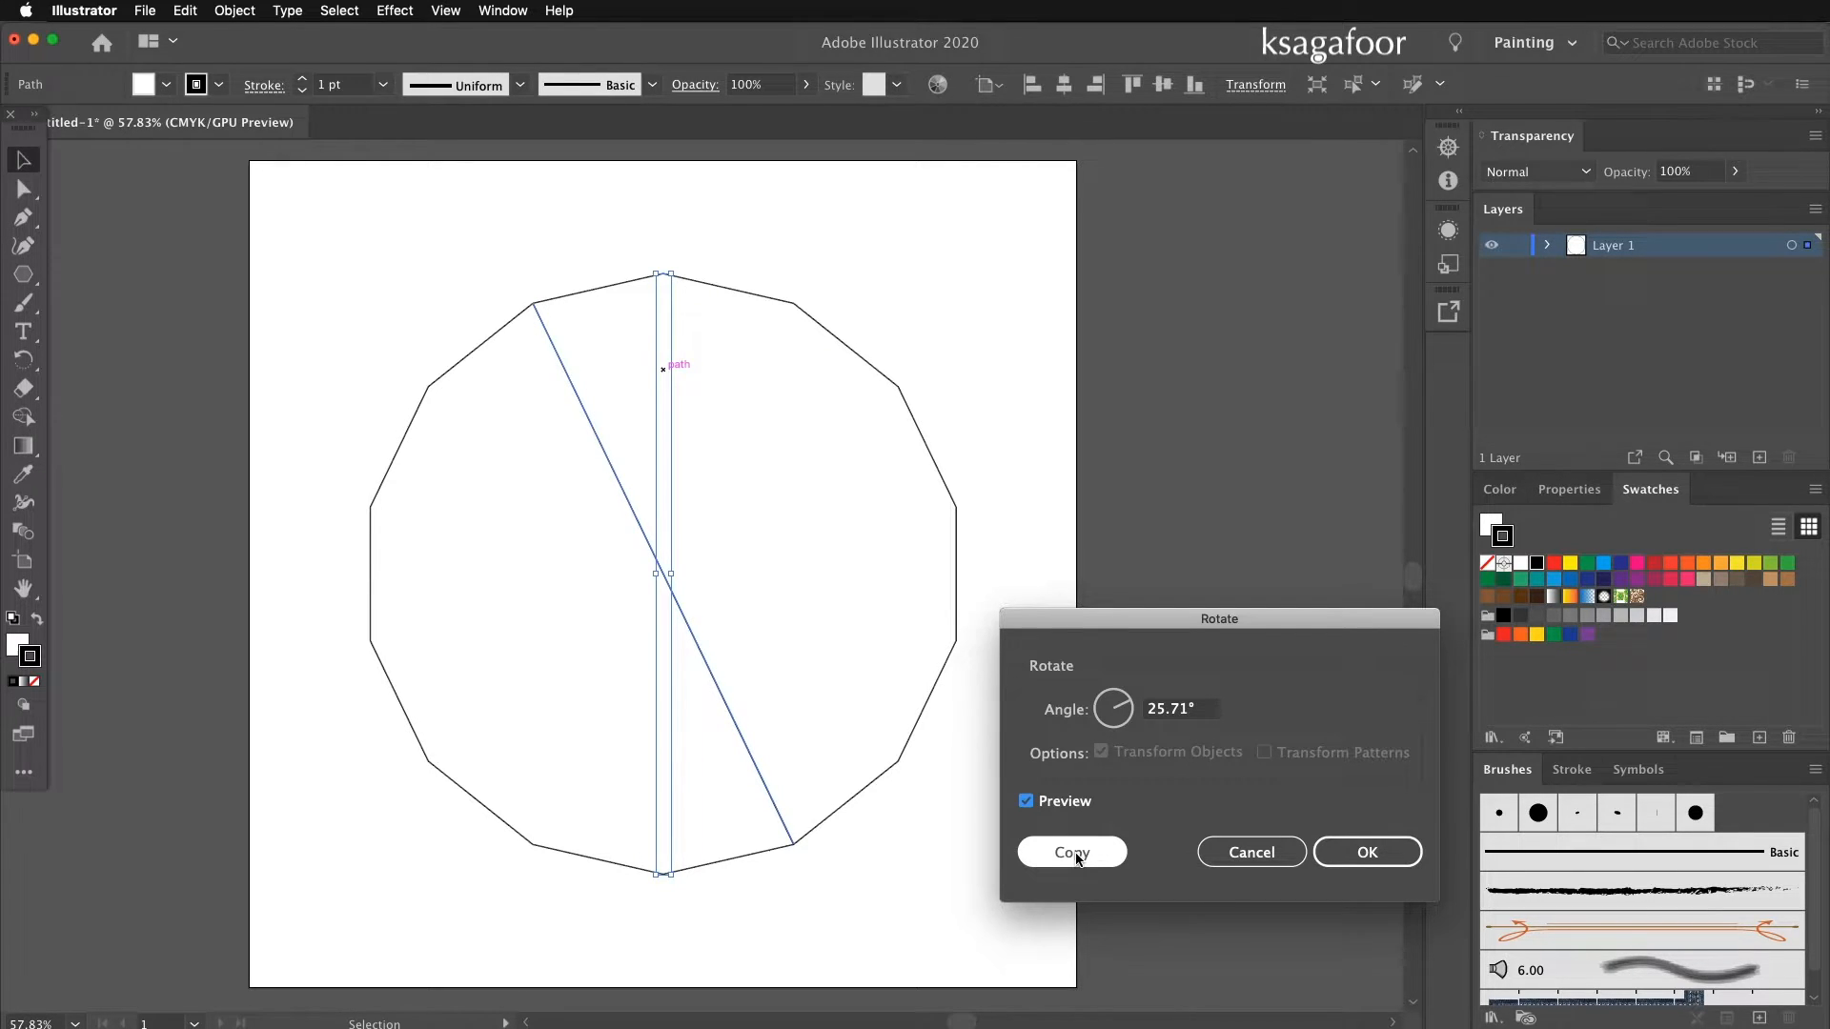
{"action": "left_click", "coordinate": [1069, 852]}
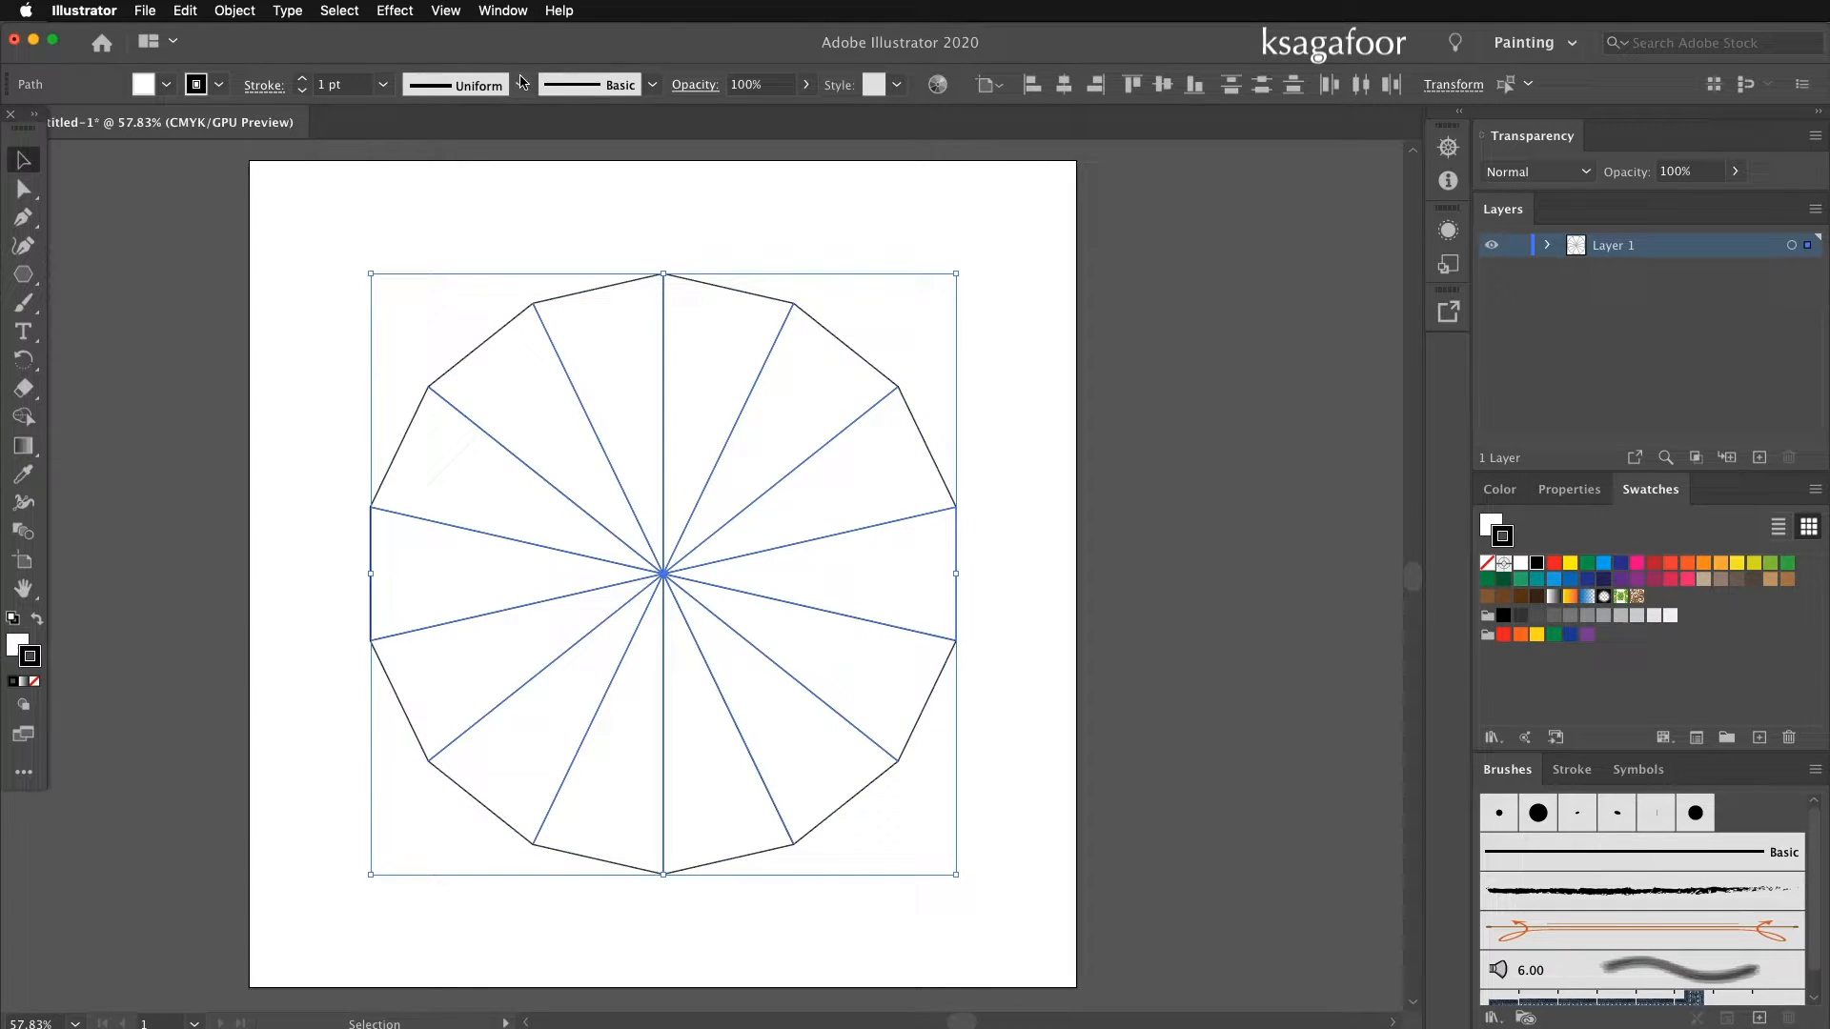
Convert the radiating spoke lines into guides via View > Guides > Make Guides.
{"action": "left_click", "coordinate": [444, 12]}
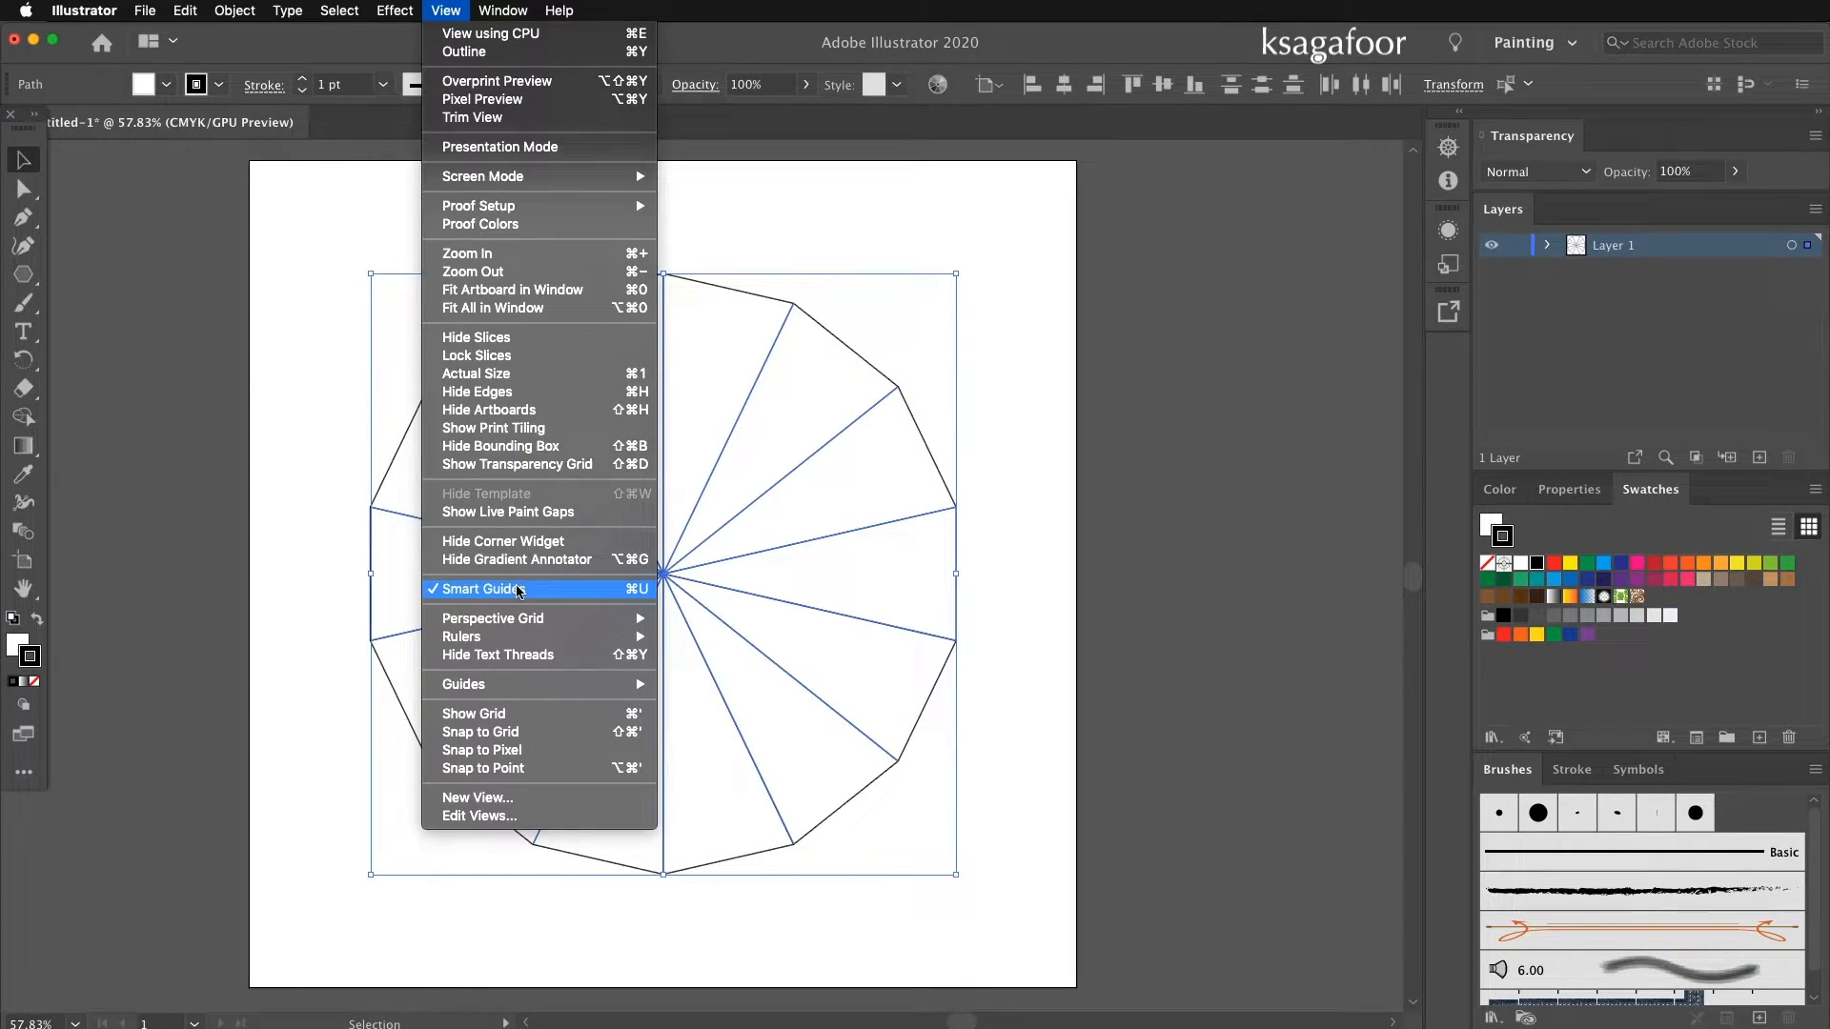
{"action": "mouse_move", "coordinate": [461, 684]}
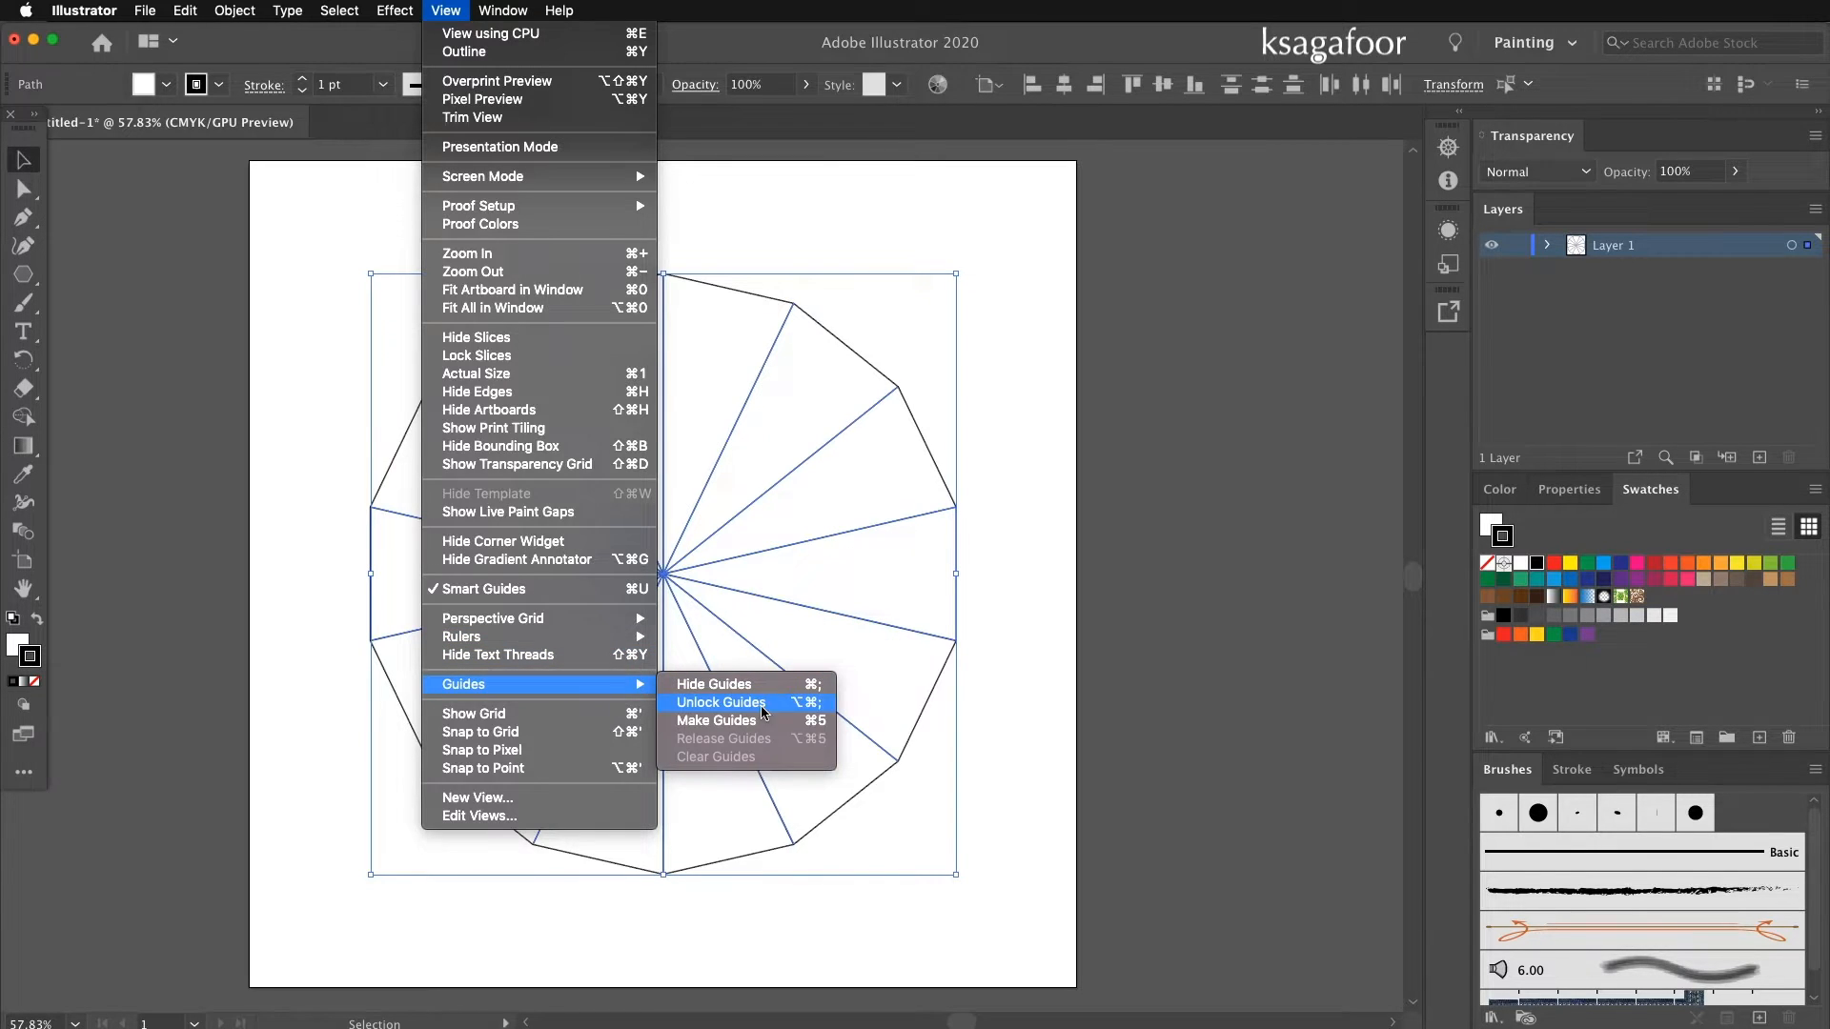
{"action": "left_click", "coordinate": [717, 721]}
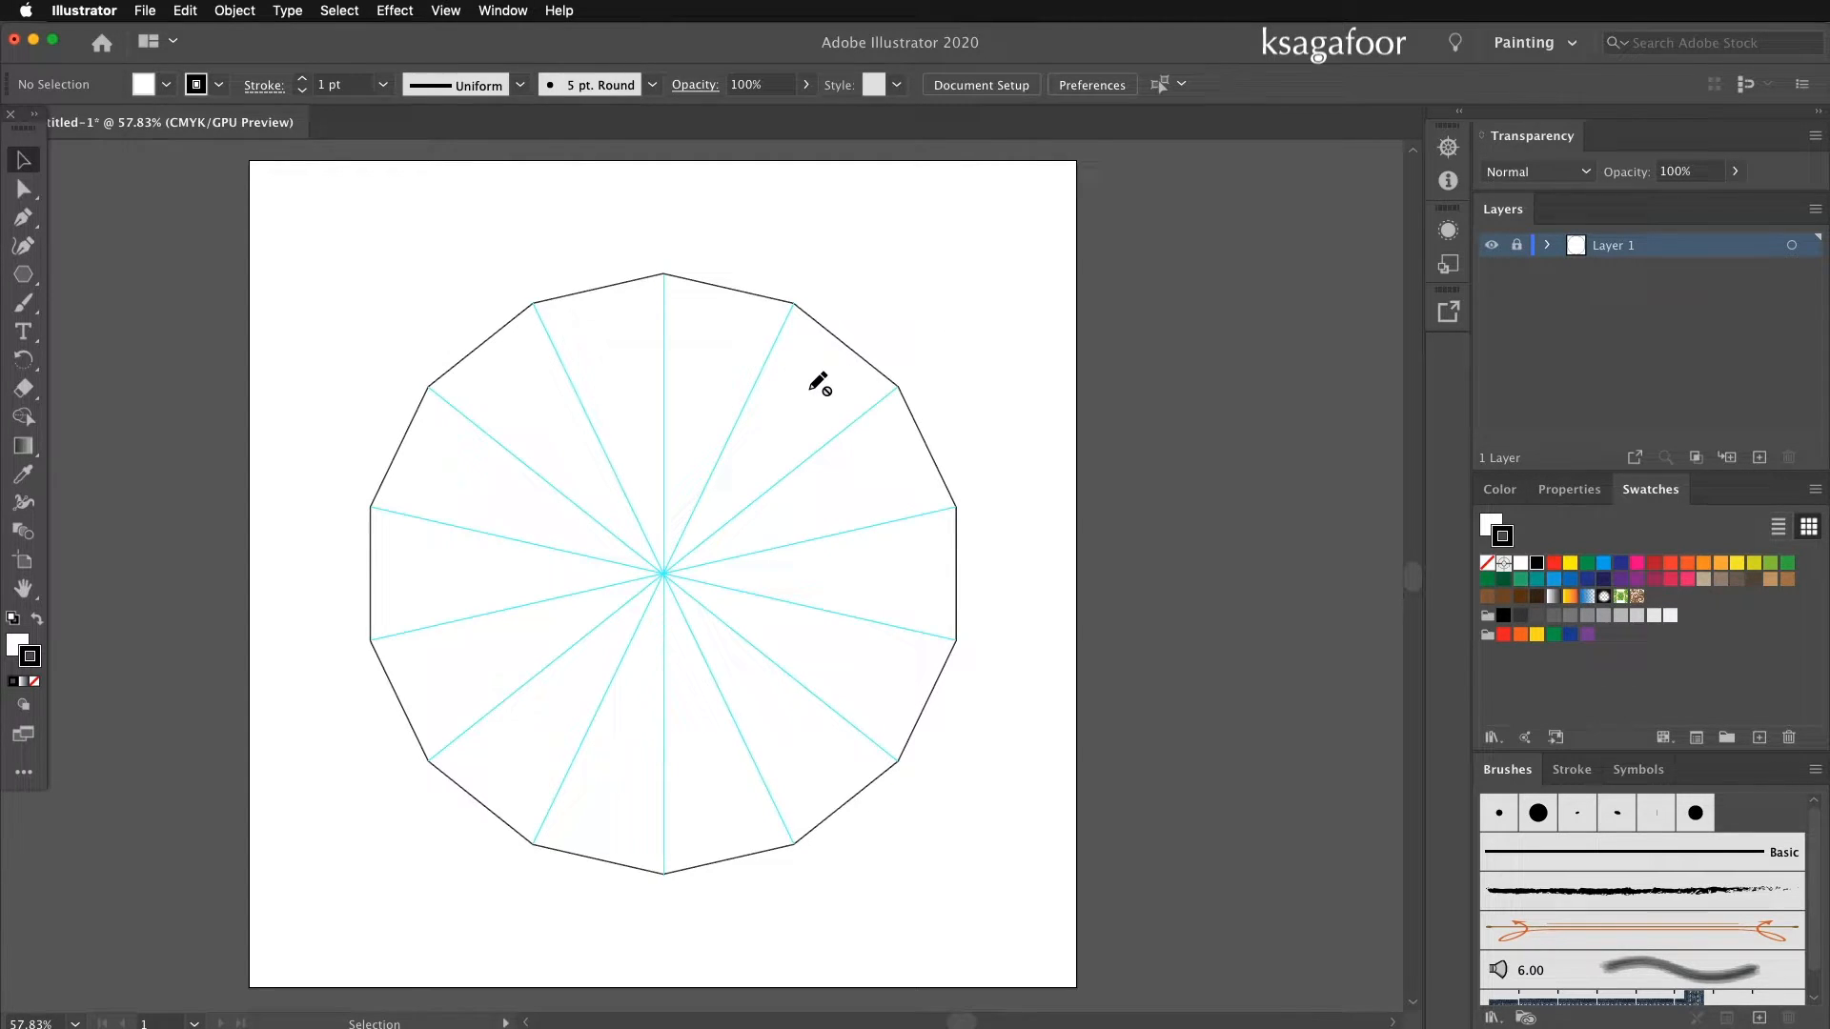
{"action": "mouse_move", "coordinate": [720, 341]}
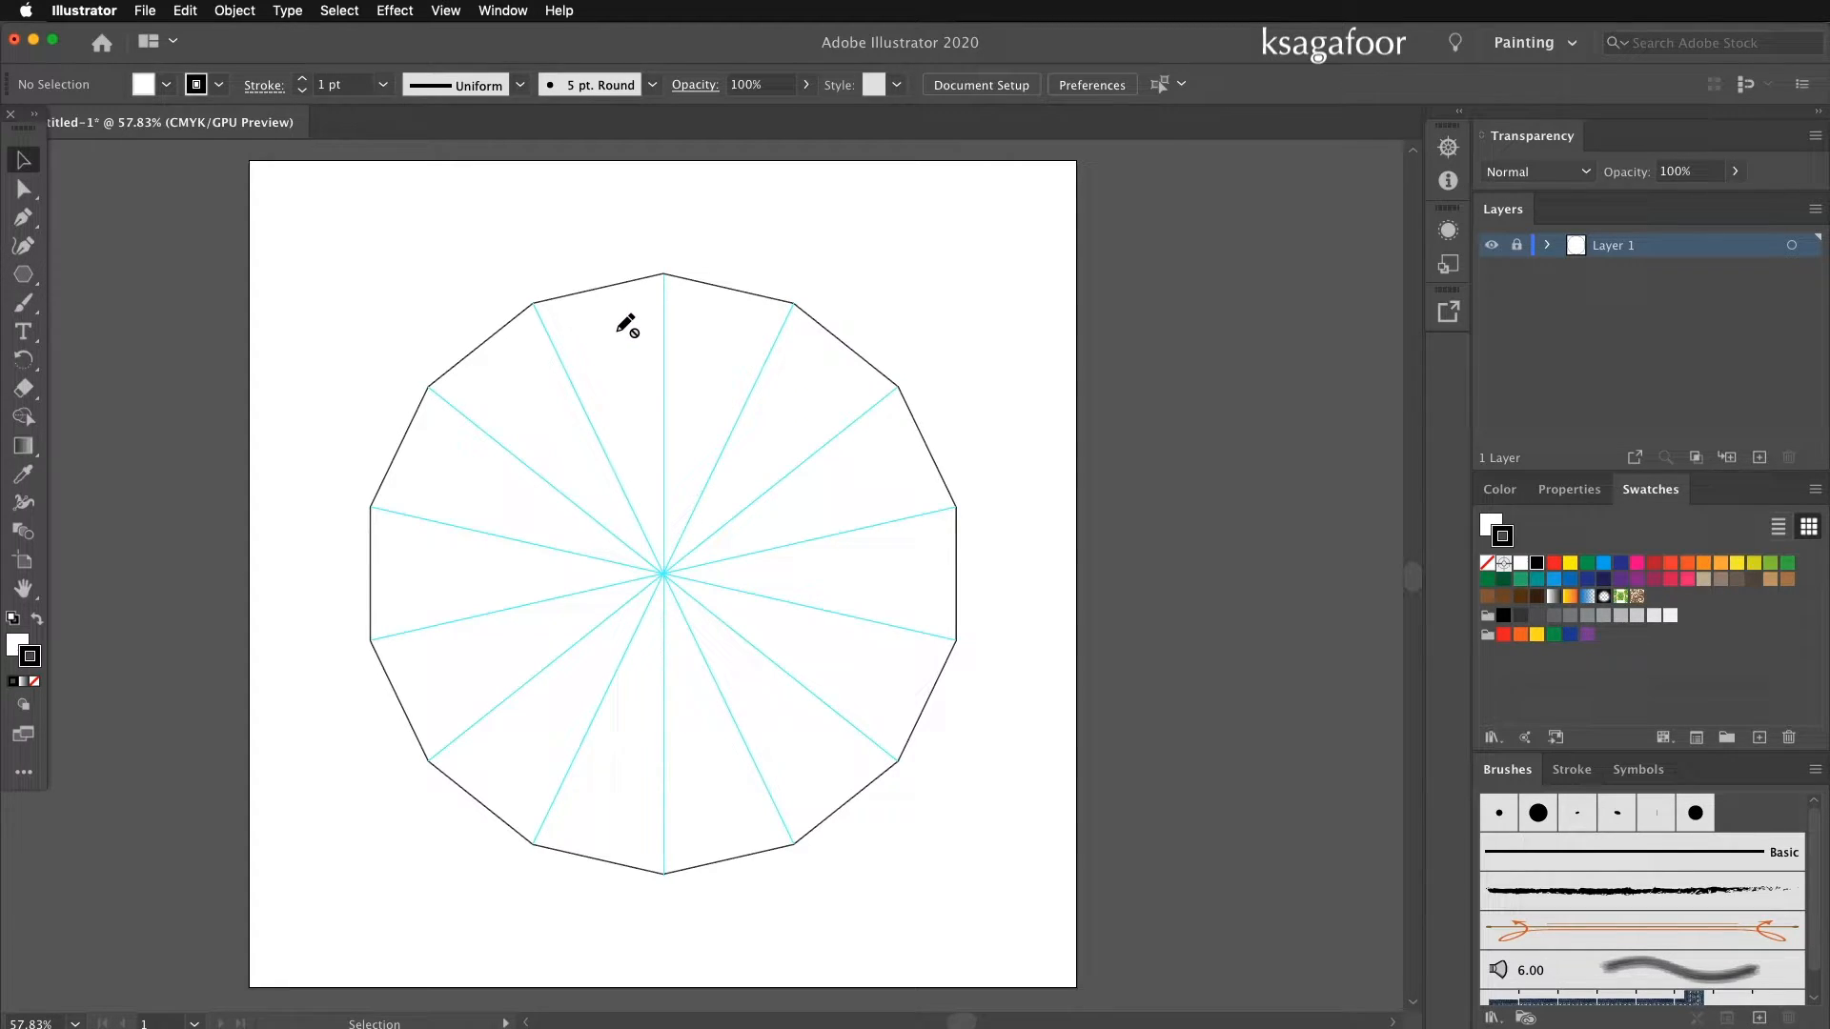
{"action": "mouse_move", "coordinate": [776, 589]}
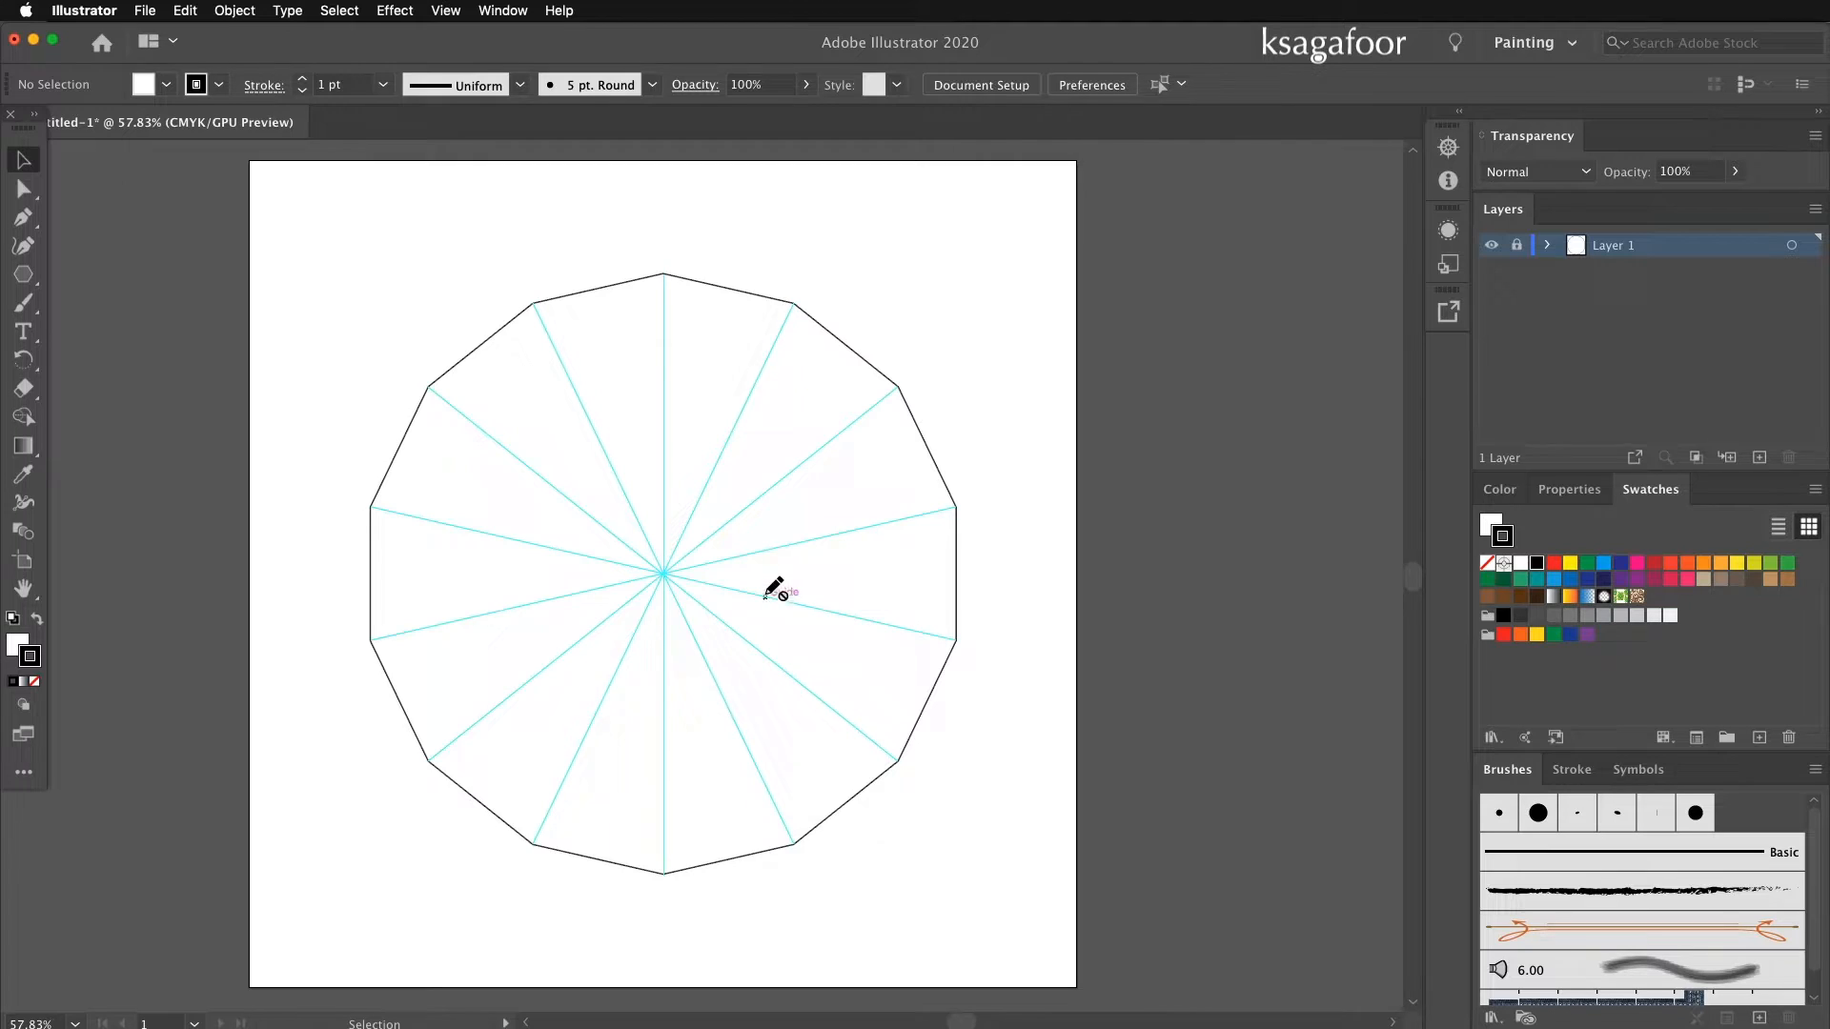
{"action": "mouse_move", "coordinate": [747, 456]}
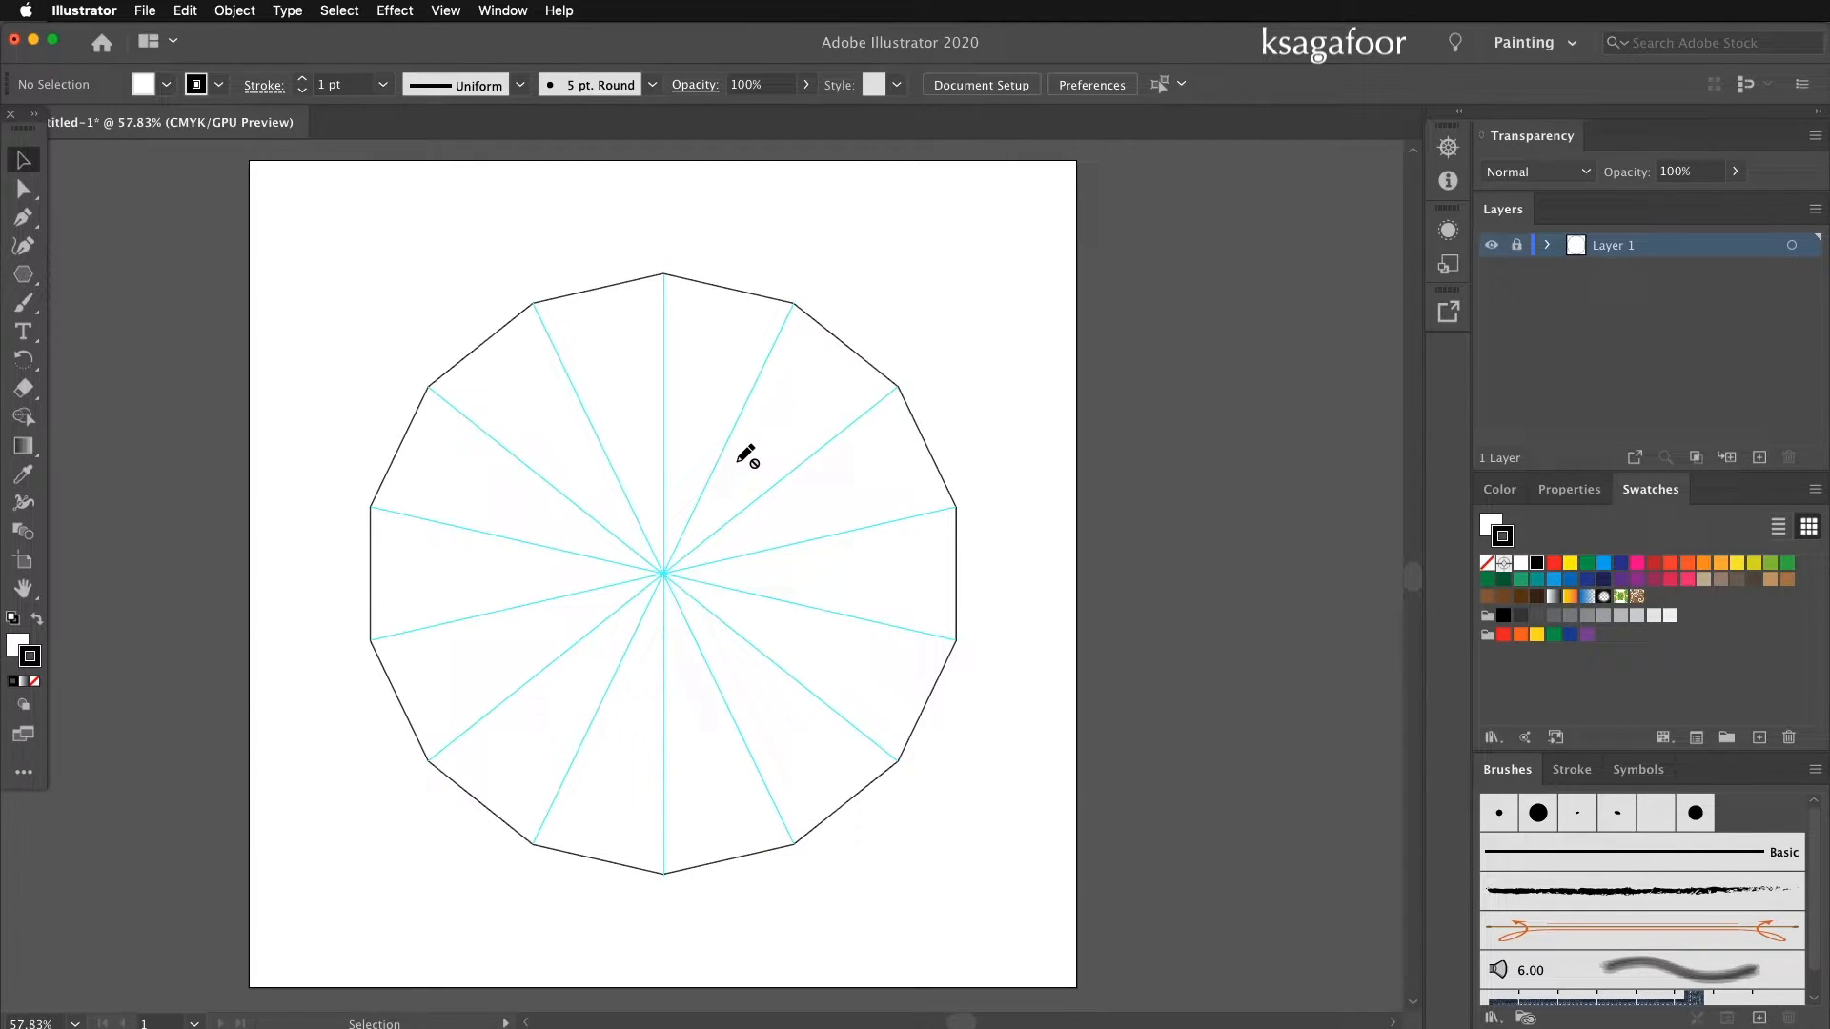
{"action": "mouse_move", "coordinate": [1022, 375]}
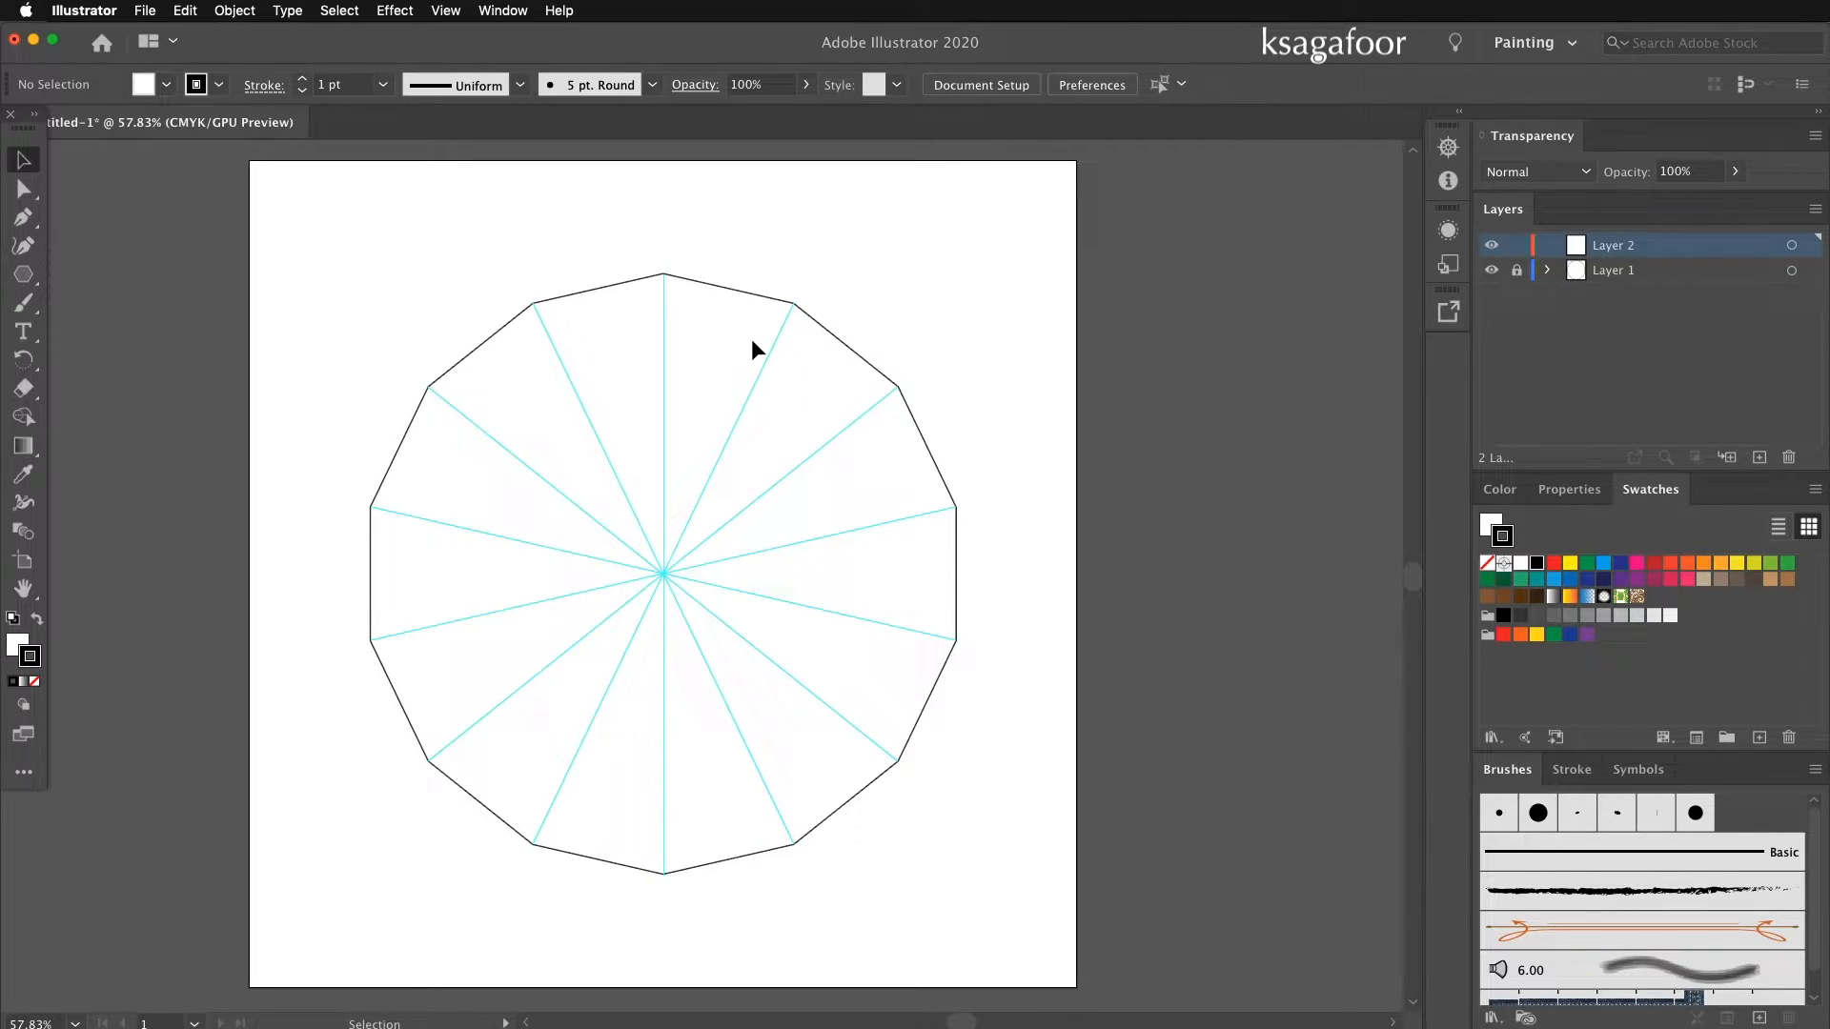
Draw a teal-filled wedge from the top corner to the centre on a new Layer 2.
{"action": "left_click", "coordinate": [23, 217]}
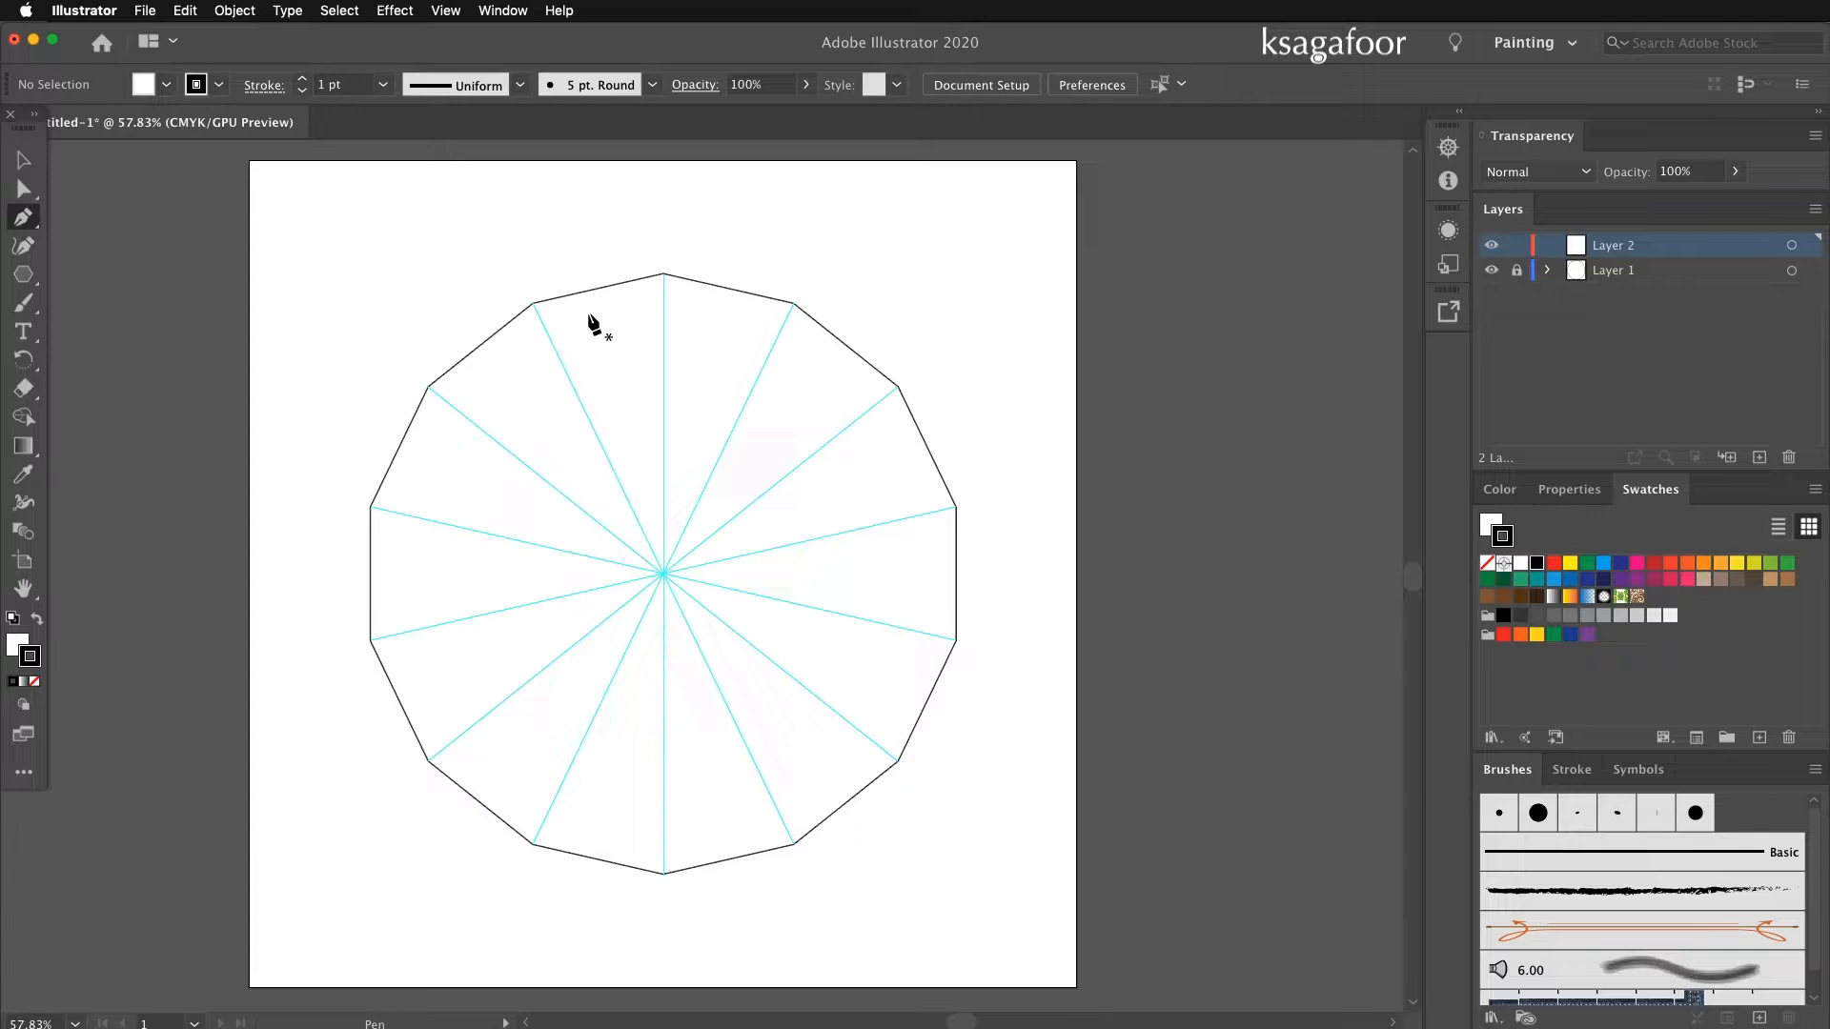
{"action": "mouse_move", "coordinate": [873, 390]}
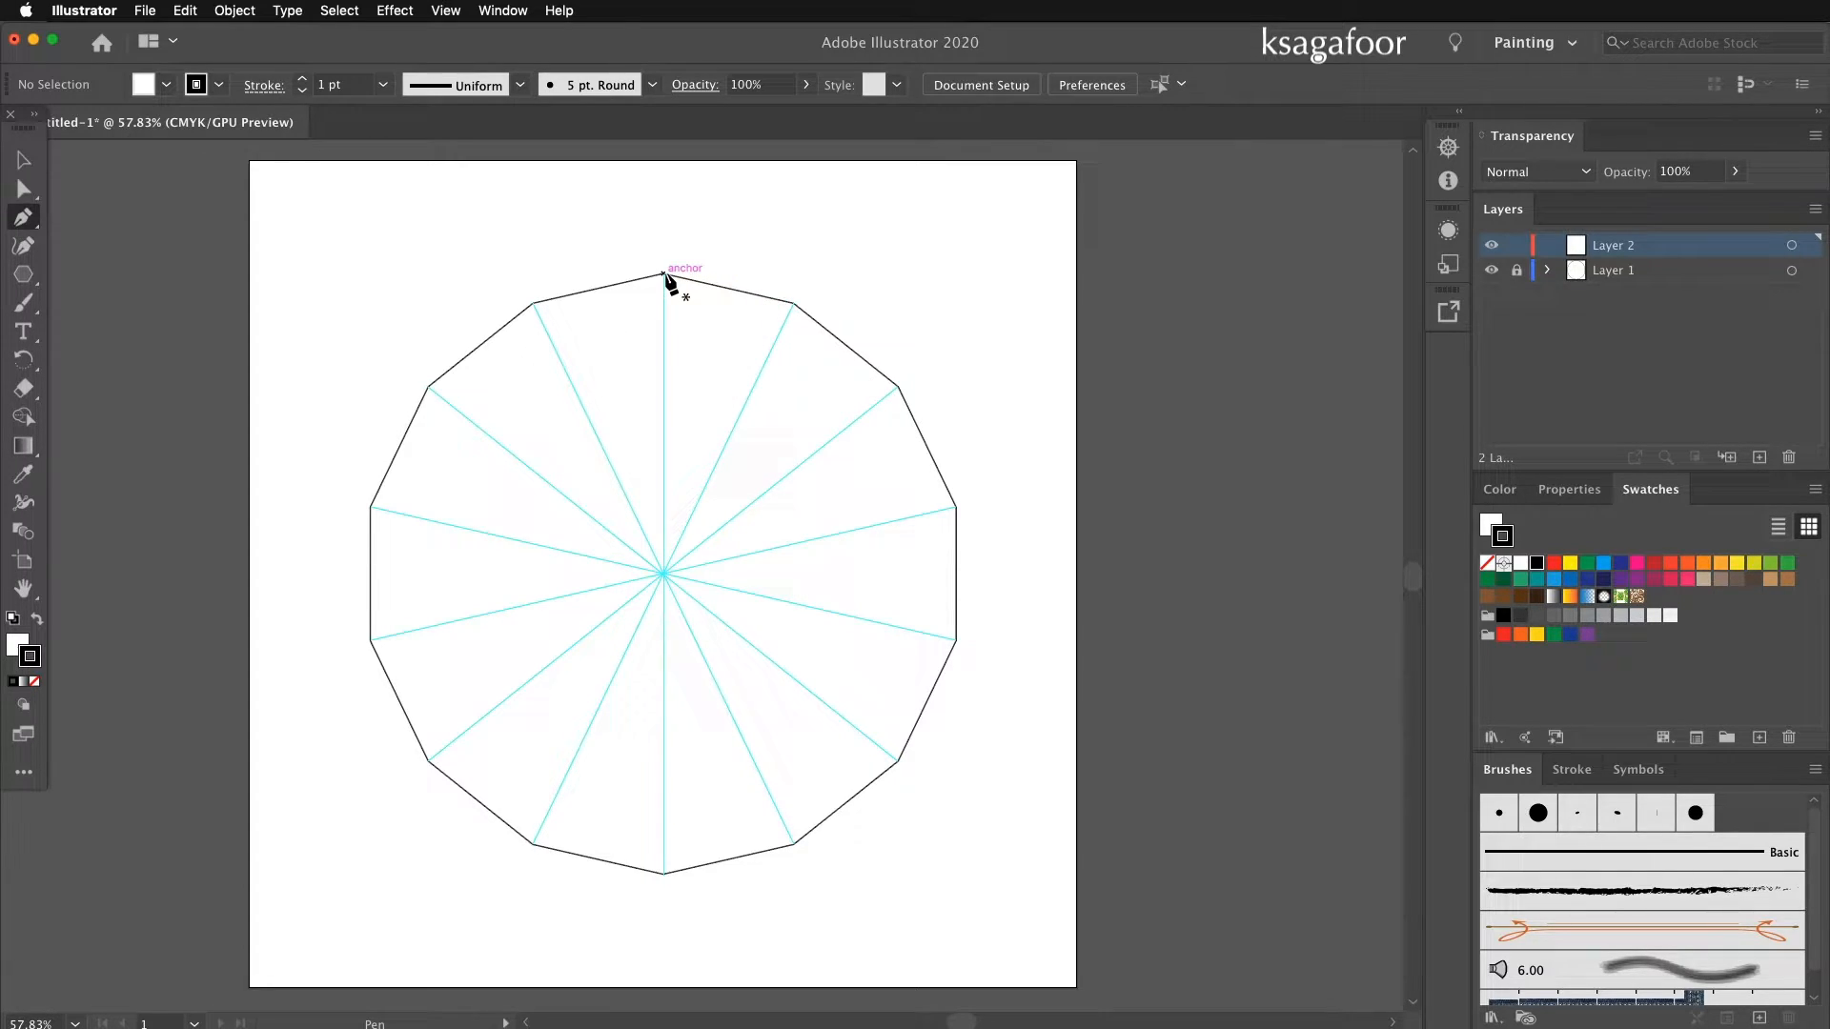
{"action": "left_click_drag", "start_coordinate": [666, 277], "coordinate": [799, 311]}
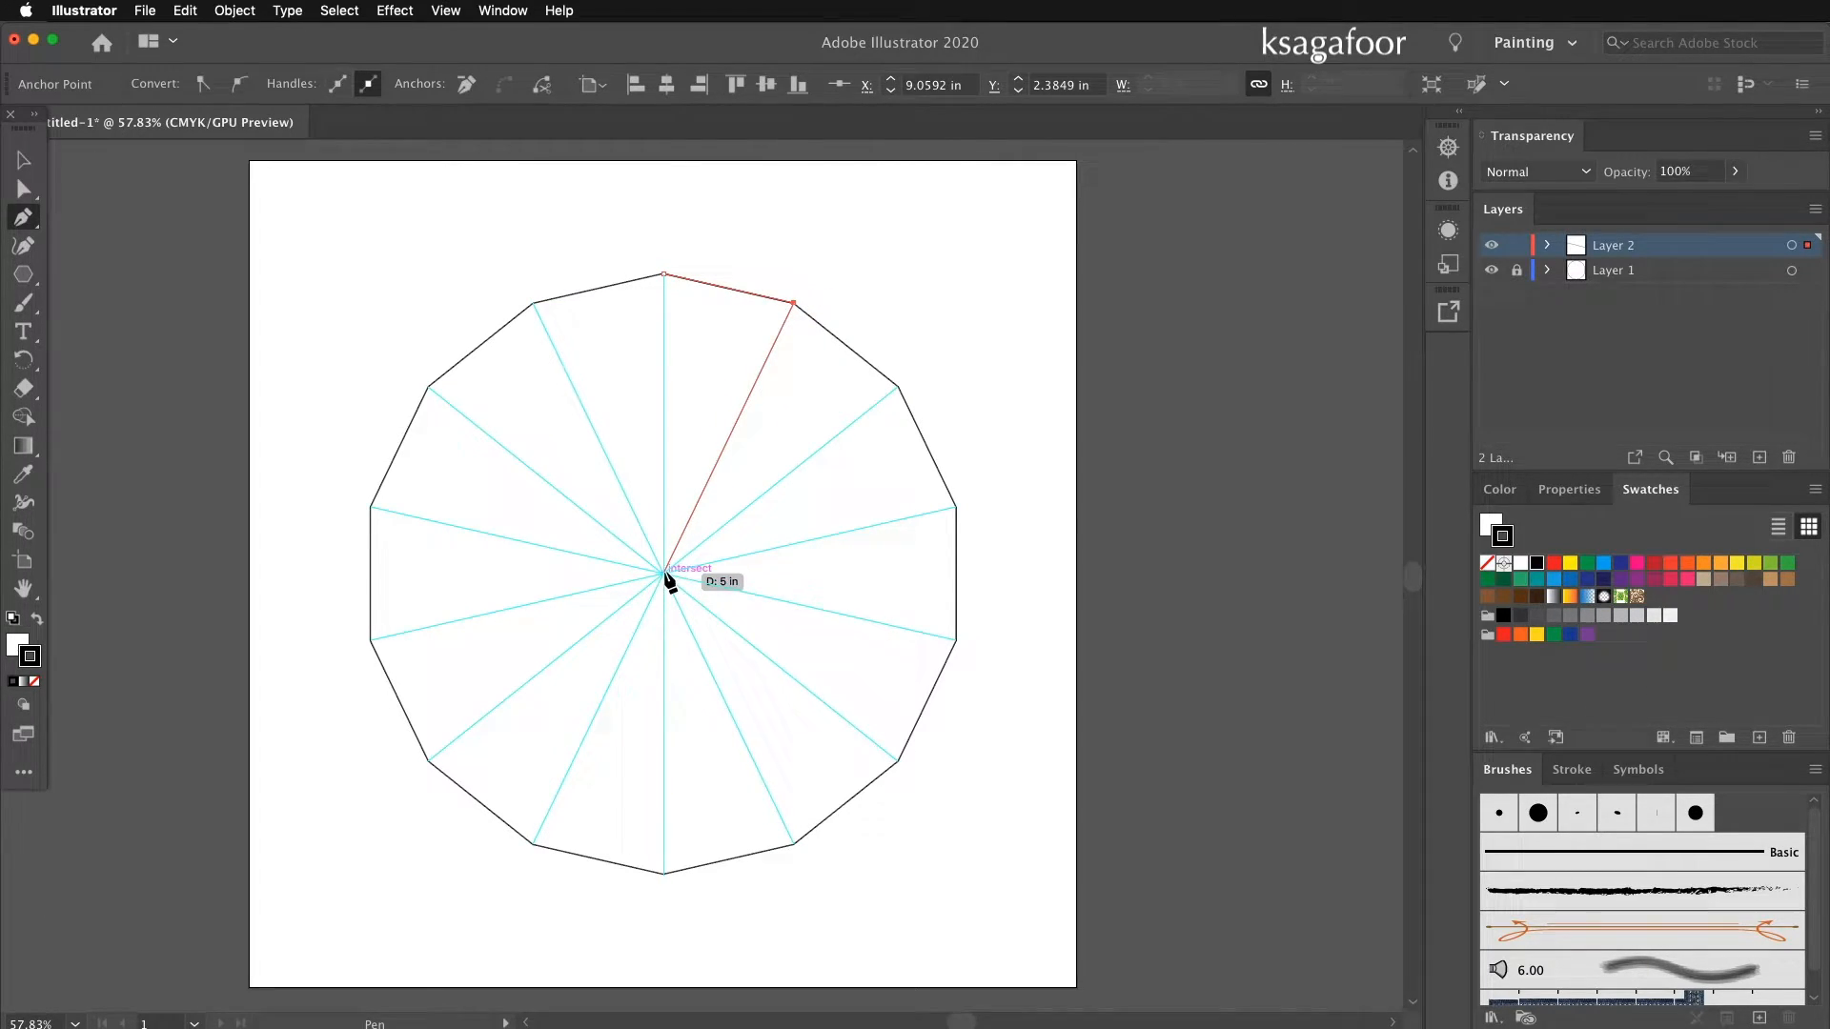
{"action": "left_click", "coordinate": [665, 276]}
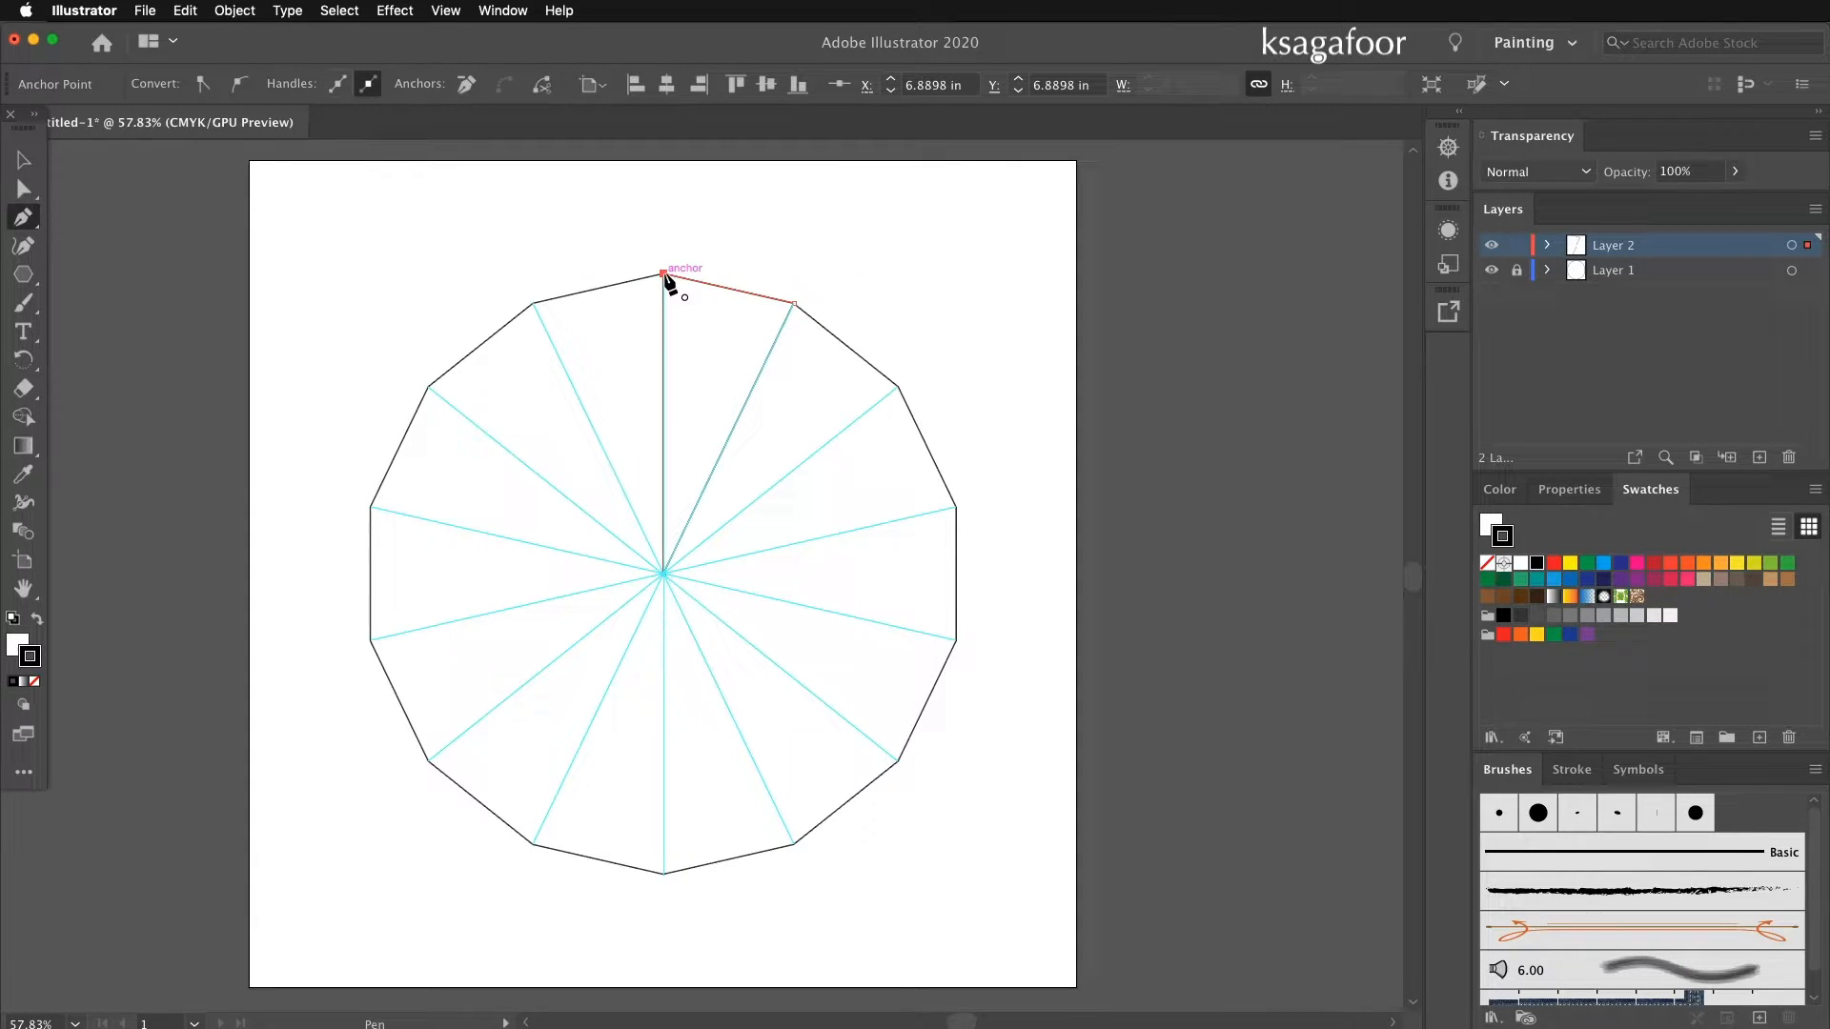
{"action": "left_click", "coordinate": [21, 160]}
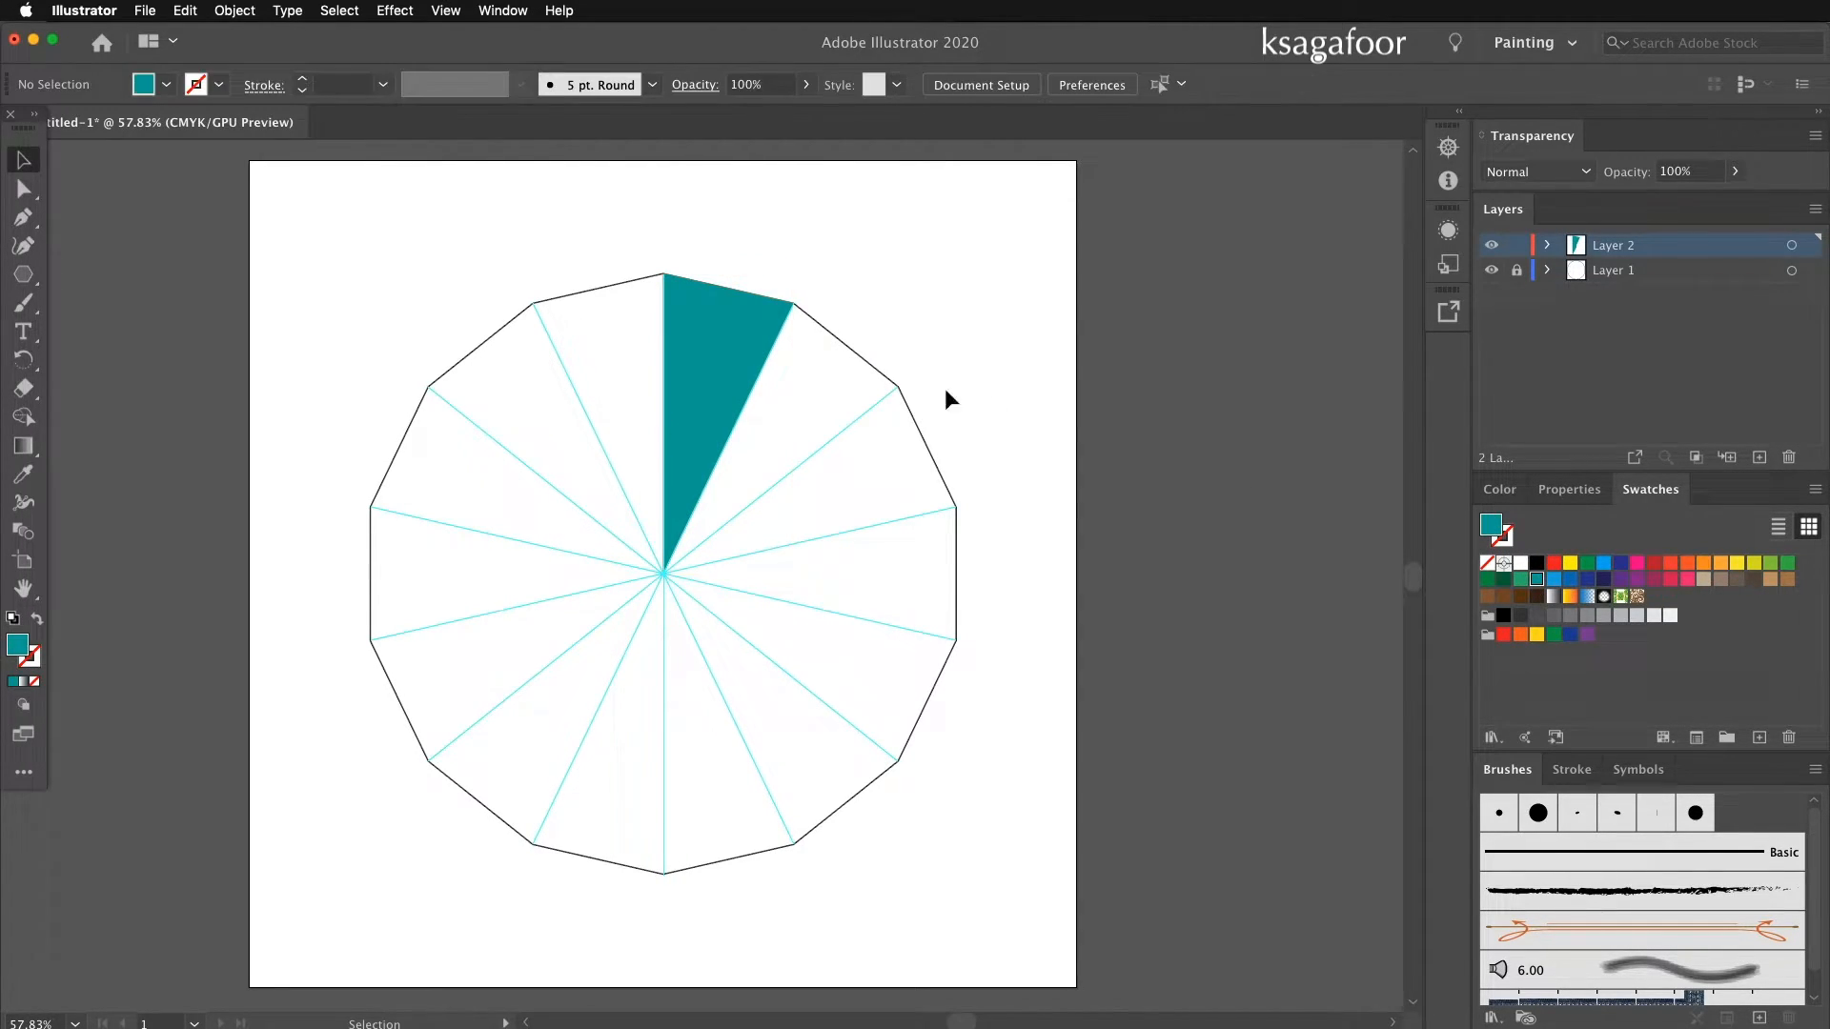
{"action": "left_click", "coordinate": [724, 374]}
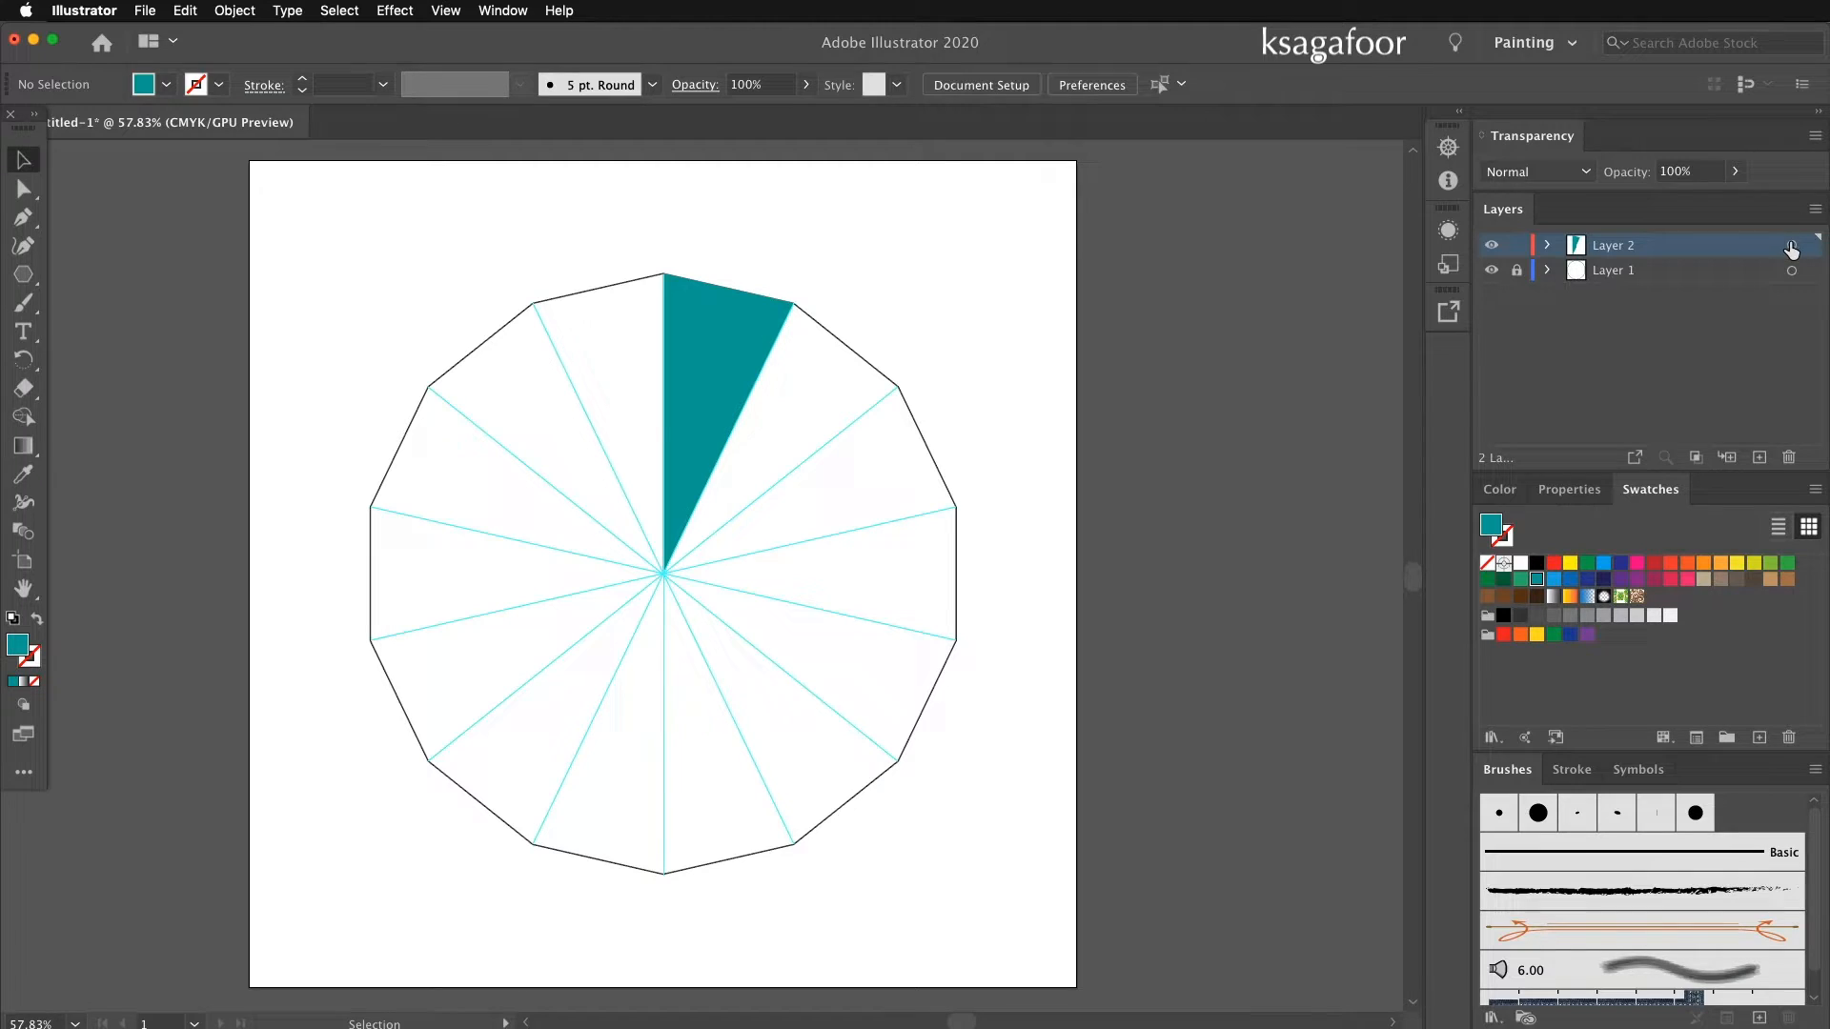
Add a Transform effect reflecting the wedge on X with 1 copy to form a double wedge.
{"action": "left_click", "coordinate": [711, 419]}
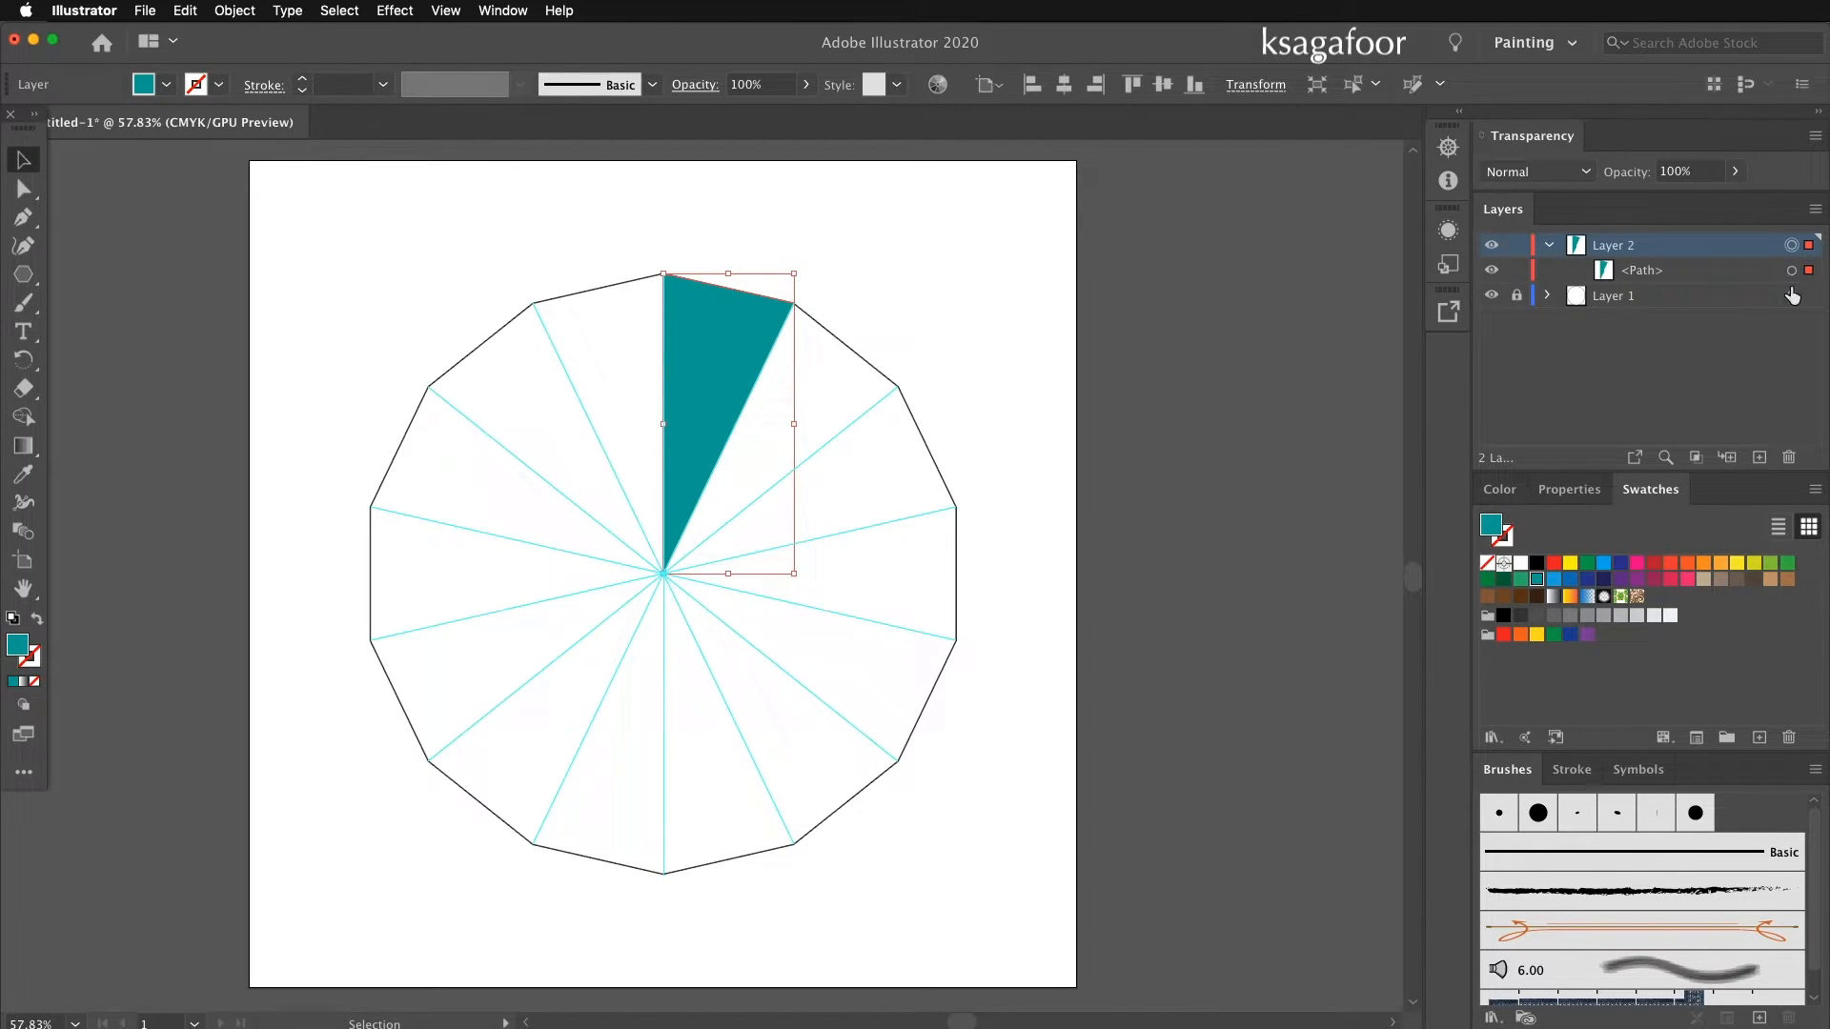
{"action": "mouse_move", "coordinate": [1792, 269]}
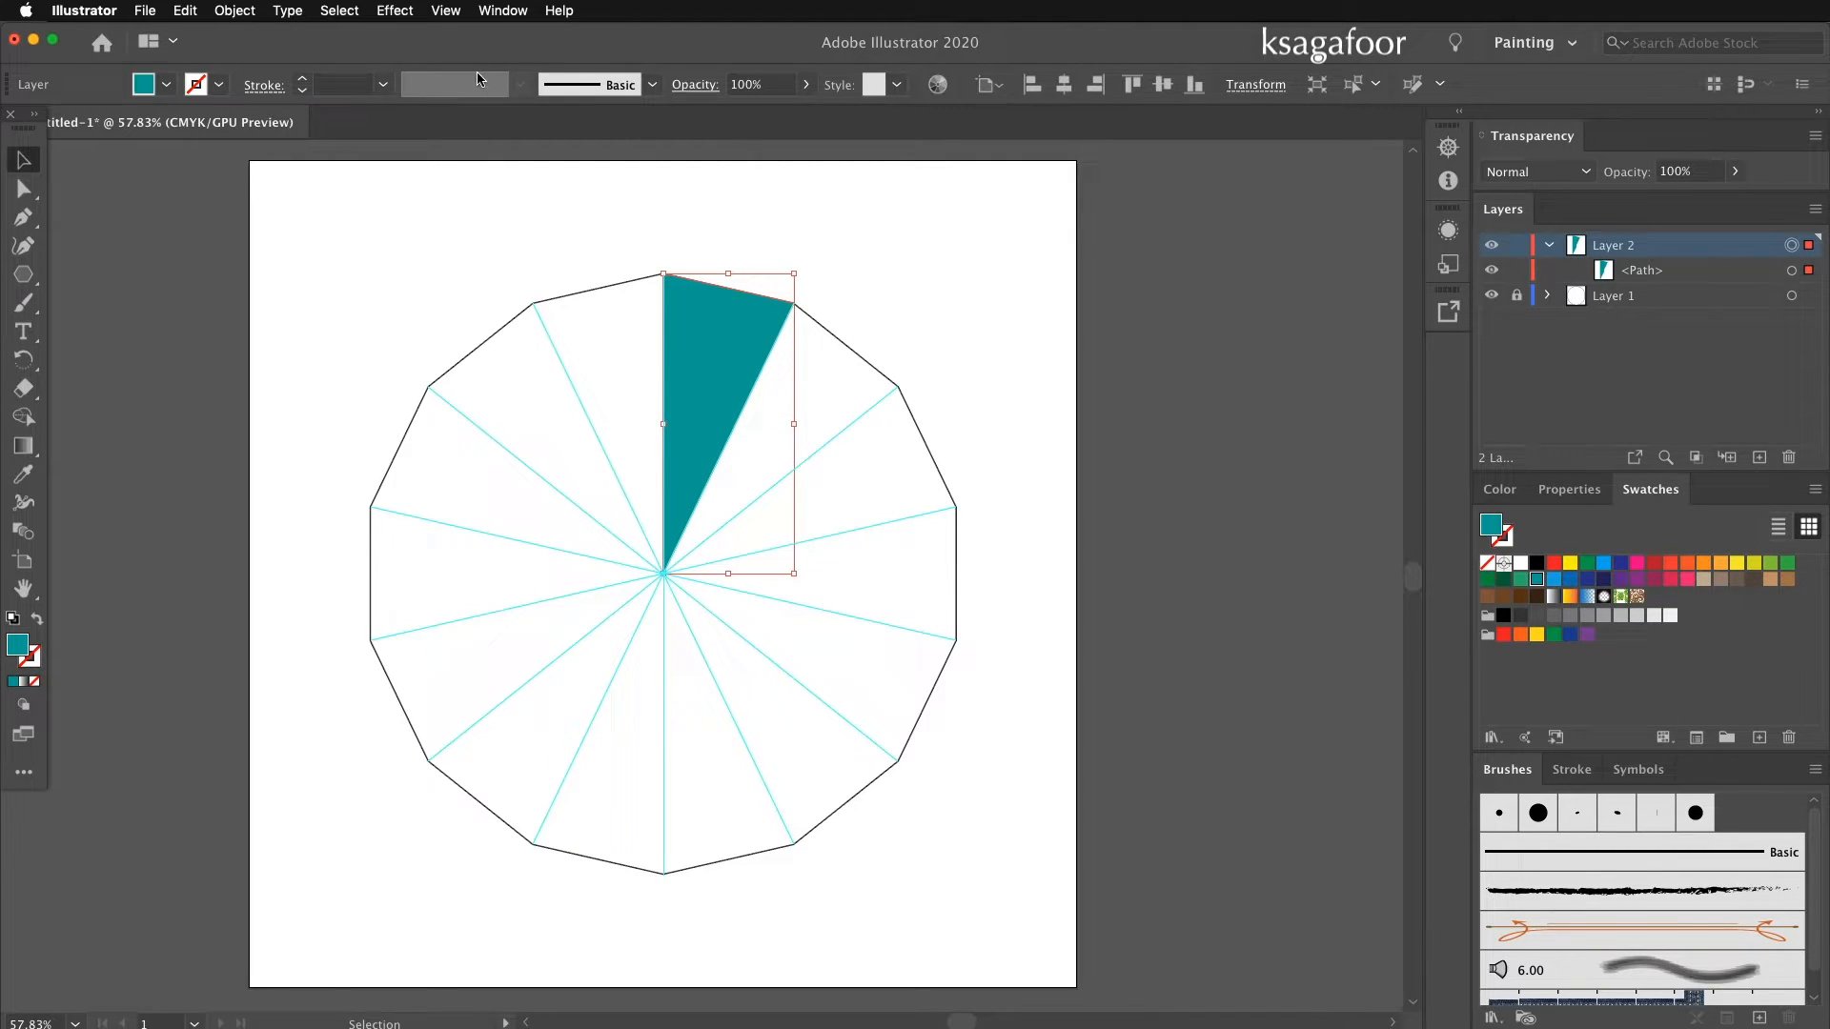
{"action": "left_click", "coordinate": [395, 12]}
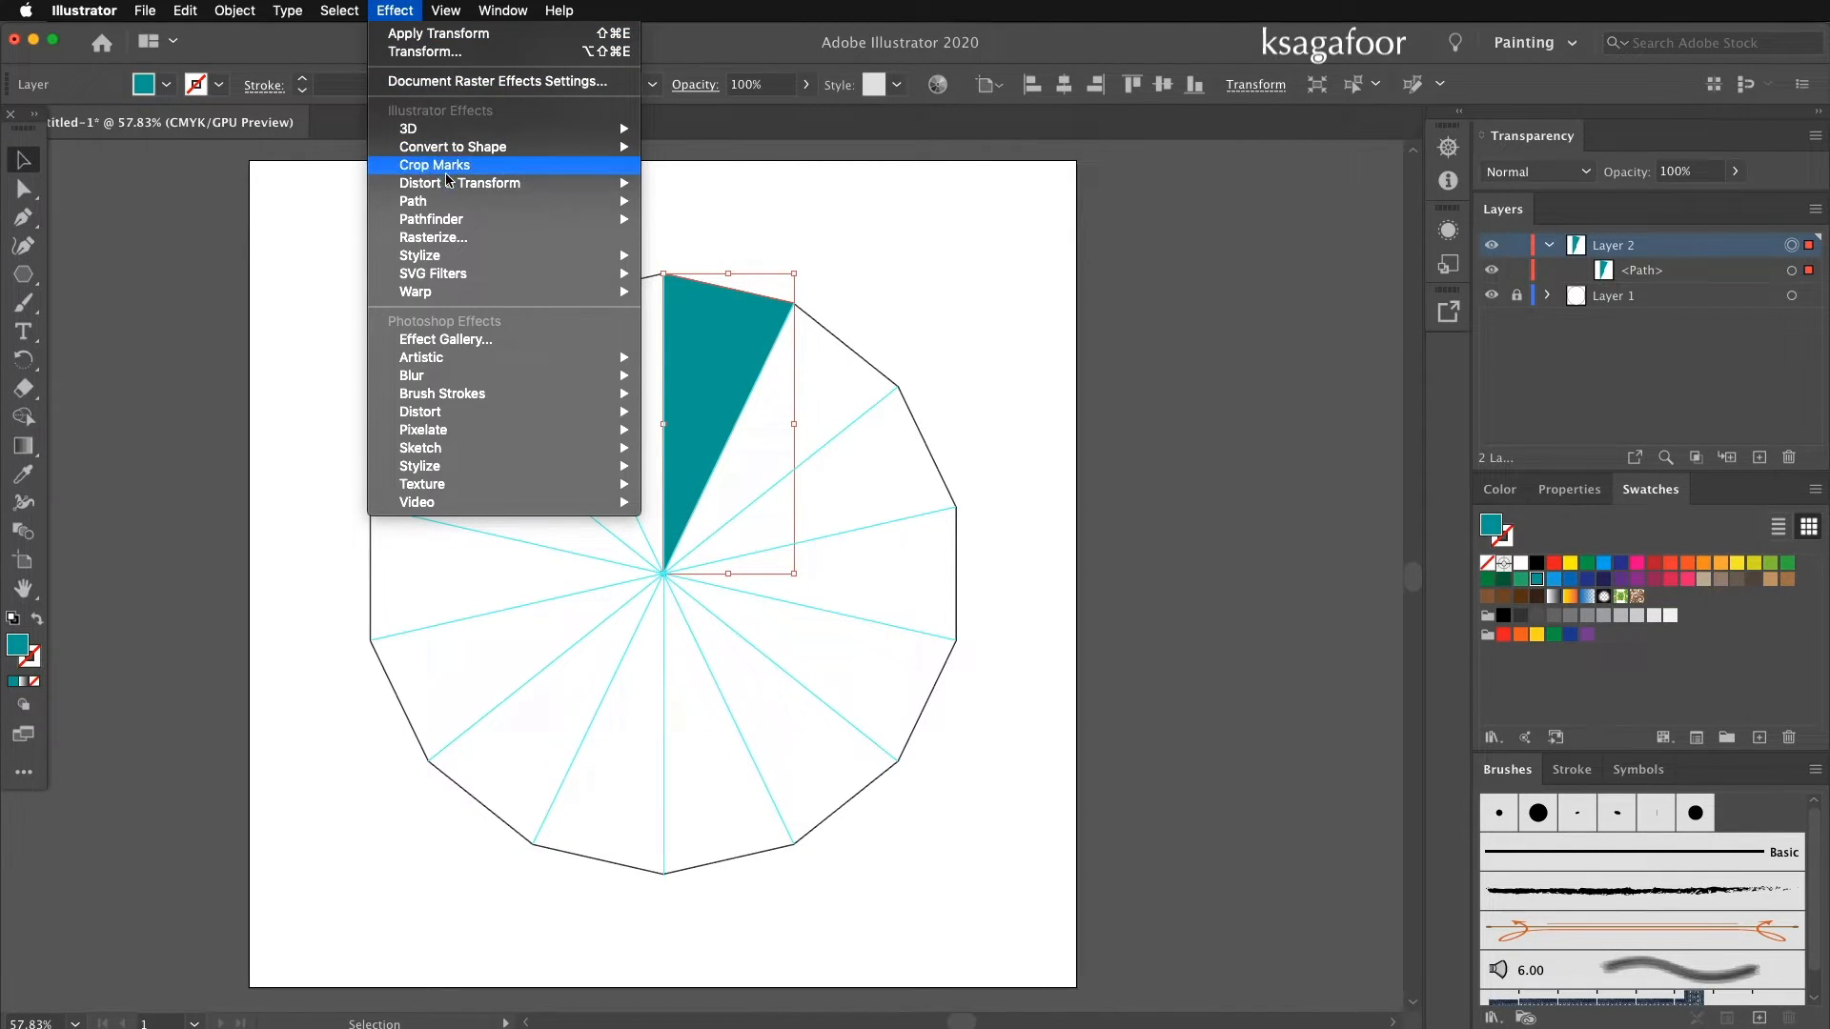
{"action": "mouse_move", "coordinate": [460, 183]}
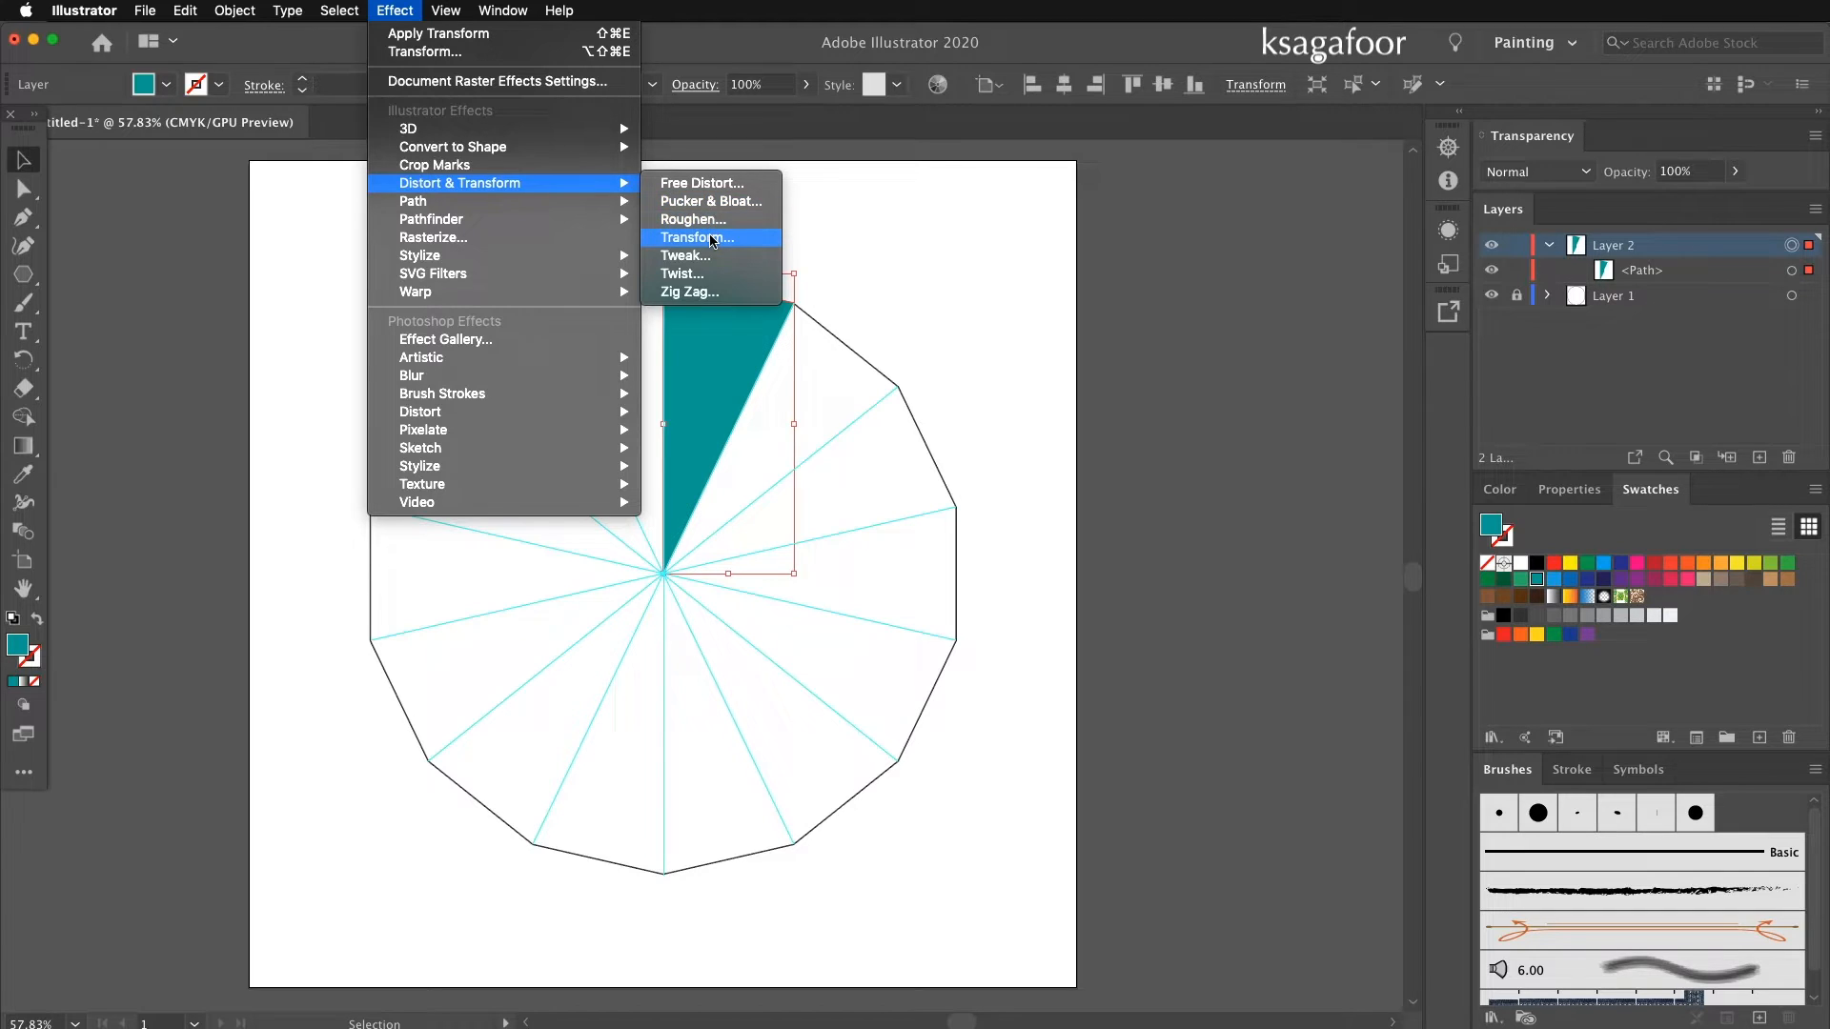
{"action": "left_click", "coordinate": [697, 236]}
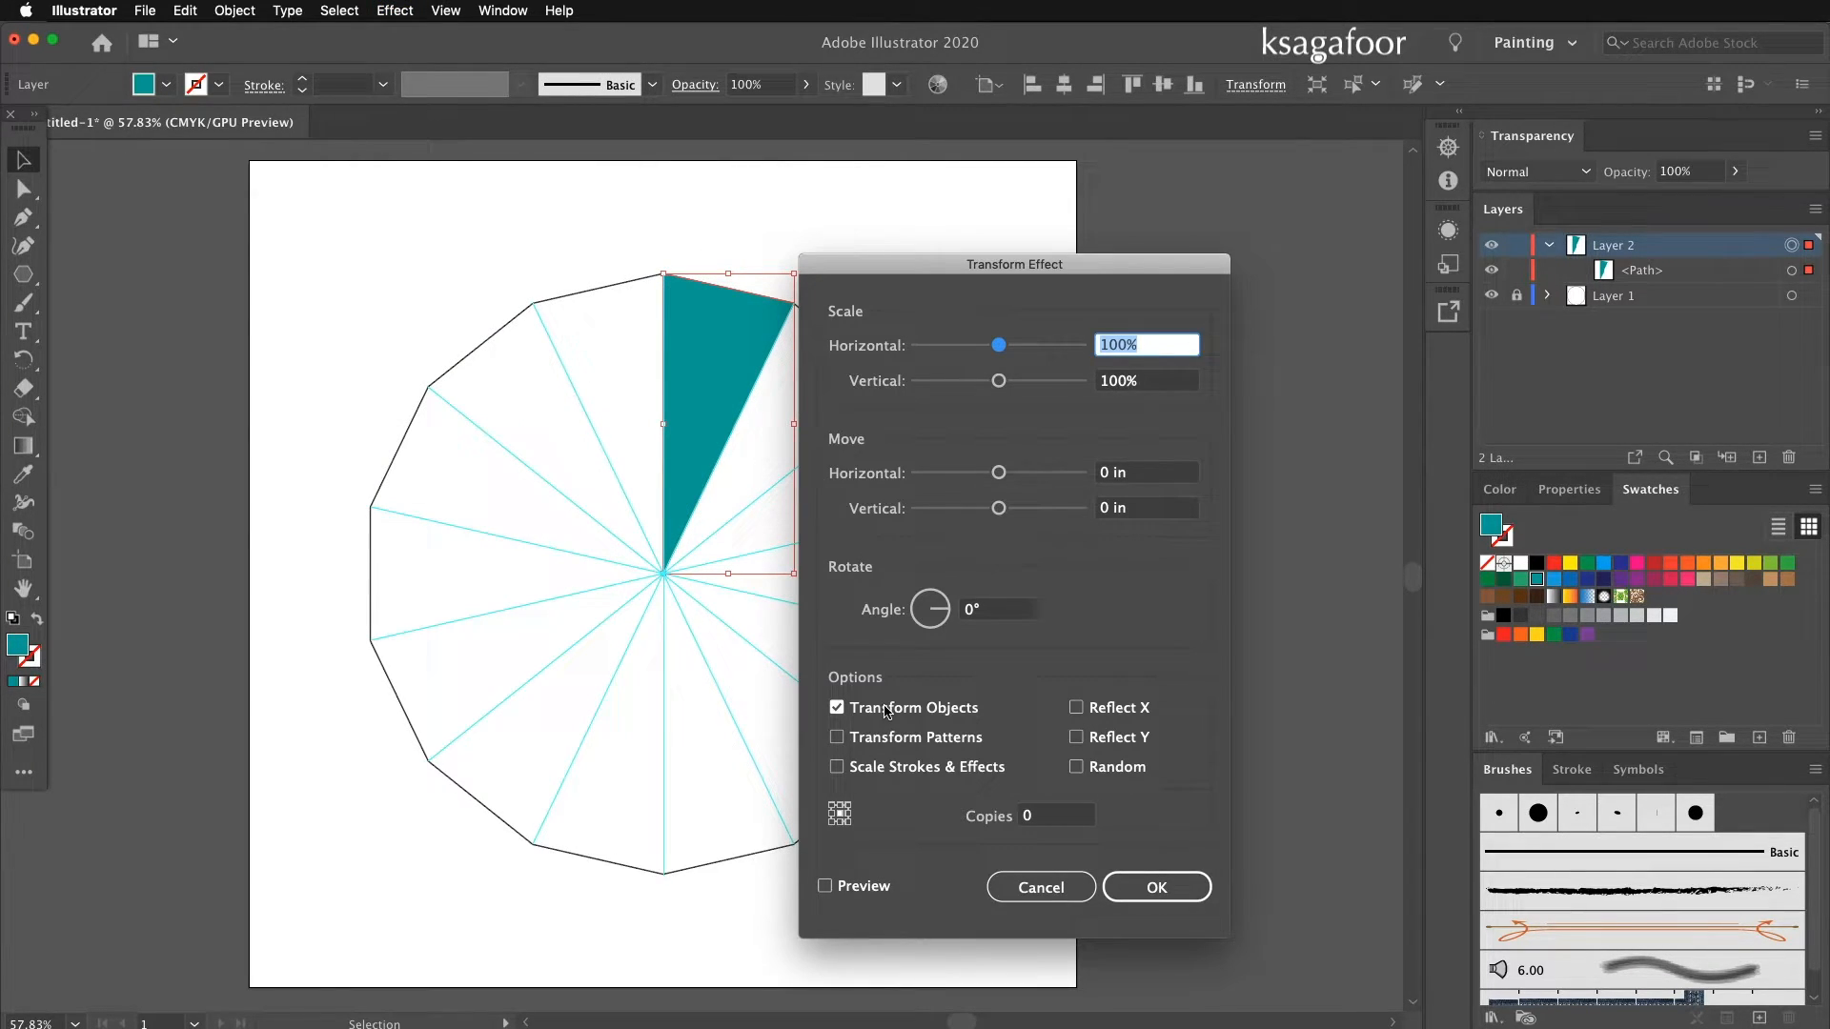
{"action": "mouse_move", "coordinate": [911, 711]}
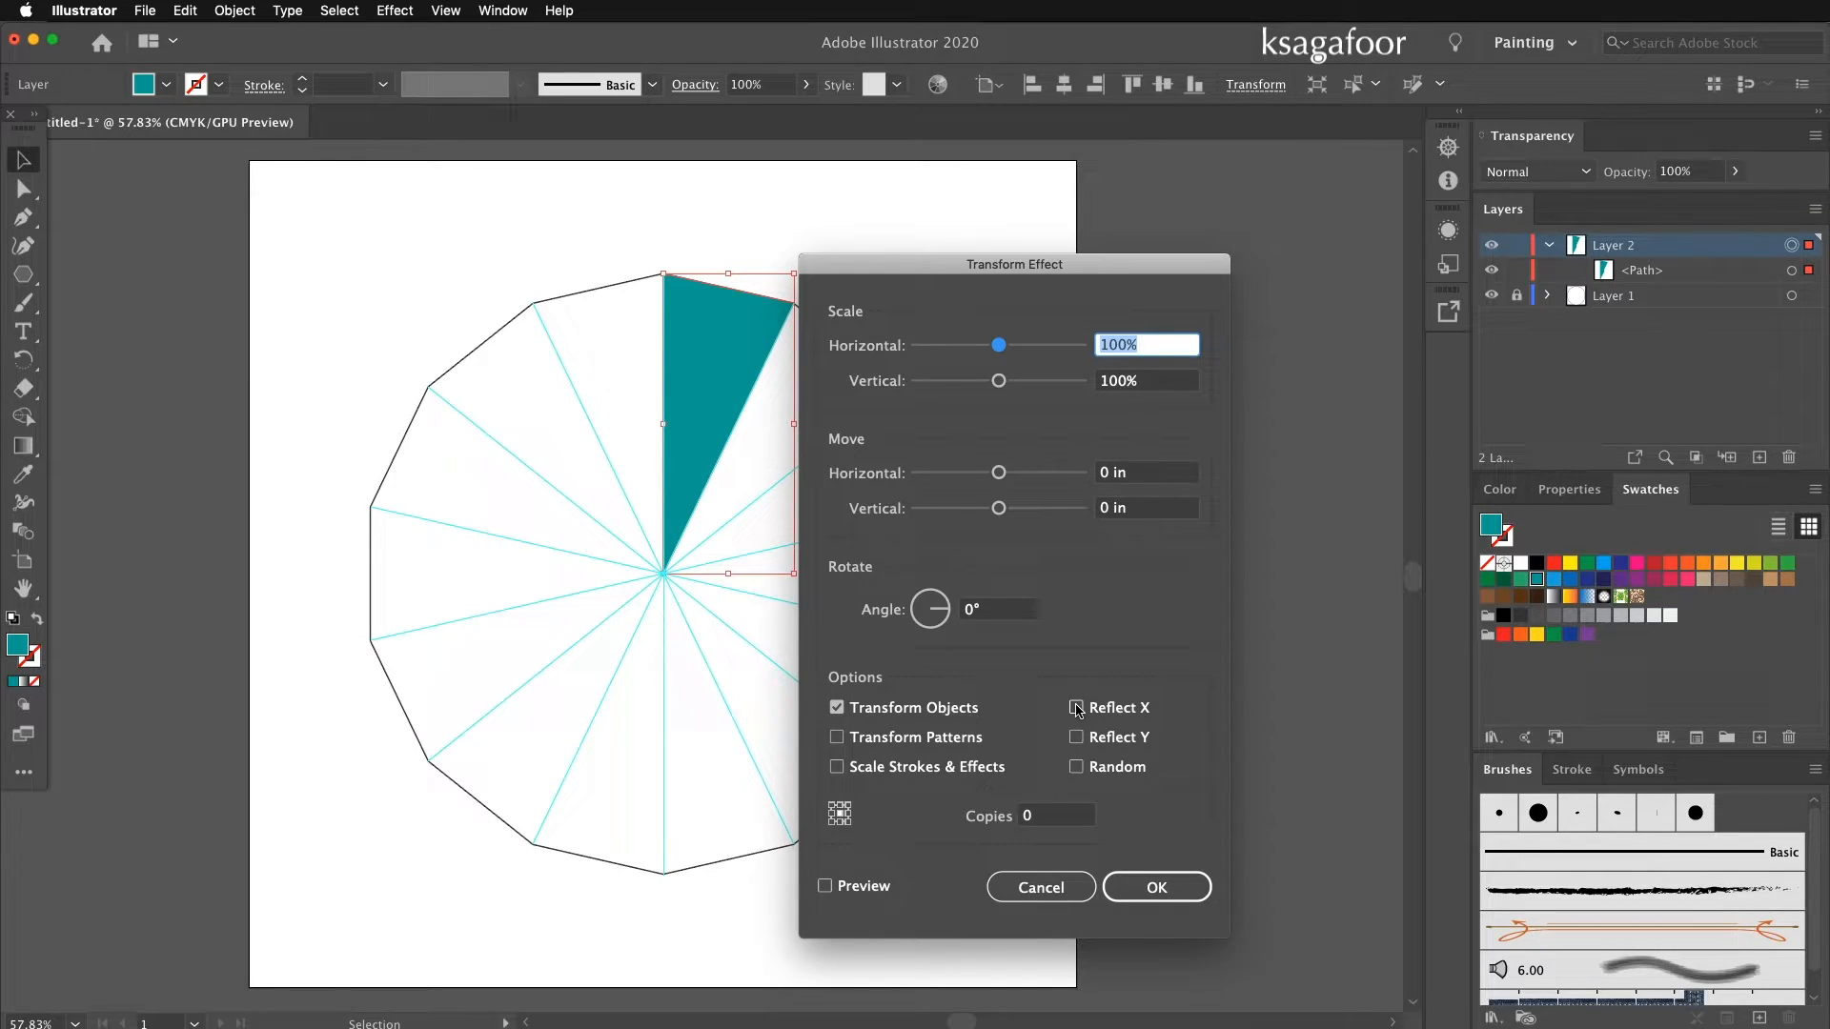
{"action": "left_click", "coordinate": [1075, 707]}
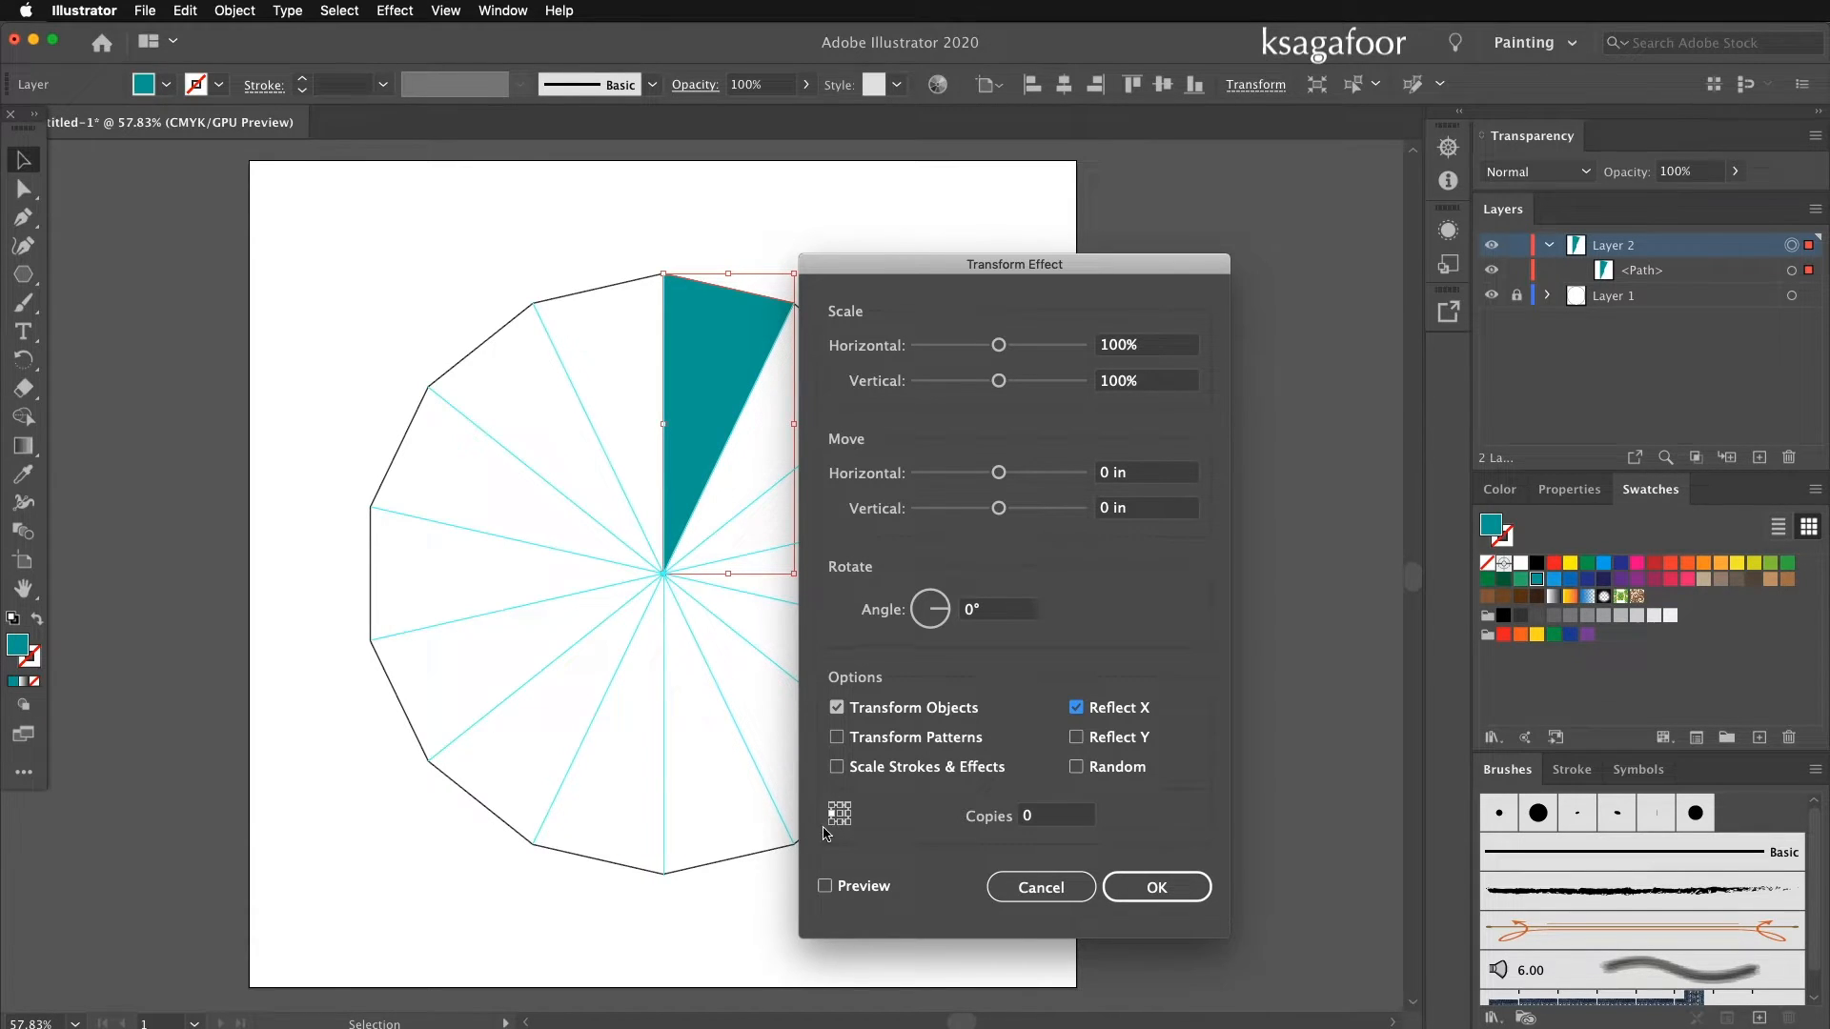
{"action": "left_click", "coordinate": [1054, 814]}
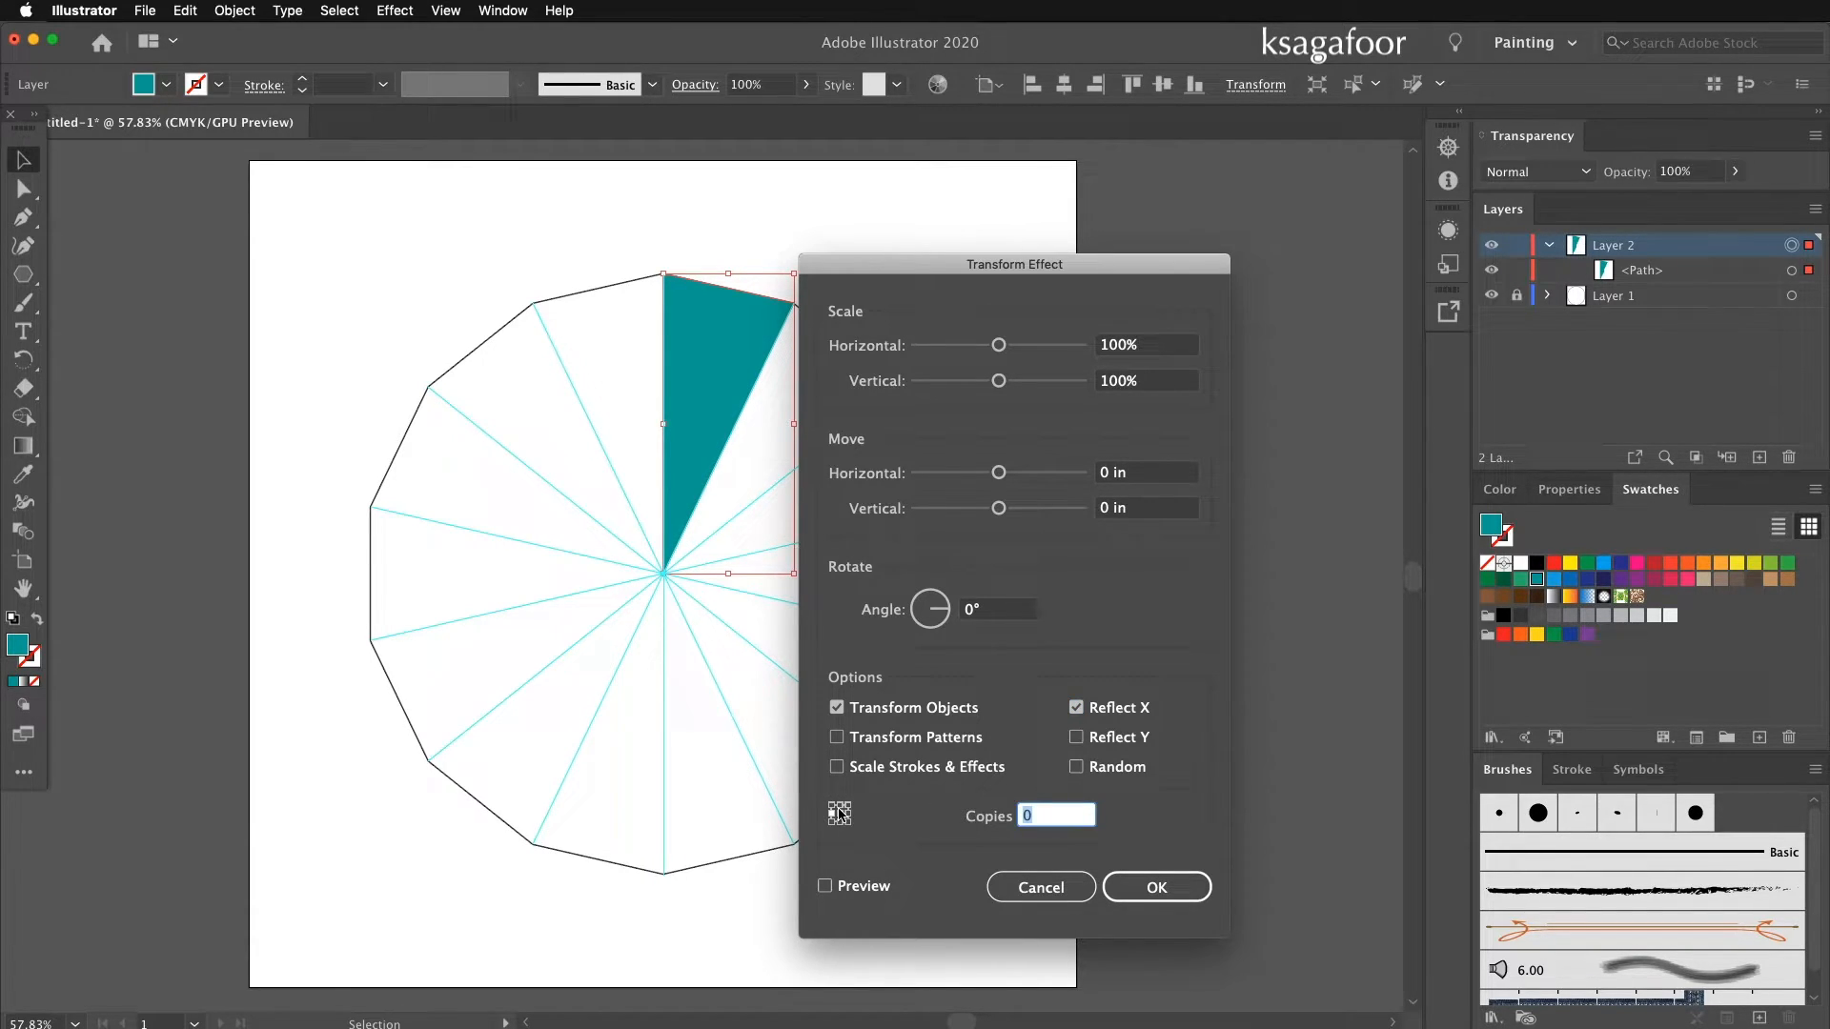
{"action": "type", "text": "1"}
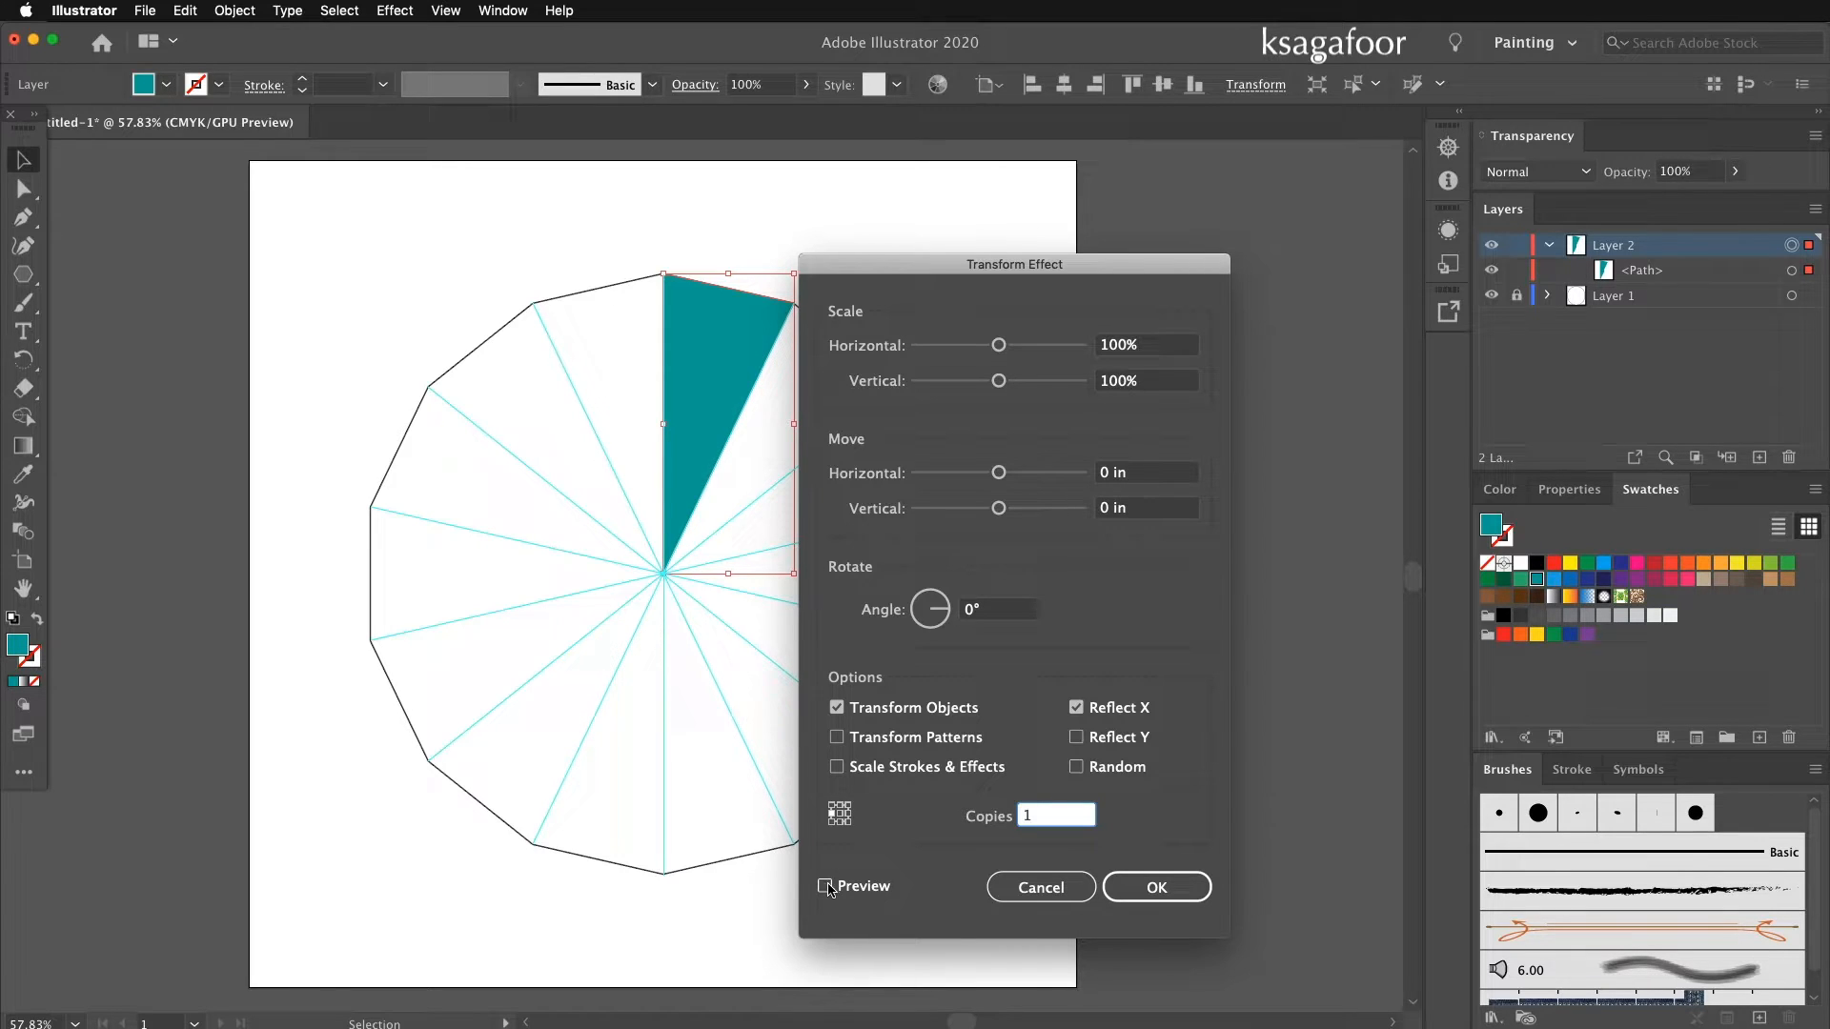
{"action": "left_click", "coordinate": [837, 886]}
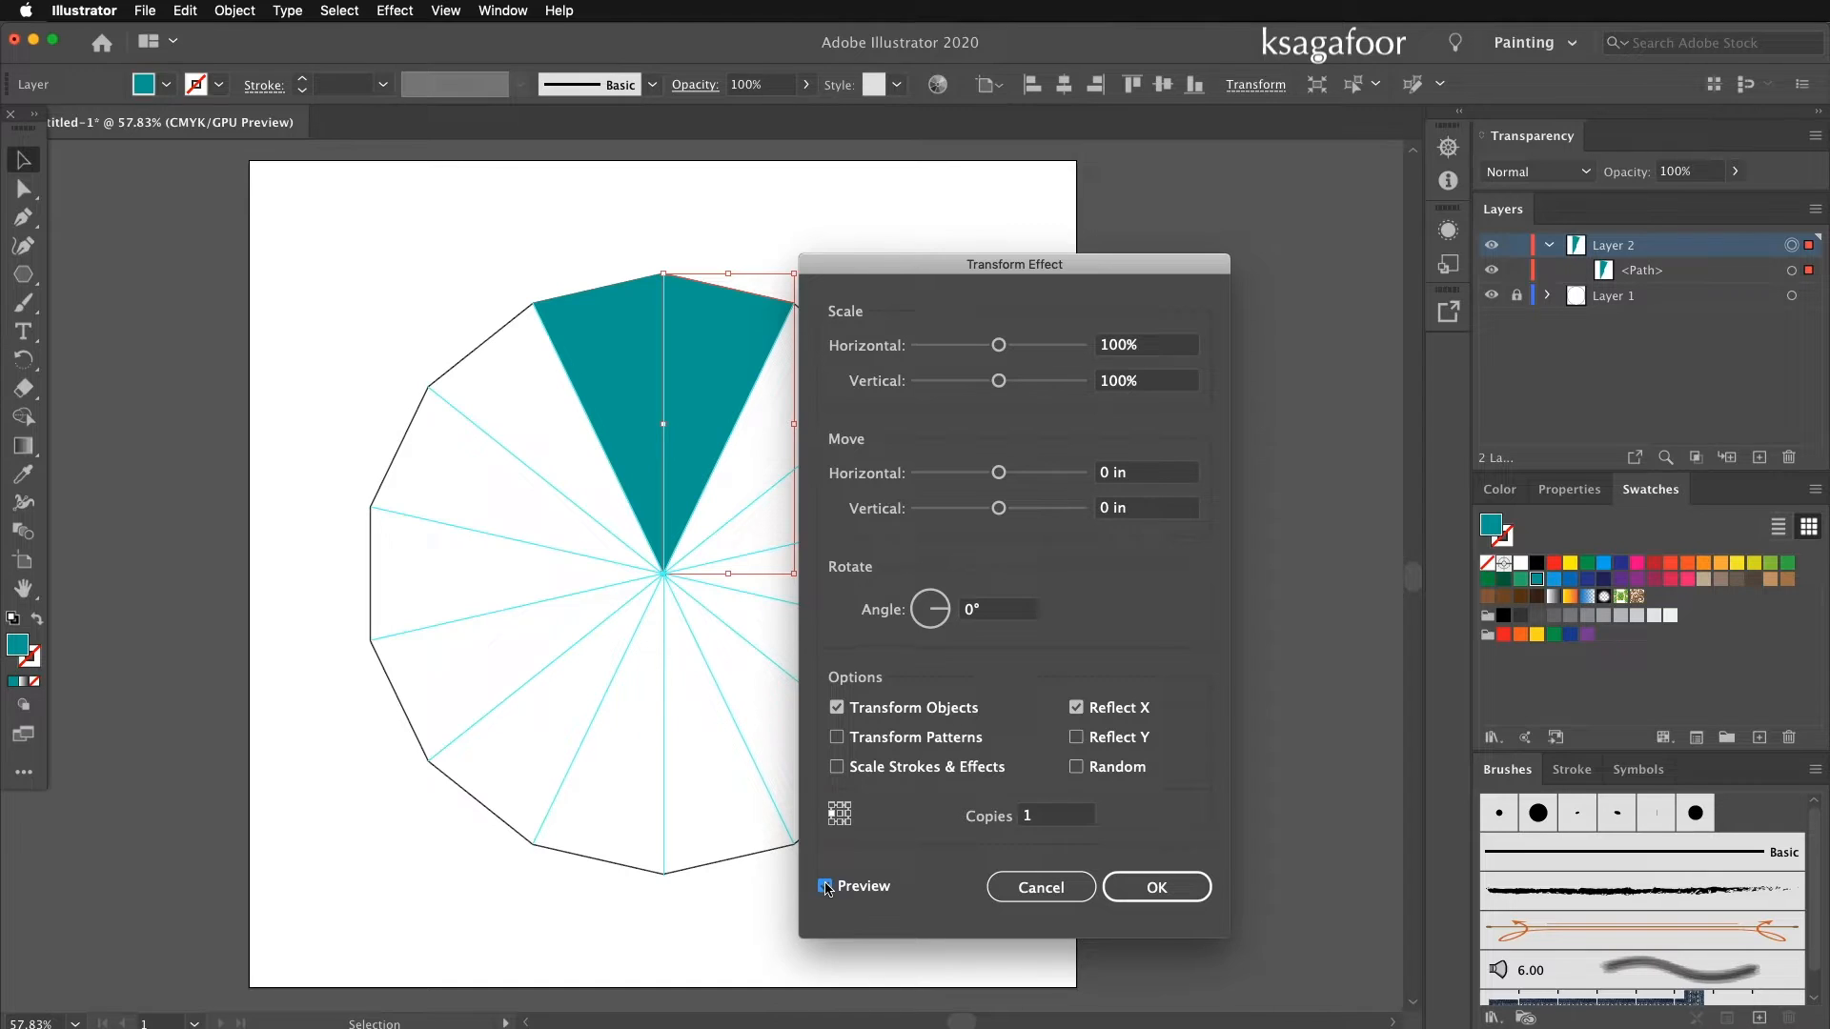
{"action": "left_click", "coordinate": [1155, 886]}
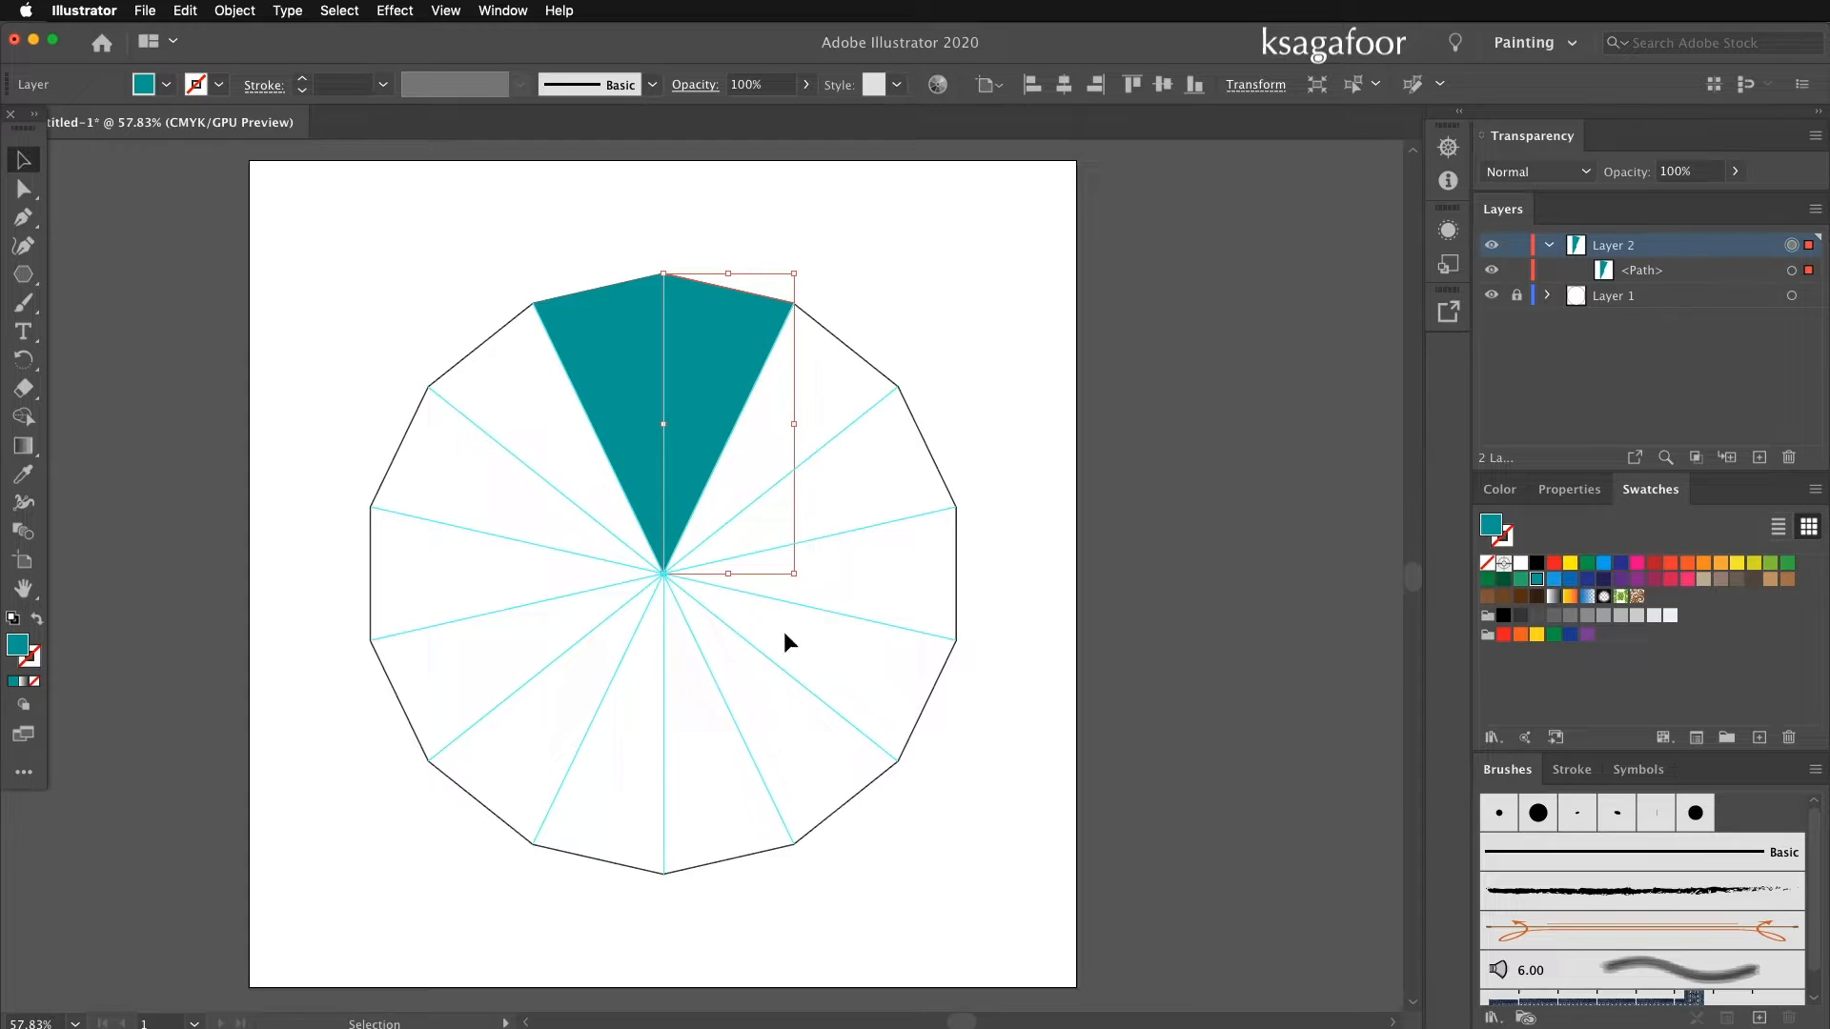
{"action": "mouse_move", "coordinate": [740, 477]}
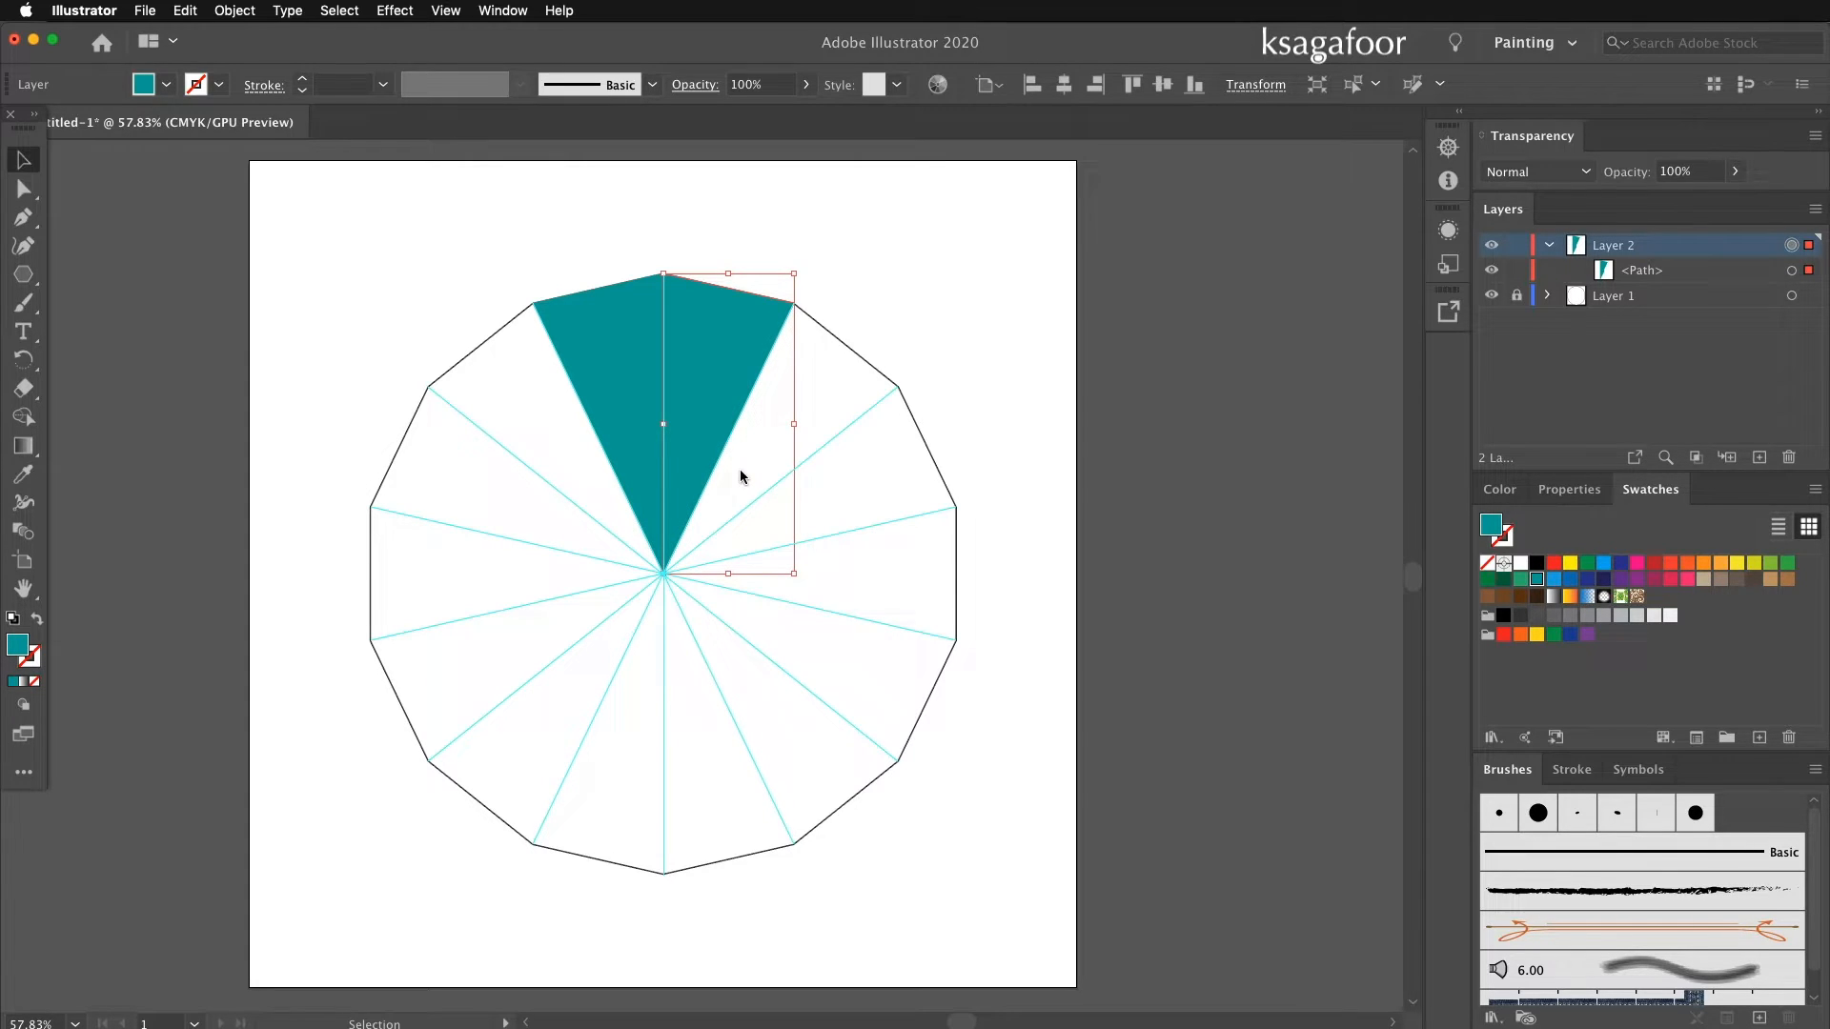
Add a new Transform effect rotating 51.43° (360/7) with 6 copies to fill the polygon.
{"action": "left_click", "coordinate": [394, 11]}
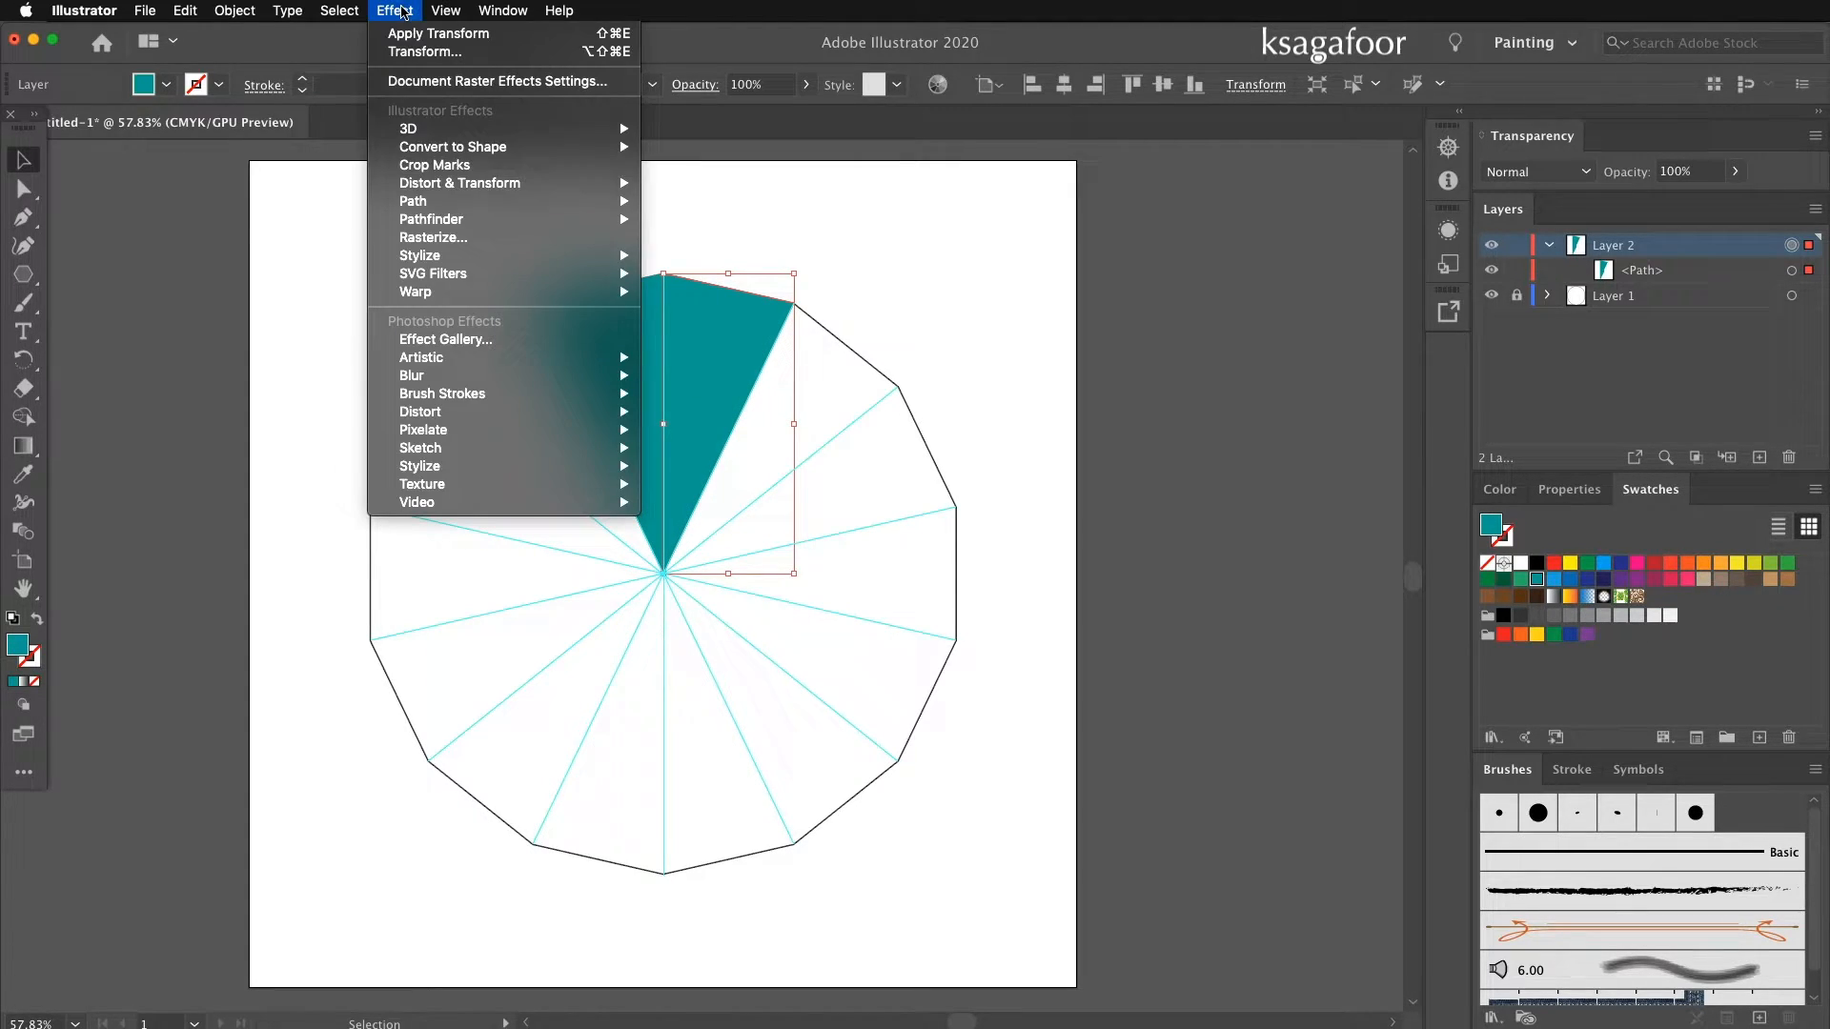
{"action": "mouse_move", "coordinate": [459, 183]}
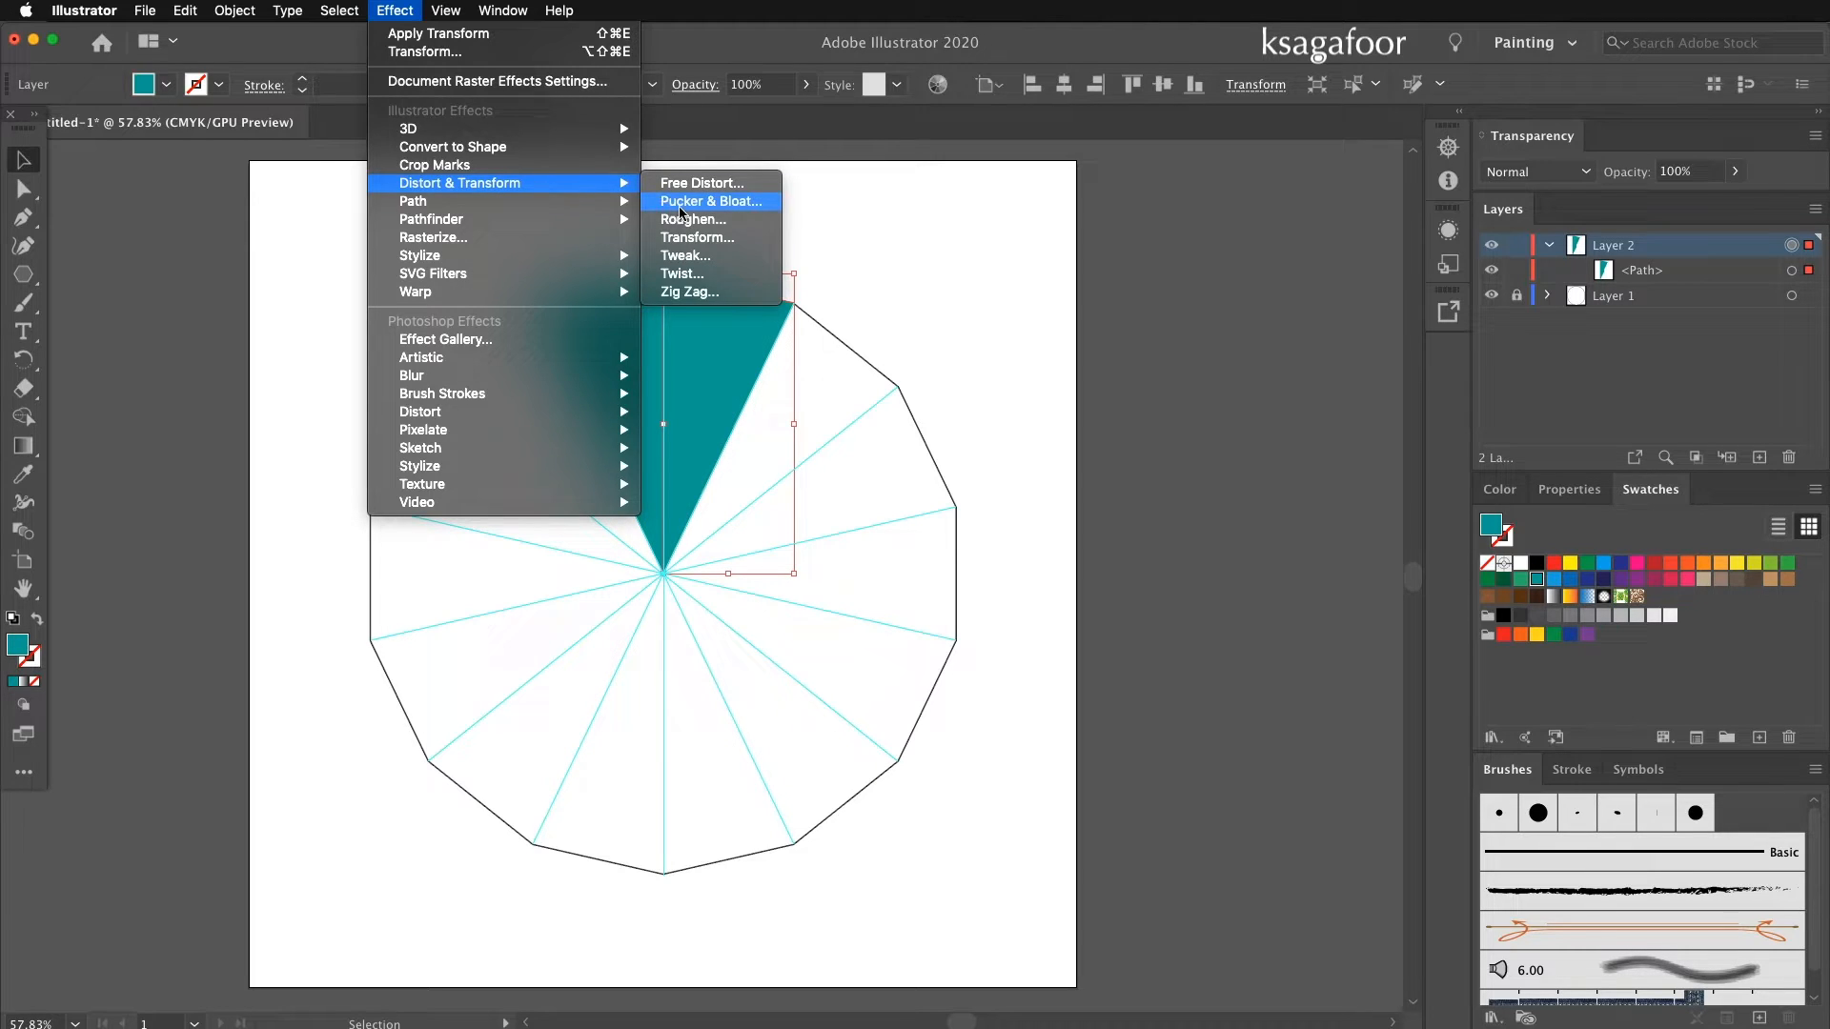
{"action": "left_click", "coordinate": [711, 200]}
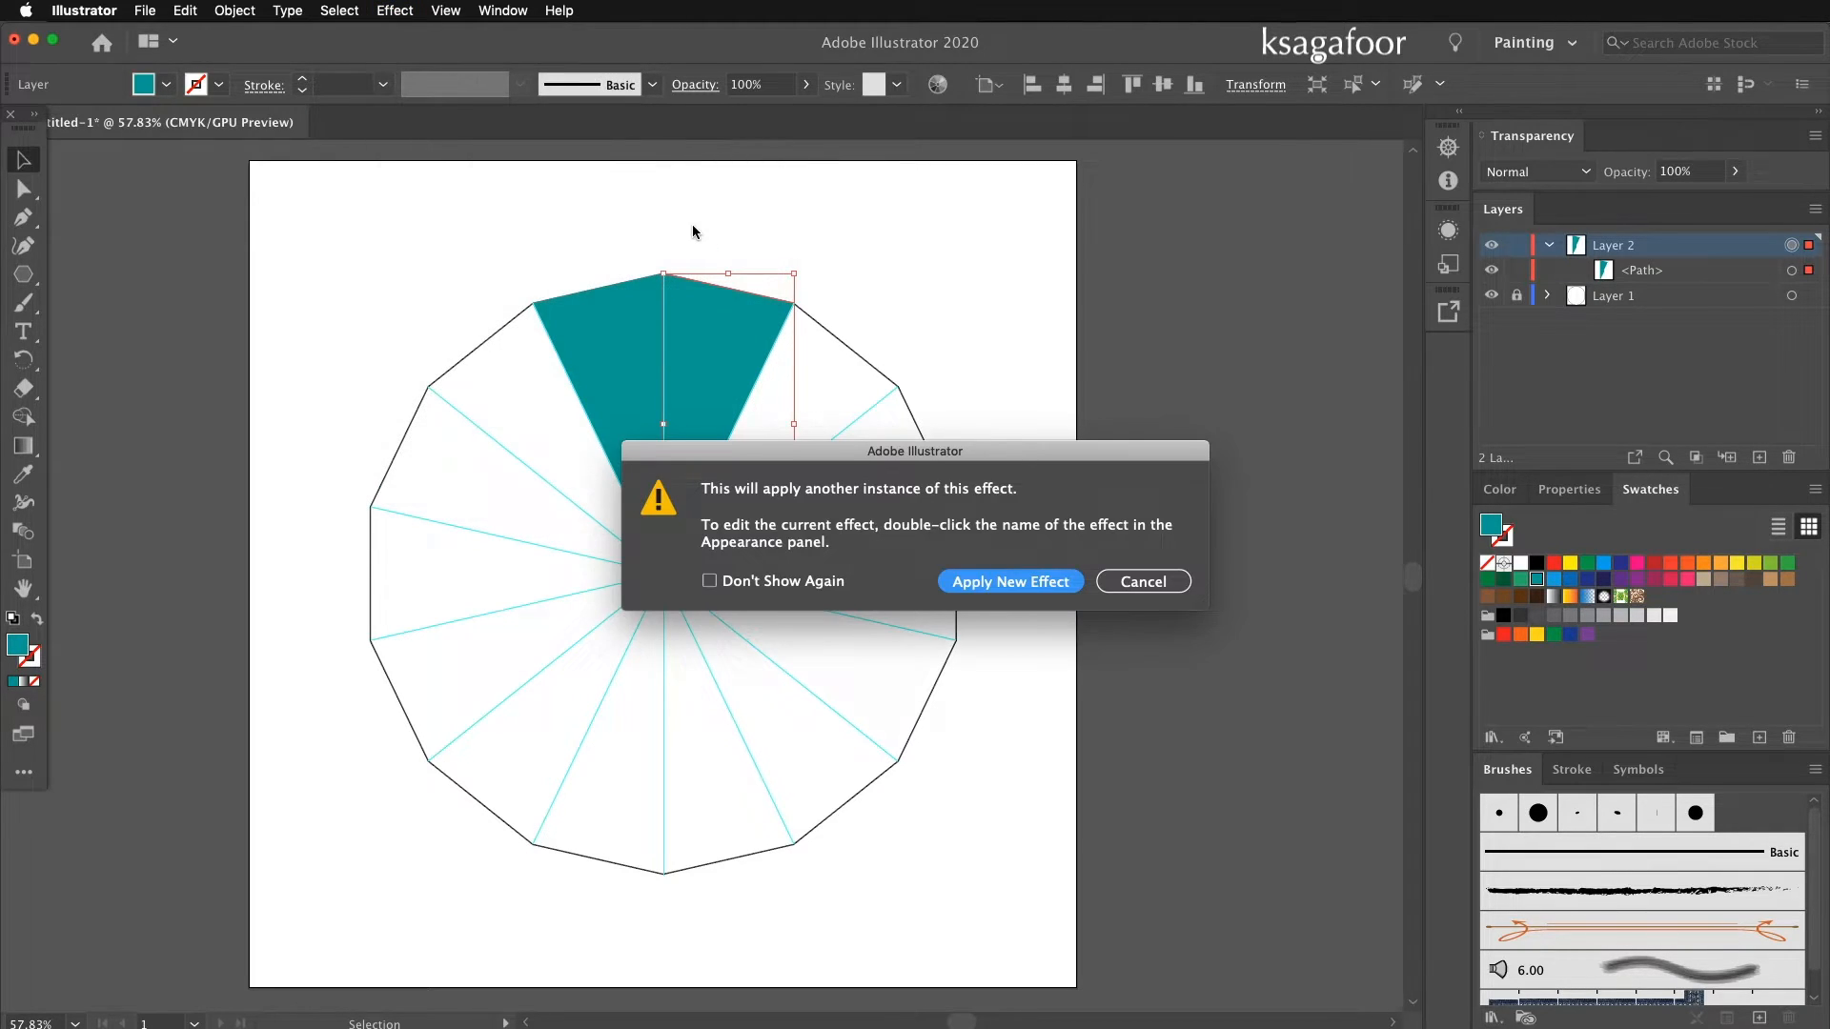
{"action": "left_click", "coordinate": [1010, 582]}
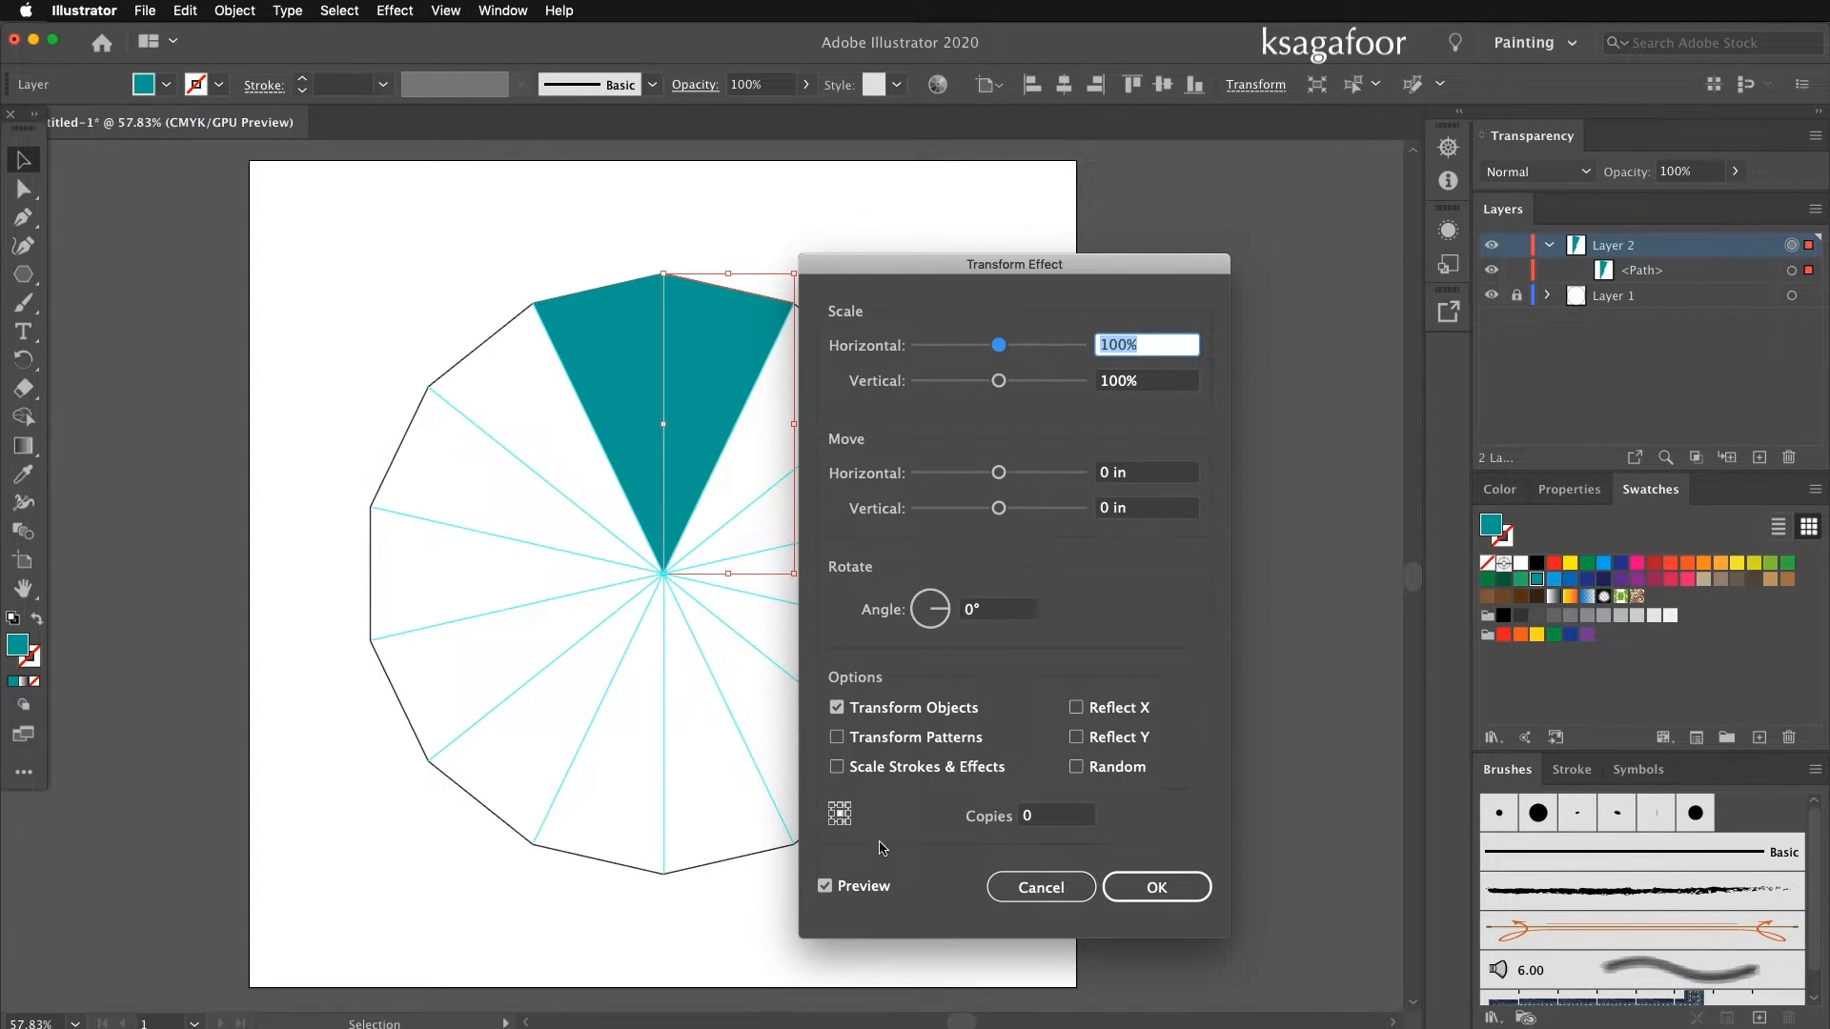
{"action": "left_click", "coordinate": [997, 608]}
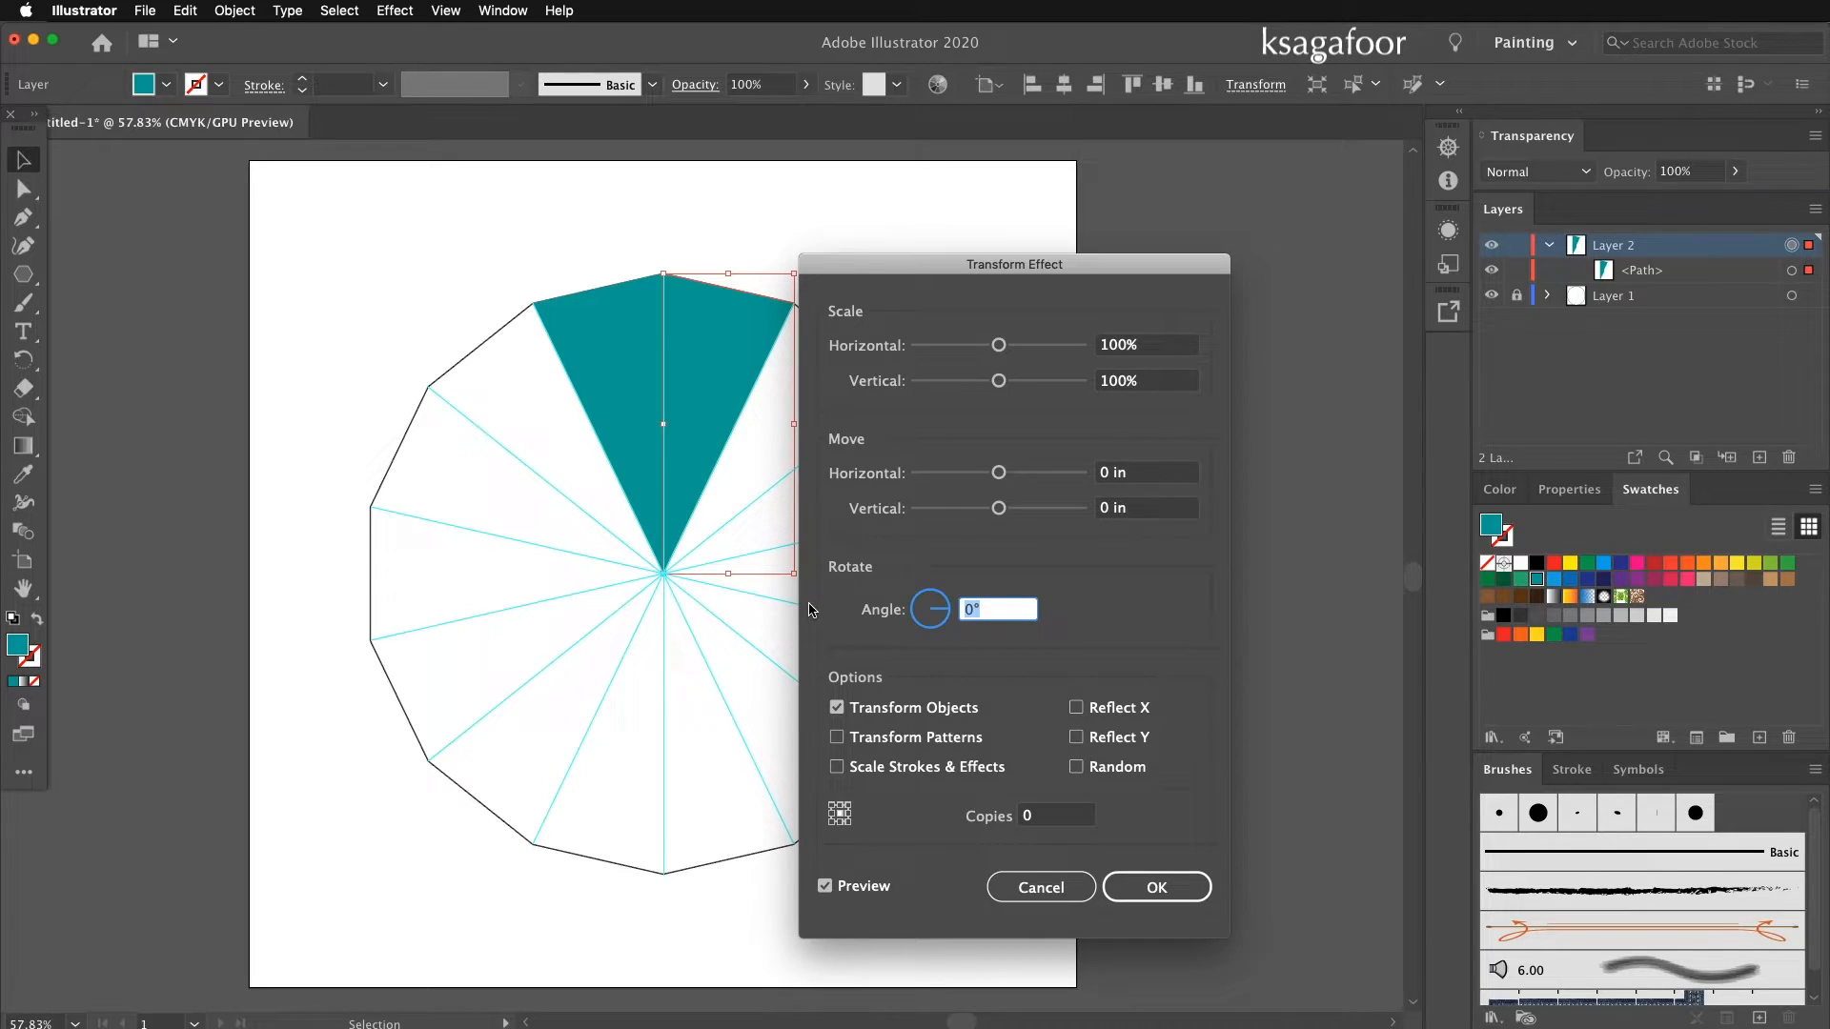
{"action": "type", "text": "3"}
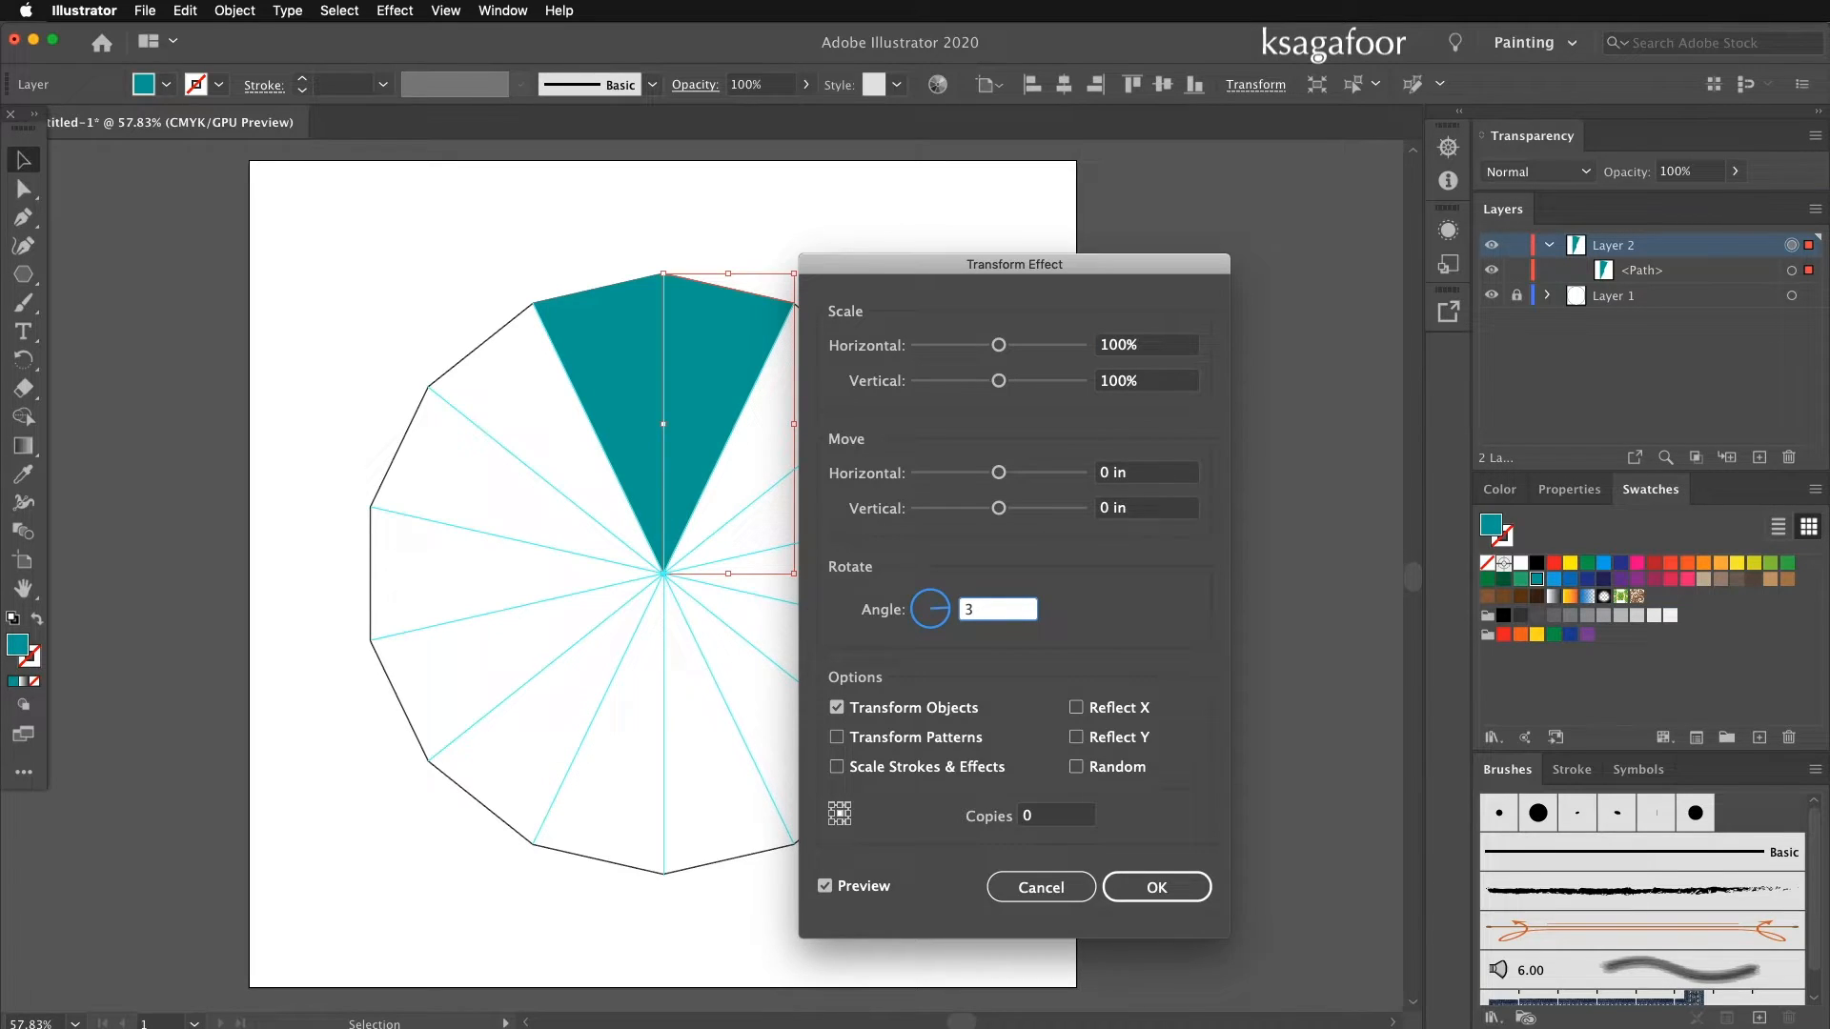
{"action": "type", "text": "360/"}
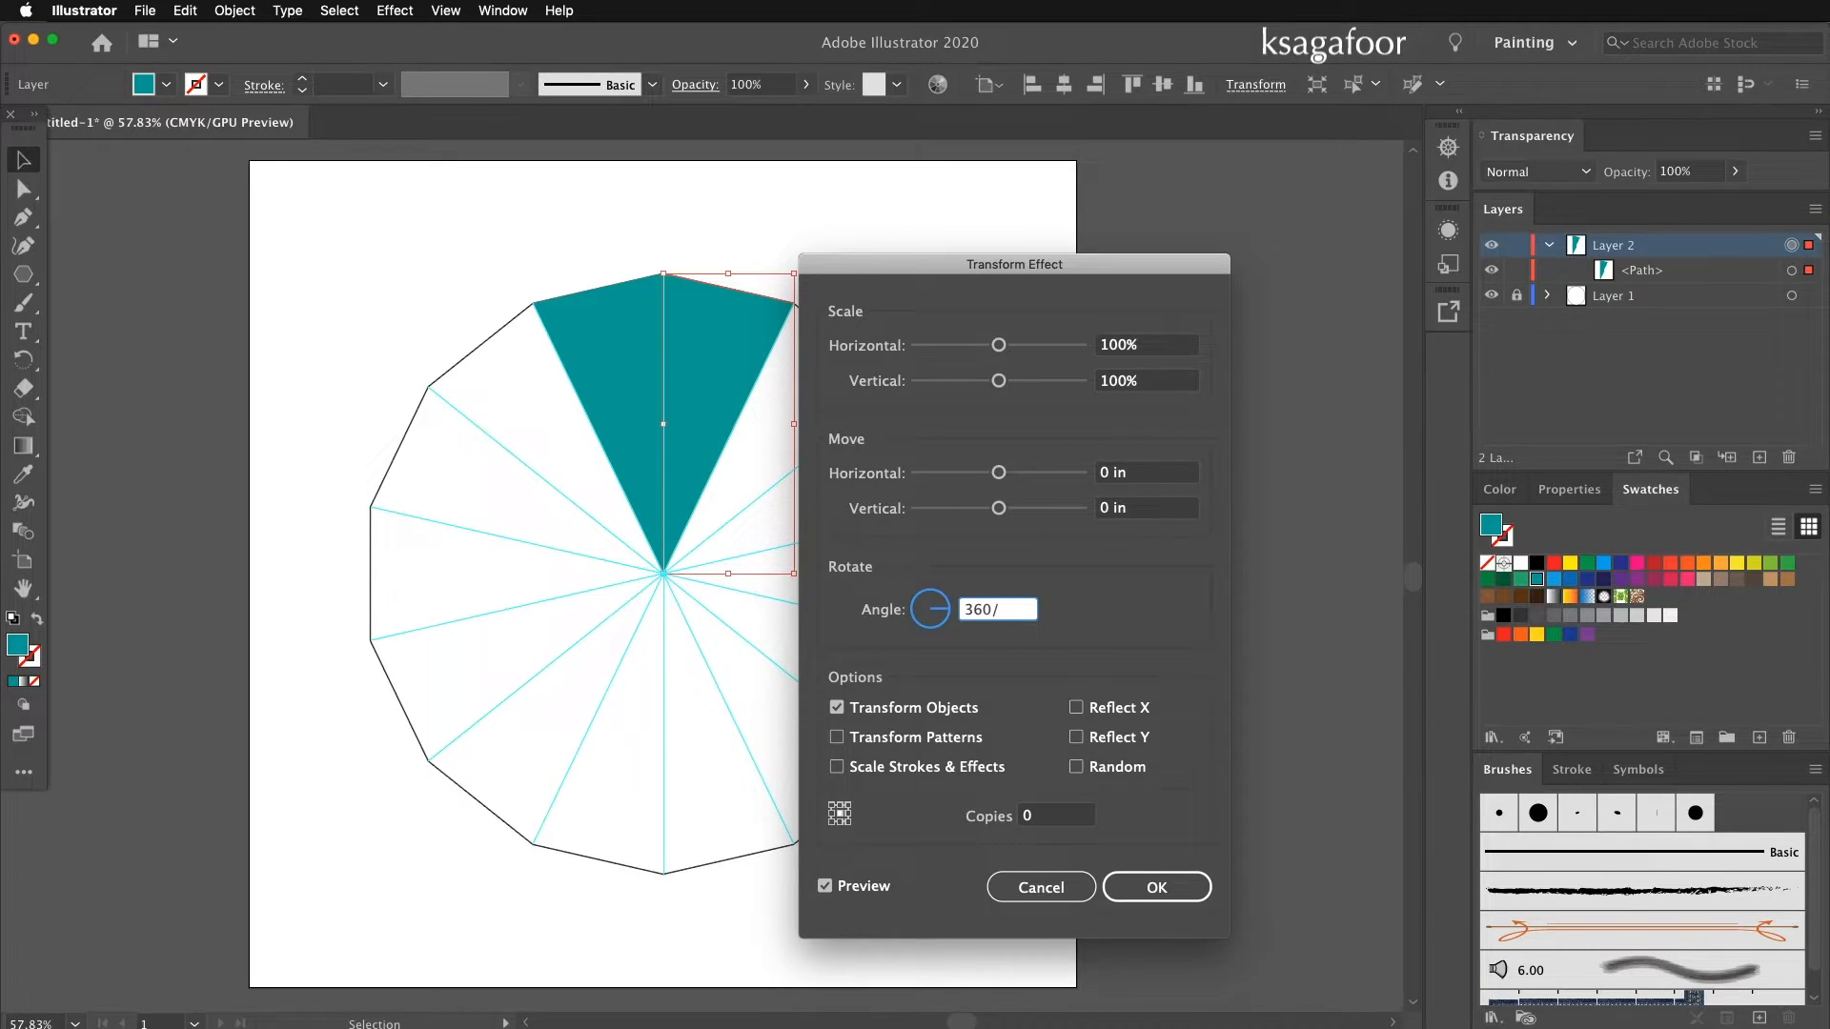
{"action": "type", "text": "51.43°"}
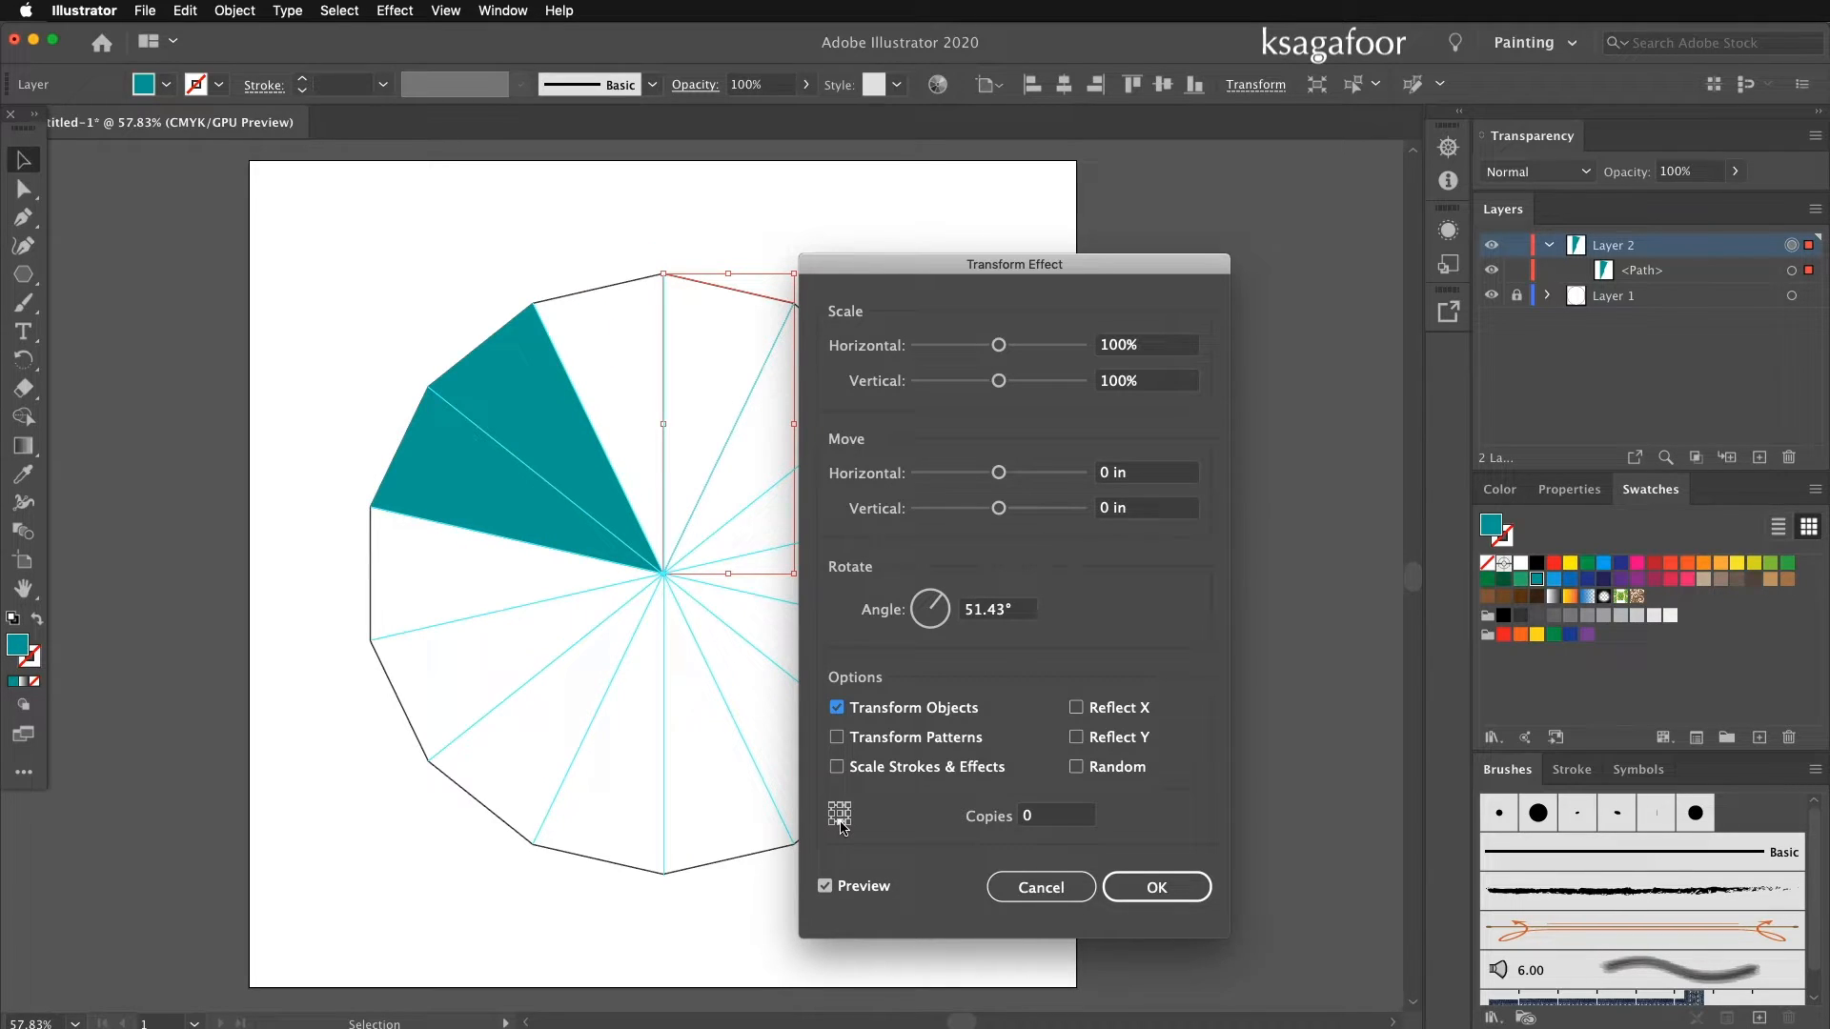
{"action": "left_click", "coordinate": [1055, 814]}
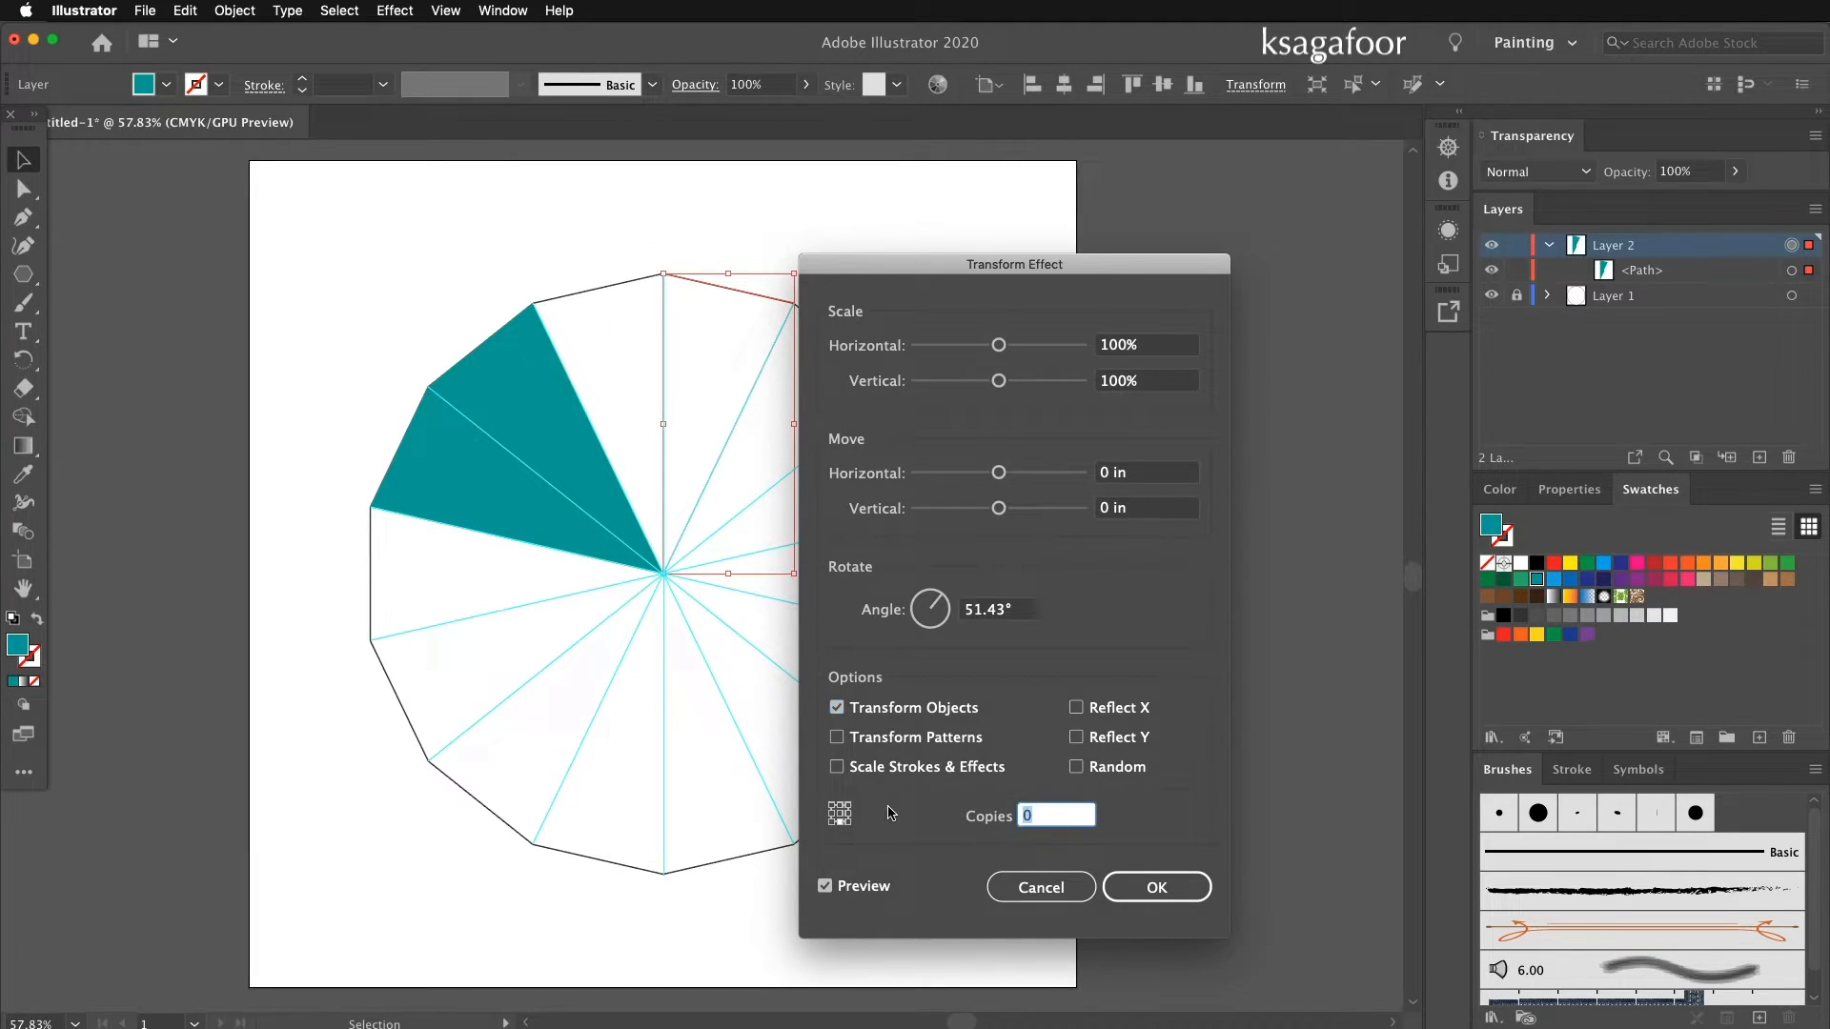
{"action": "type", "text": "6"}
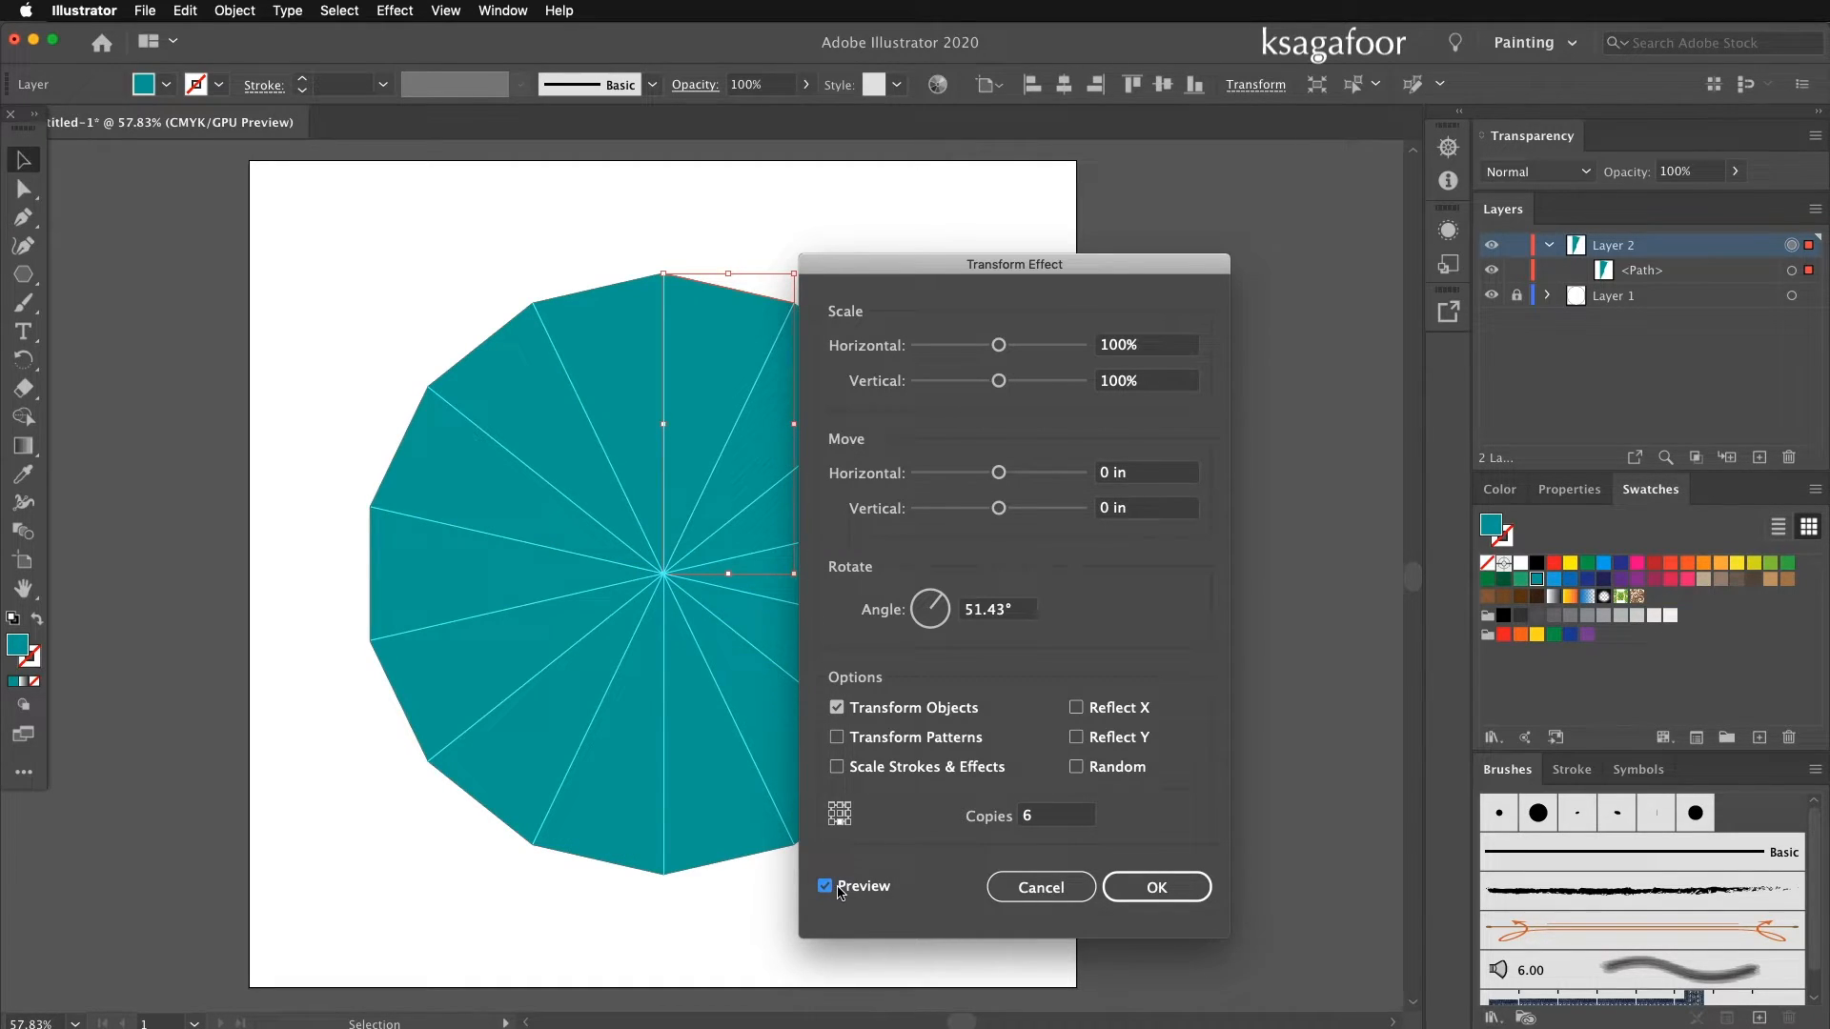
{"action": "left_click", "coordinate": [826, 886]}
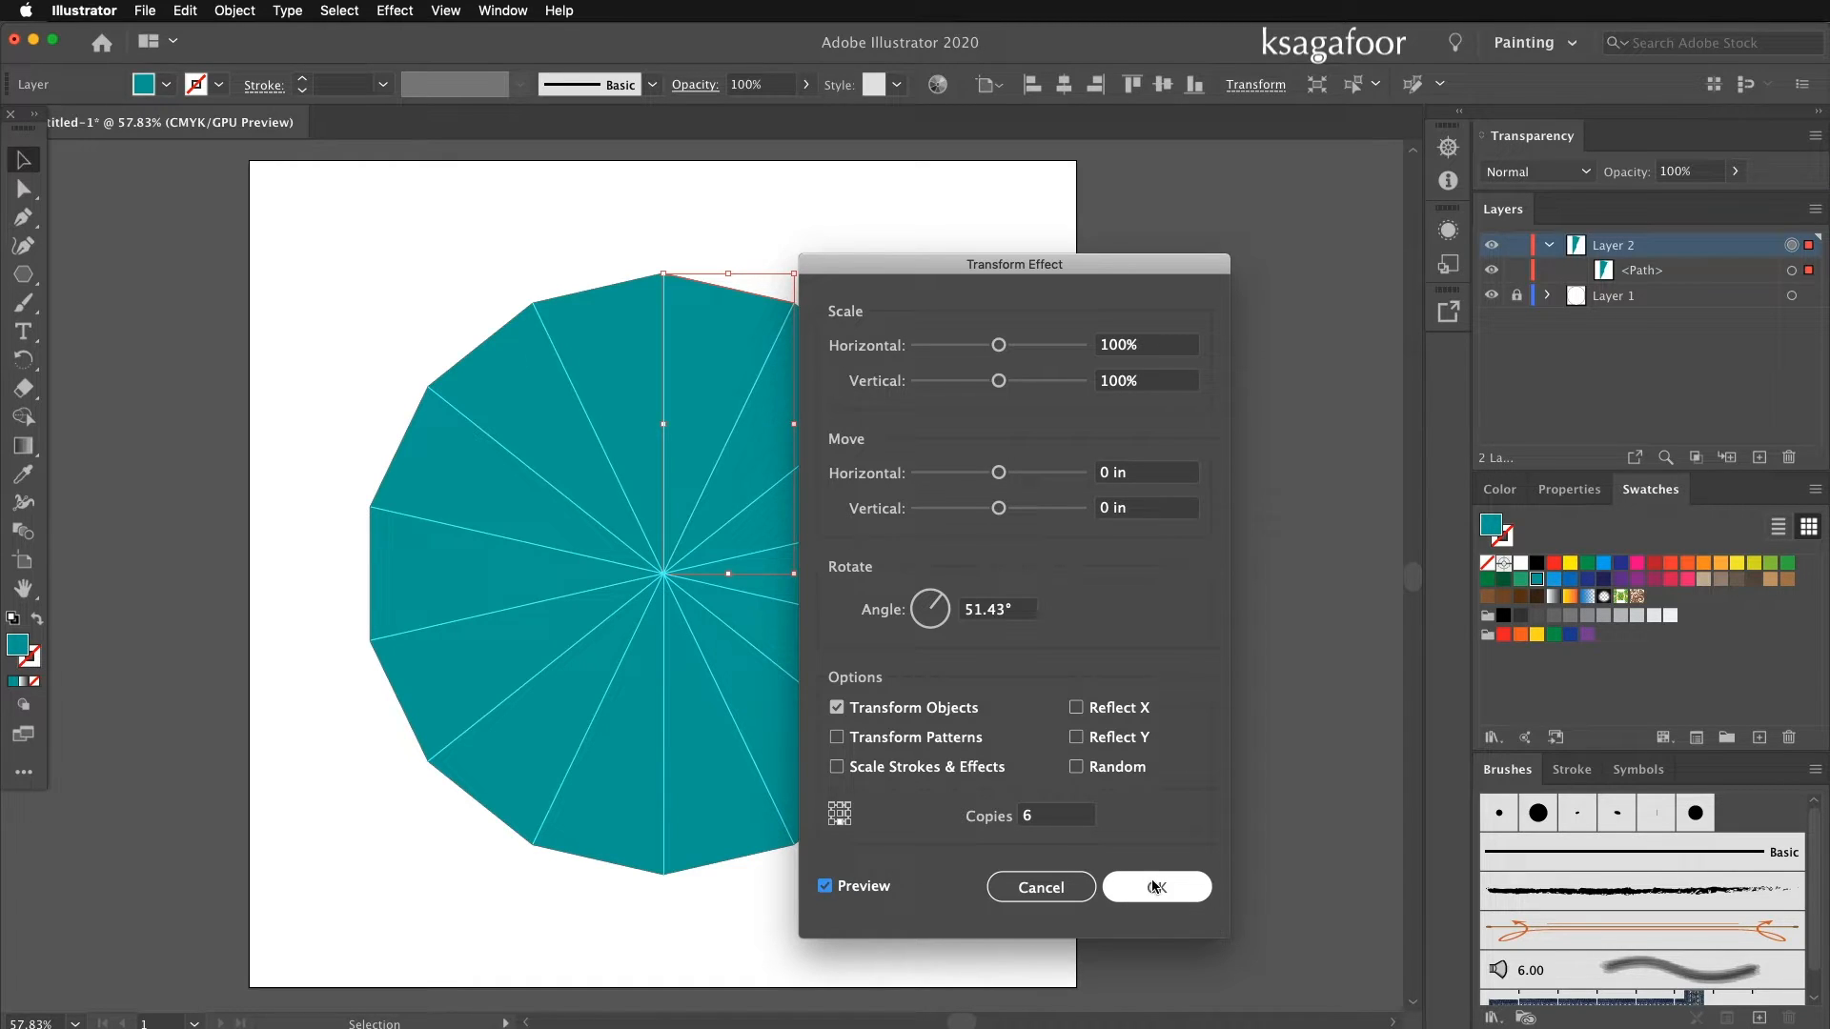
{"action": "left_click", "coordinate": [1155, 886]}
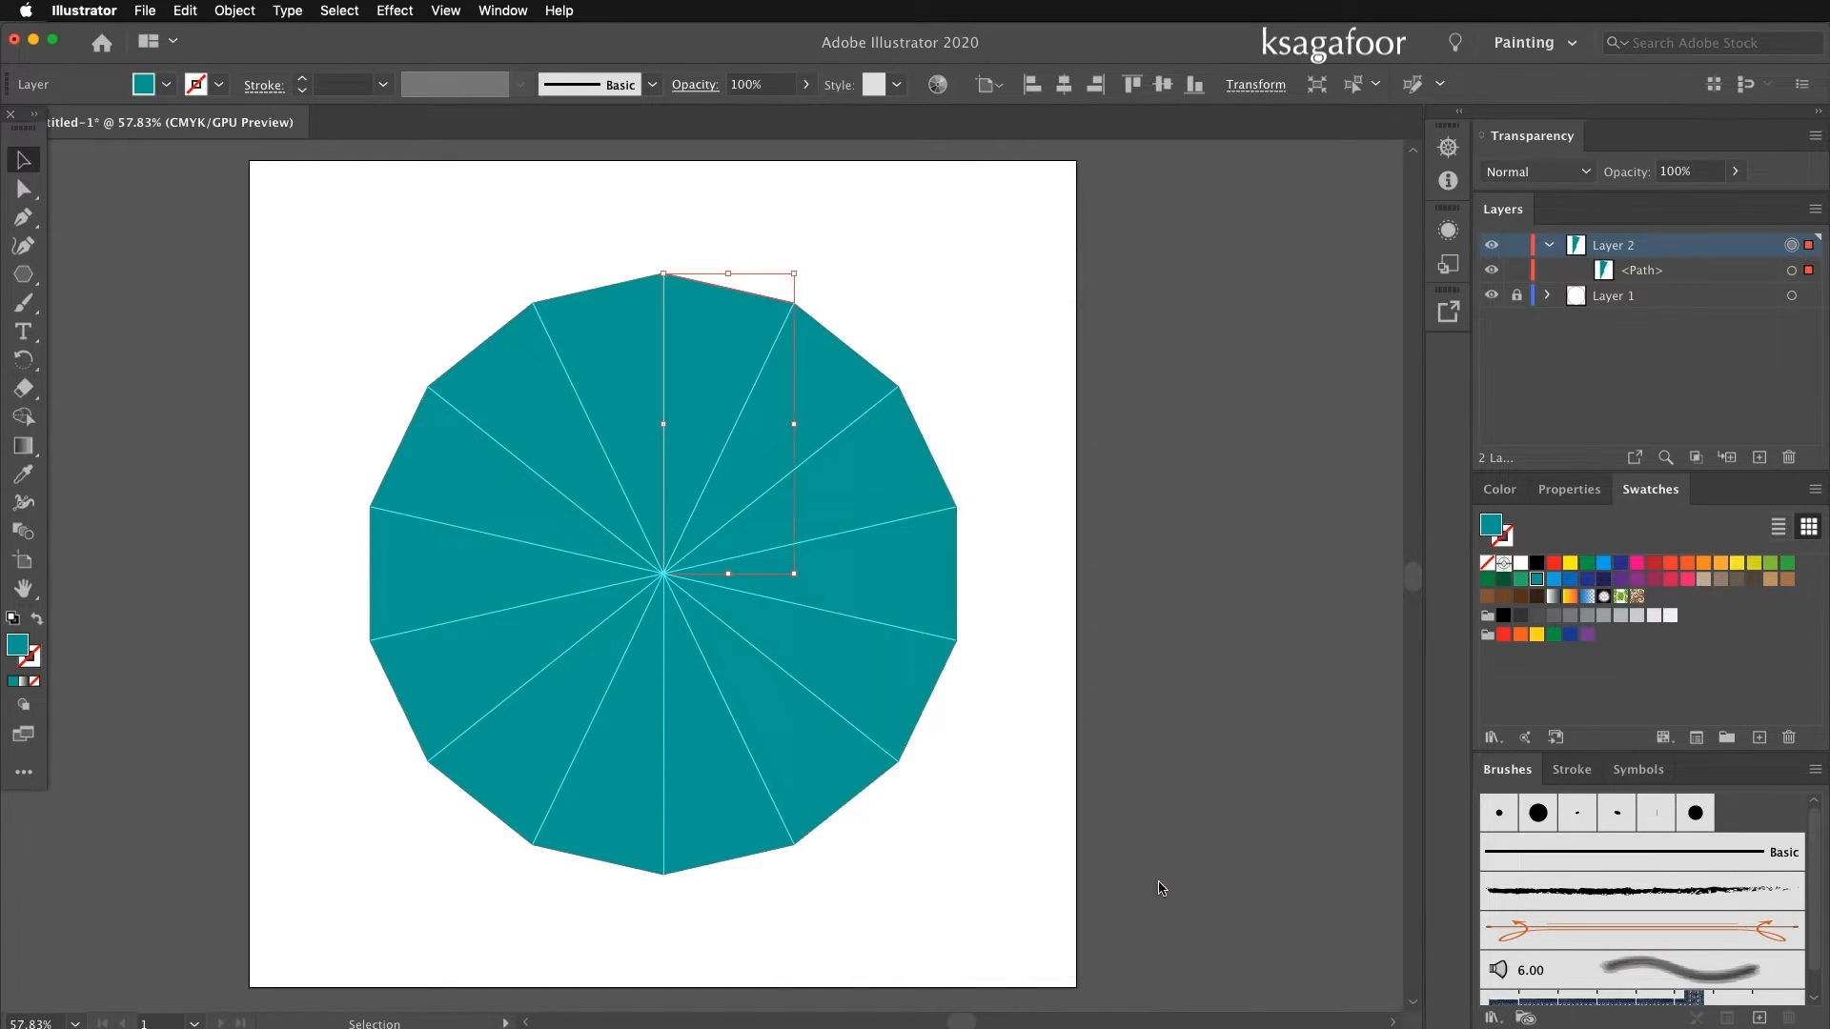
{"action": "mouse_move", "coordinate": [1024, 787]}
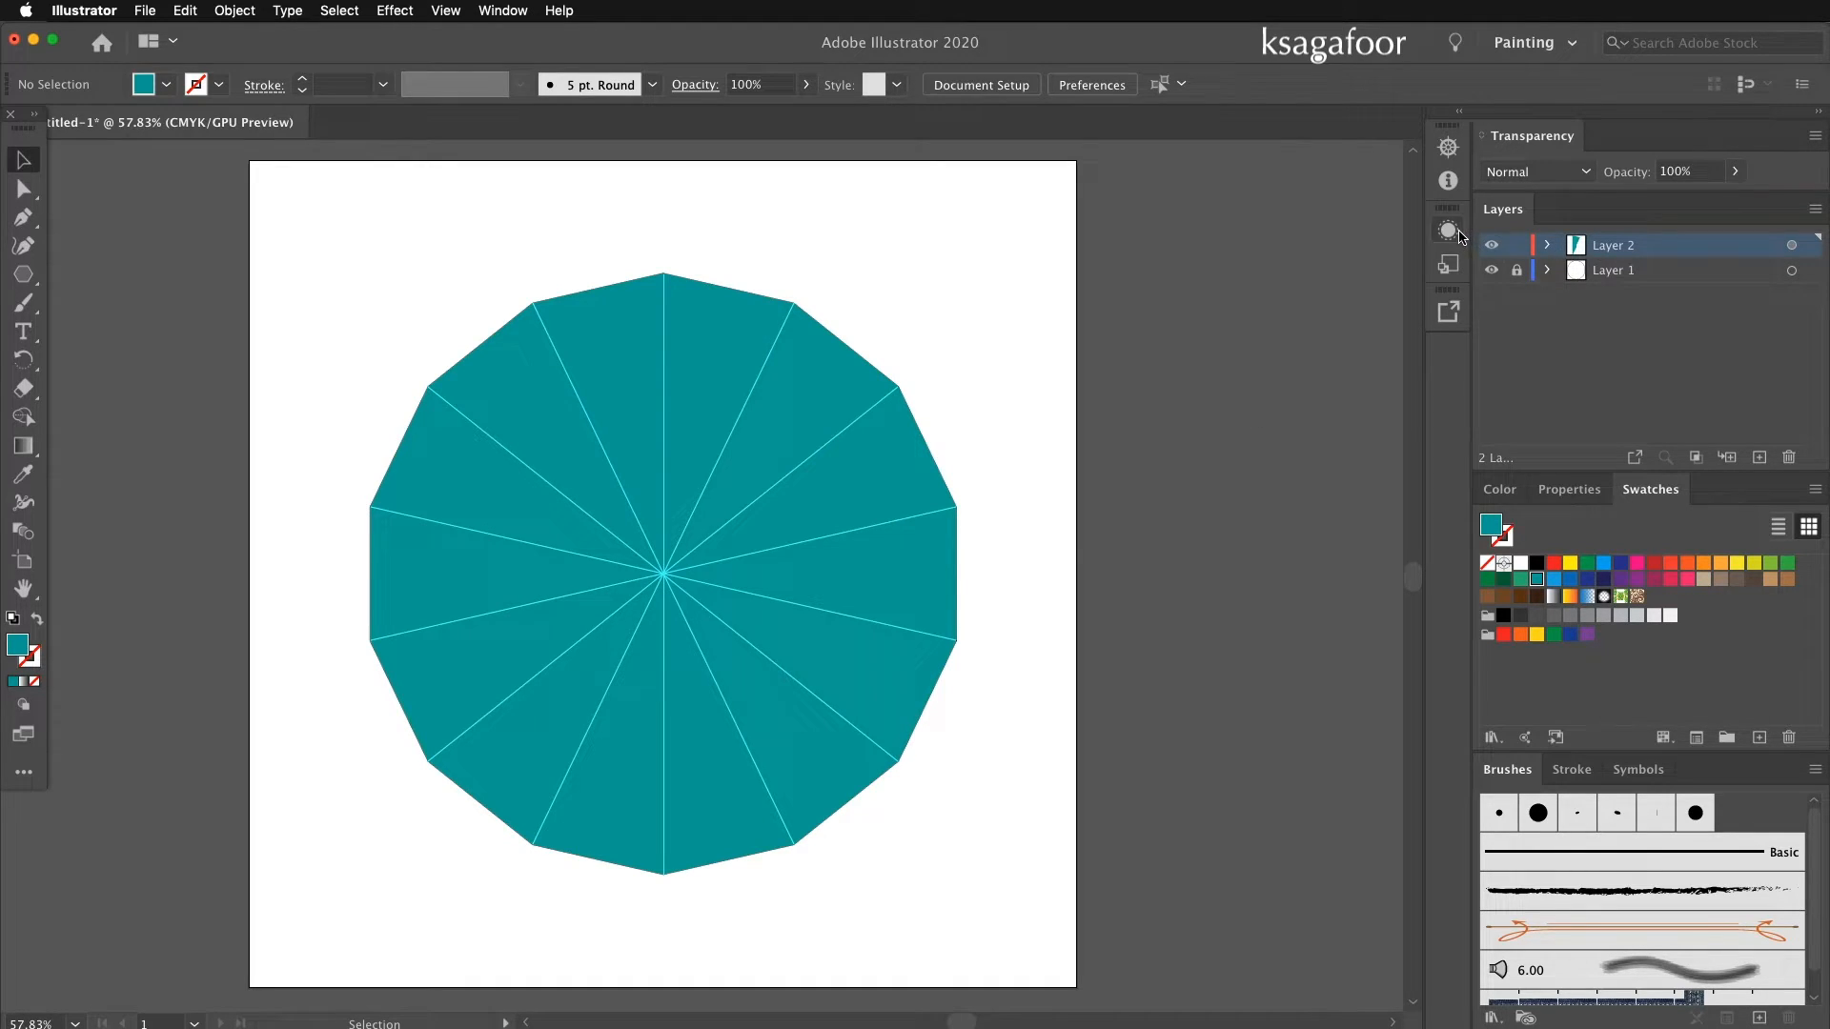
Target the wedge path in Layer 2 via the Appearance panel to inspect its own fill and stroke.
{"action": "left_click", "coordinate": [1446, 228]}
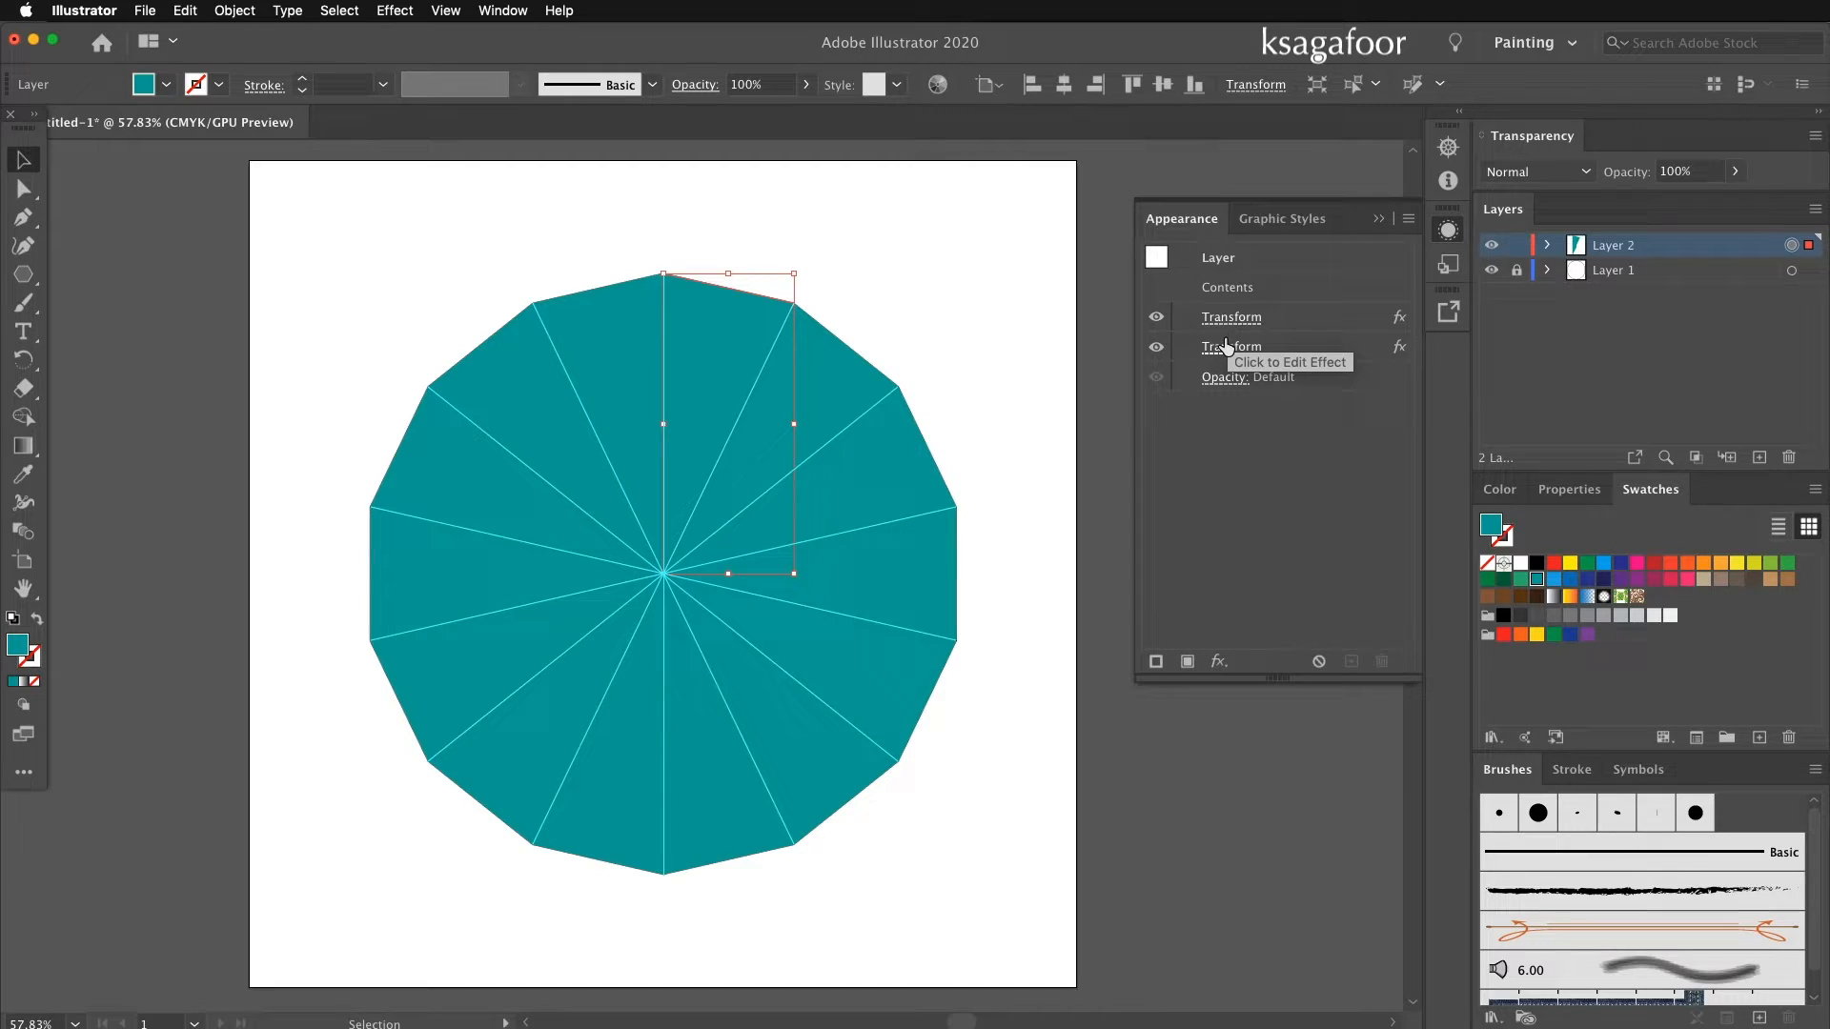
{"action": "left_click", "coordinate": [1548, 244]}
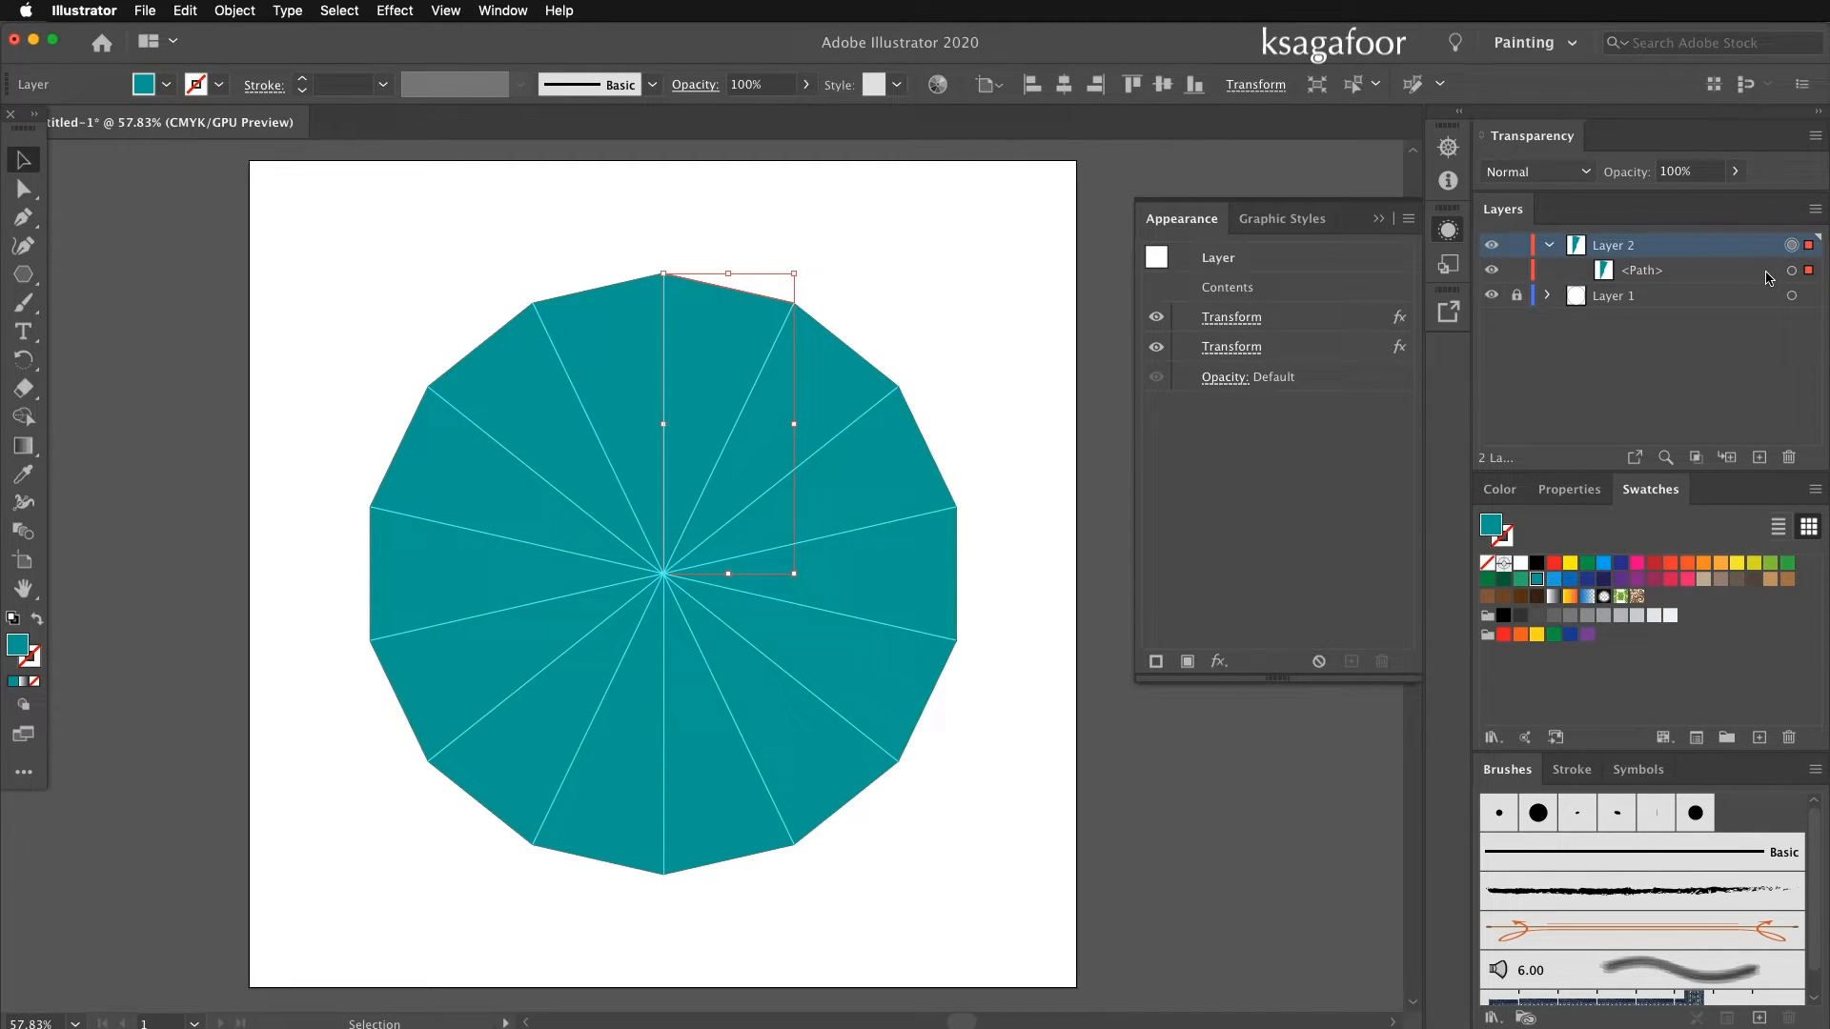
{"action": "left_click", "coordinate": [1645, 269]}
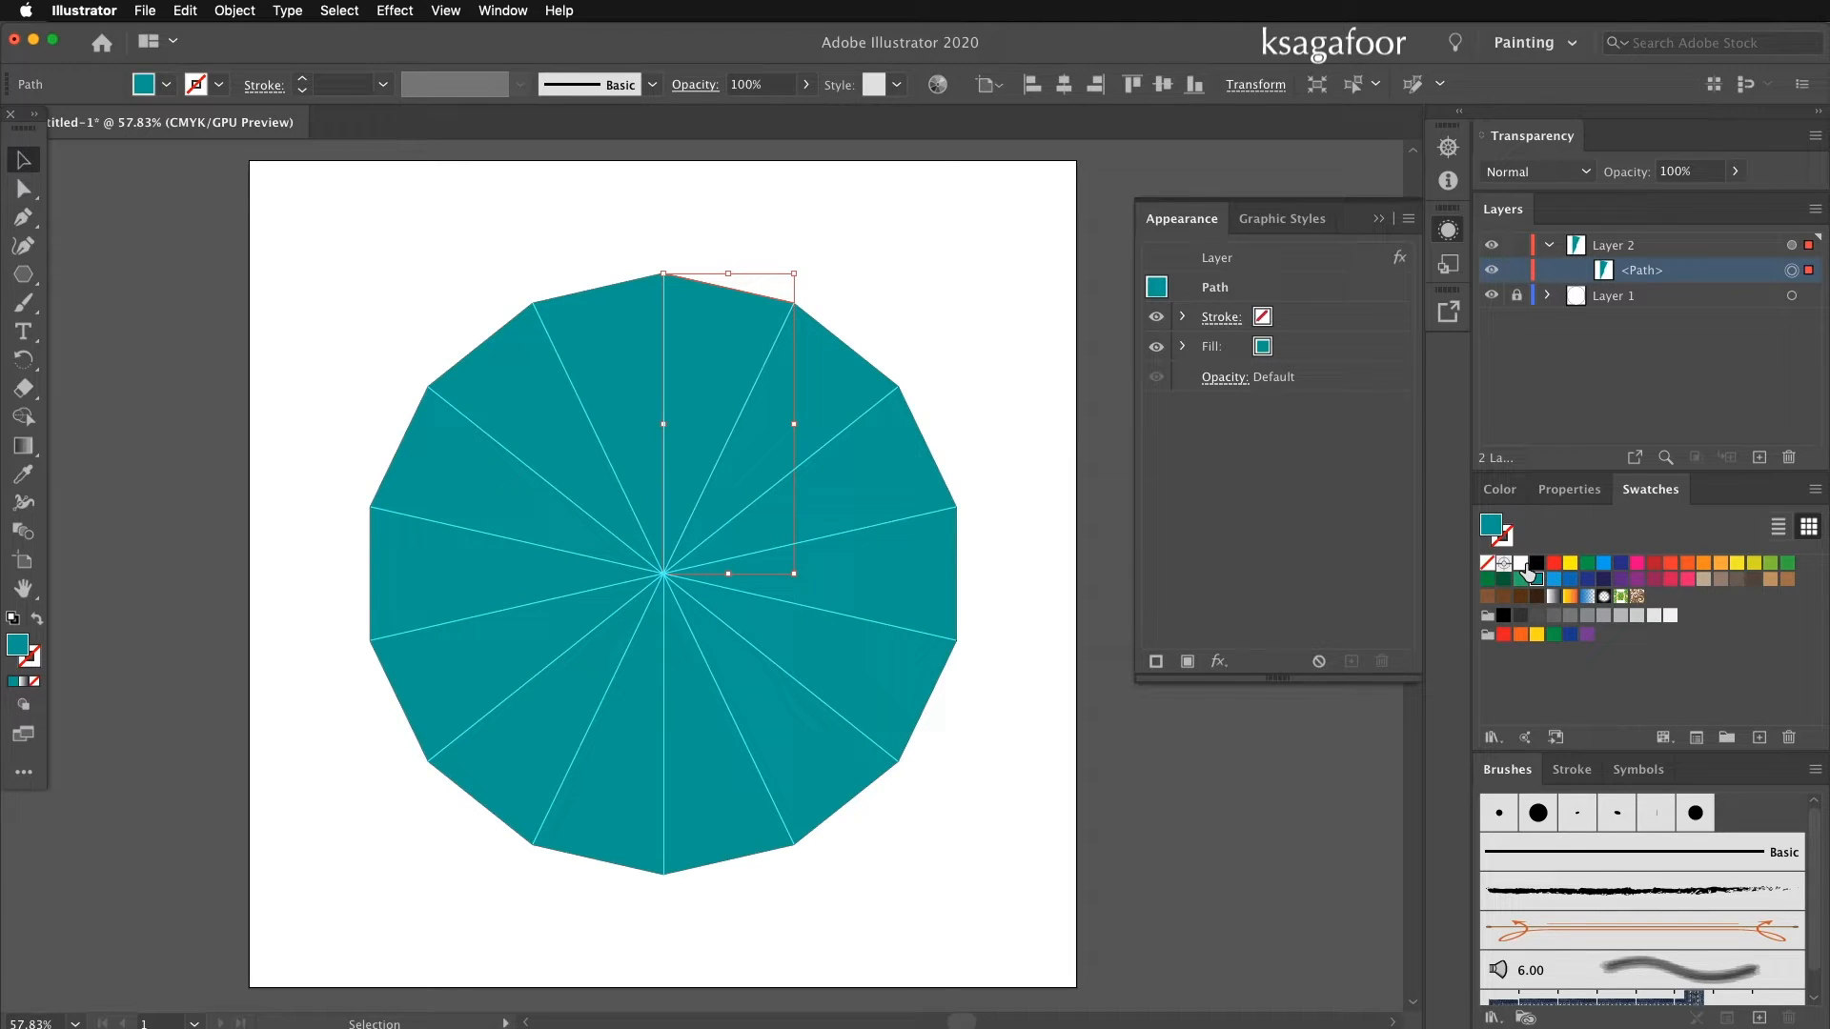
Set the wedge path's fill to white from the Swatches panel.
{"action": "left_click", "coordinate": [1504, 565]}
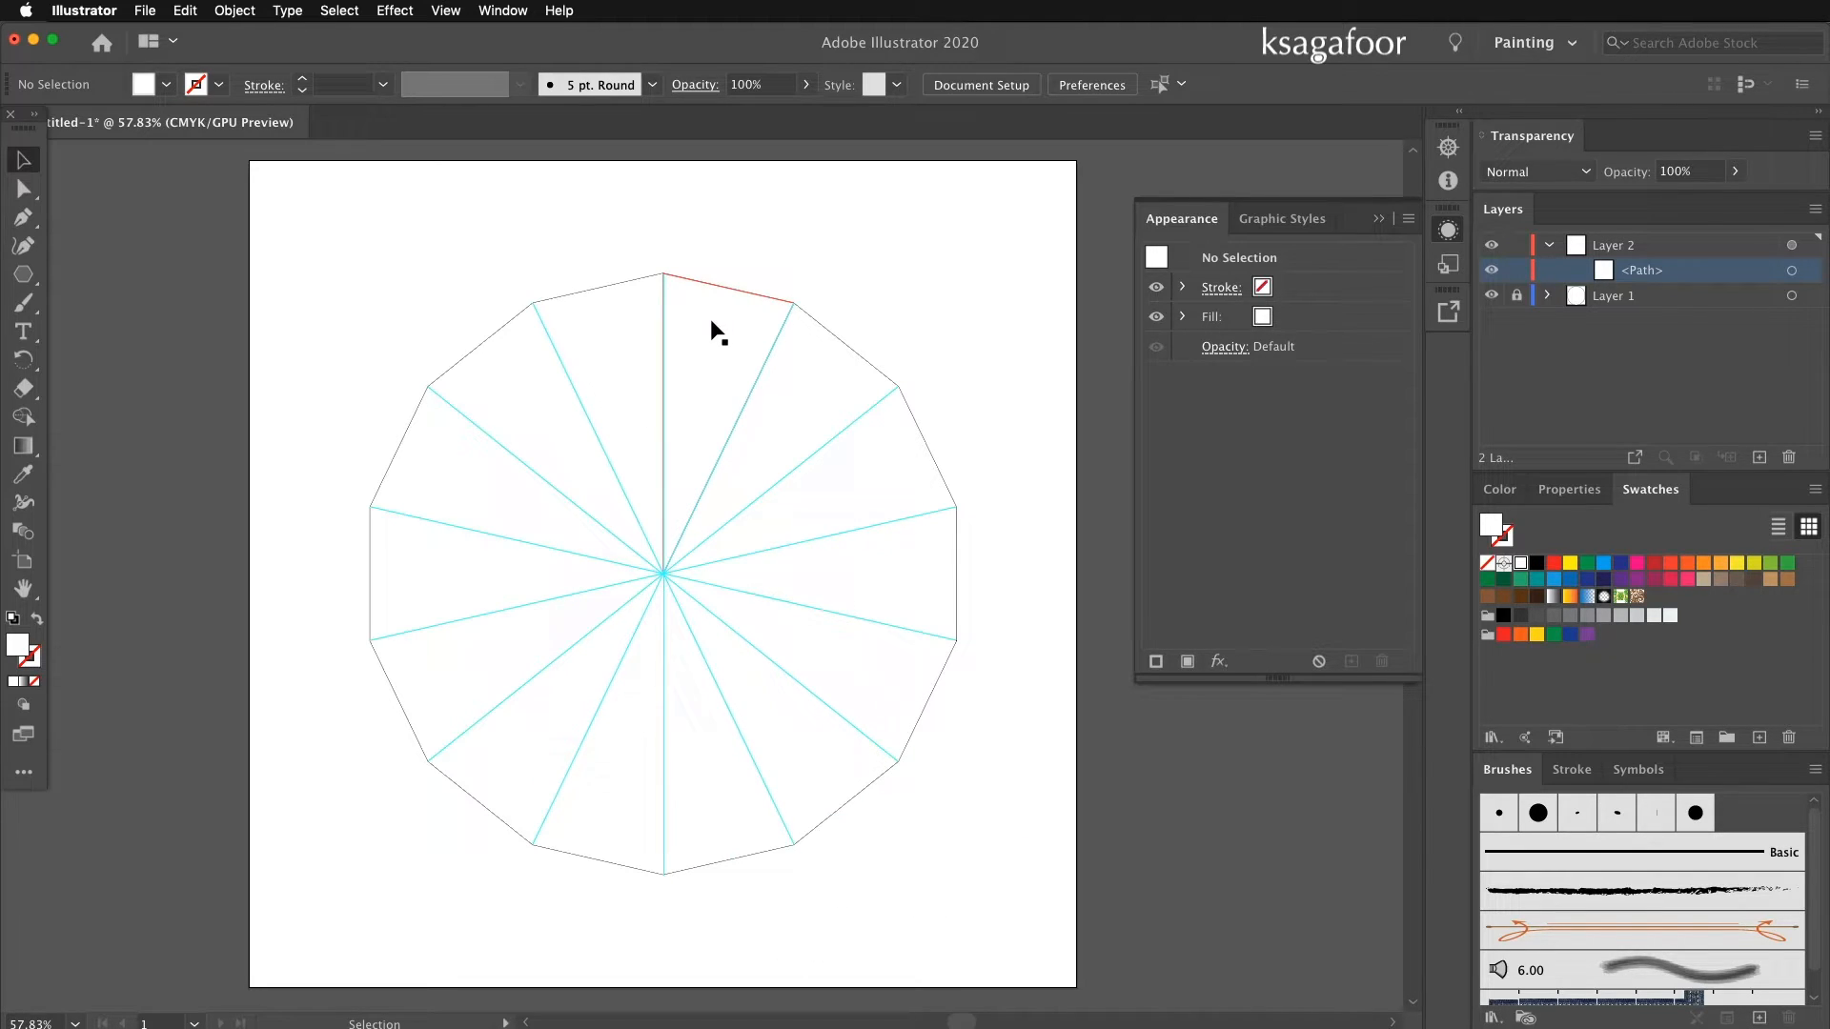
{"action": "mouse_move", "coordinate": [721, 361]}
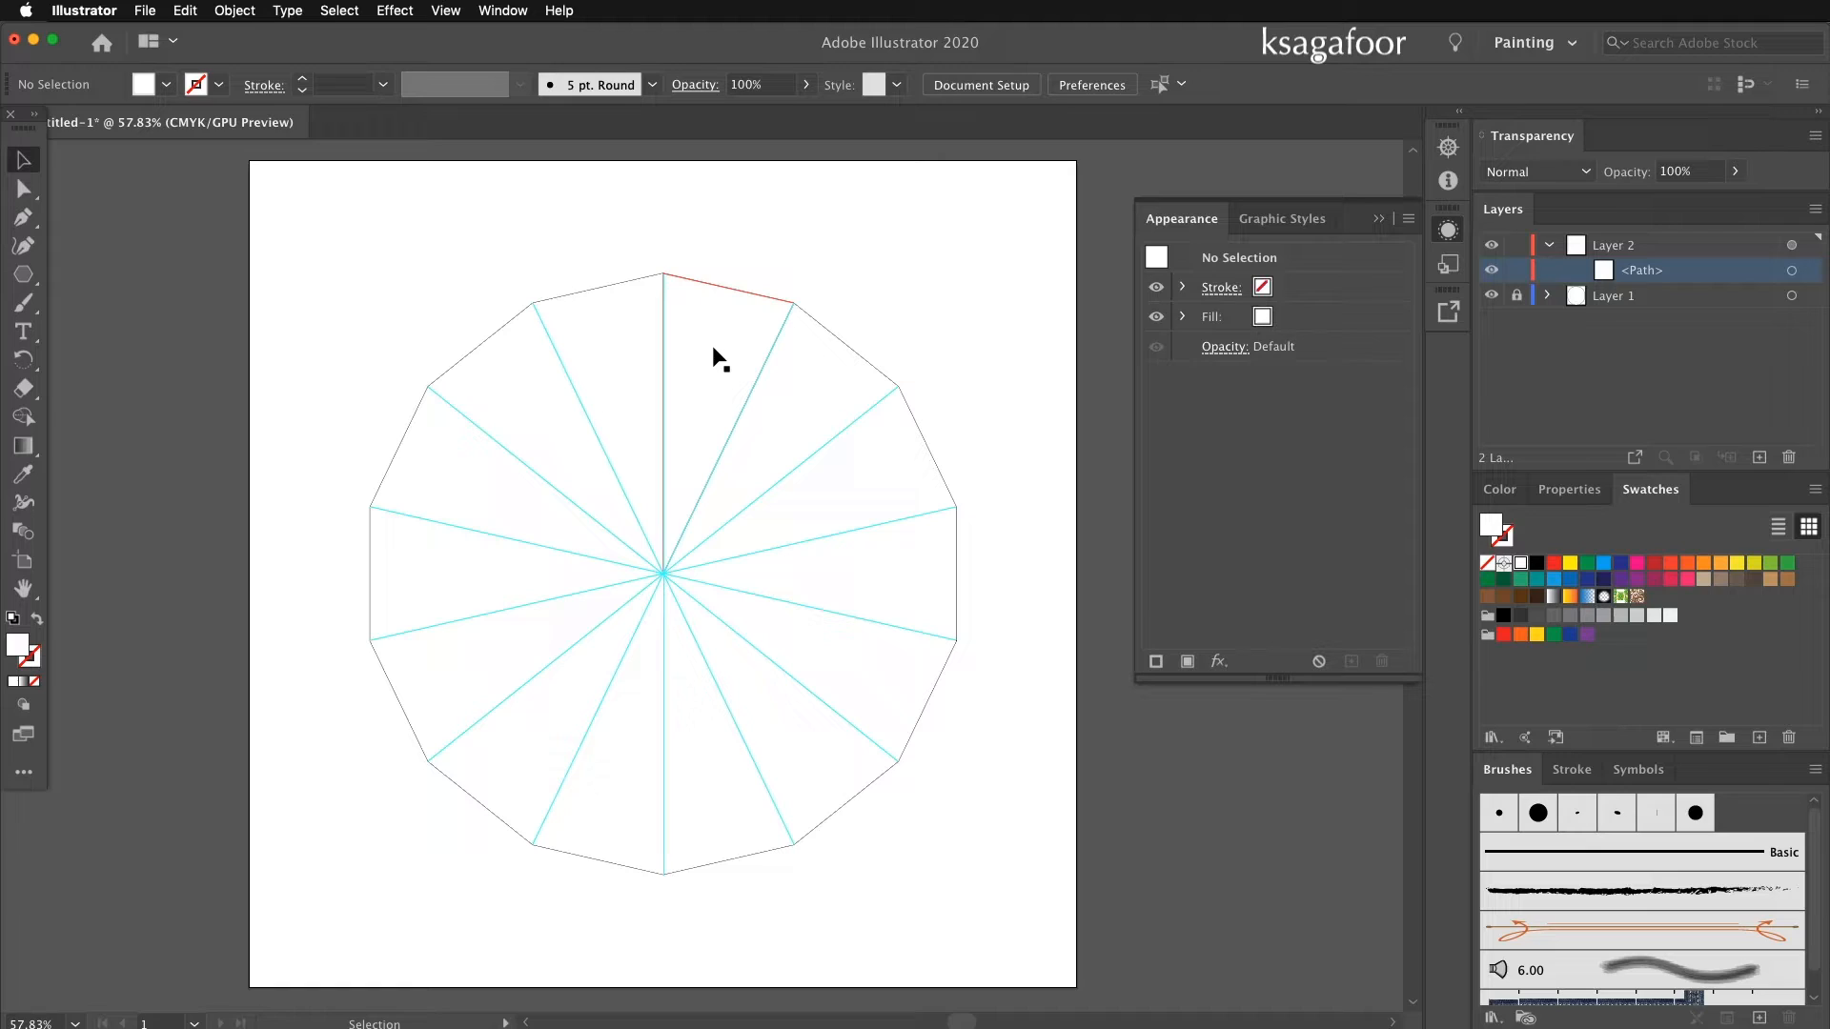
{"action": "mouse_move", "coordinate": [671, 360]}
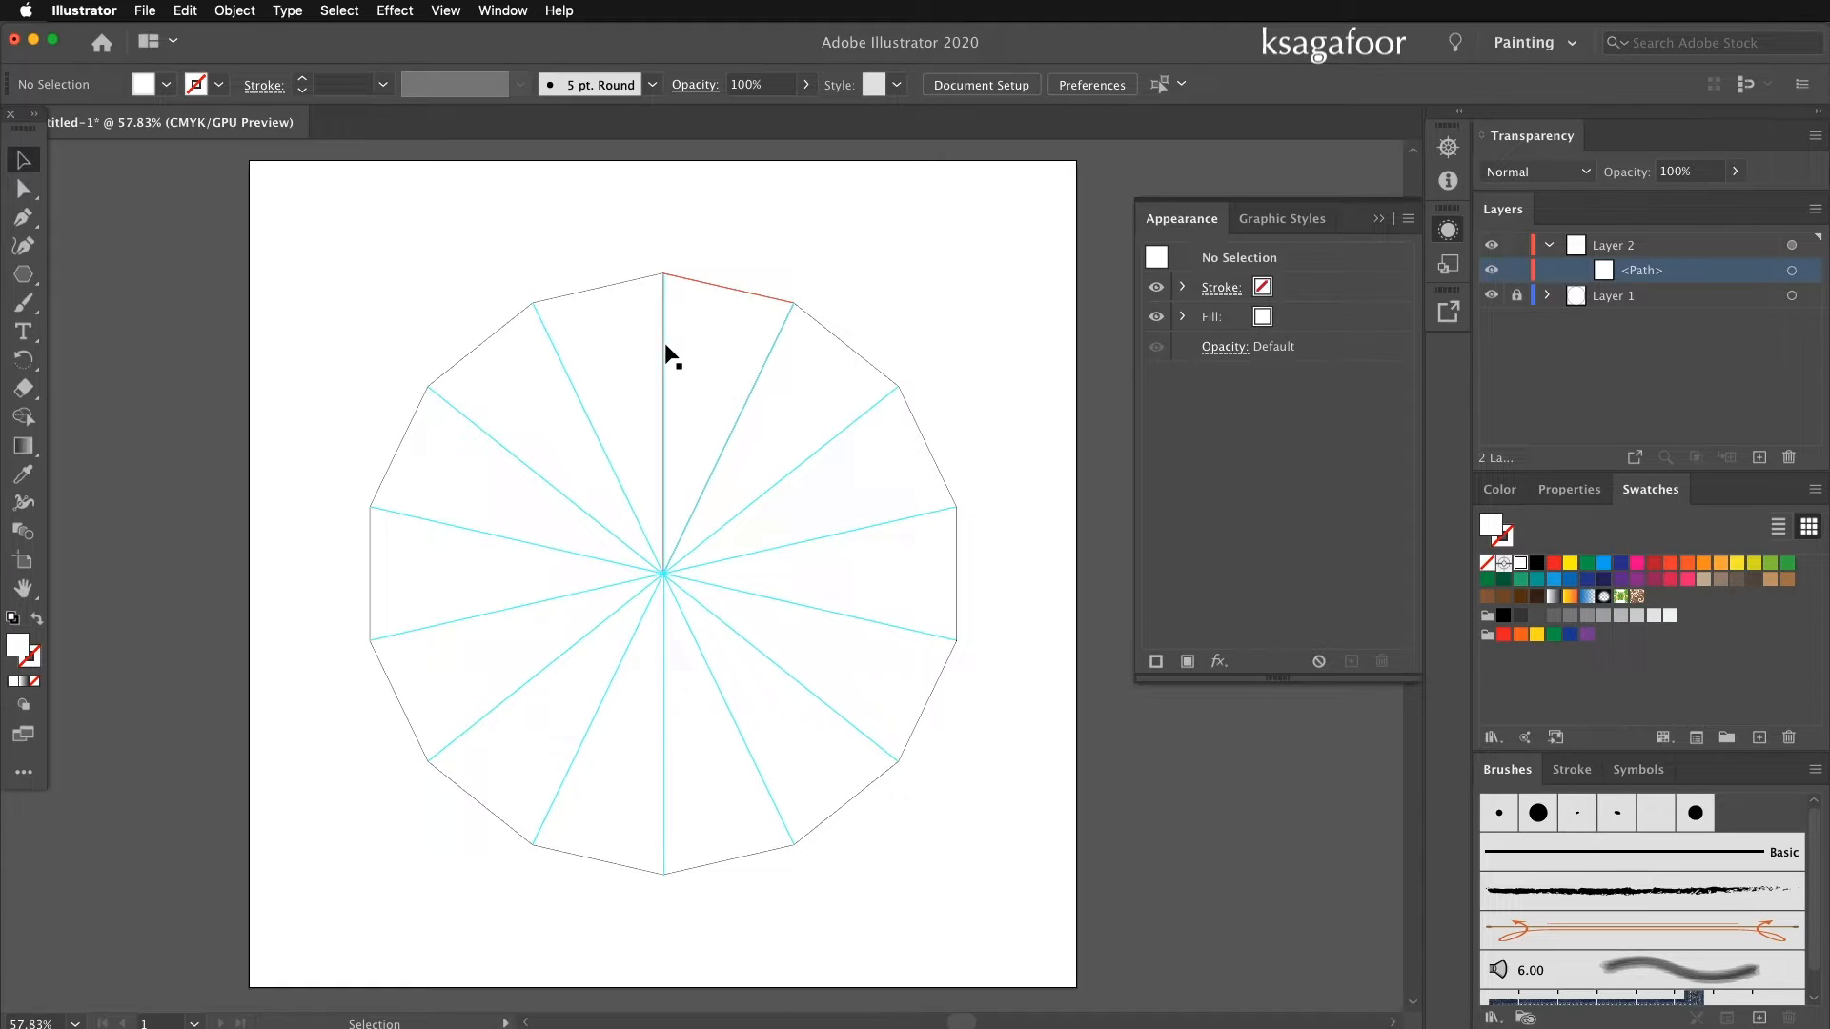
{"action": "mouse_move", "coordinate": [589, 411]}
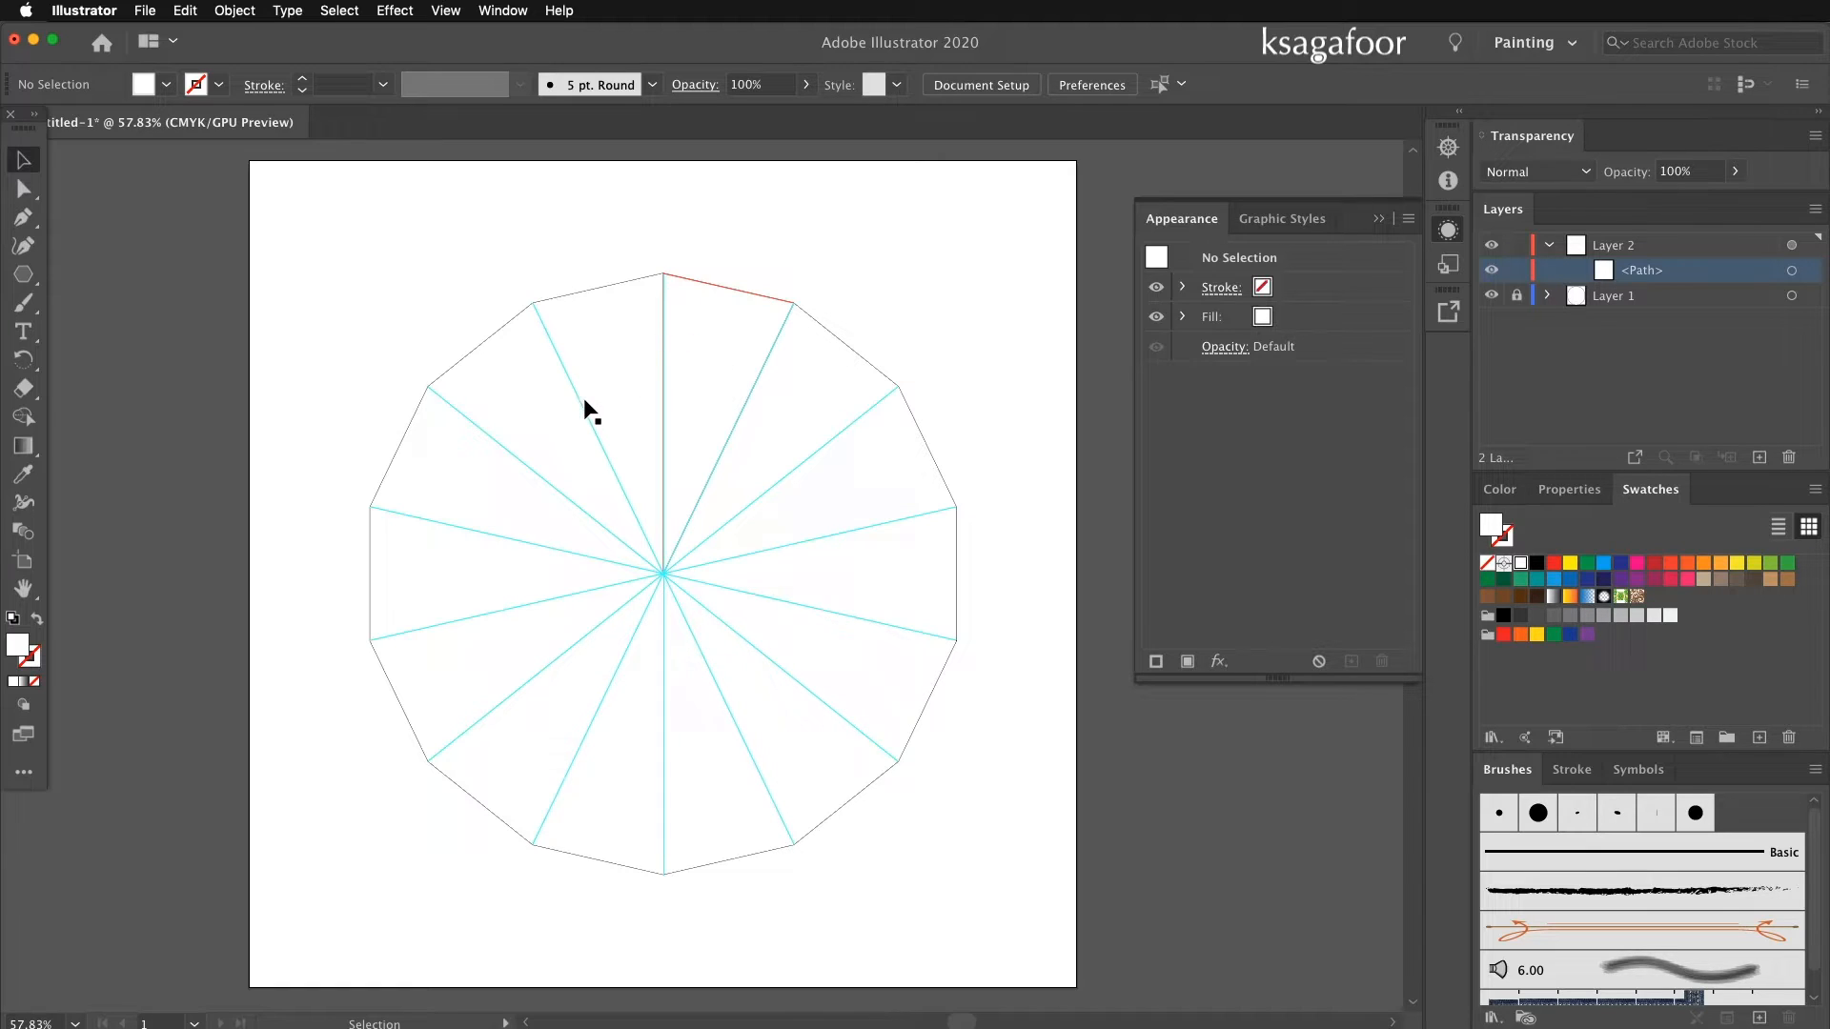
{"action": "mouse_move", "coordinate": [735, 478]}
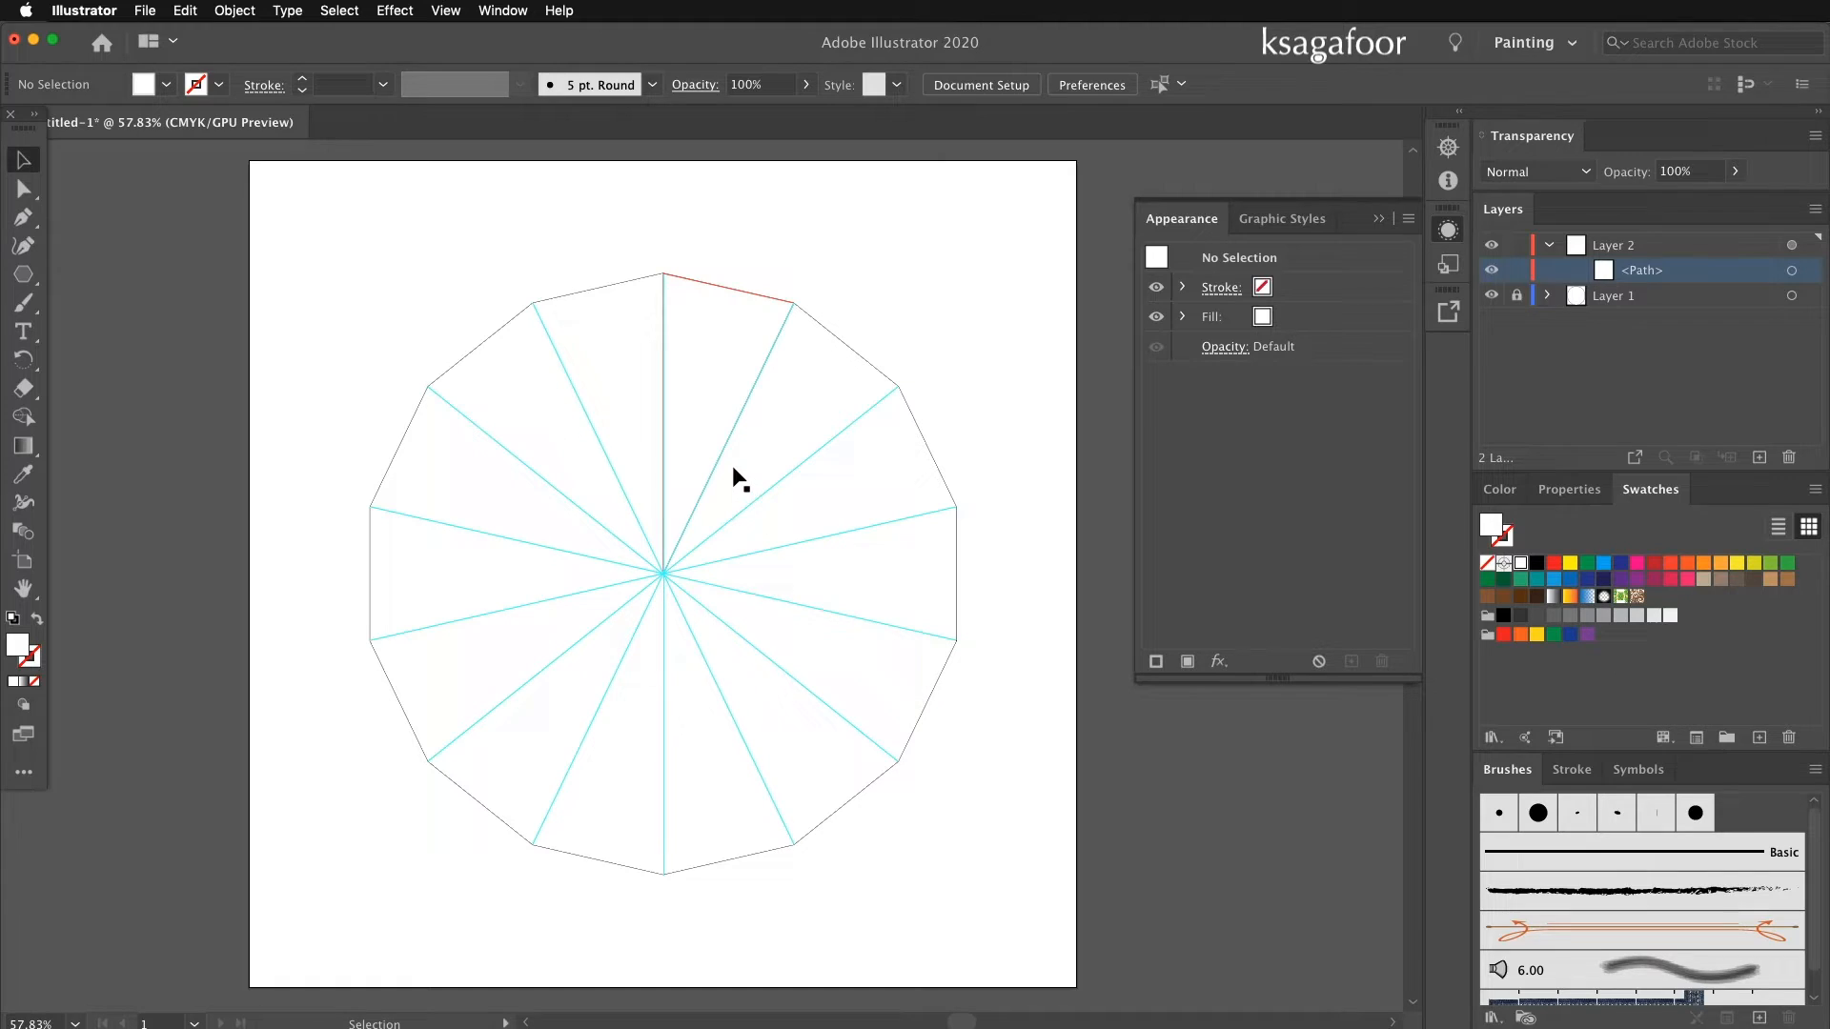
{"action": "mouse_move", "coordinate": [721, 534]}
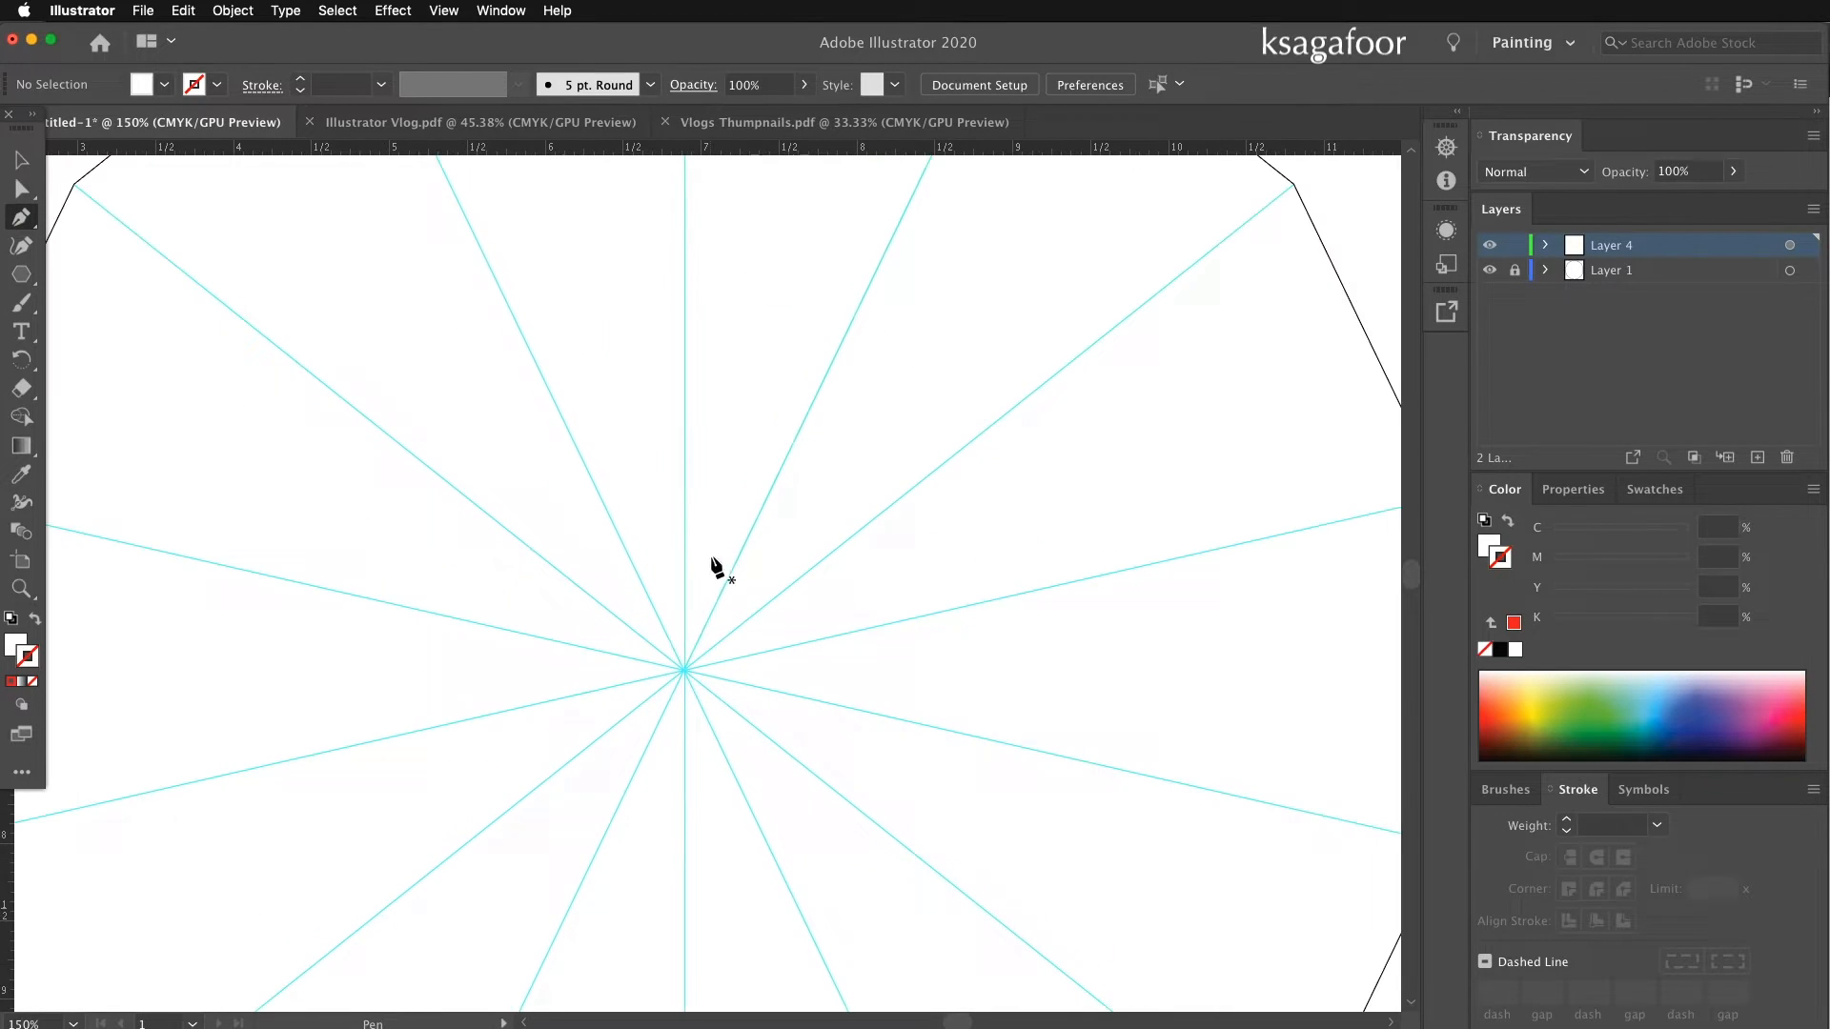
Draw one pointed, wavy petal outline with the Pen tool and repeat it around the polygon's centre.
{"action": "left_click_drag", "start_coordinate": [687, 638], "coordinate": [725, 578]}
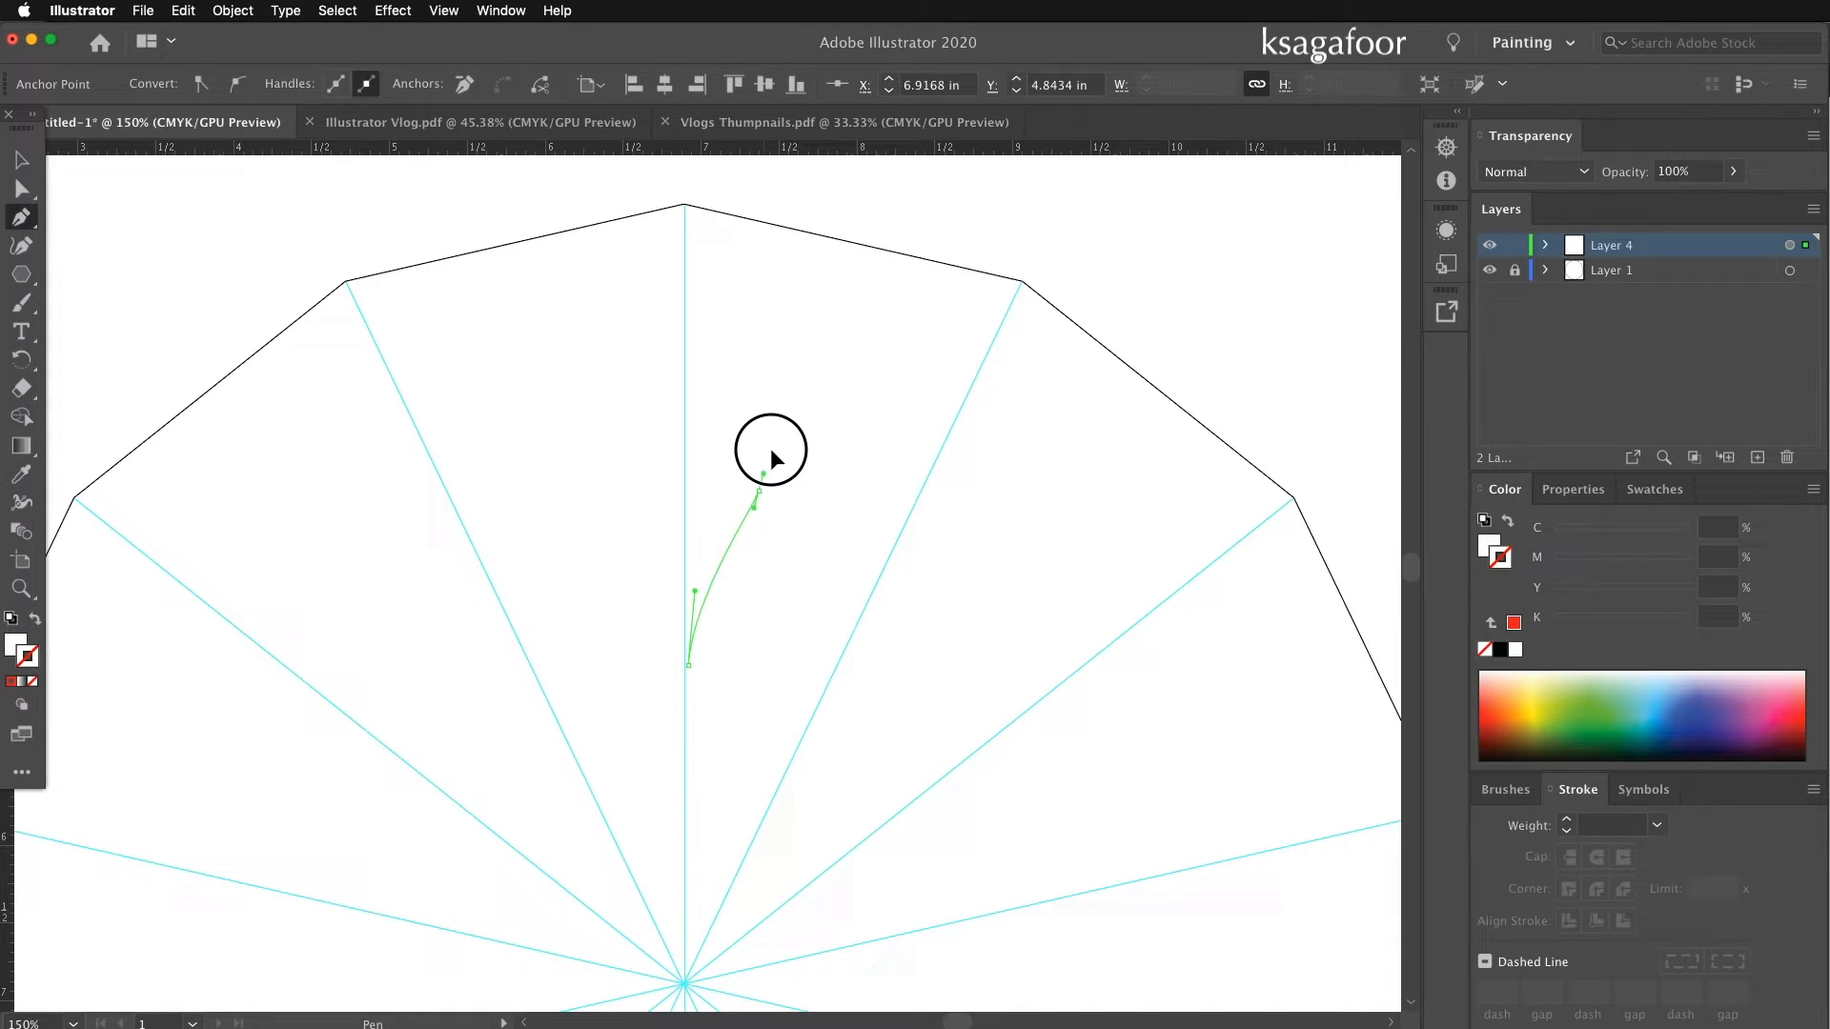
{"action": "left_click", "coordinate": [687, 213]}
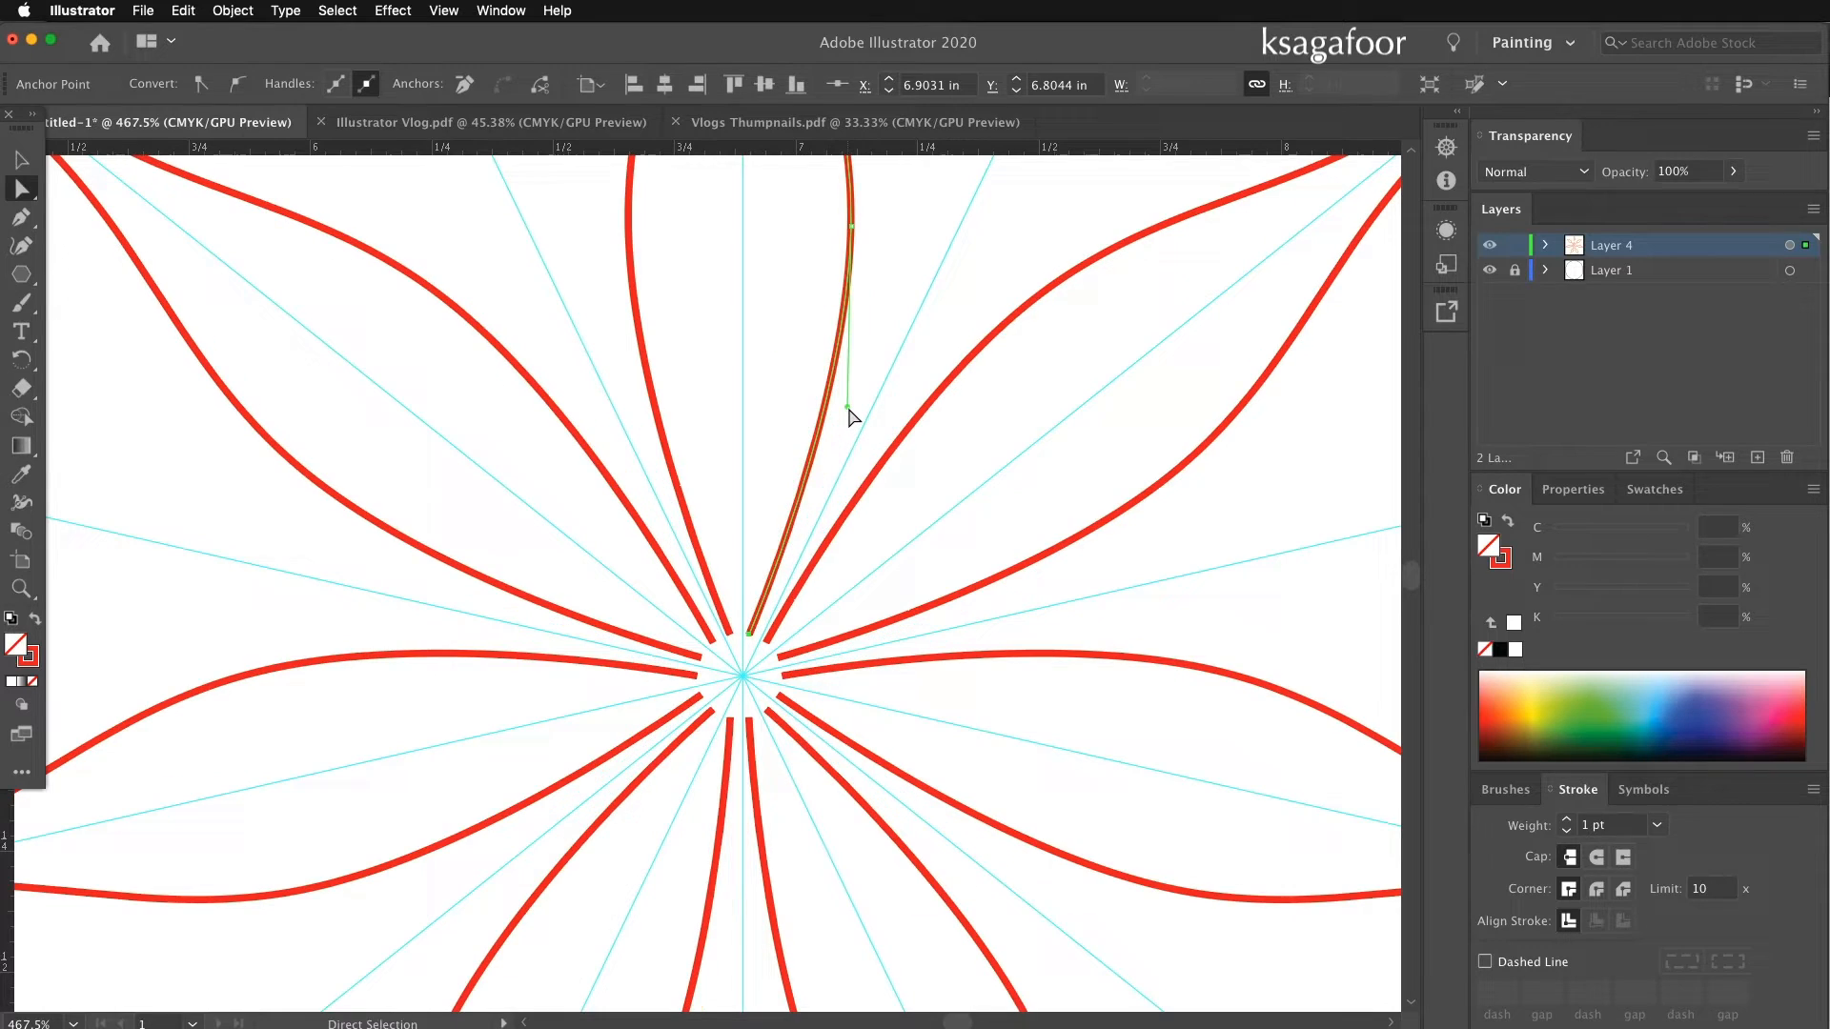
{"action": "mouse_move", "coordinate": [850, 418]}
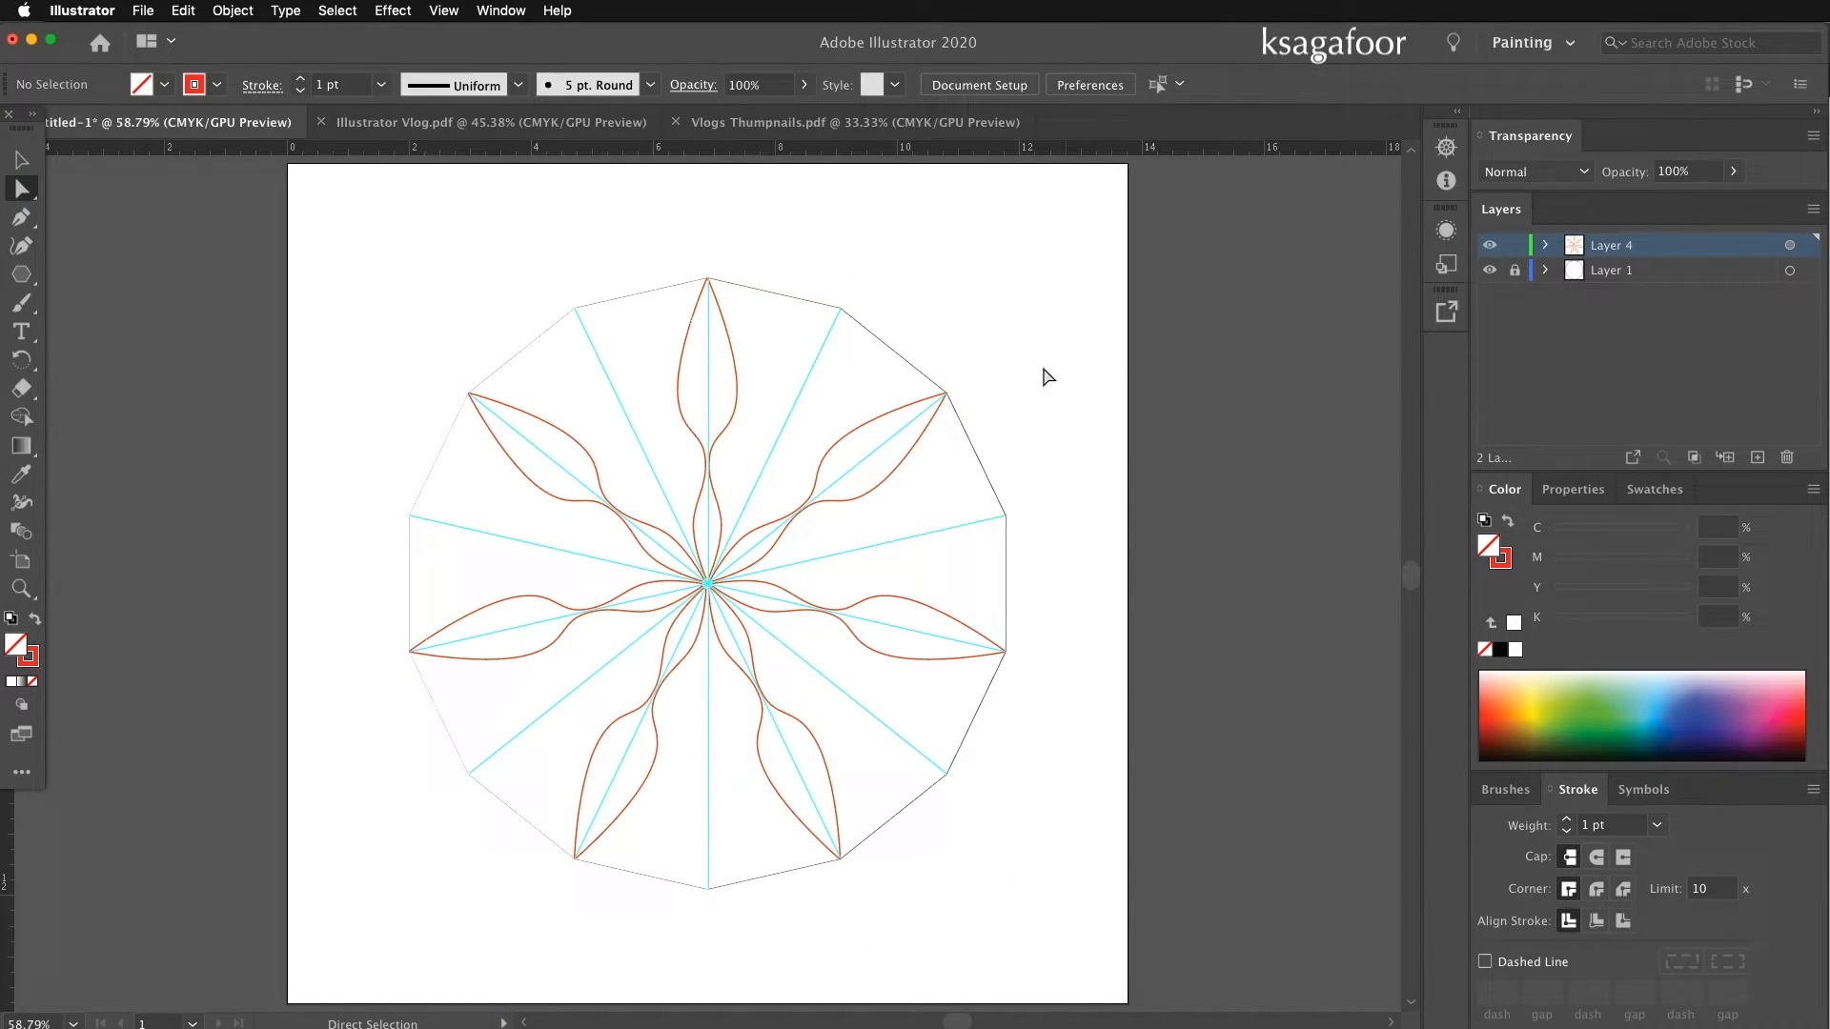
{"action": "left_click", "coordinate": [721, 518]}
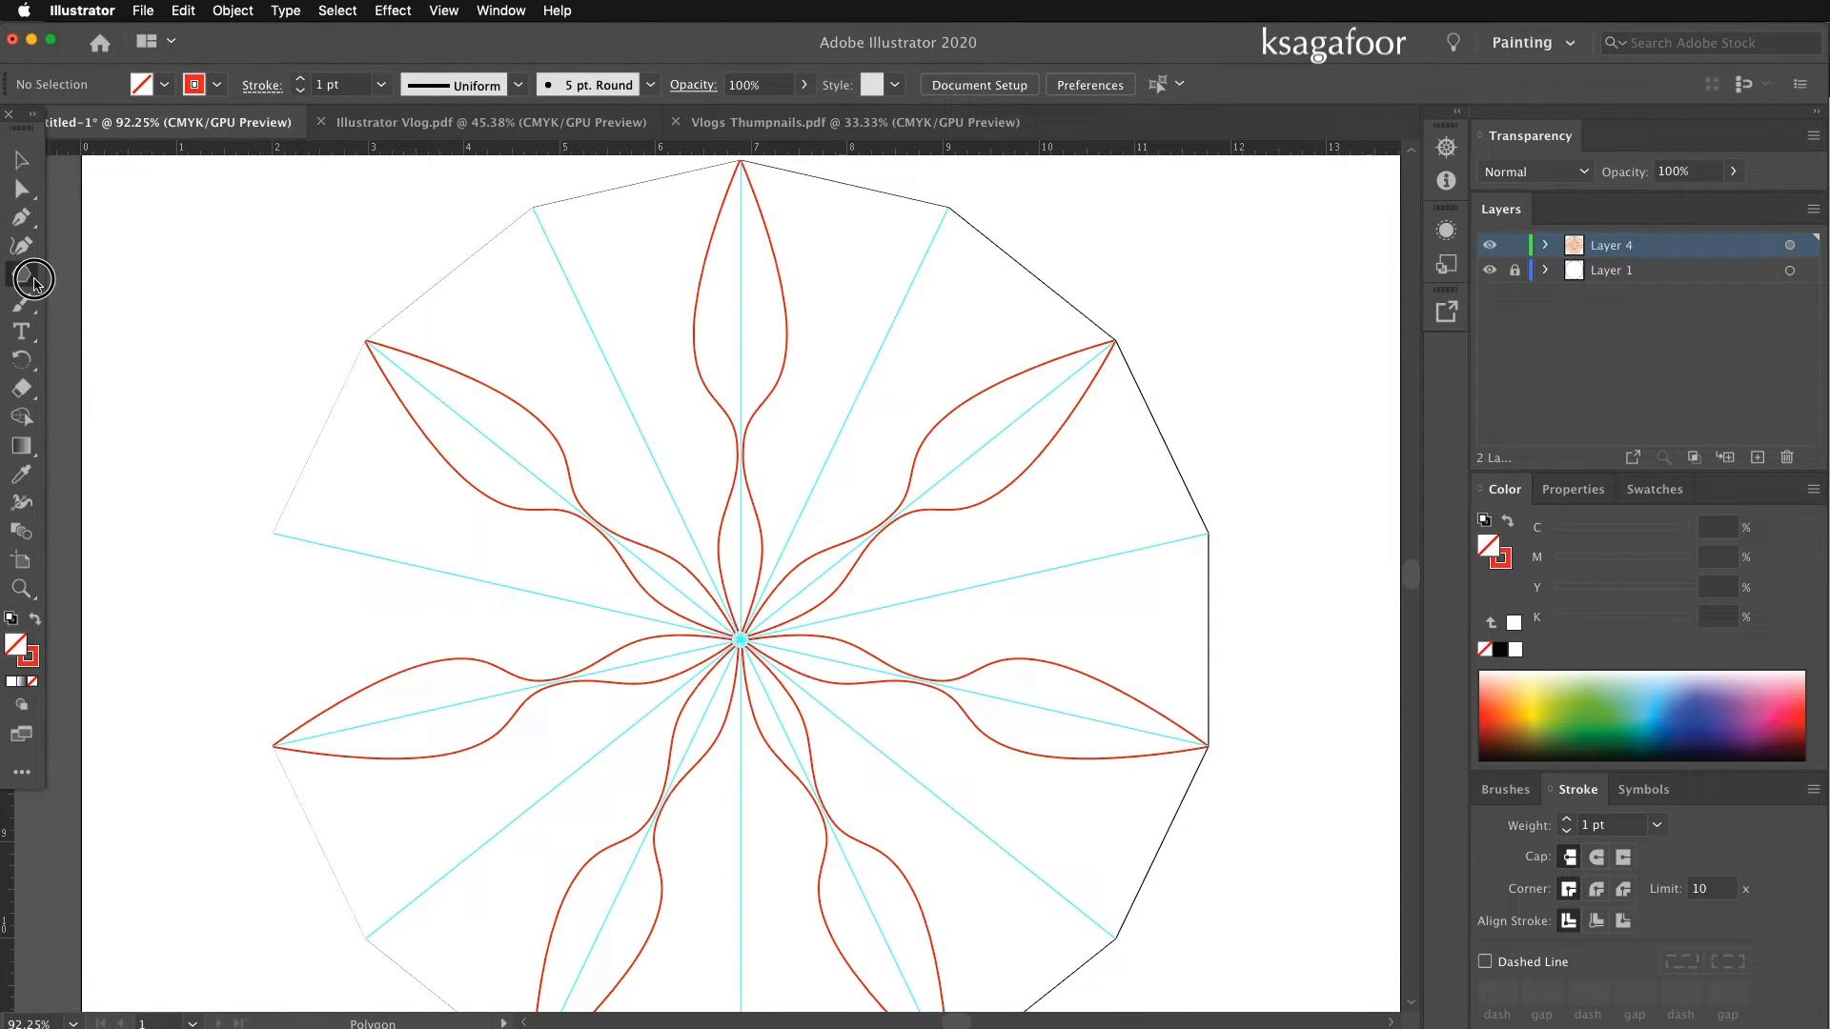
Draw small circles between the petals with the Ellipse tool and fill them solid red.
{"action": "left_click", "coordinate": [21, 273]}
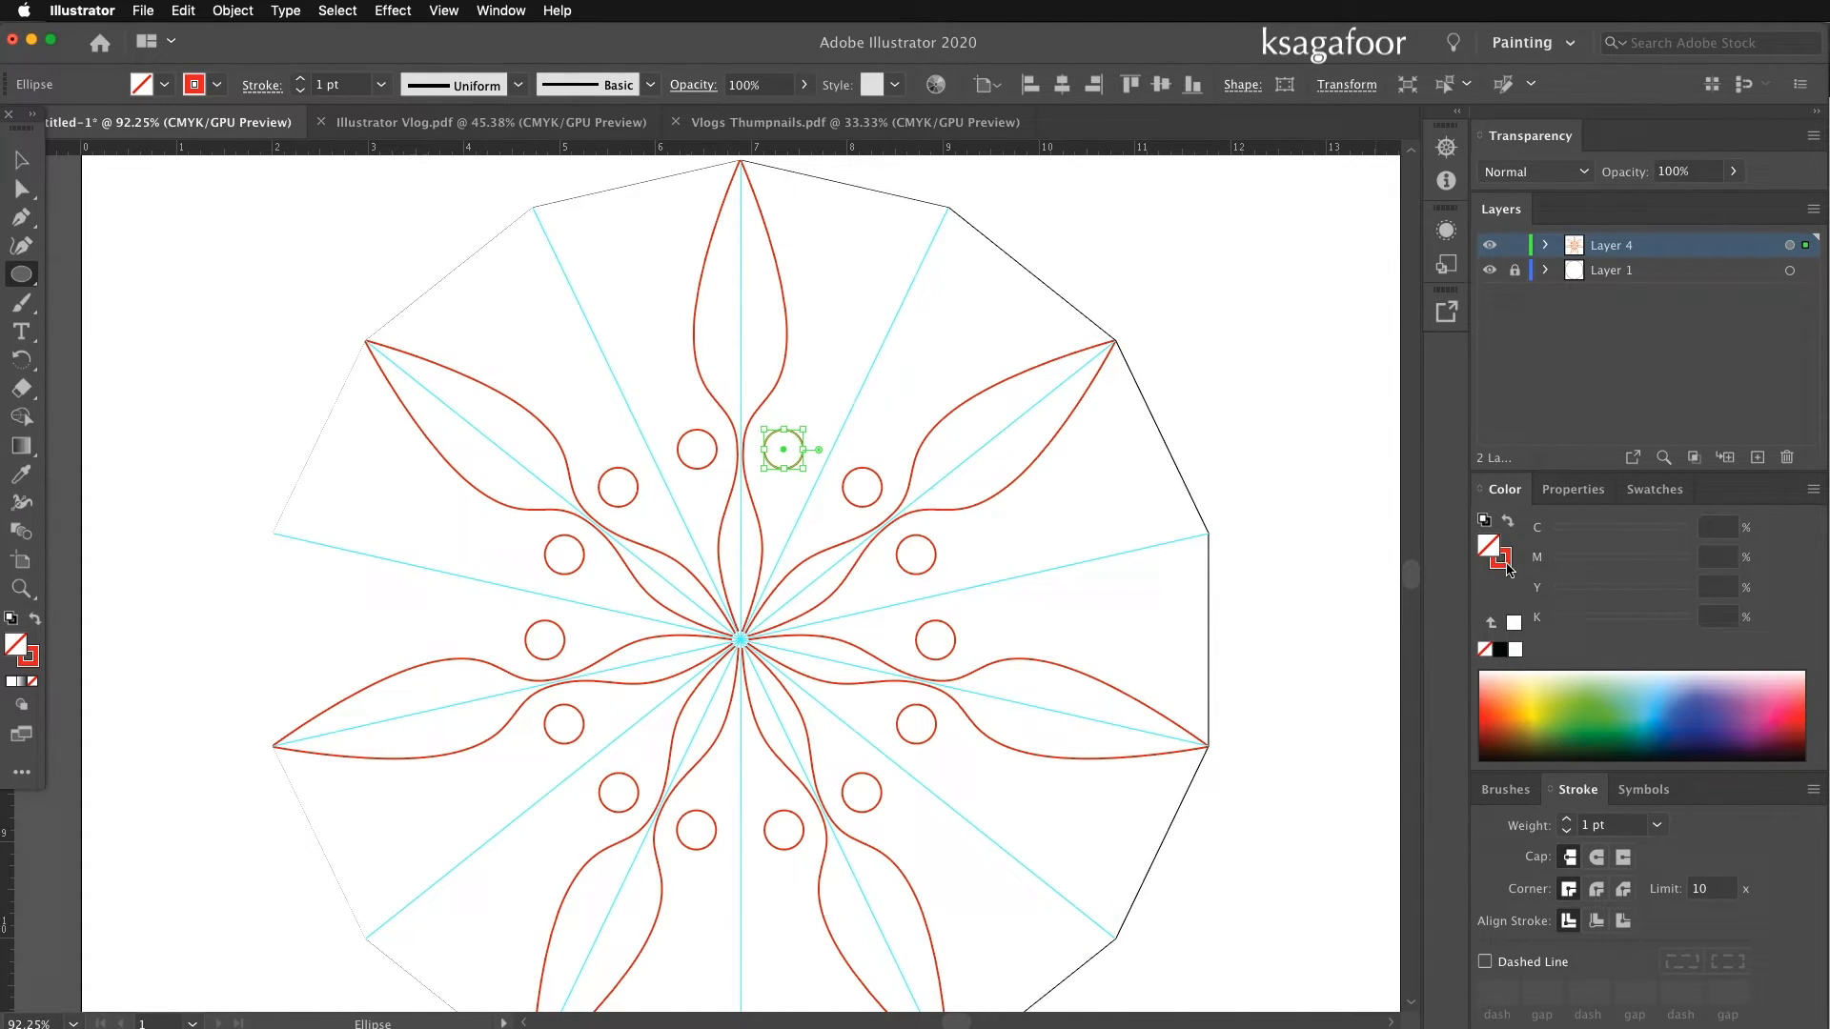
{"action": "left_click", "coordinate": [143, 84]}
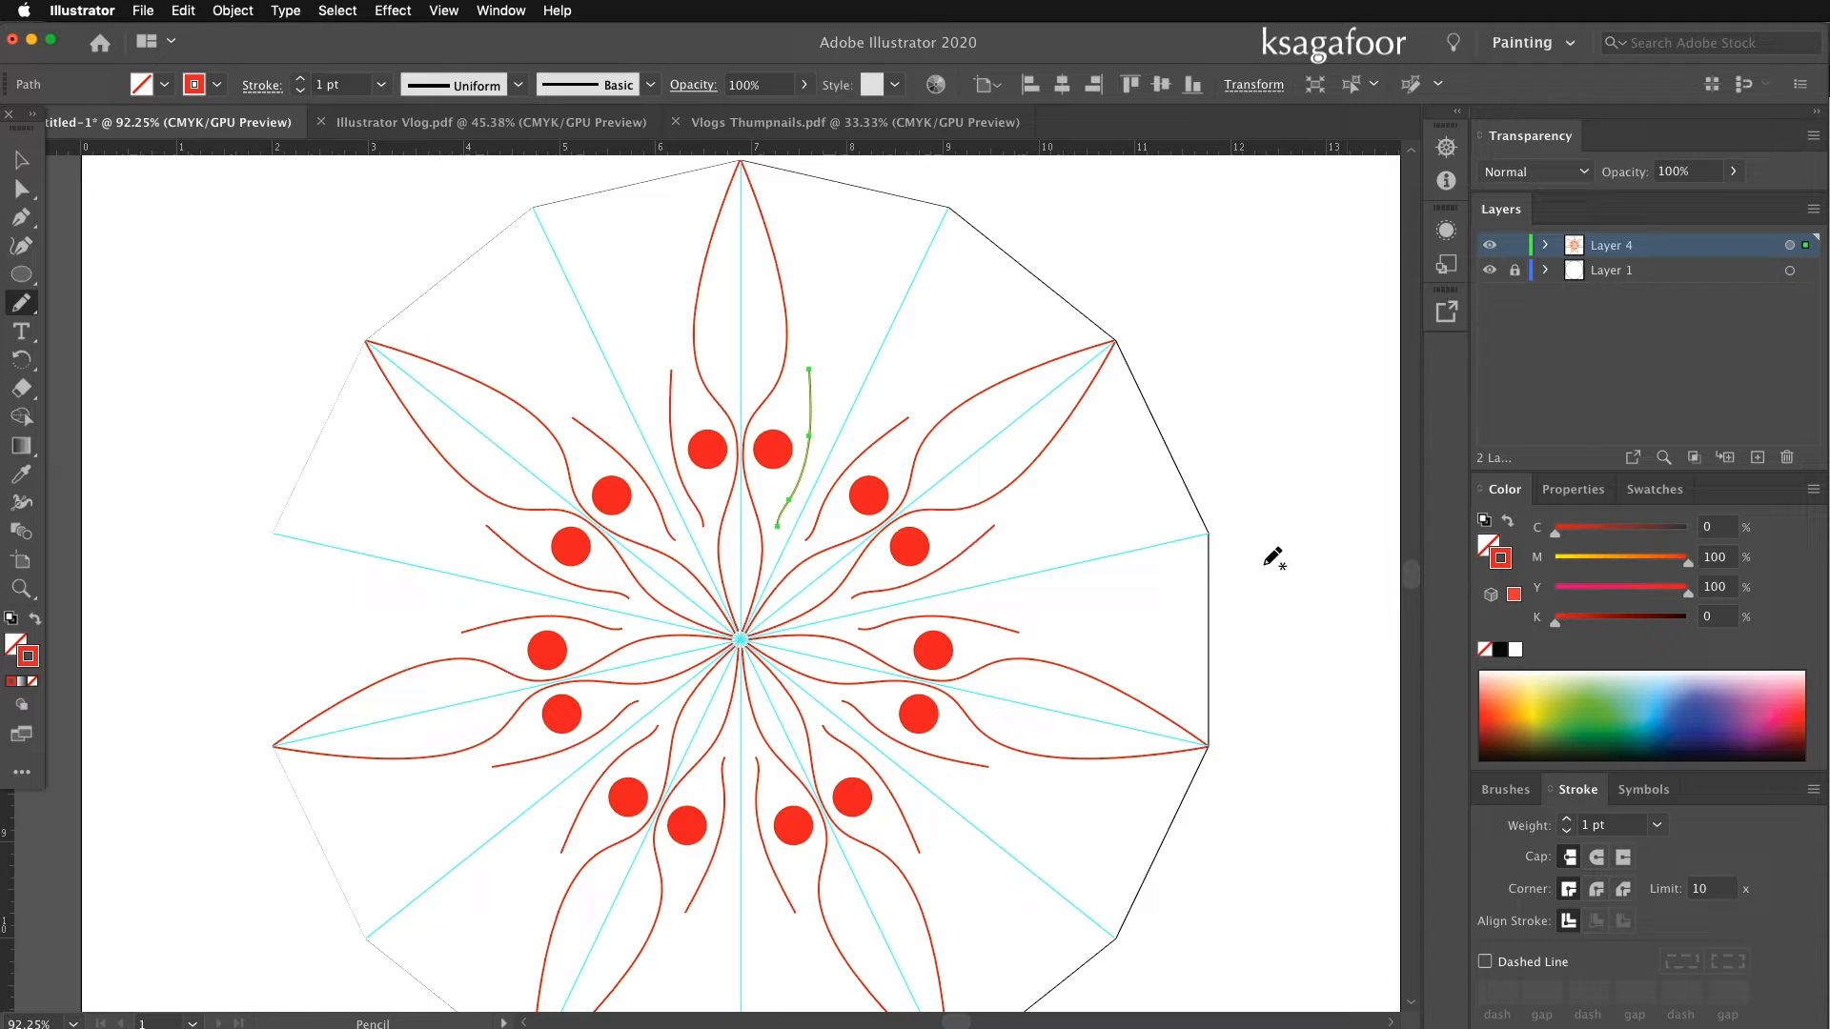
{"action": "mouse_move", "coordinate": [834, 326]}
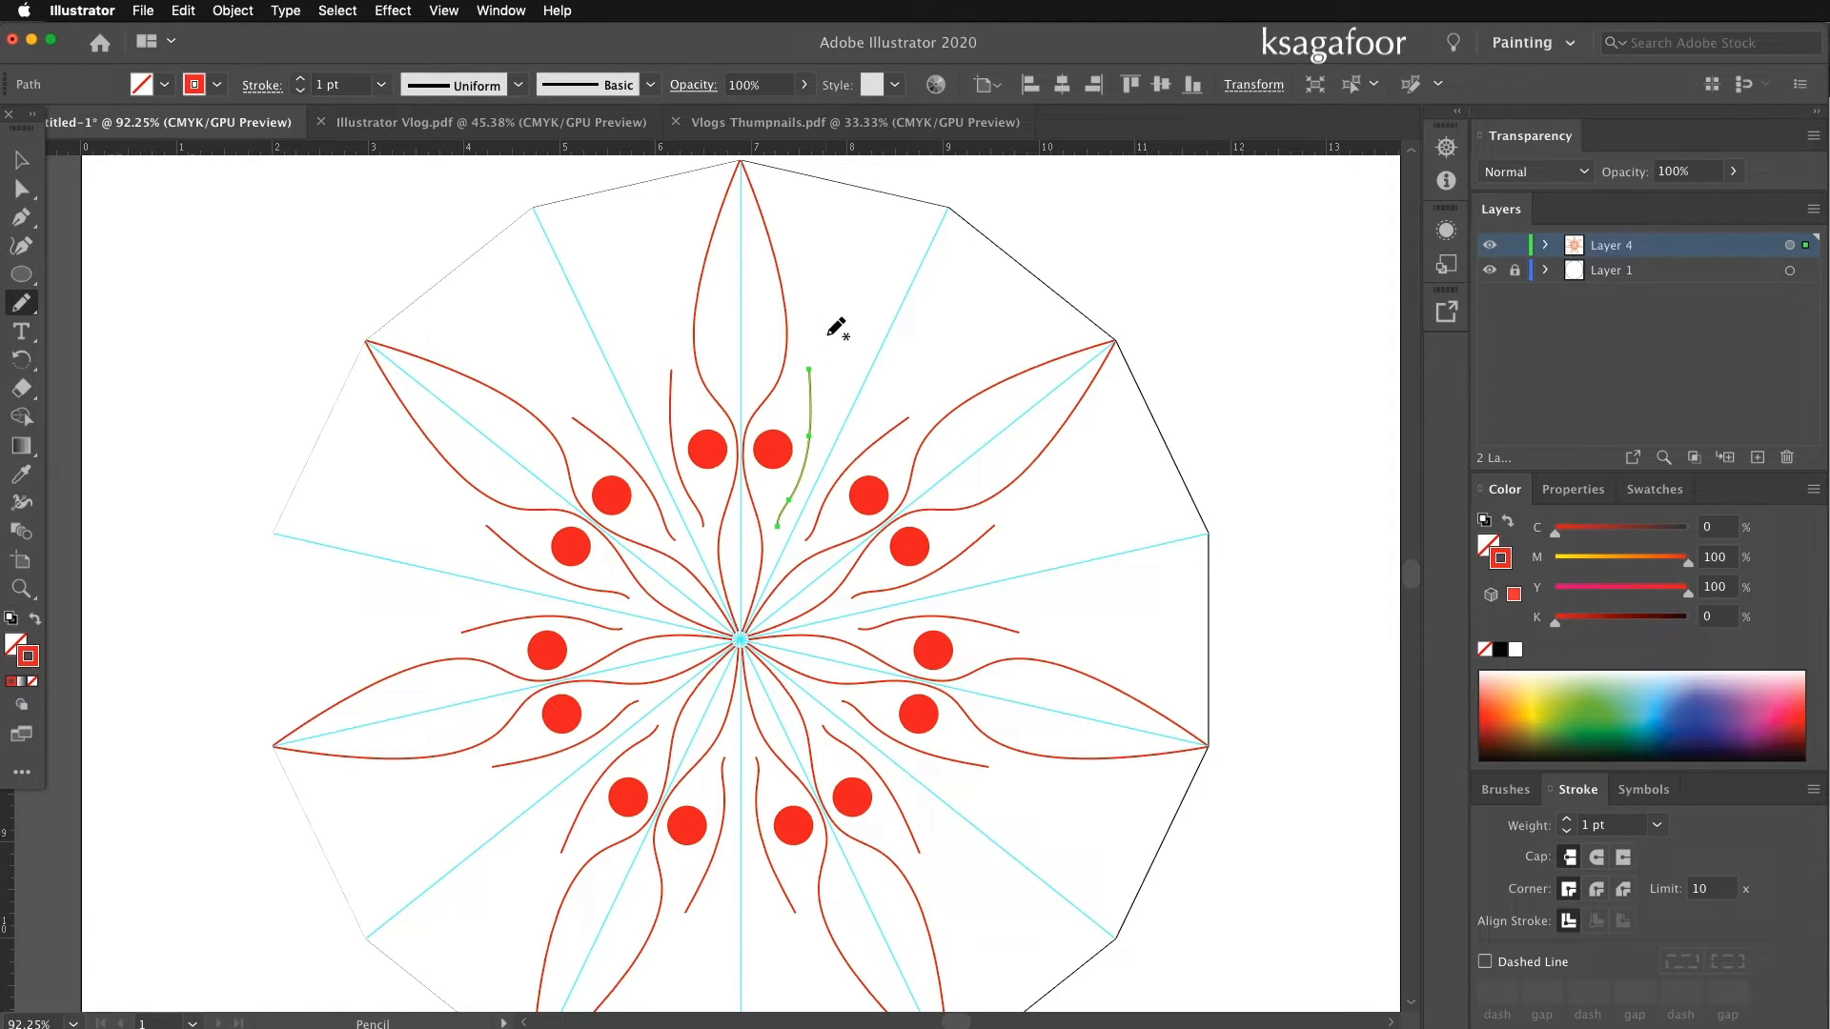
Draw thick 3 pt red accent strokes beside and inside the petals with the Pencil tool.
{"action": "left_click_drag", "start_coordinate": [812, 385], "coordinate": [944, 220]}
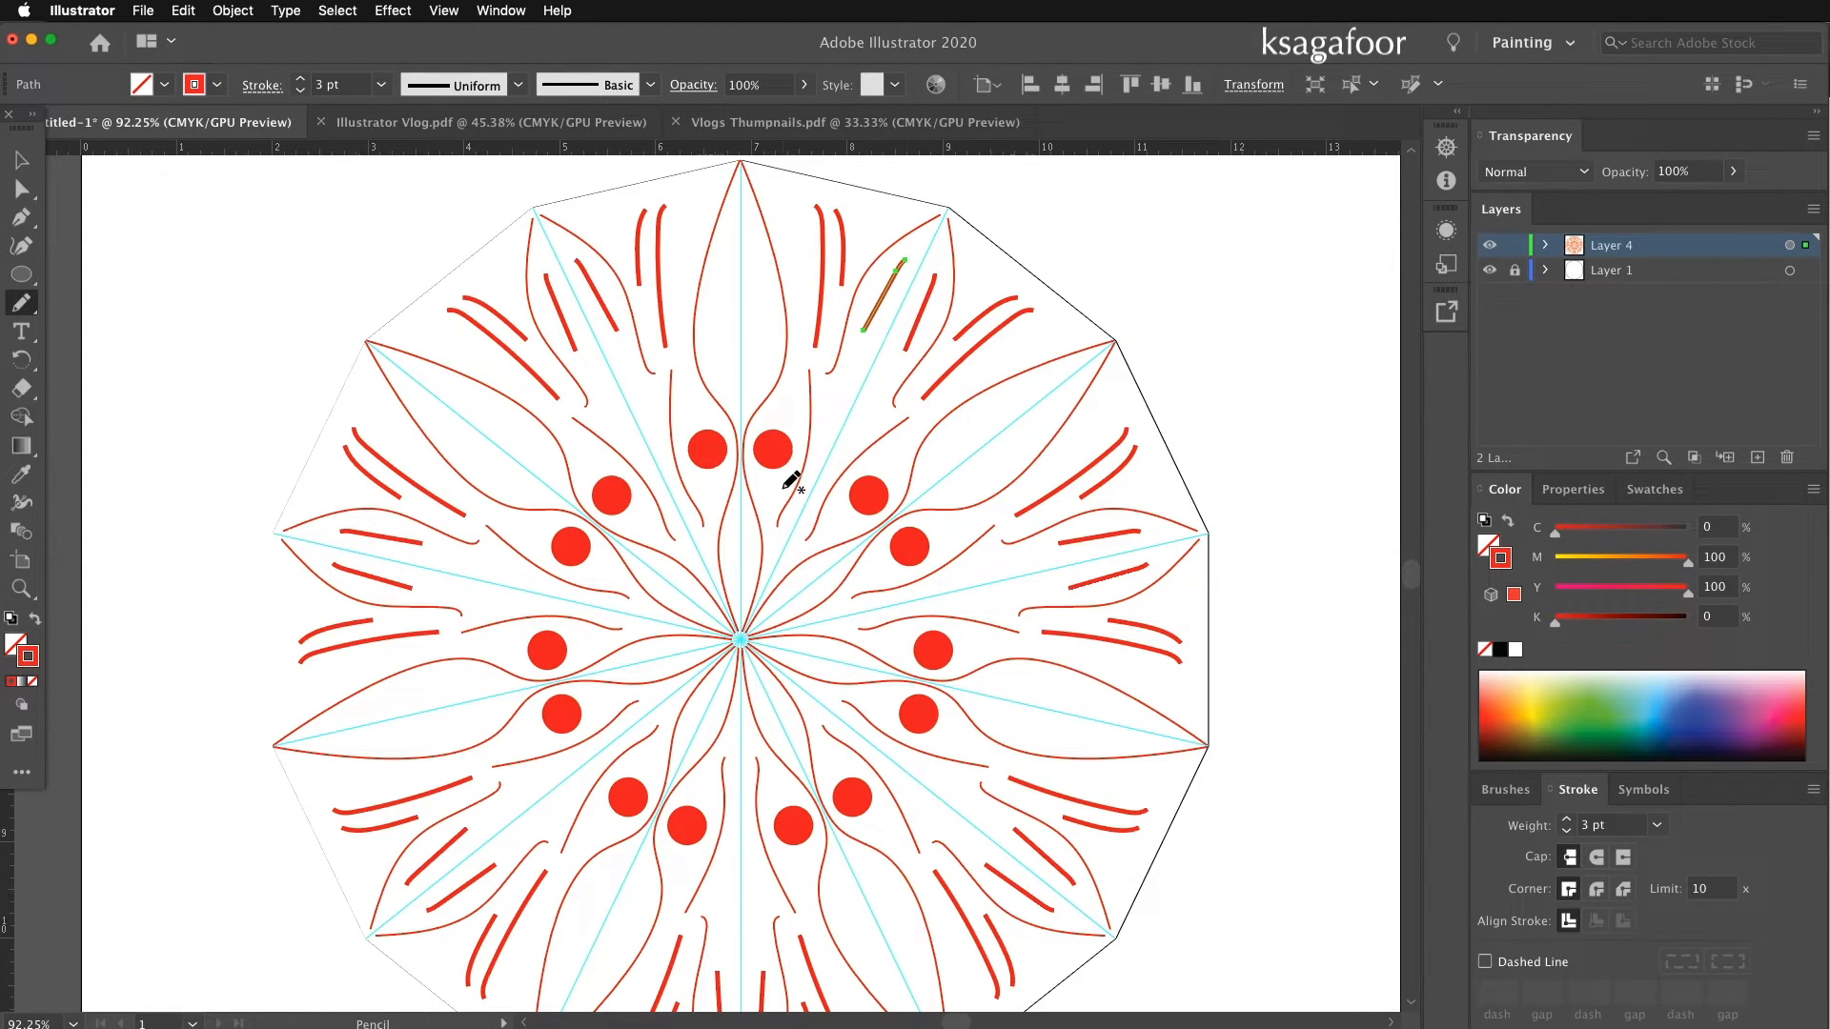
{"action": "mouse_move", "coordinate": [780, 324]}
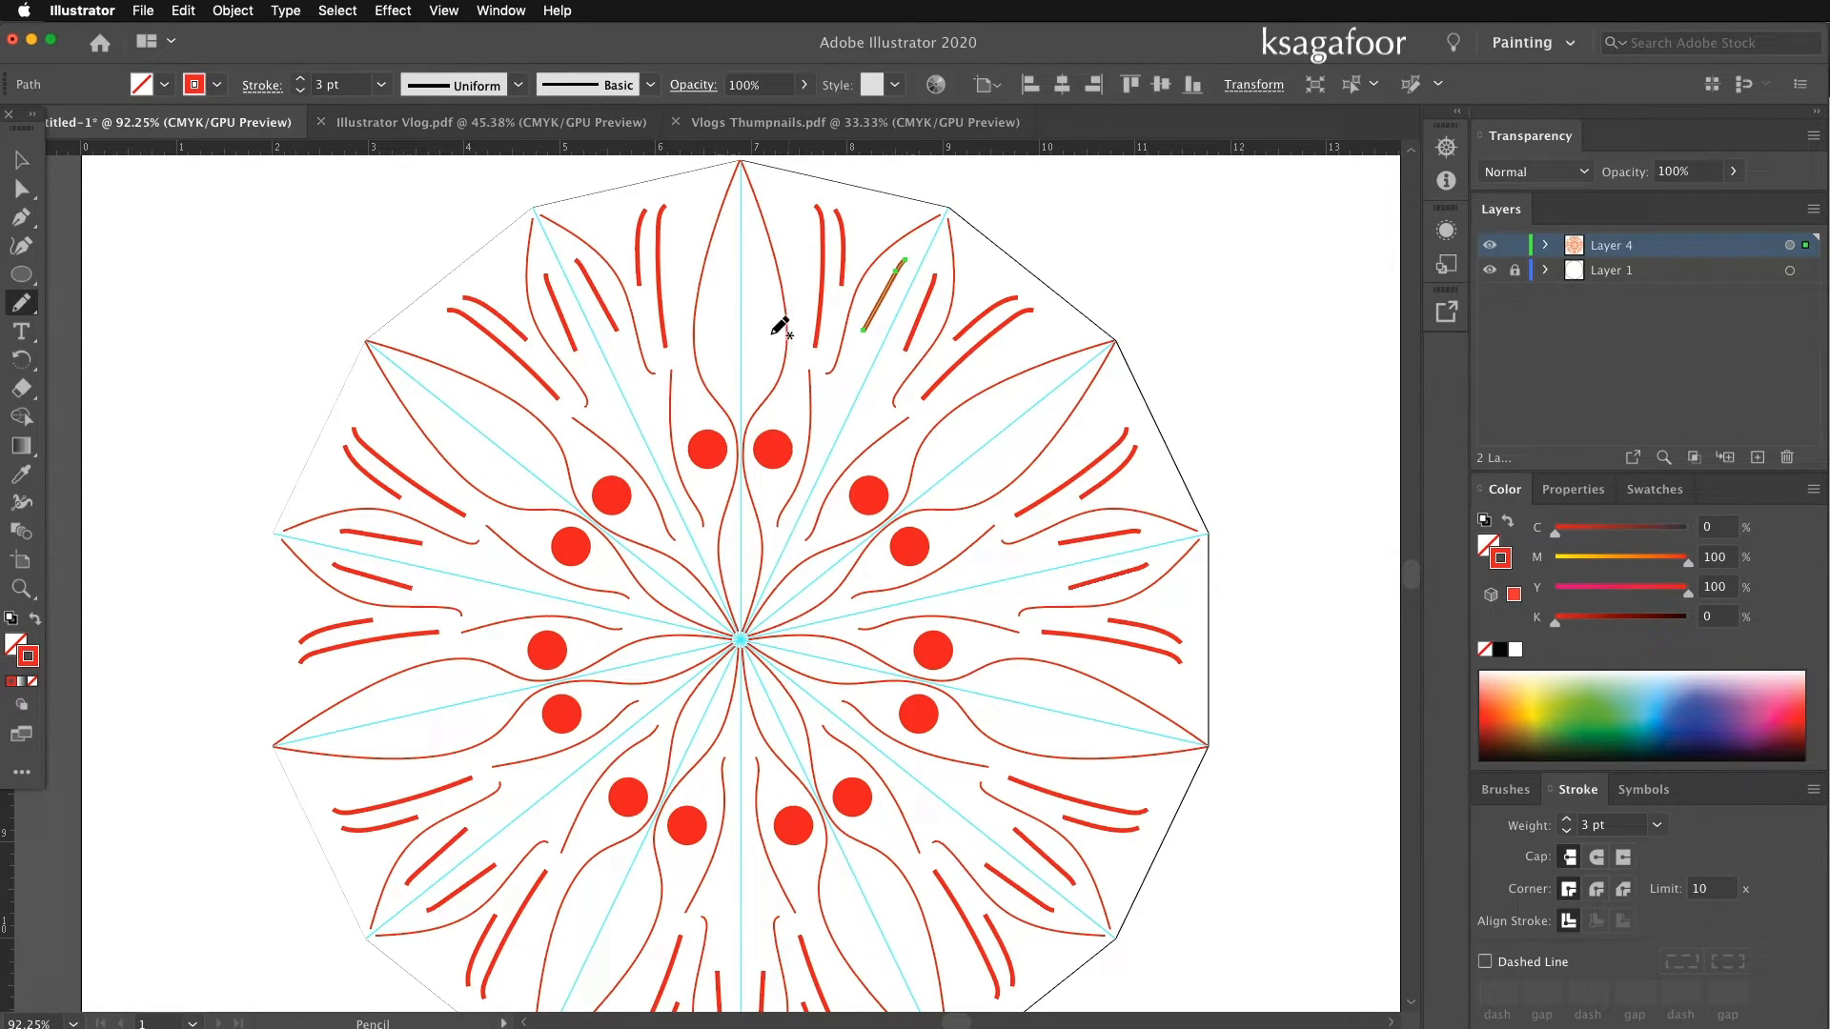
{"action": "left_click_drag", "start_coordinate": [890, 271], "coordinate": [761, 372]}
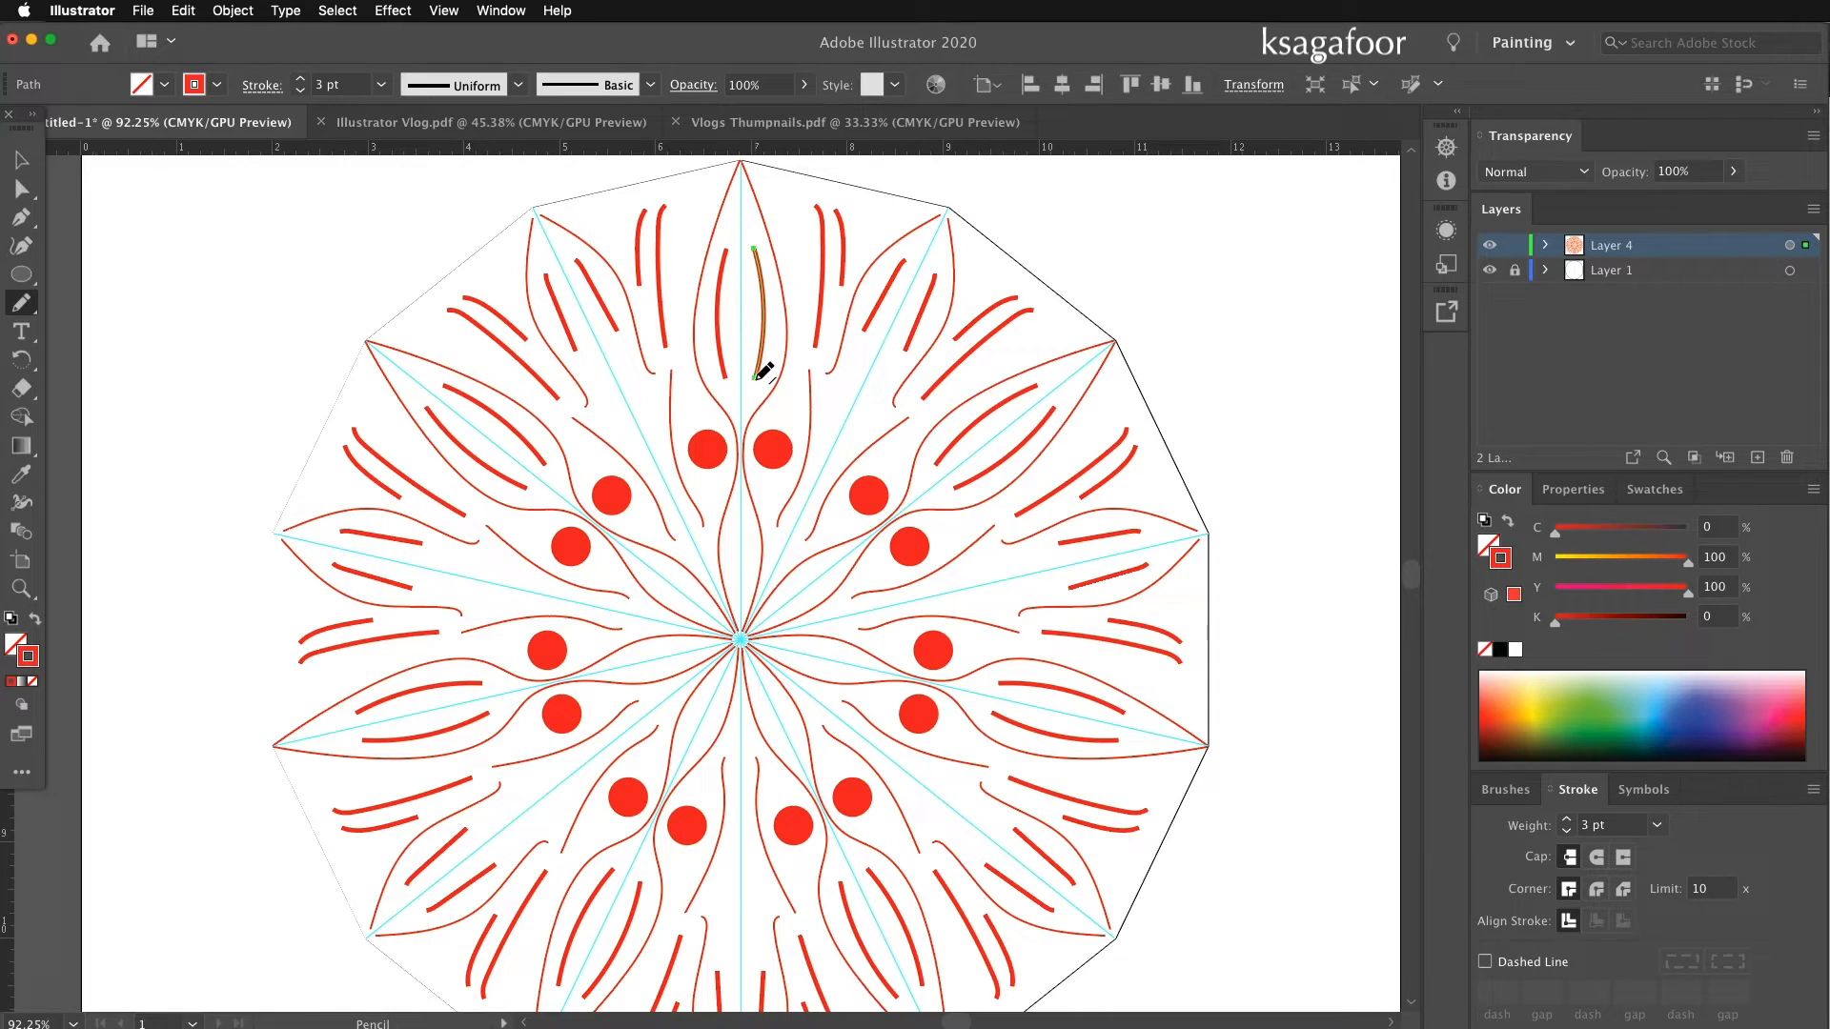
{"action": "mouse_move", "coordinate": [793, 413]}
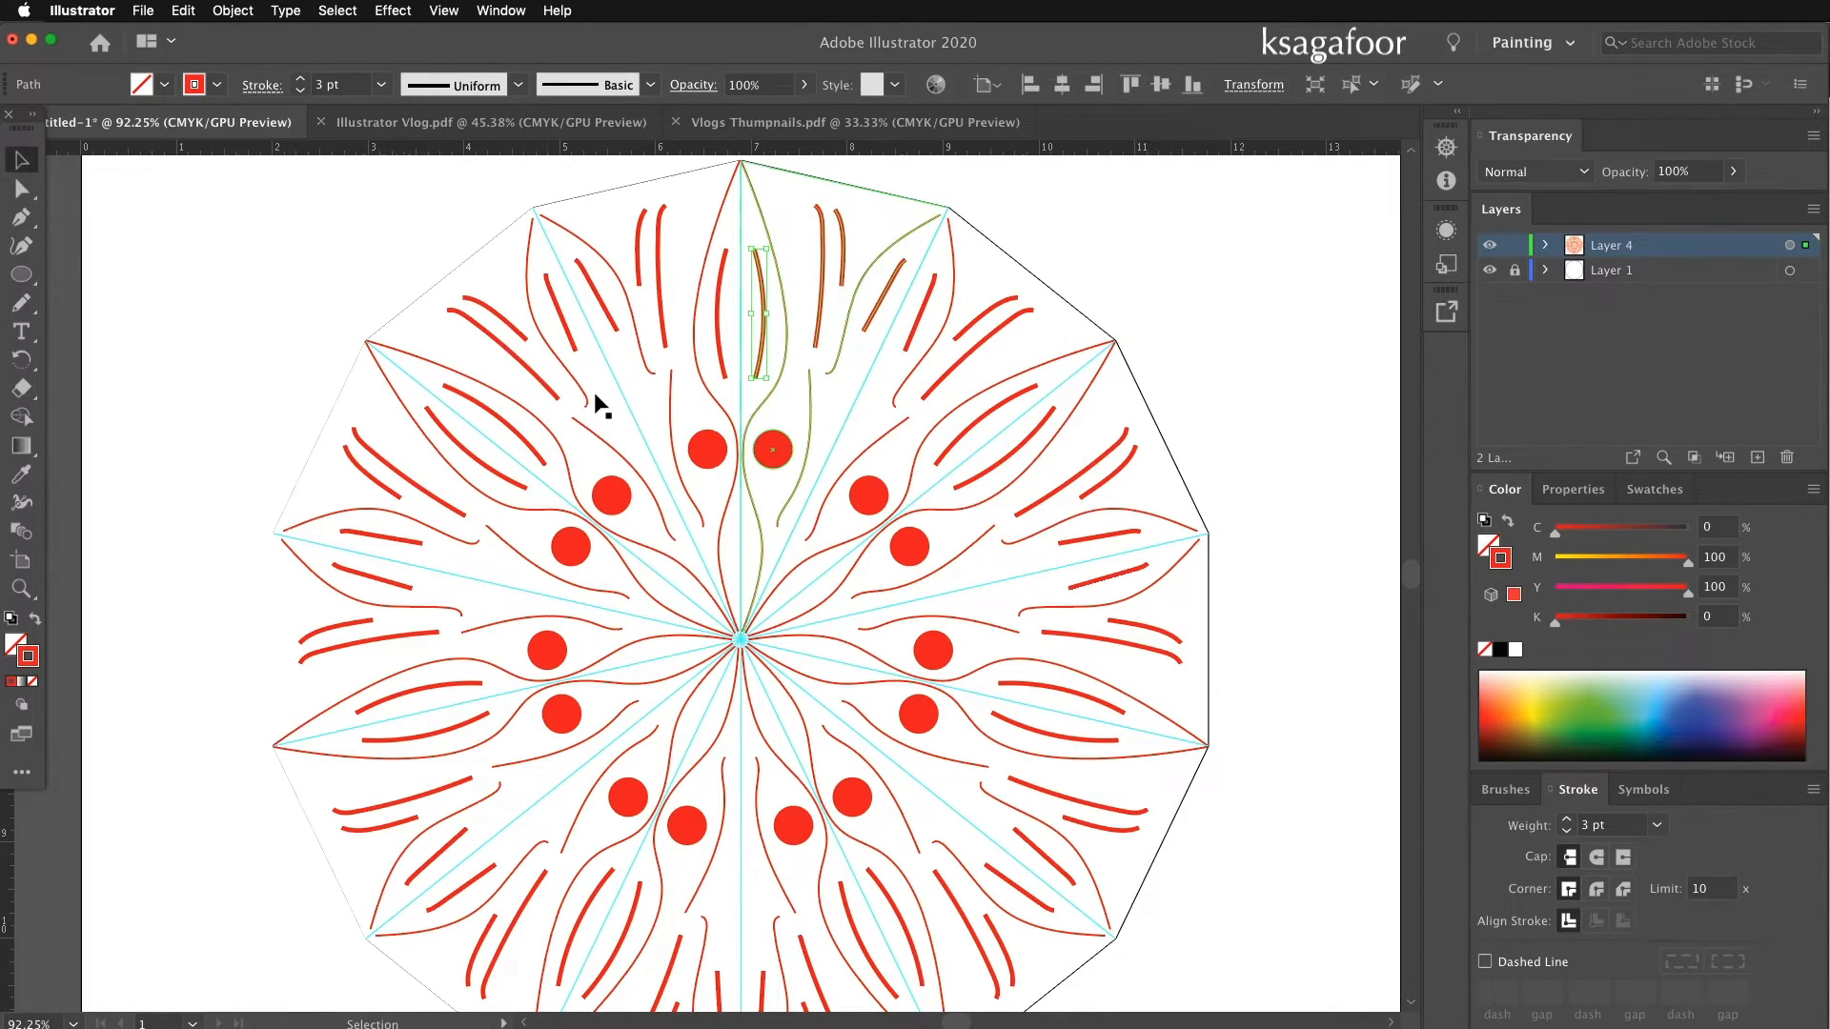
{"action": "left_click", "coordinate": [772, 450]}
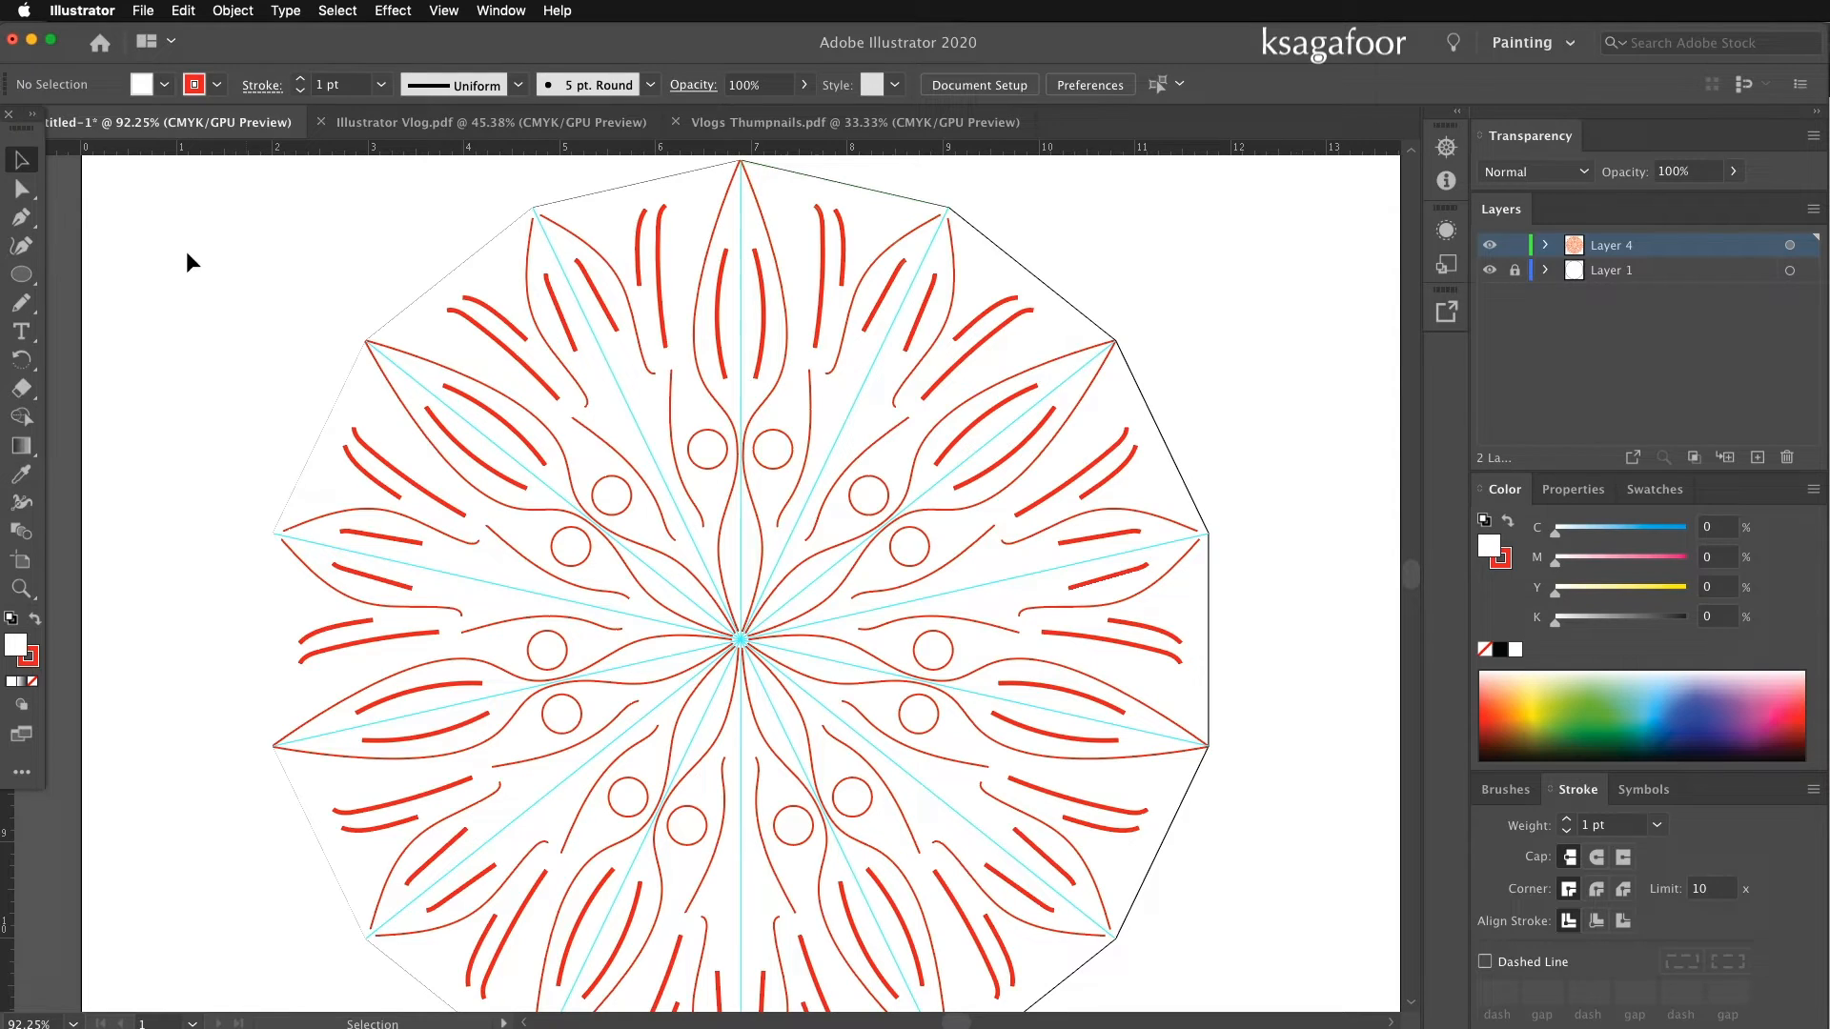
{"action": "mouse_move", "coordinate": [847, 274]}
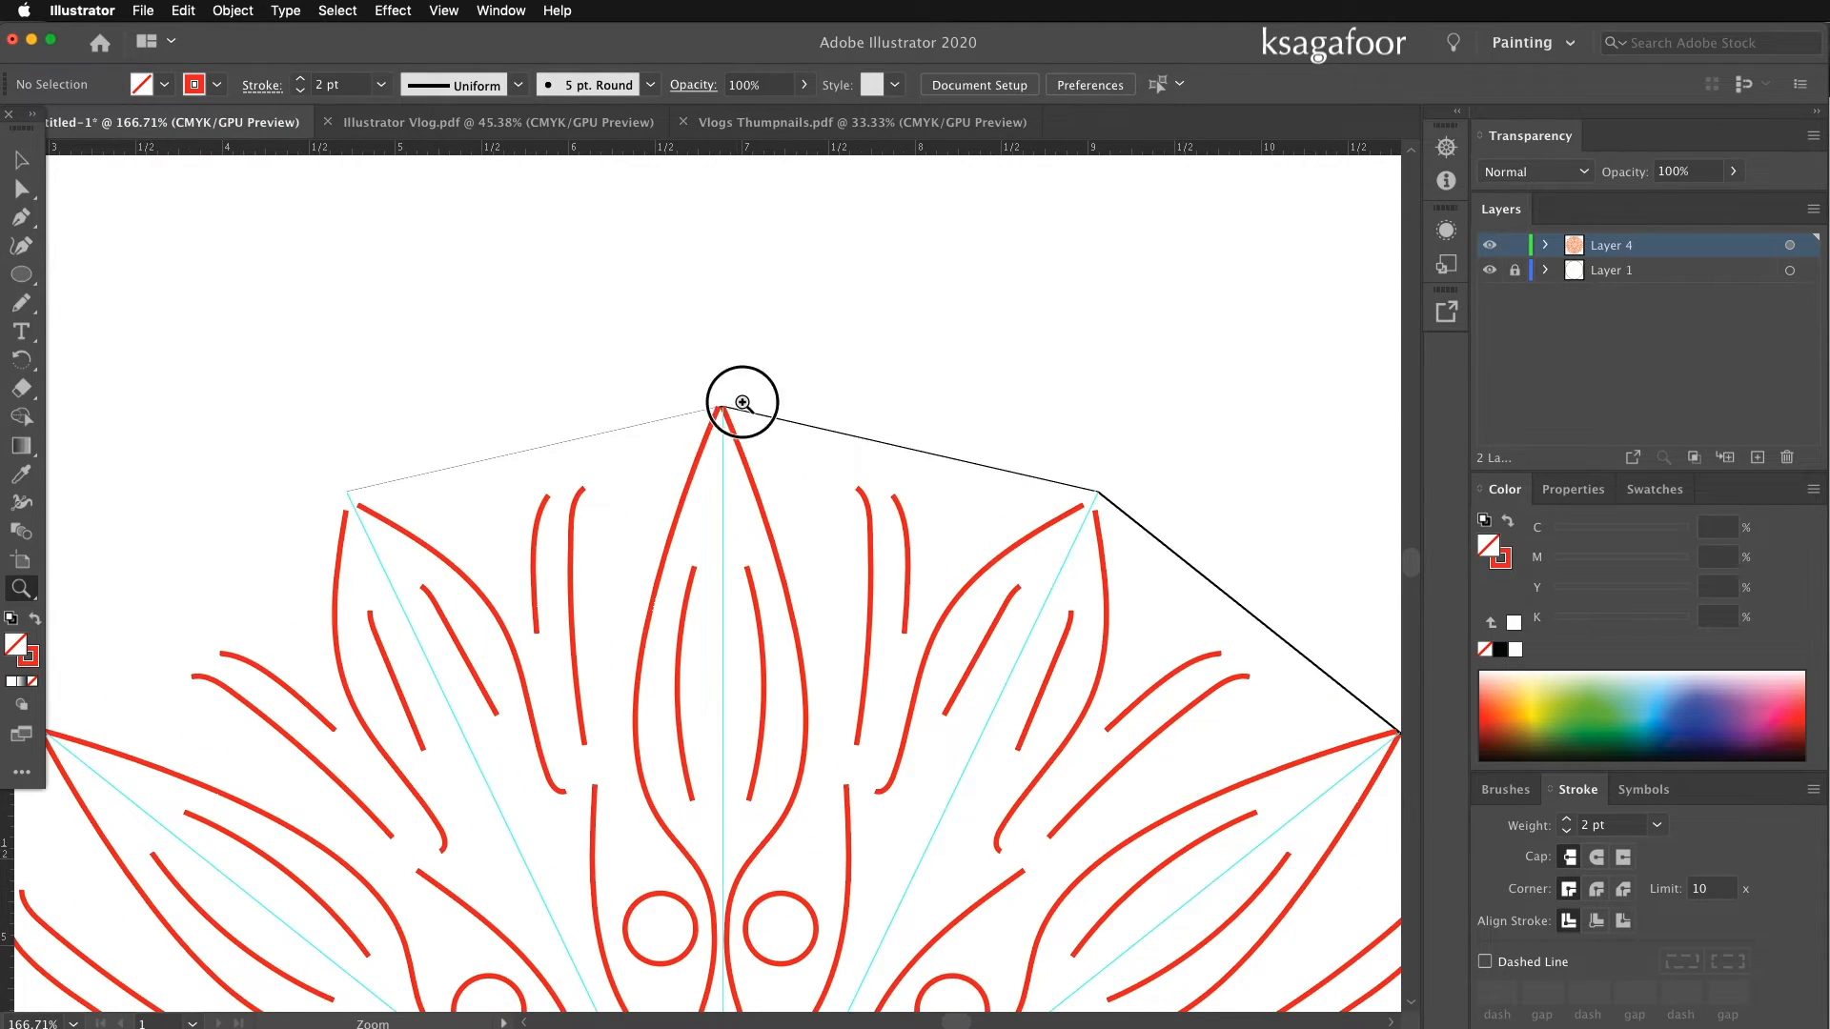
Zoom to the top petal and give its circle and paths the uniform 2 pt red stroke.
{"action": "left_click", "coordinate": [742, 402]}
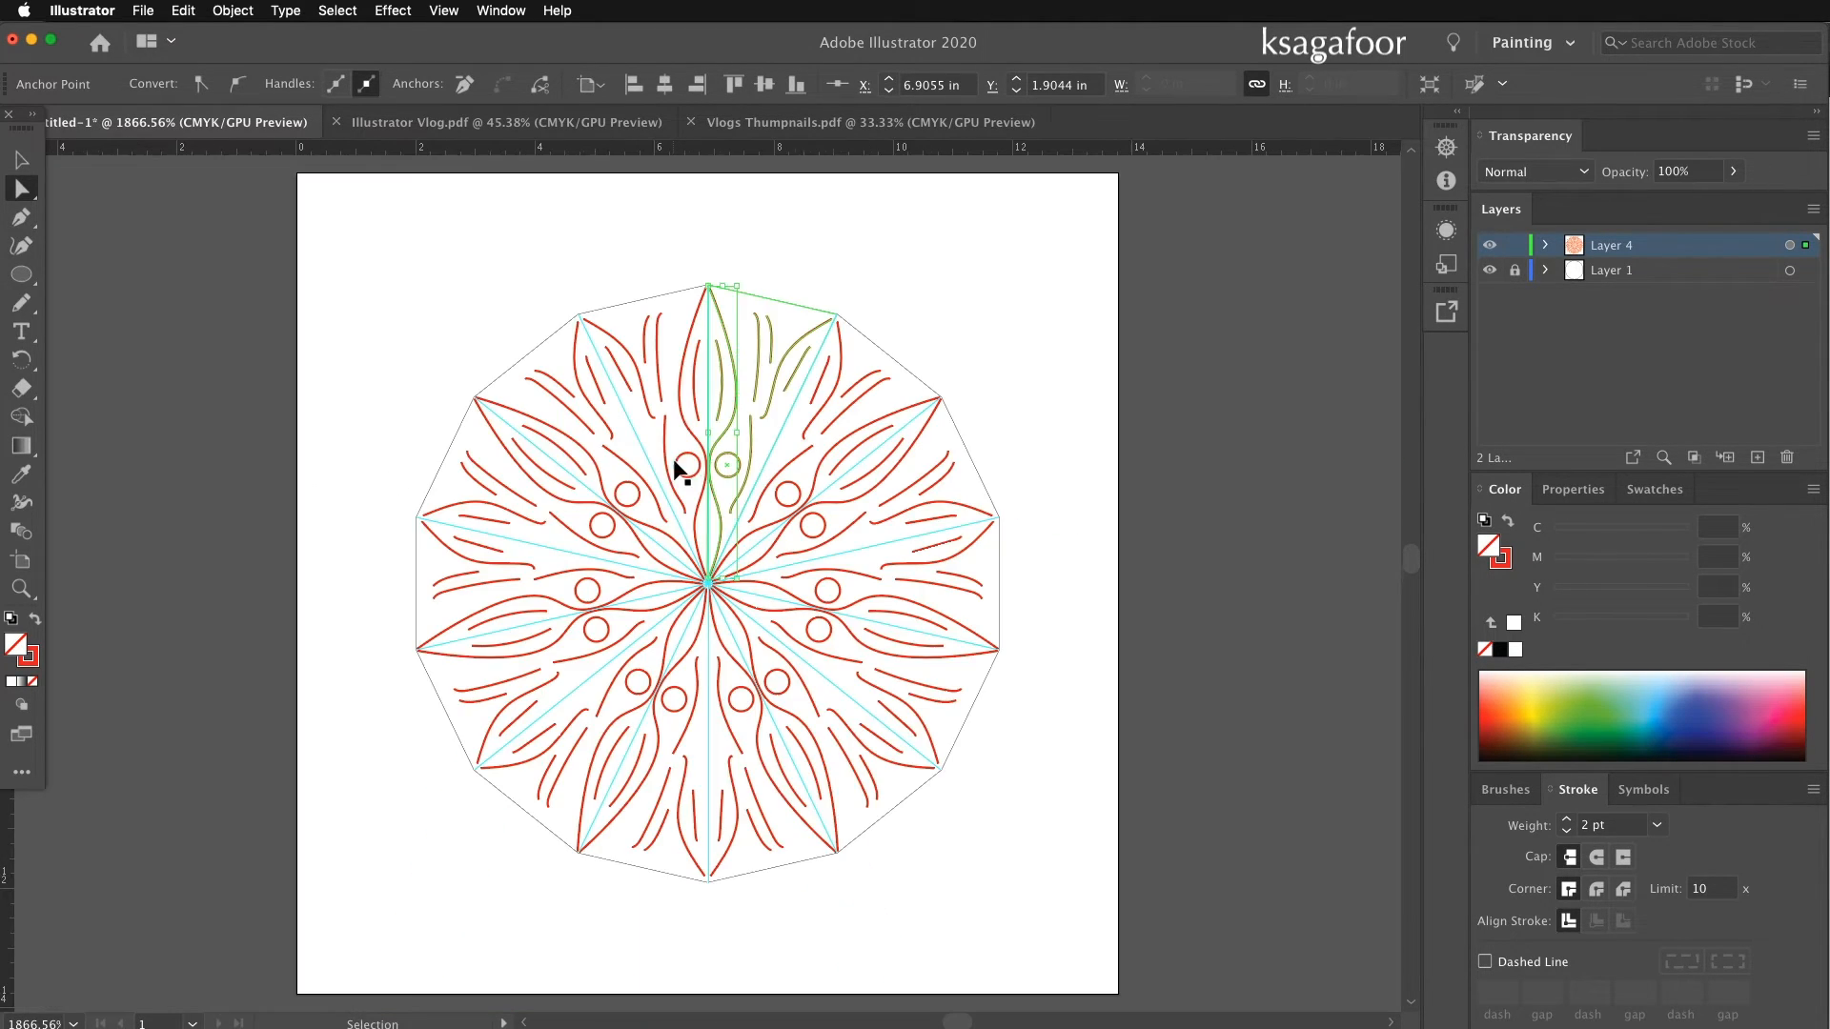
{"action": "left_click", "coordinate": [23, 589]}
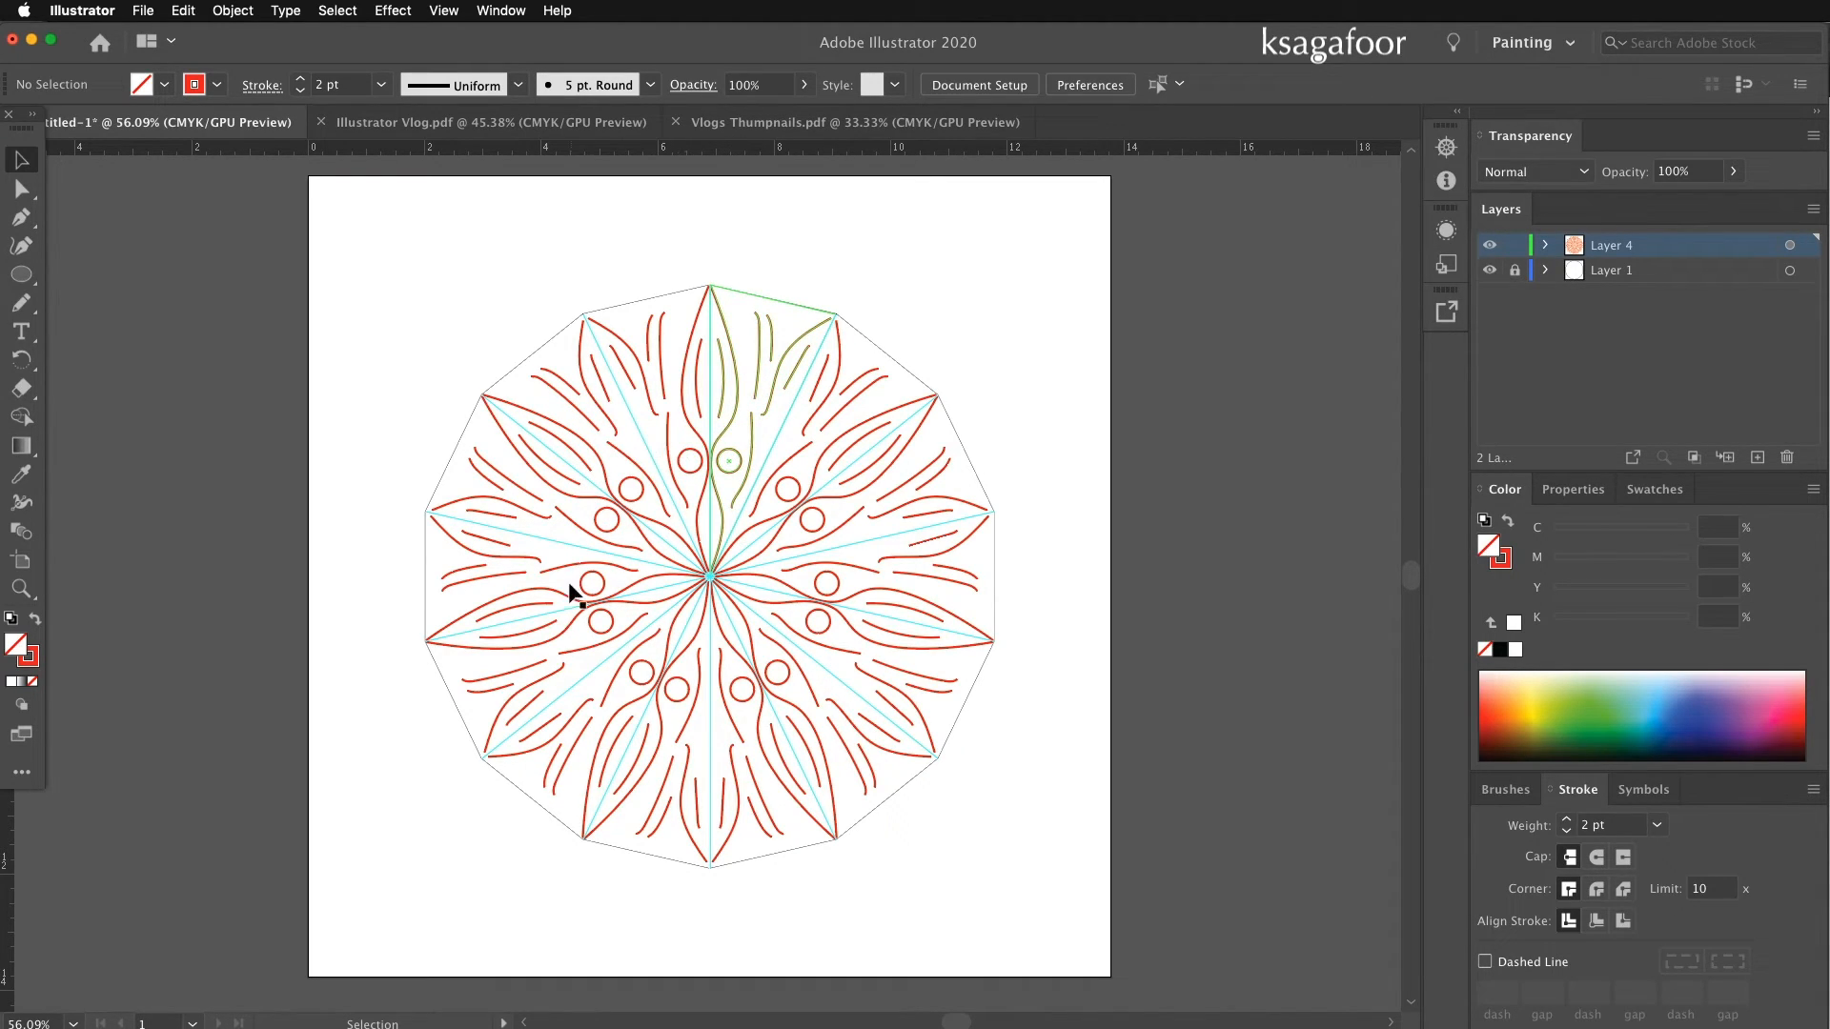
{"action": "mouse_move", "coordinate": [852, 496]}
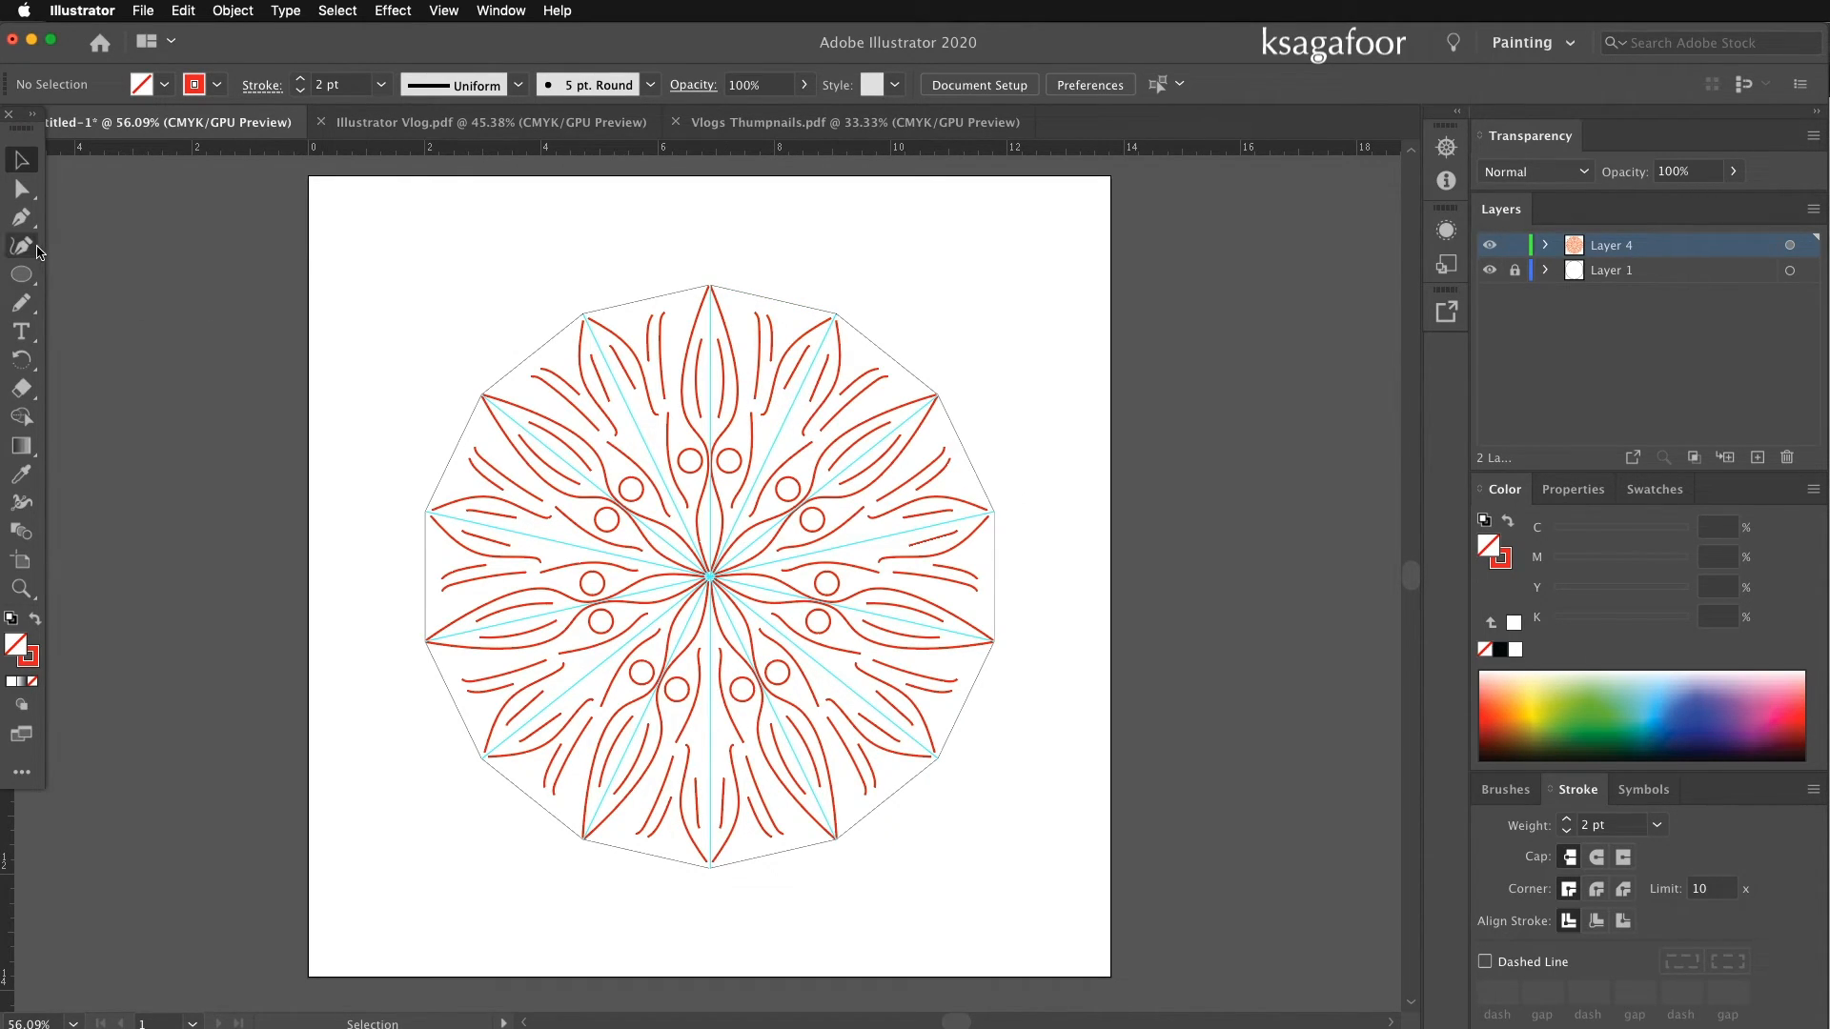
{"action": "mouse_move", "coordinate": [753, 444]}
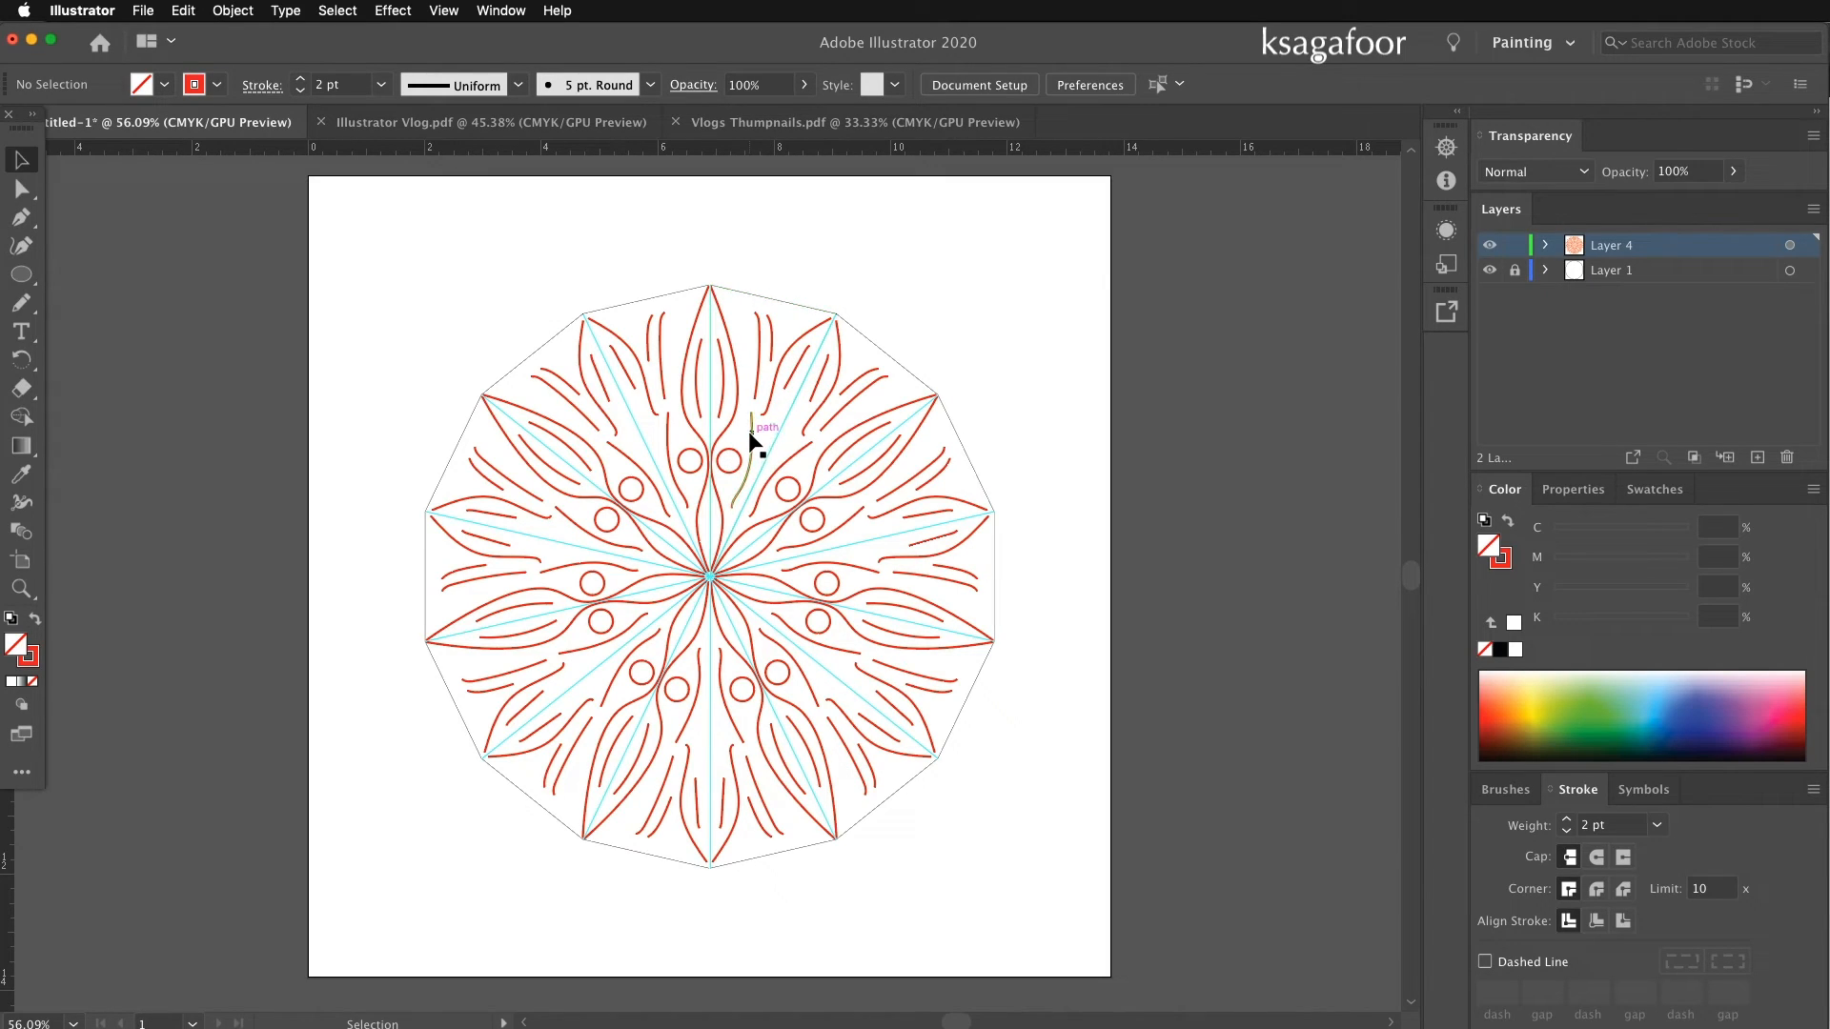
{"action": "mouse_move", "coordinate": [870, 326]}
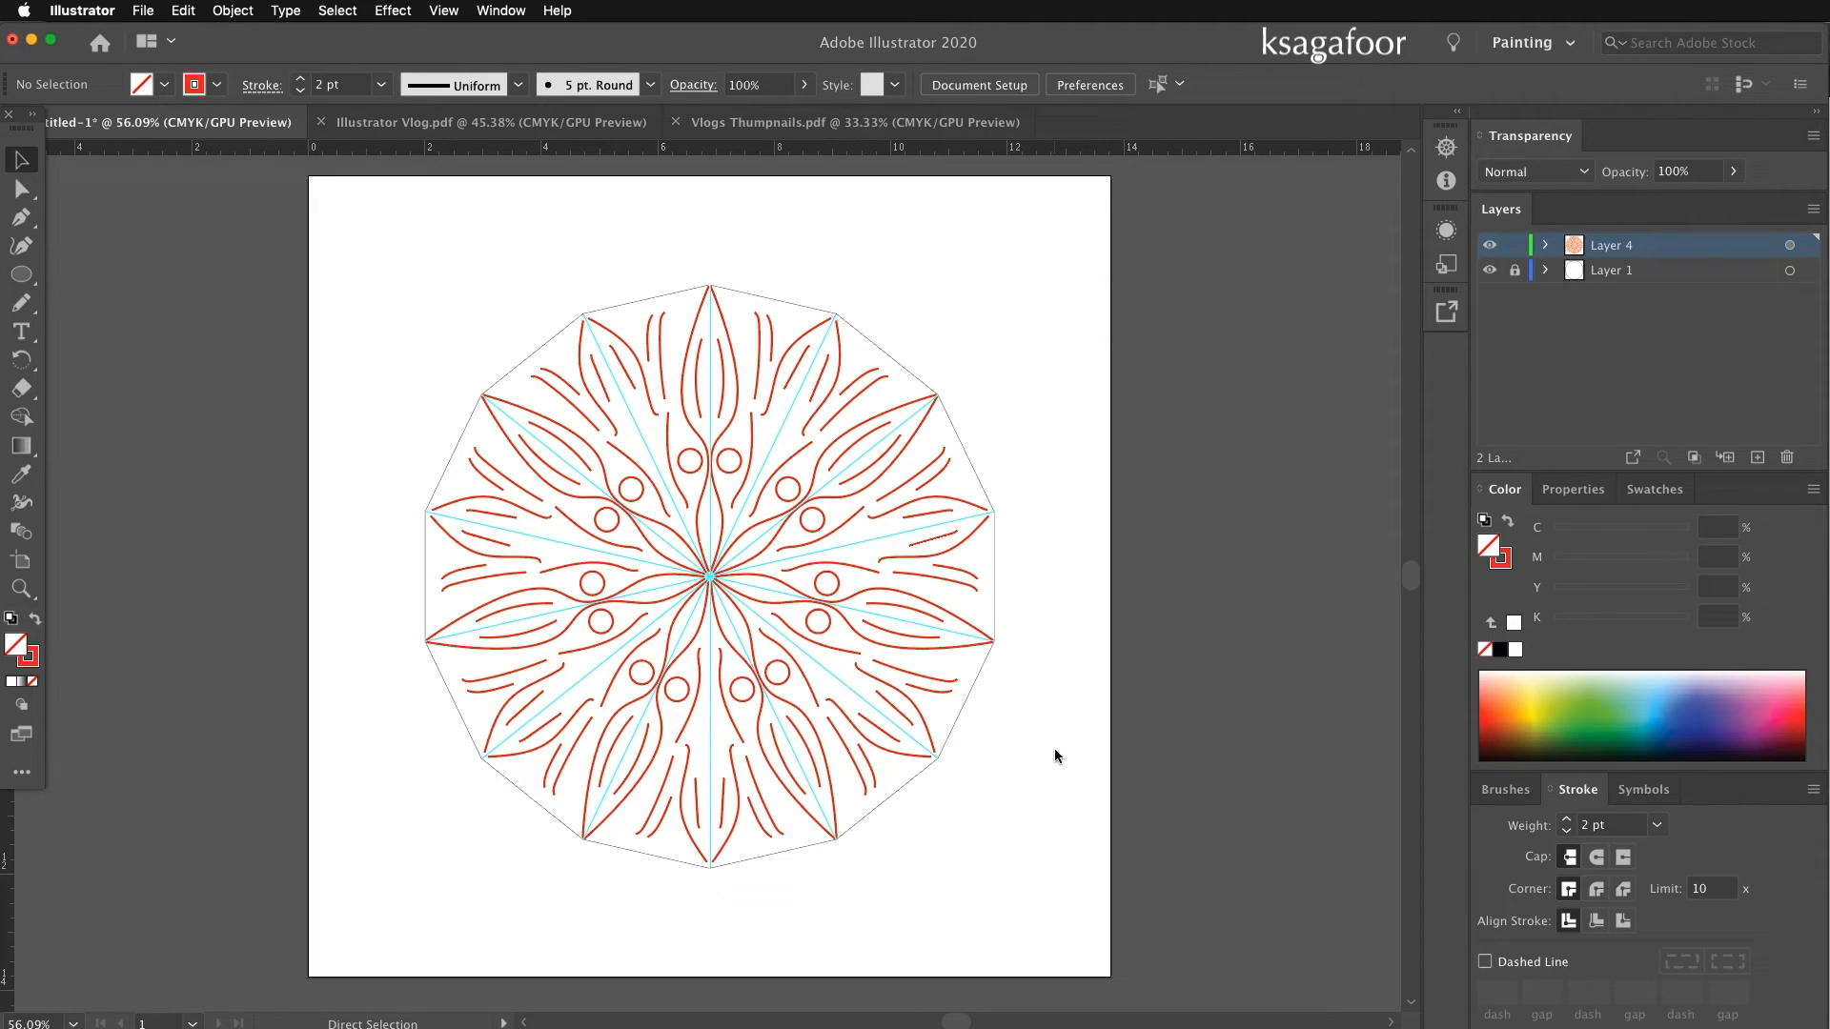
Delete Layer 1 with the polygon guides, confirming removal of its artwork.
{"action": "left_click", "coordinate": [1622, 269]}
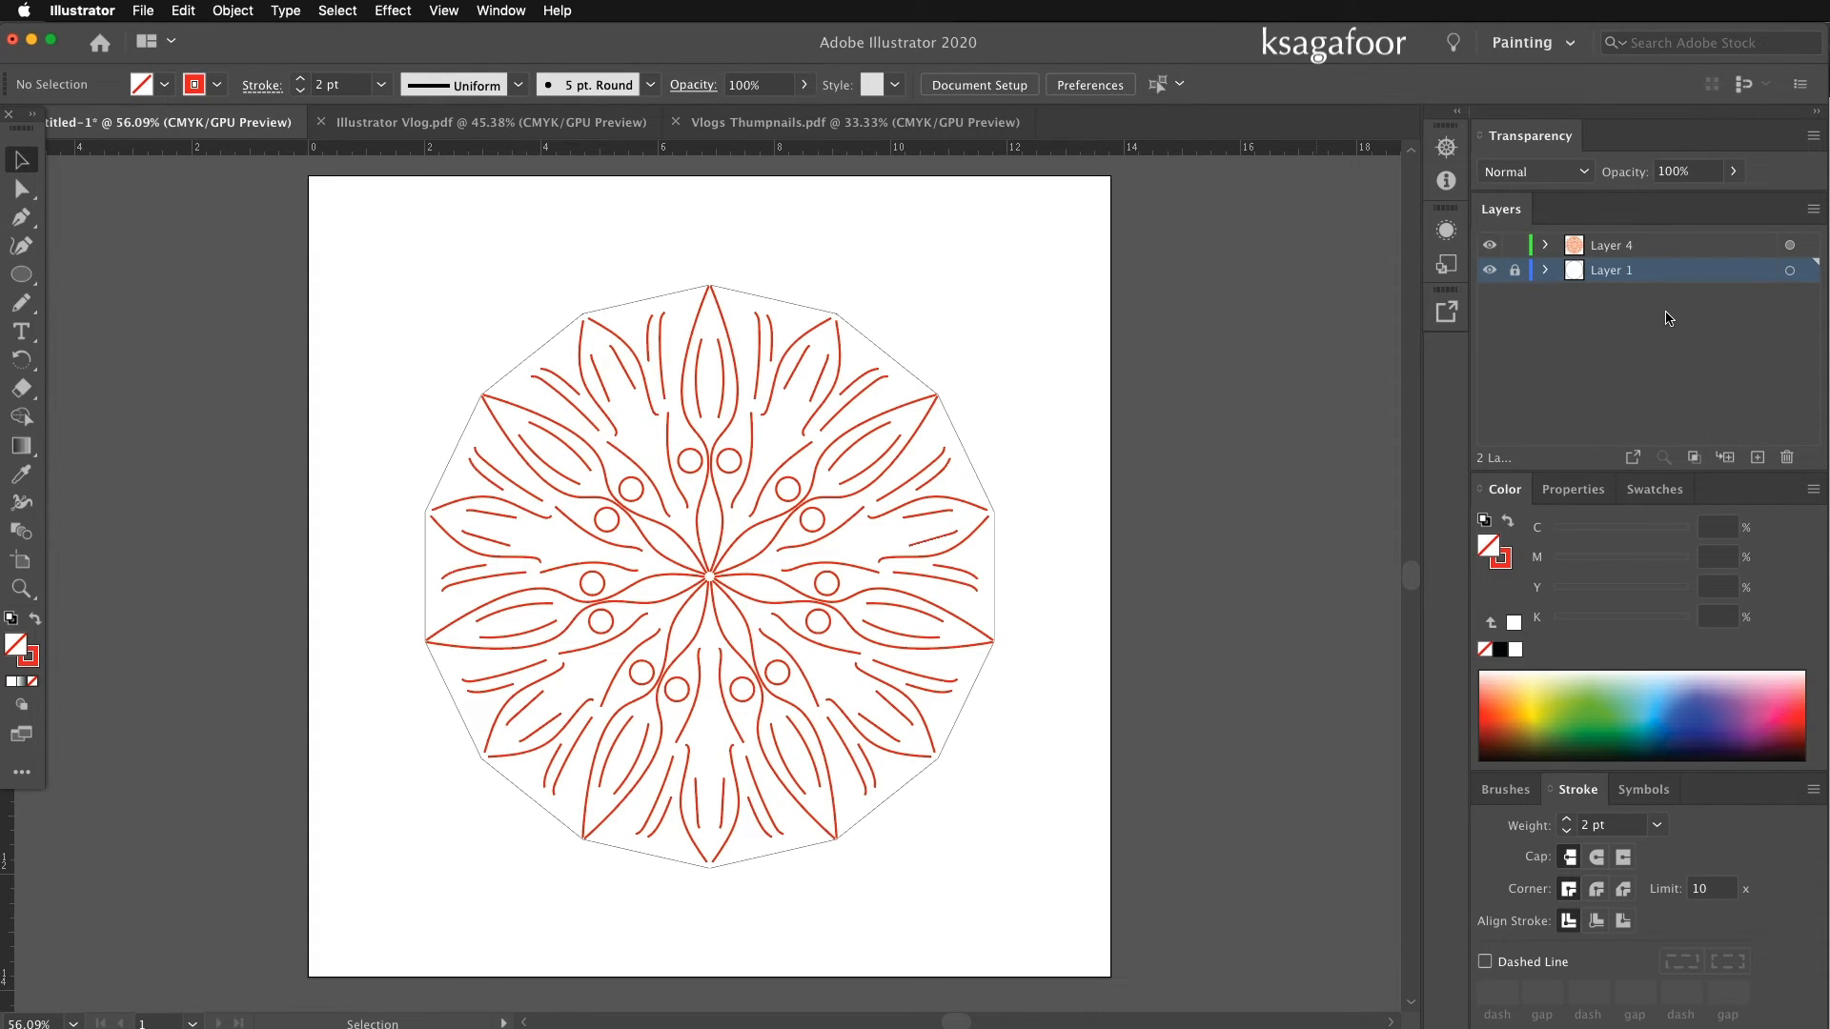
{"action": "left_click", "coordinate": [1786, 455]}
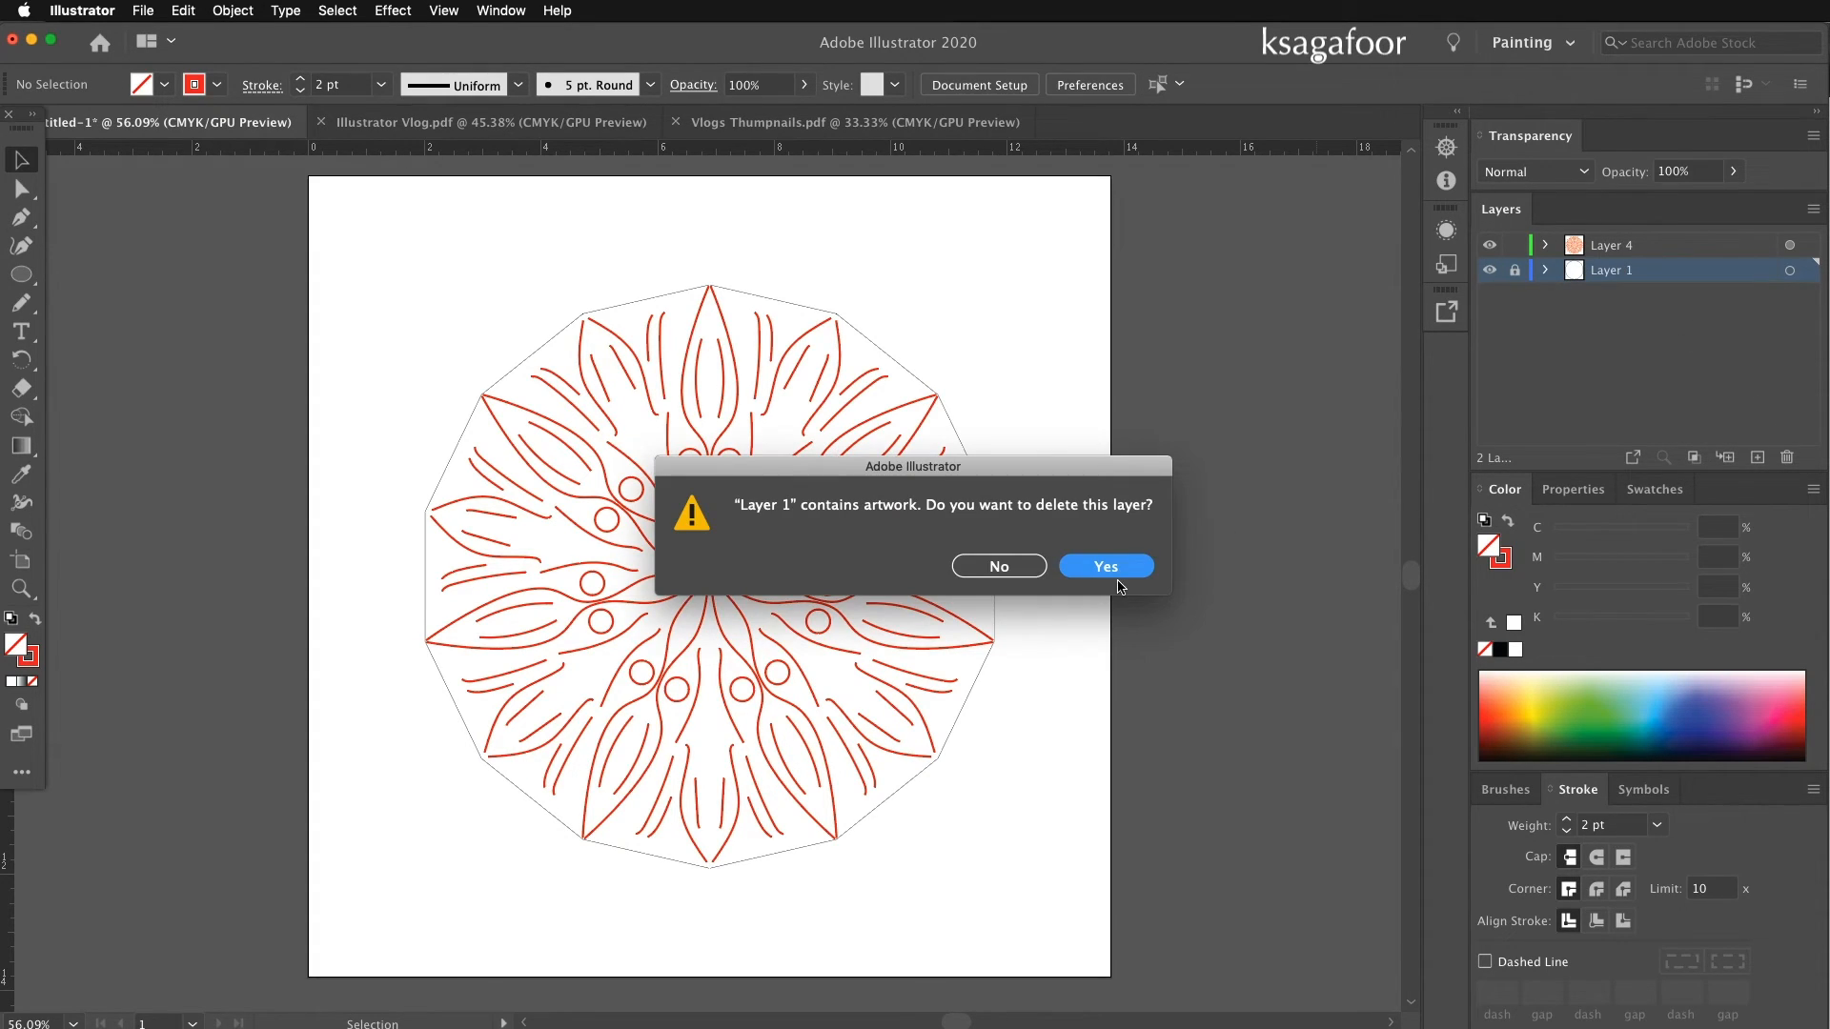
{"action": "left_click", "coordinate": [1104, 566]}
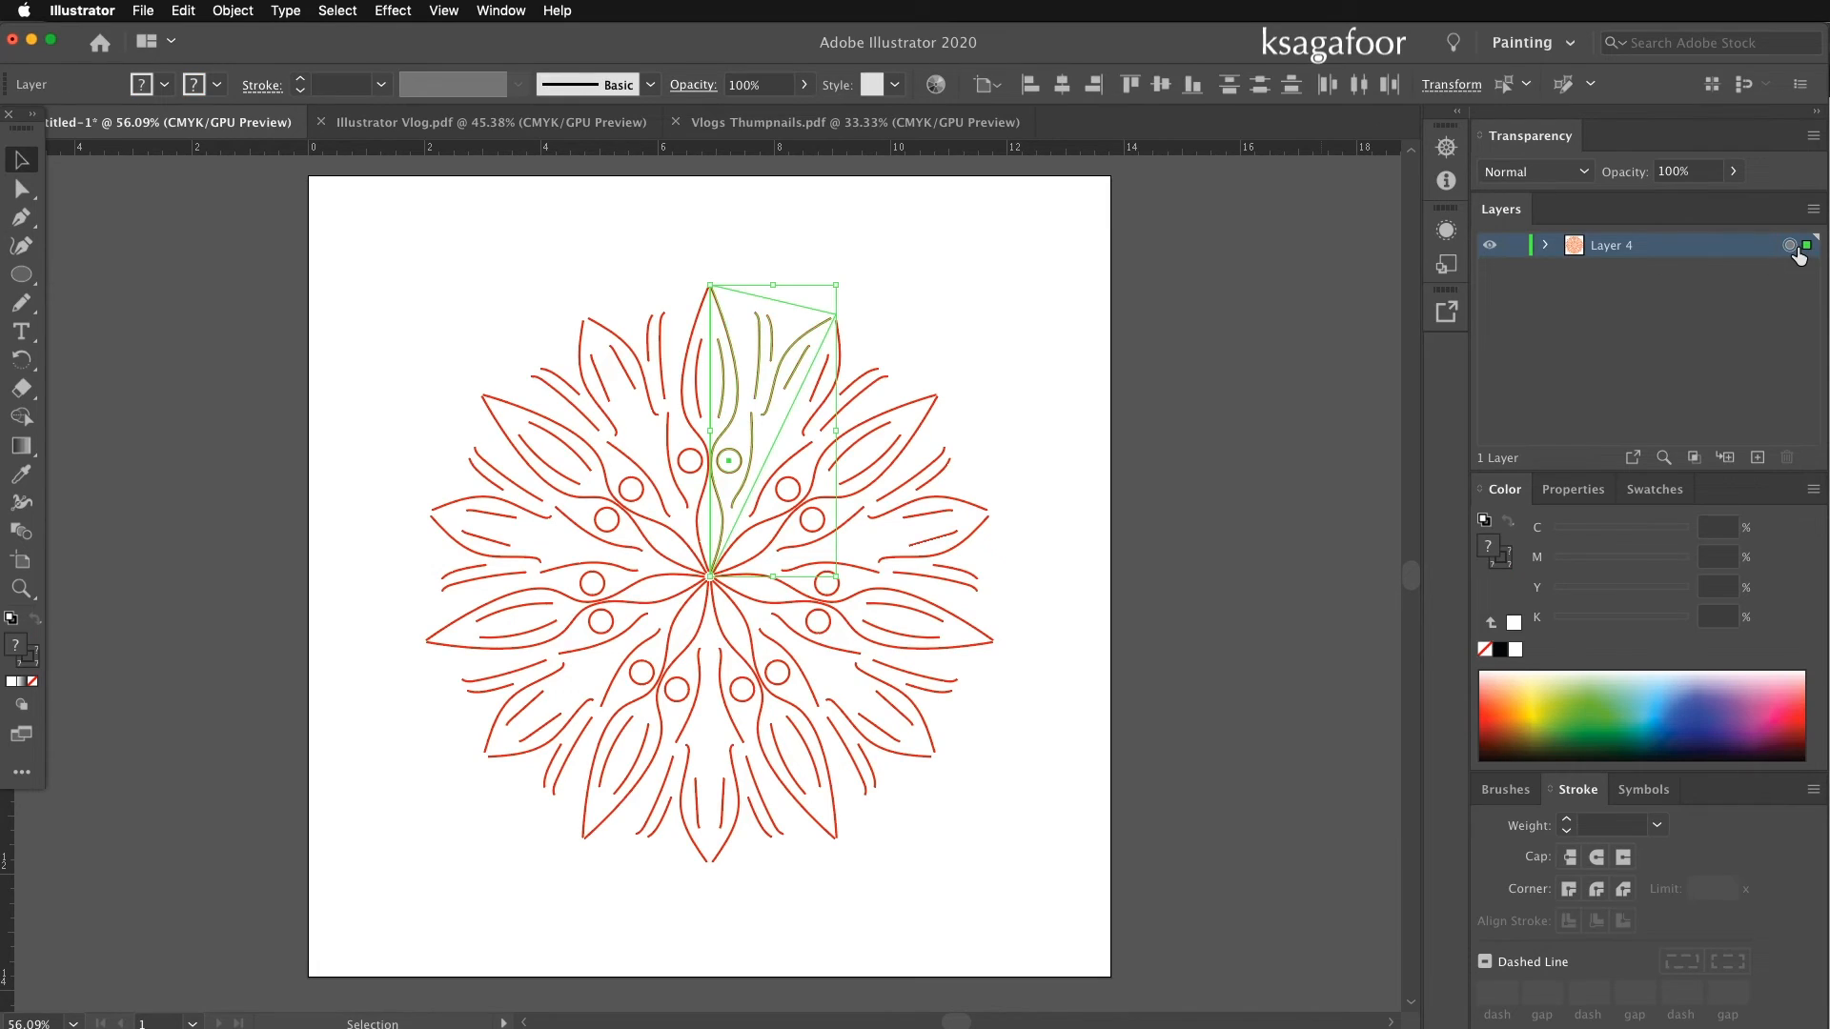
Run Object > Expand and Expand Appearance on the Layer 4 mandala, then deselect it.
{"action": "left_click", "coordinate": [233, 11]}
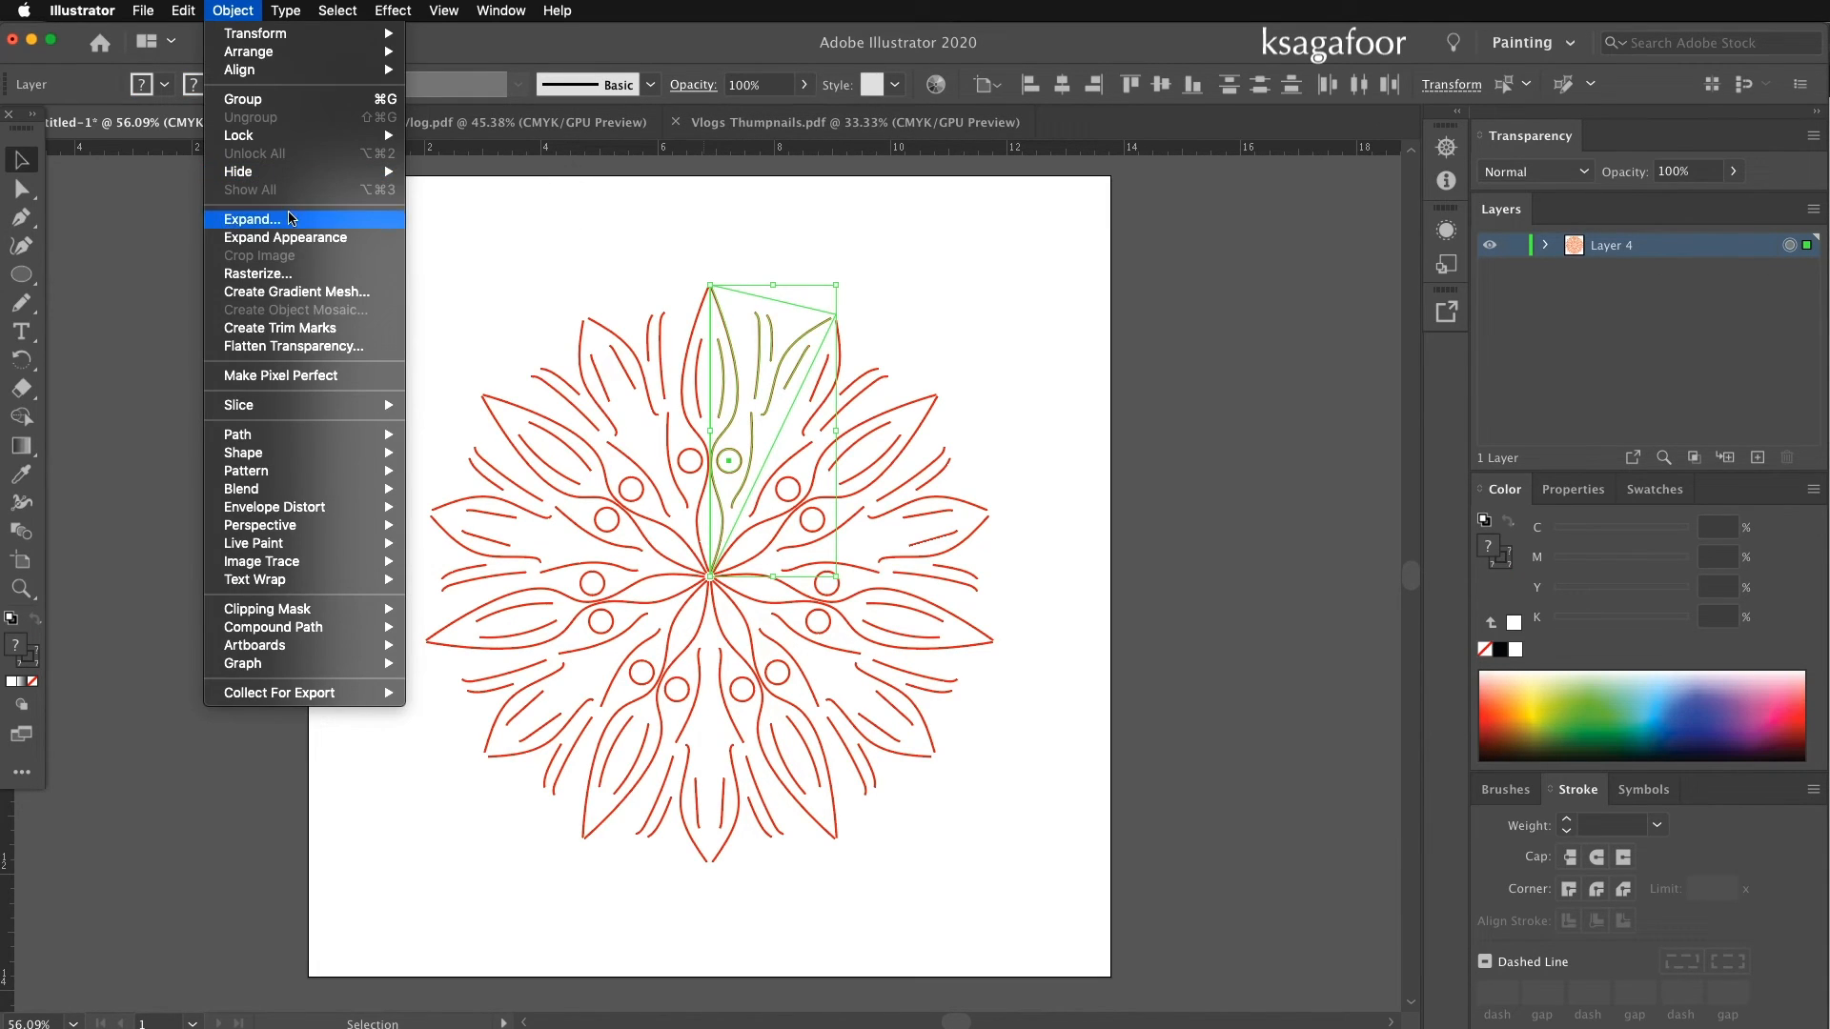
{"action": "left_click", "coordinate": [253, 217]}
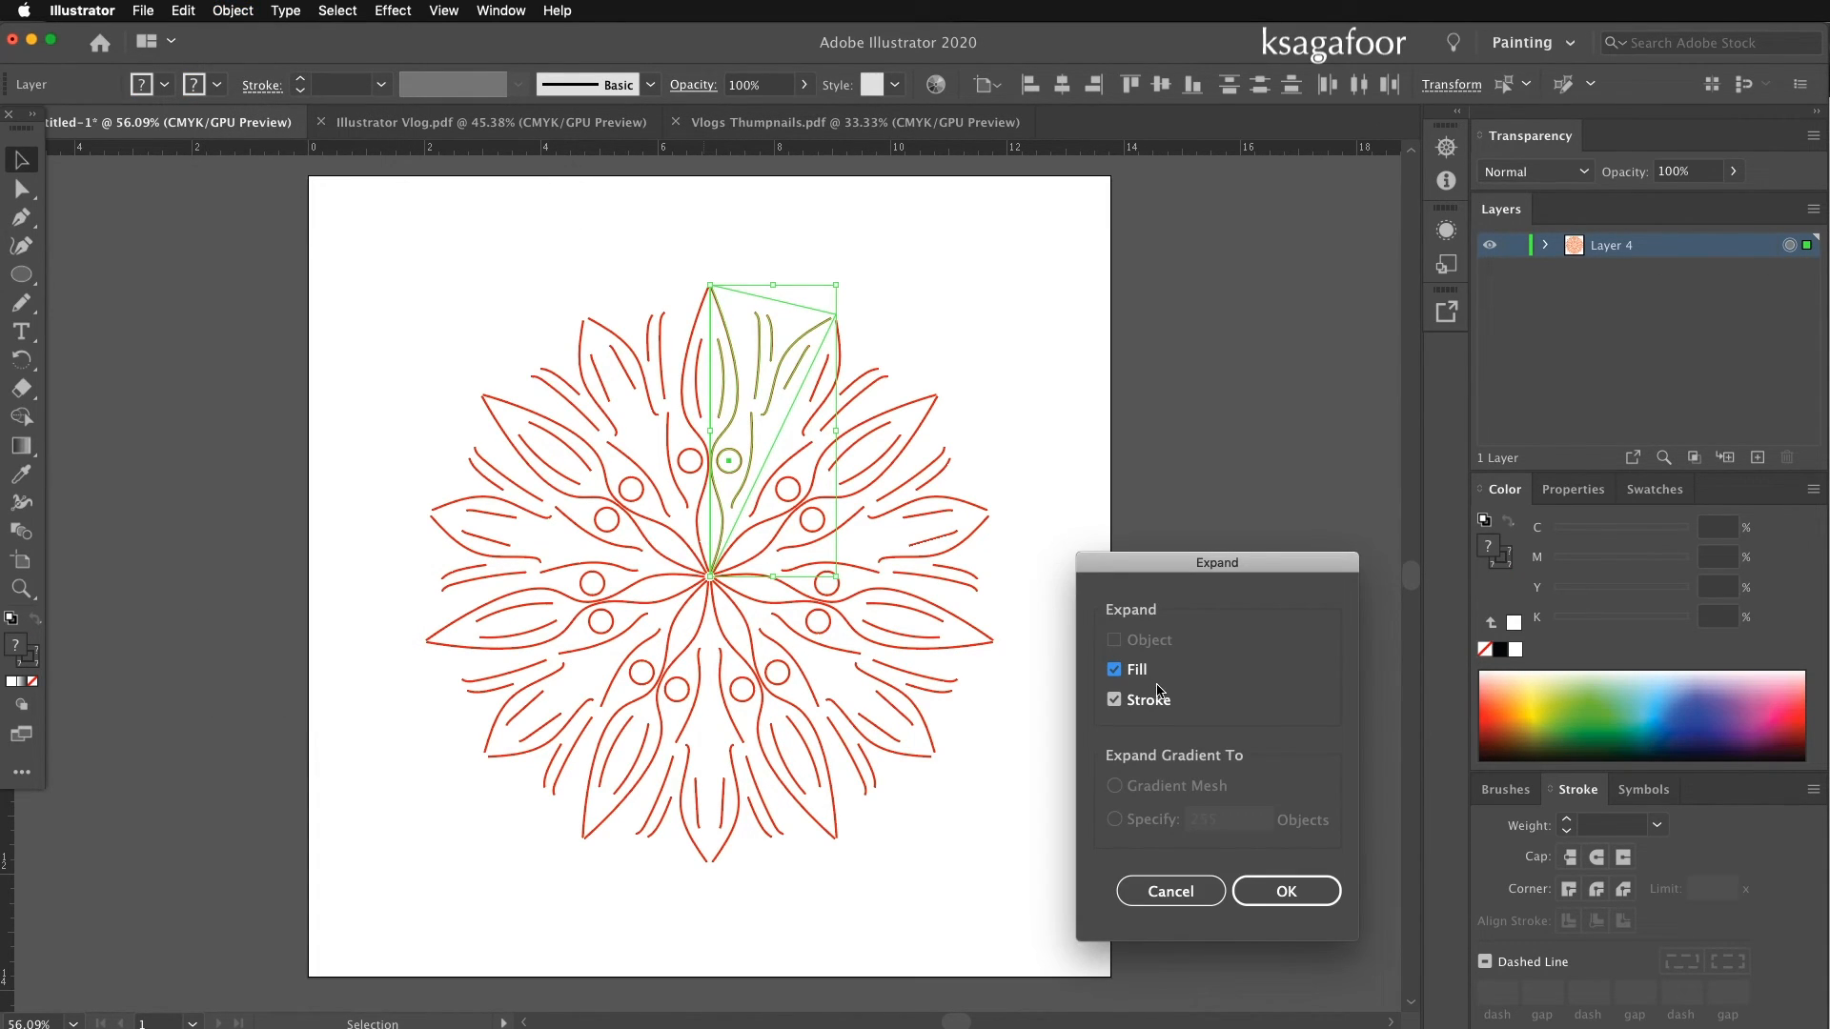
{"action": "left_click", "coordinate": [1285, 890]}
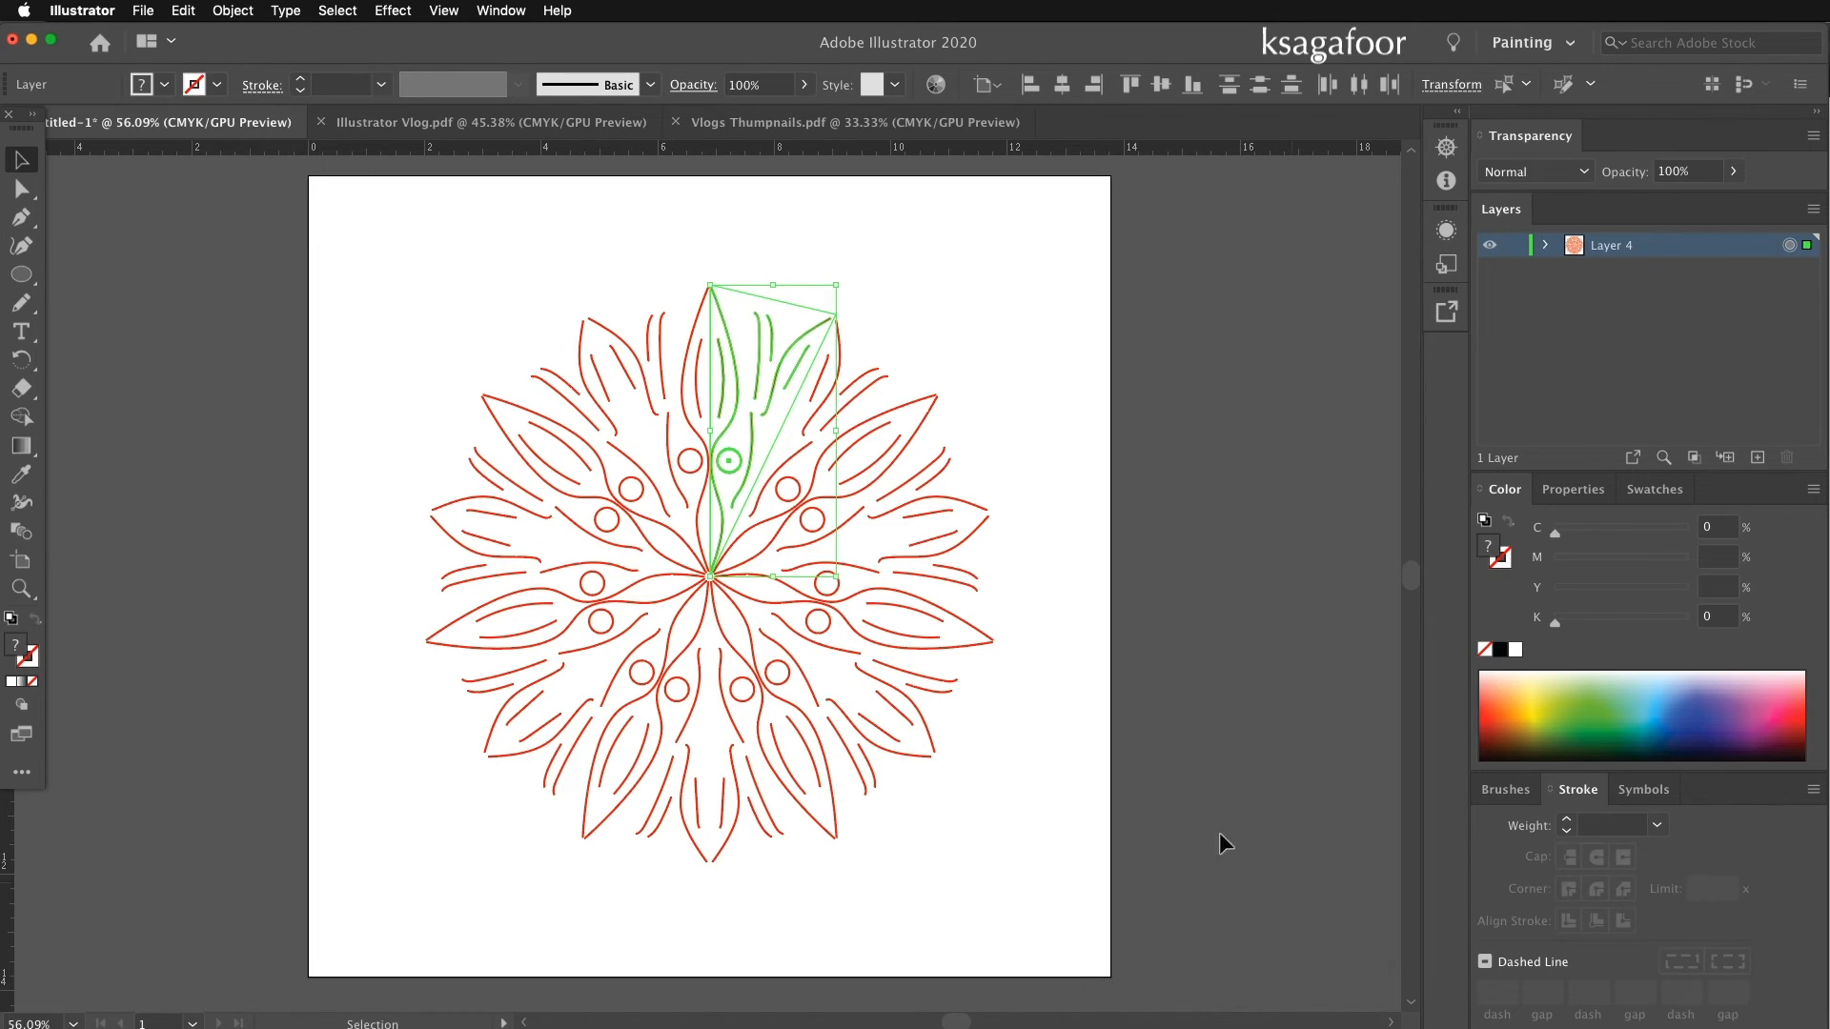
{"action": "left_click", "coordinate": [233, 11]}
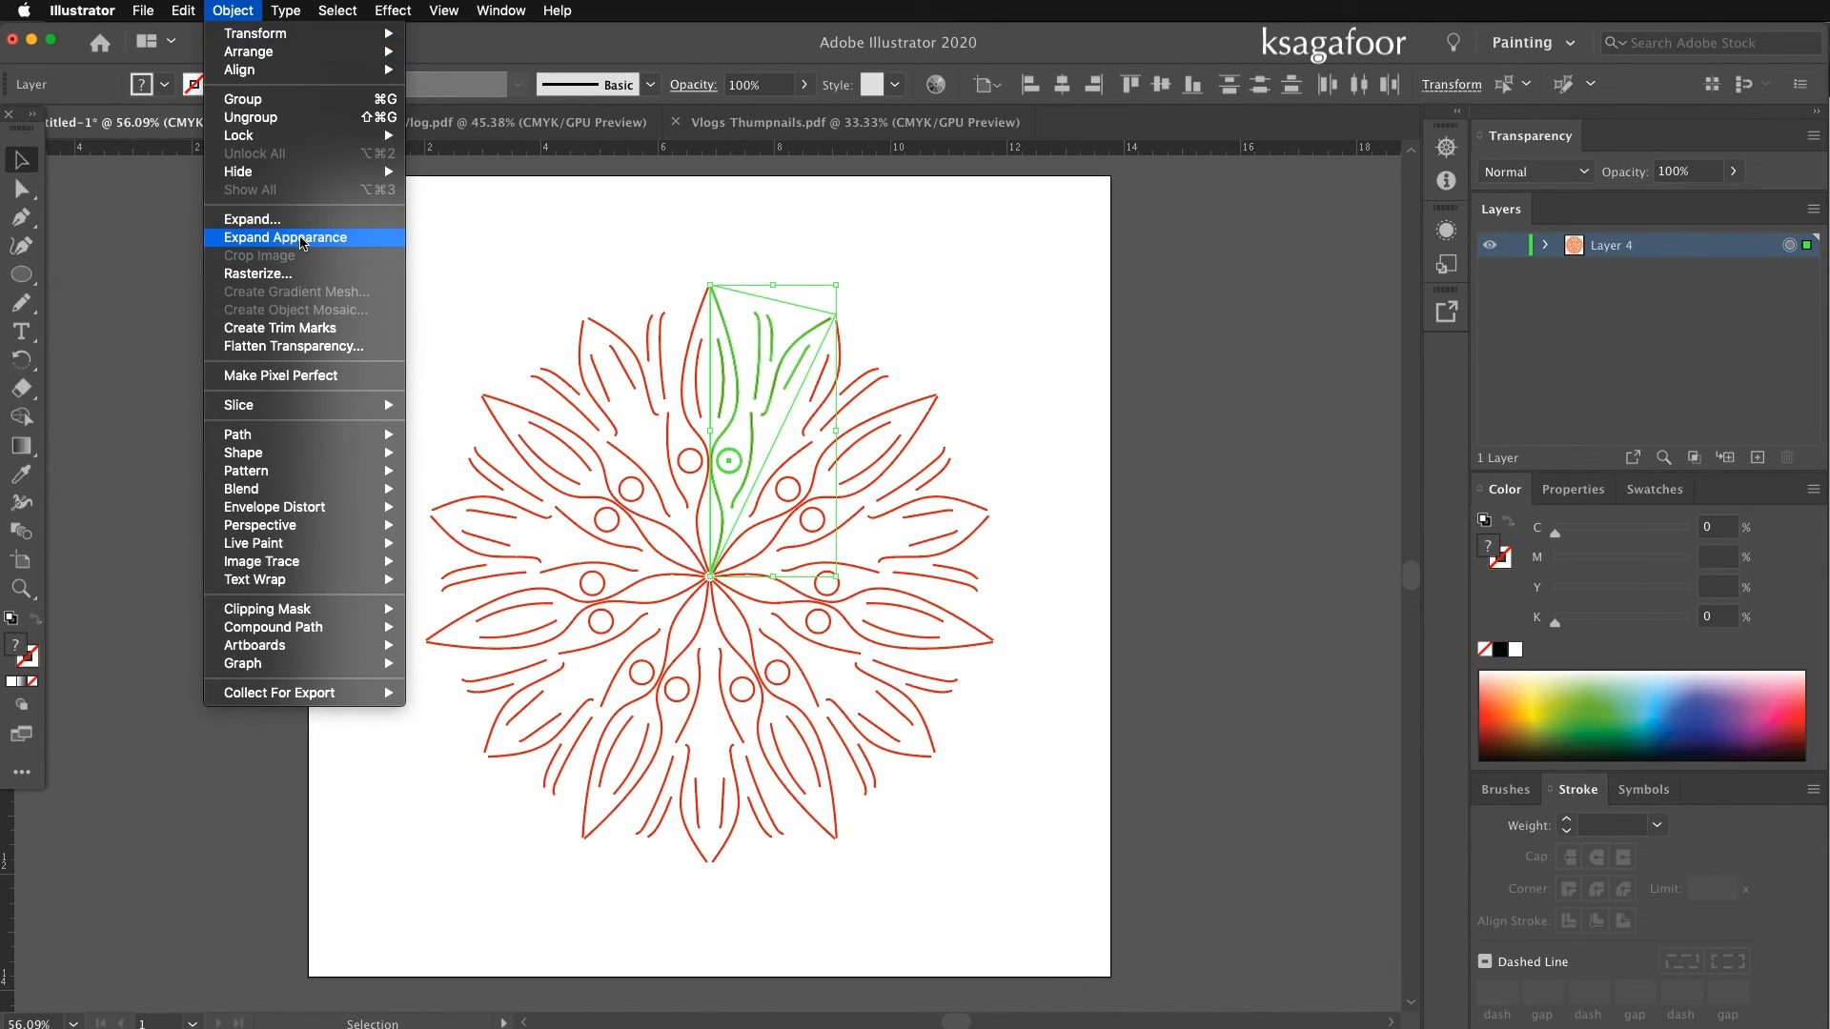
{"action": "left_click", "coordinate": [286, 236]}
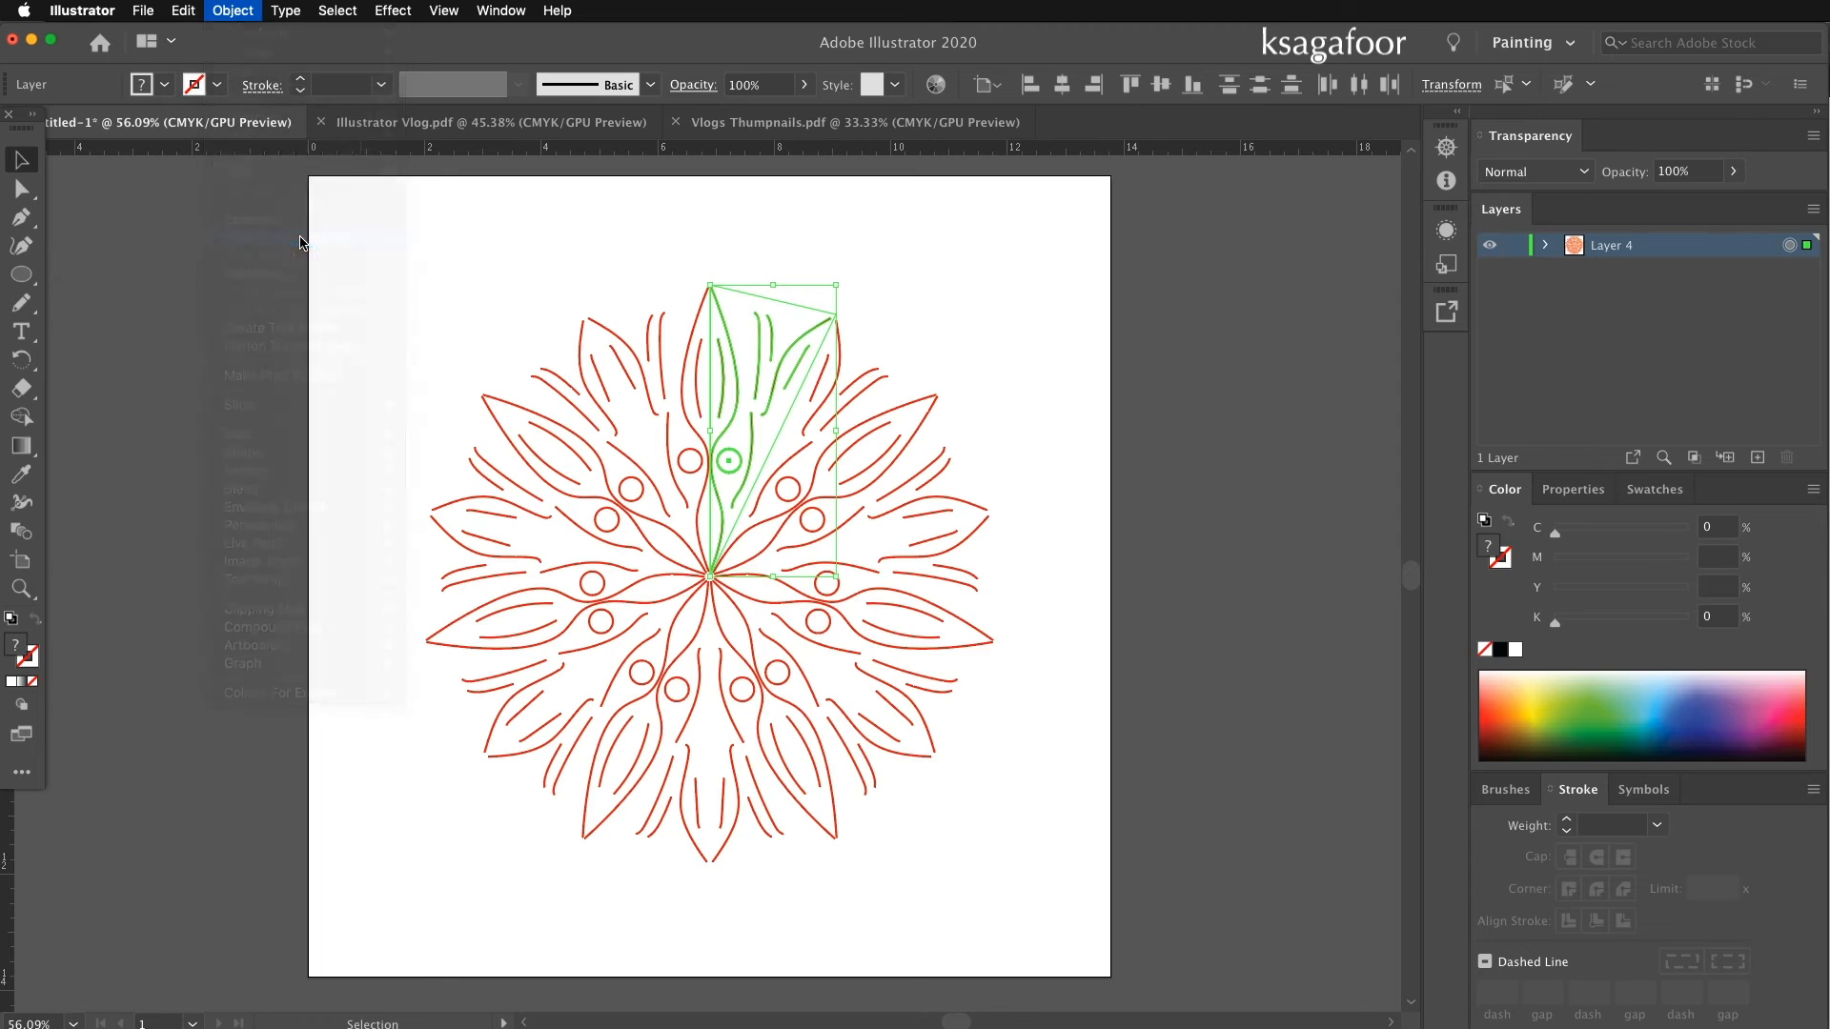
{"action": "left_click", "coordinate": [1103, 365]}
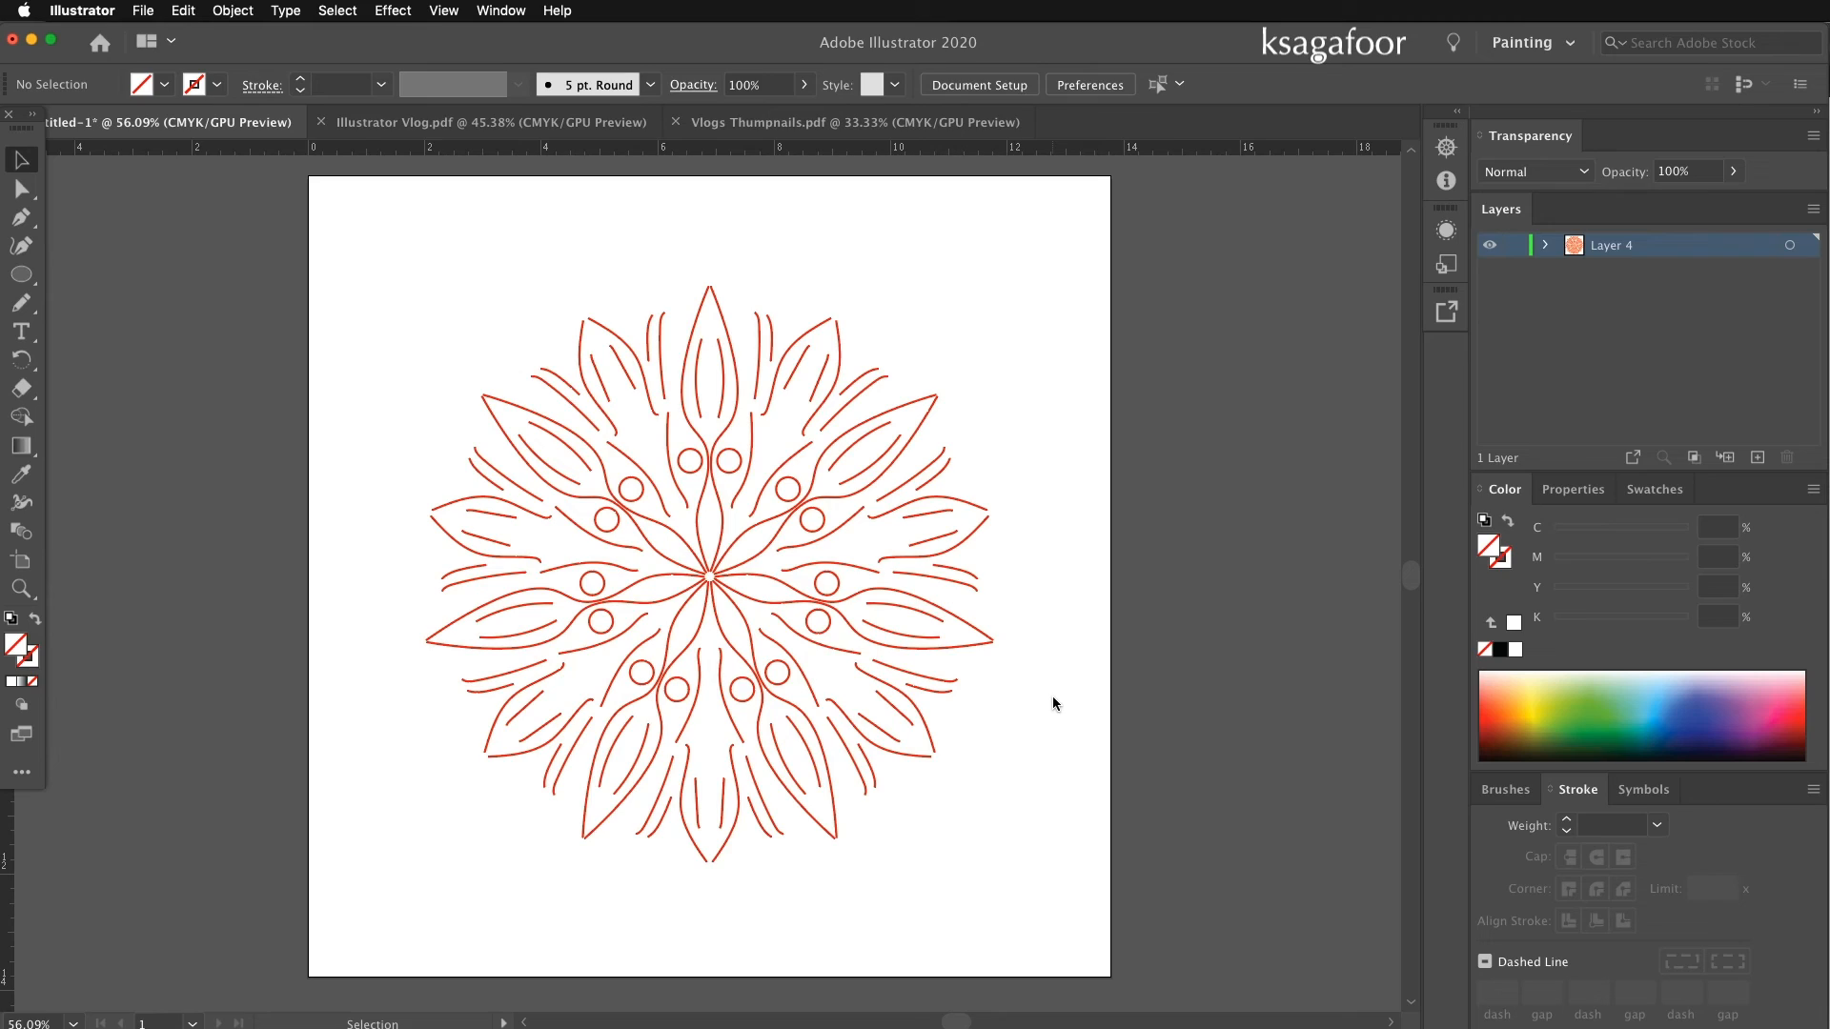
{"action": "mouse_move", "coordinate": [1060, 707]}
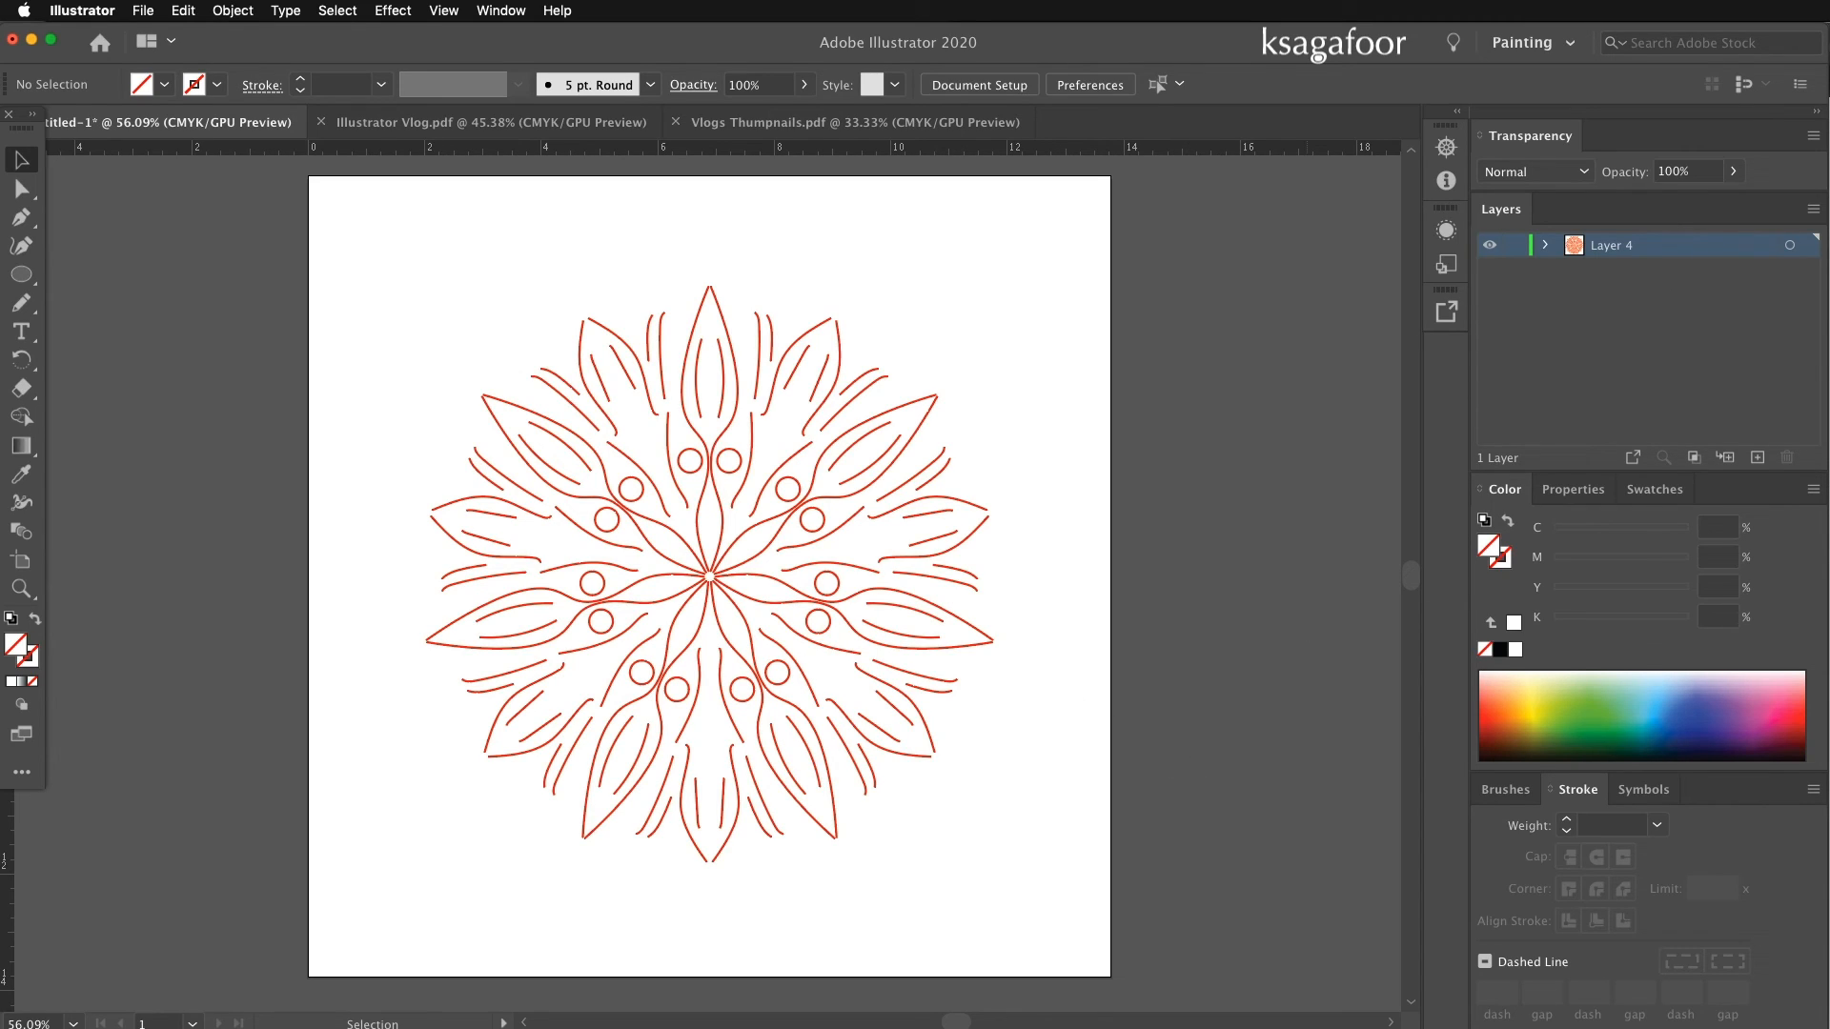
{"action": "mouse_move", "coordinate": [1056, 709]}
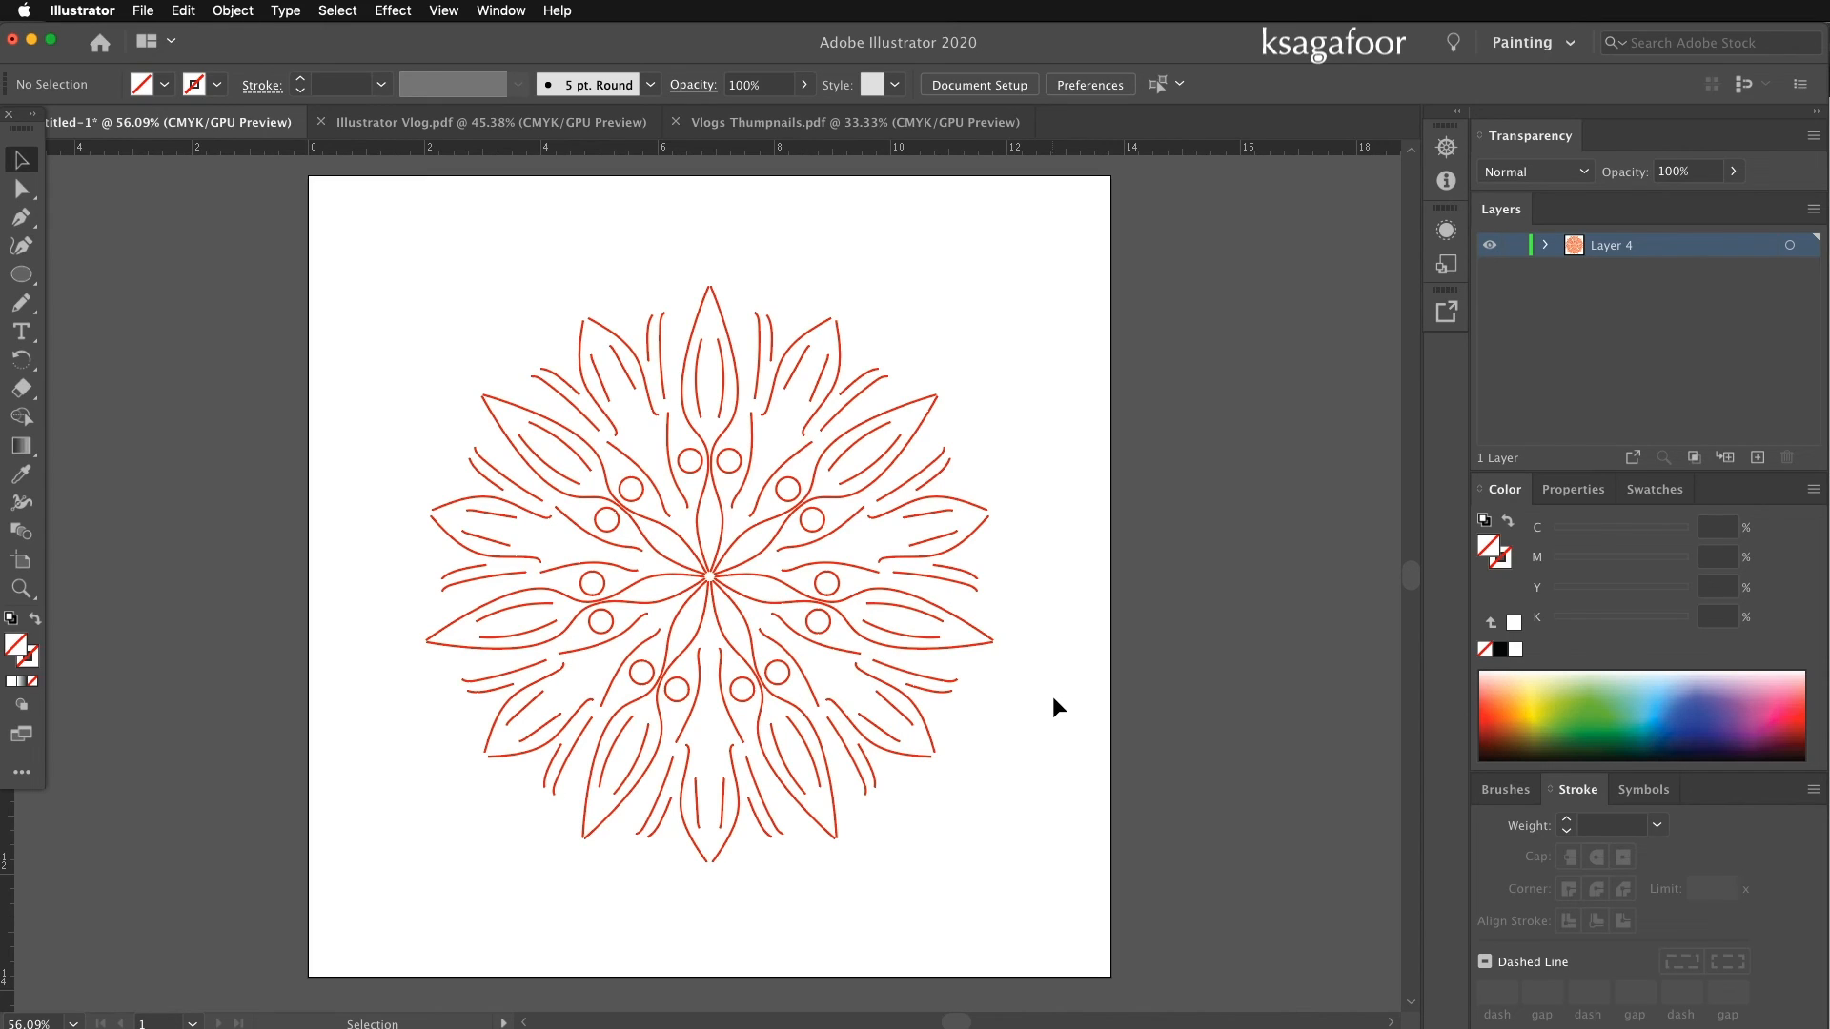
{"action": "mouse_move", "coordinate": [1054, 704]}
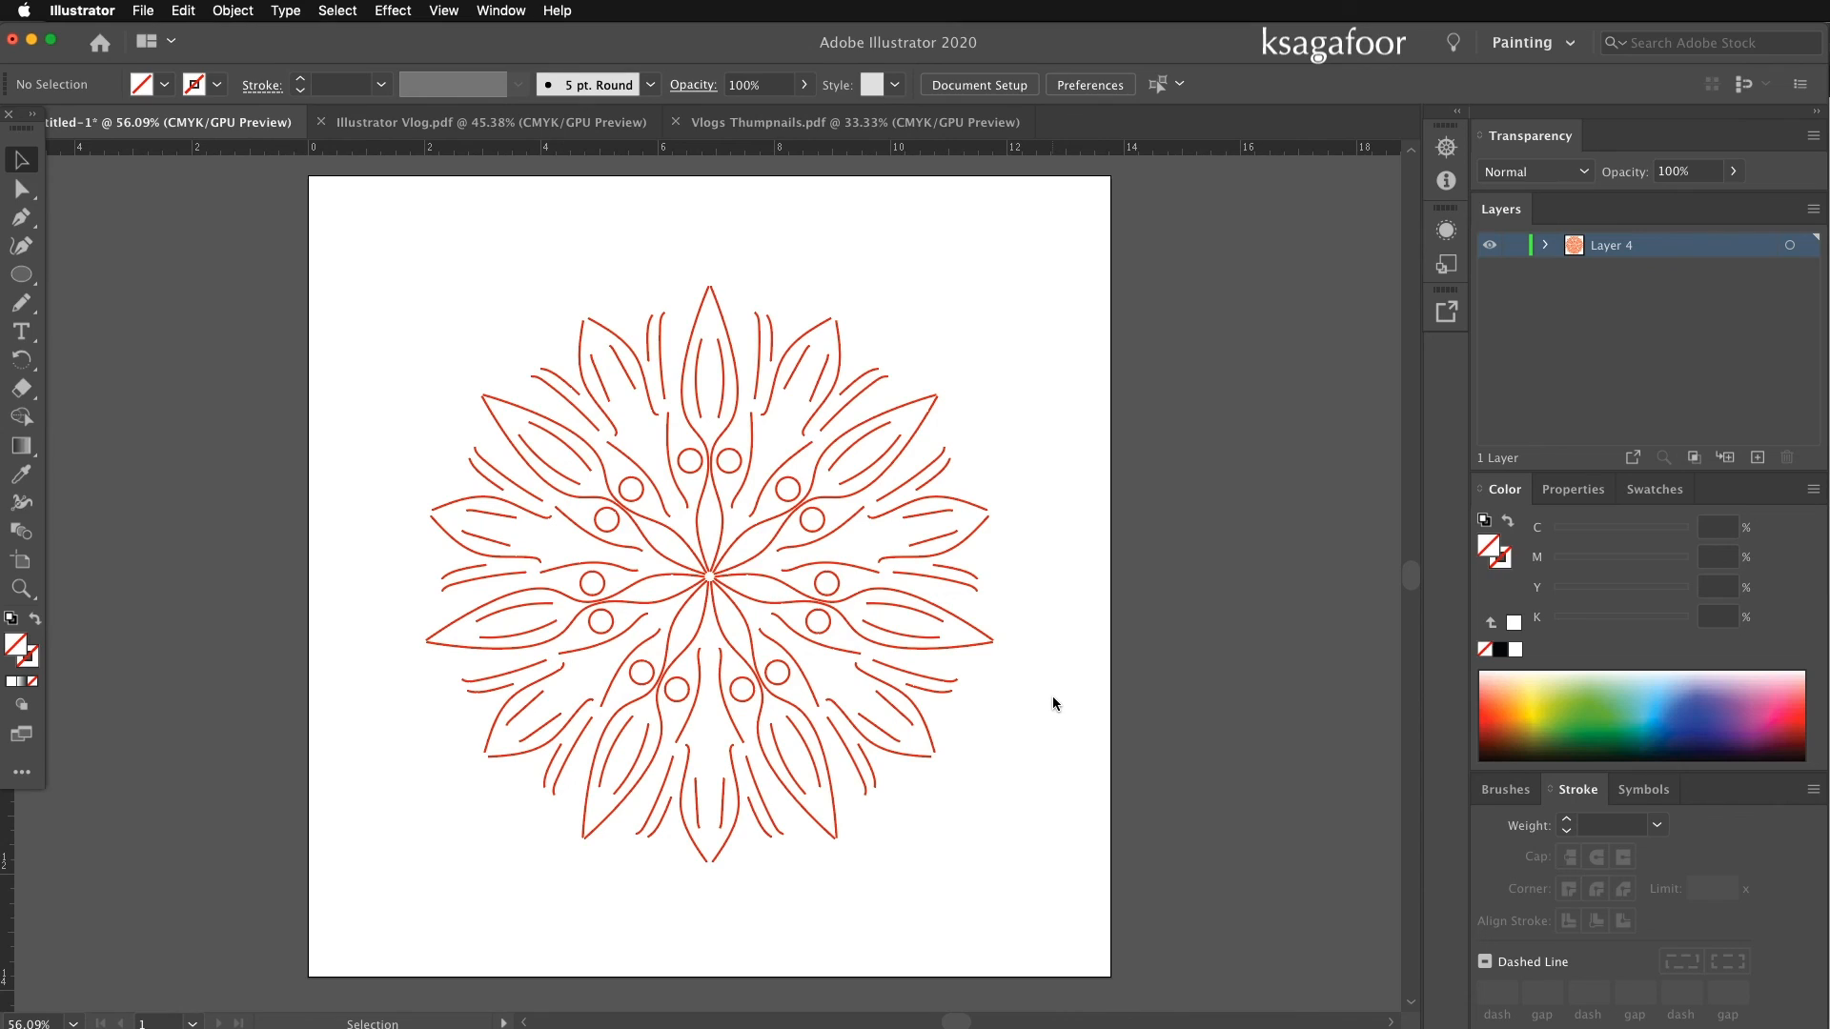
{"action": "mouse_move", "coordinate": [1060, 709]}
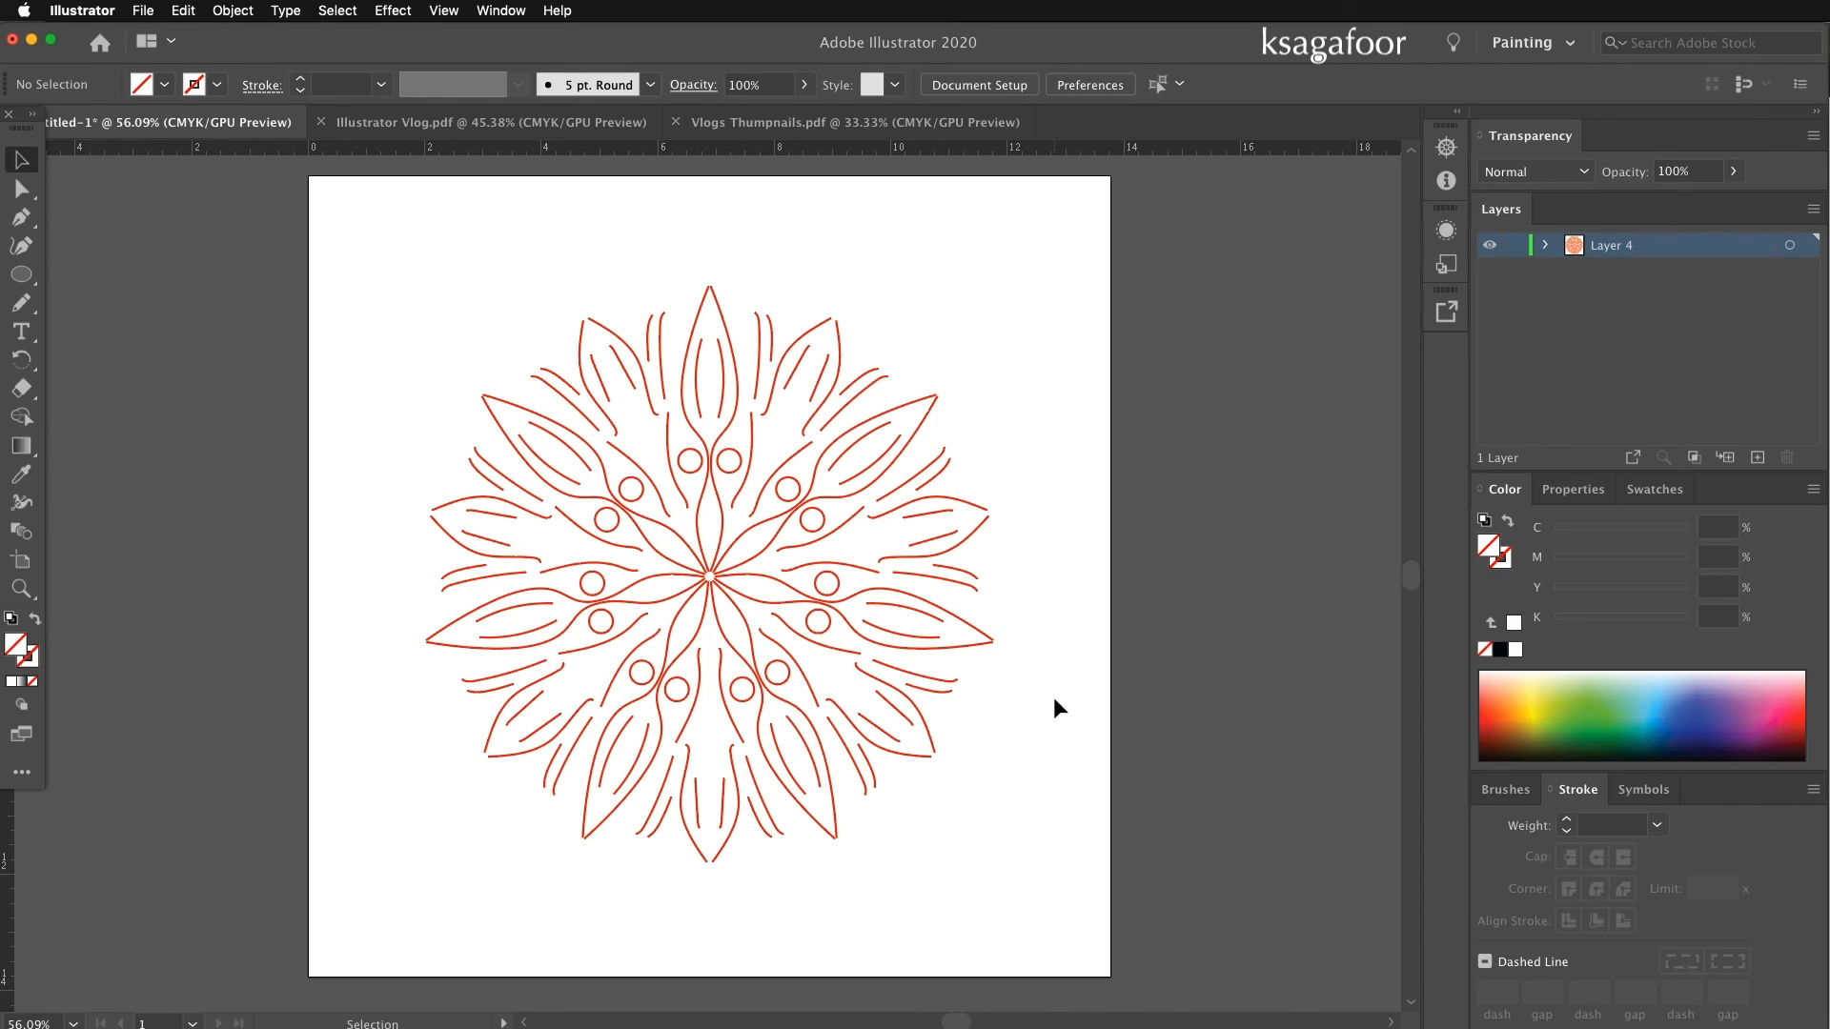